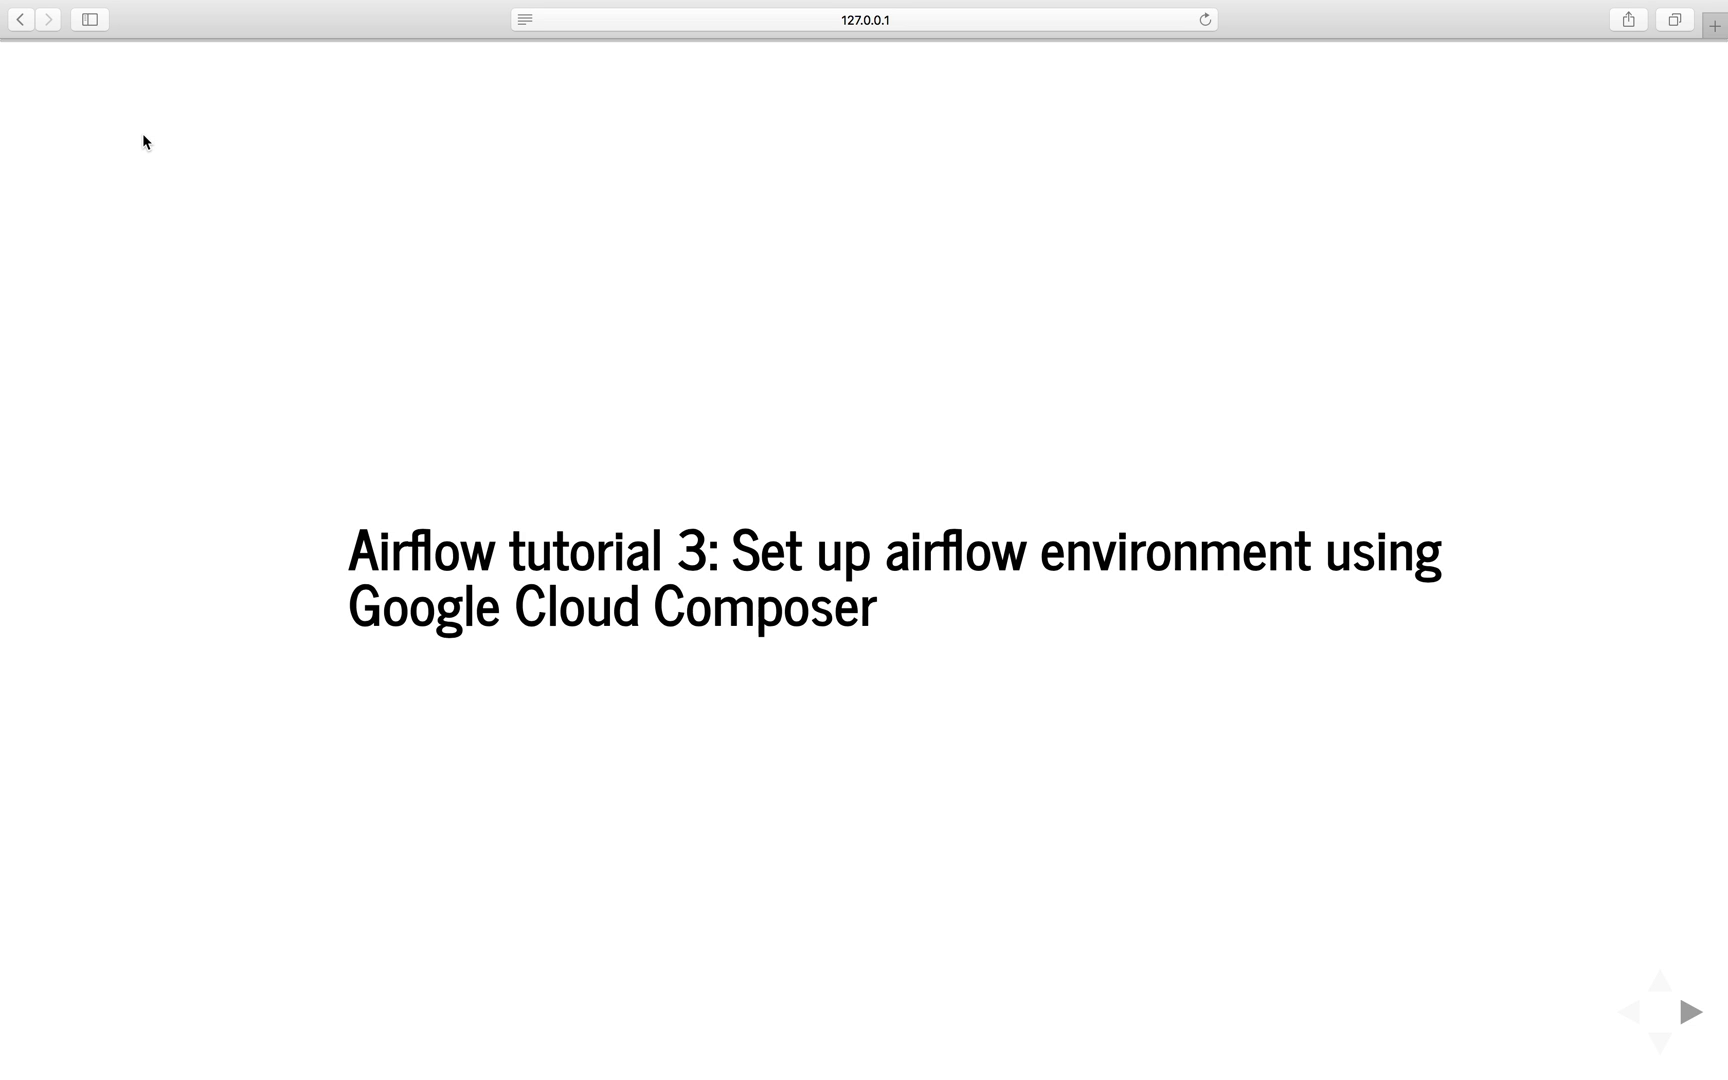
Advance two slides past the title and intro to the Cloud Composer overview
{"action": "left_click", "coordinate": [1692, 1011]}
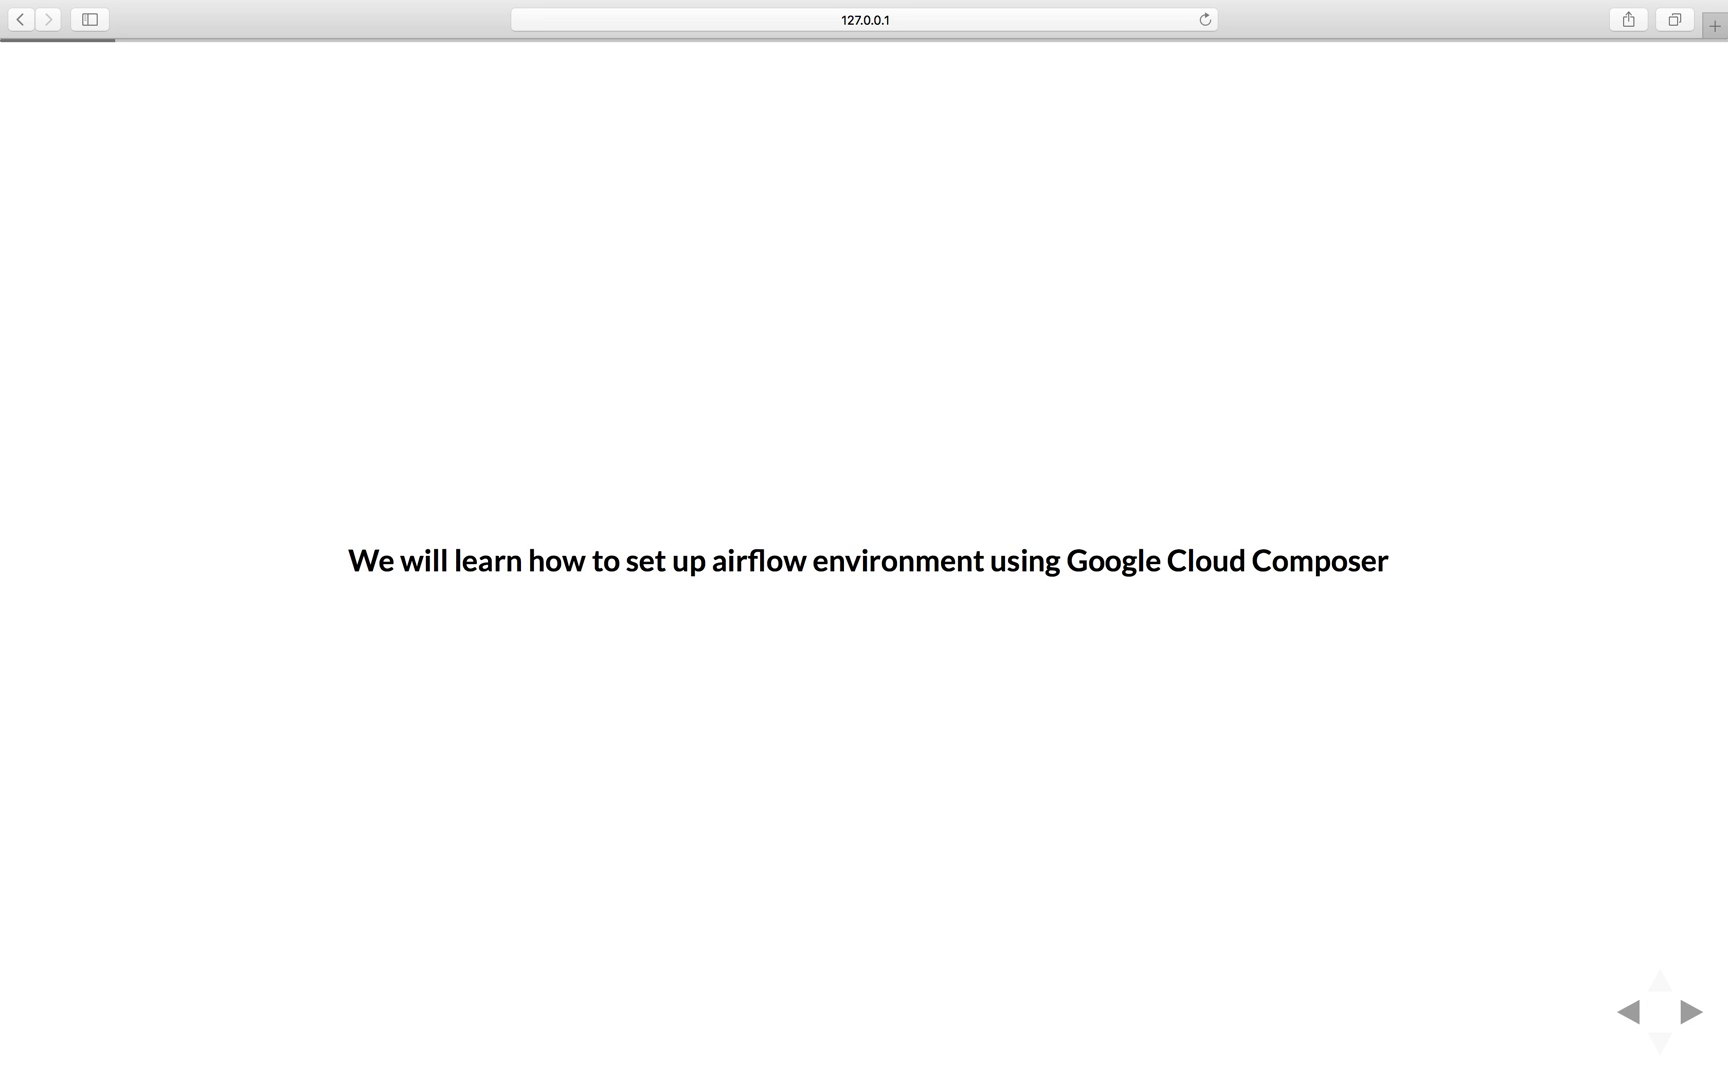
{"action": "left_click", "coordinate": [1690, 1010]}
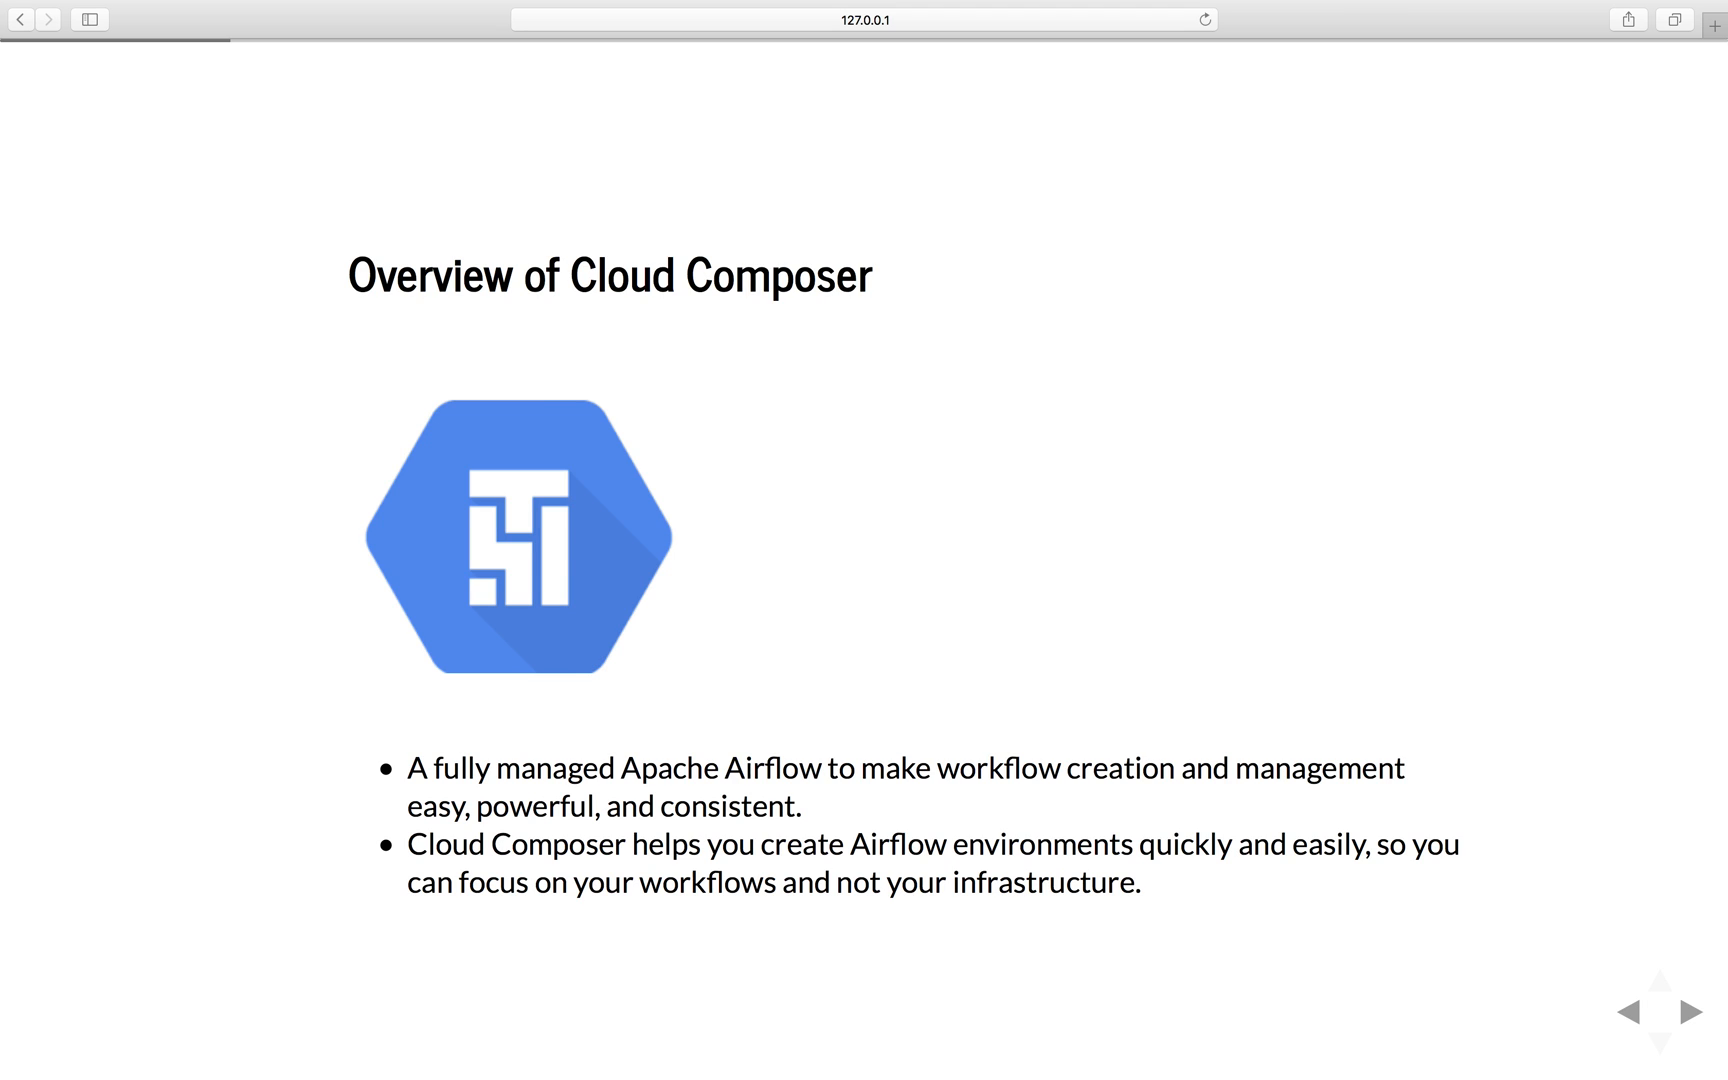
Show the 'Hosting Airflow on-premise' slide listing its DevOps burdens
{"action": "left_click", "coordinate": [1689, 1012]}
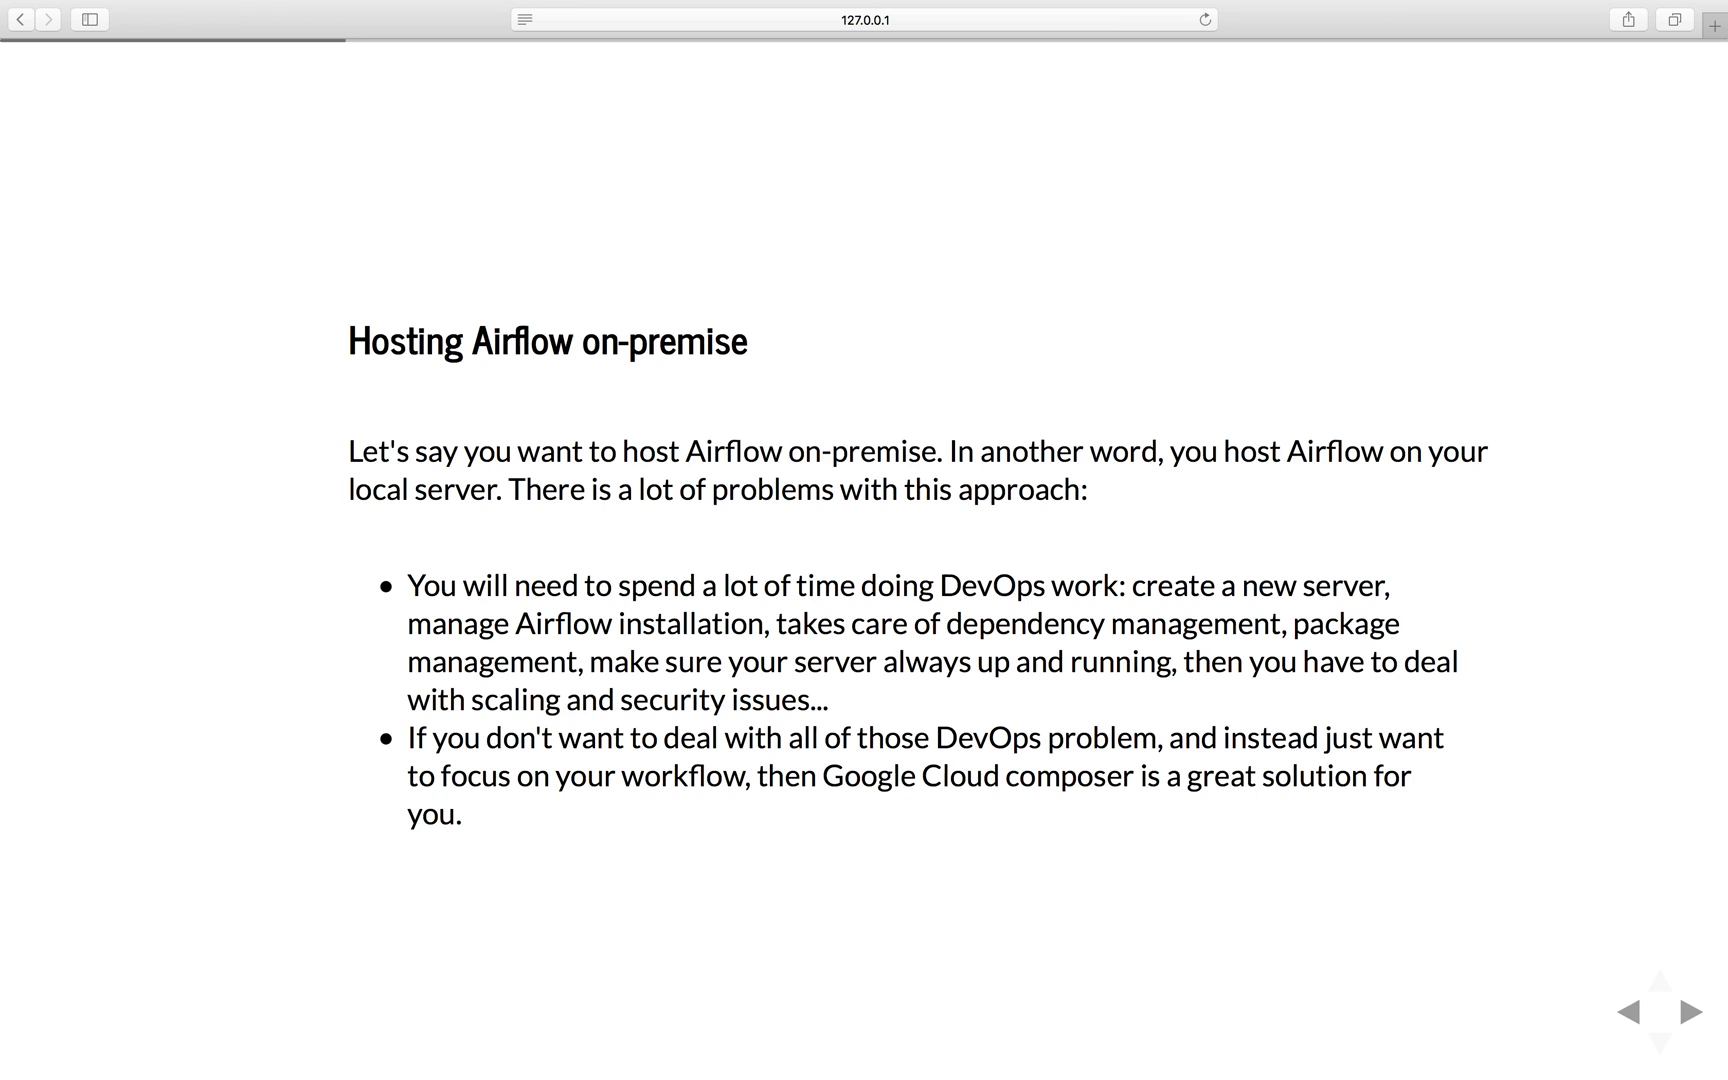
Show the Composer benefit slide comparing Apache Airflow and Google Cloud Platform strengths
{"action": "left_click", "coordinate": [1691, 1010]}
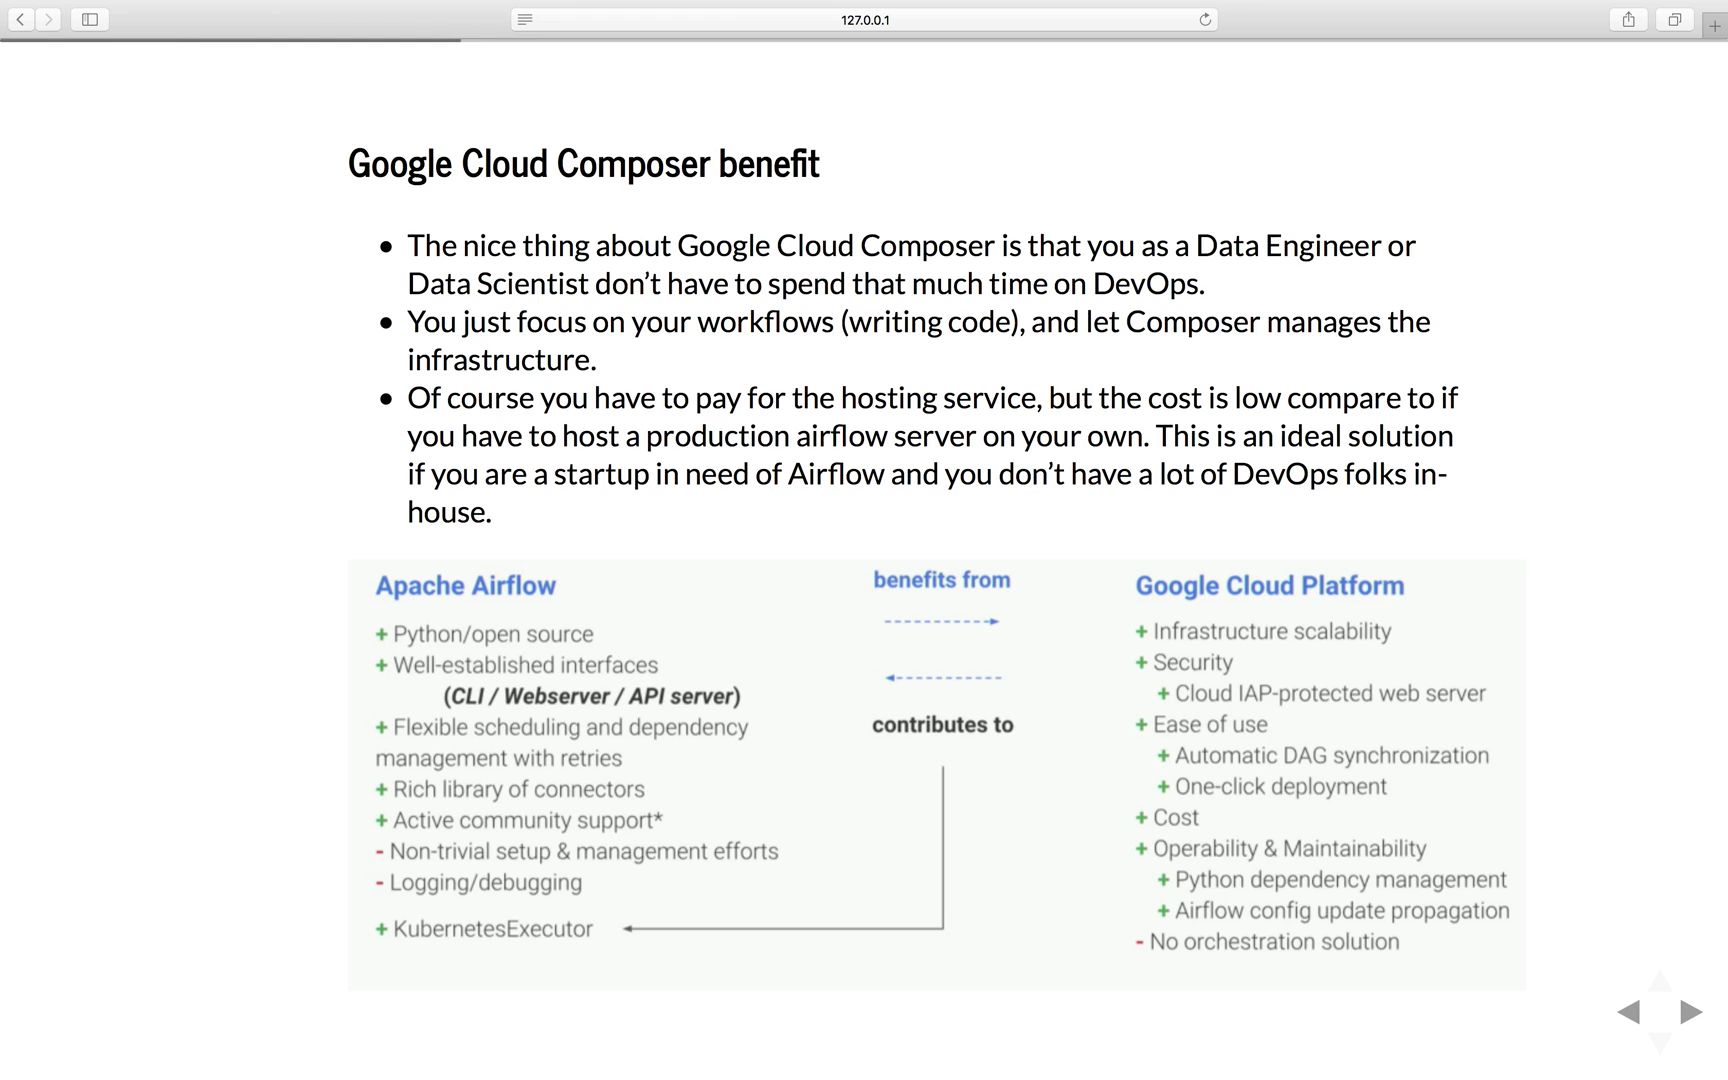
{"action": "mouse_move", "coordinate": [477, 616]}
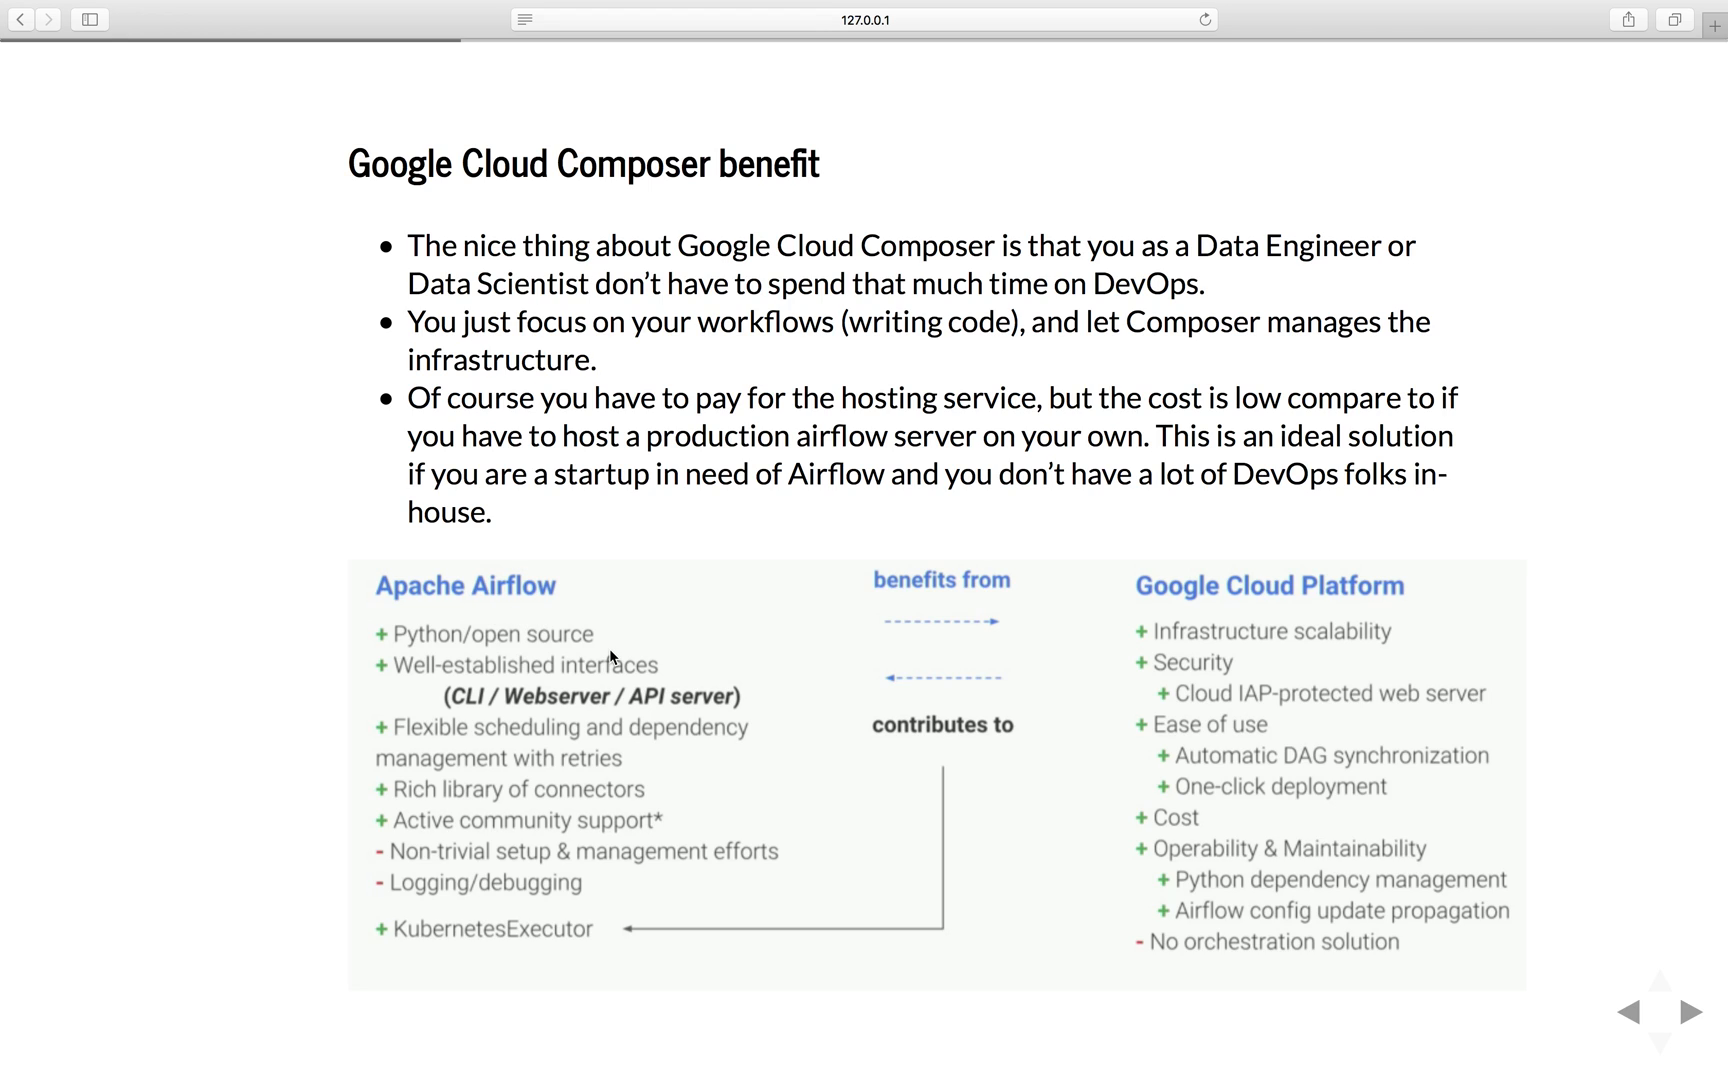
{"action": "mouse_move", "coordinate": [1340, 547]}
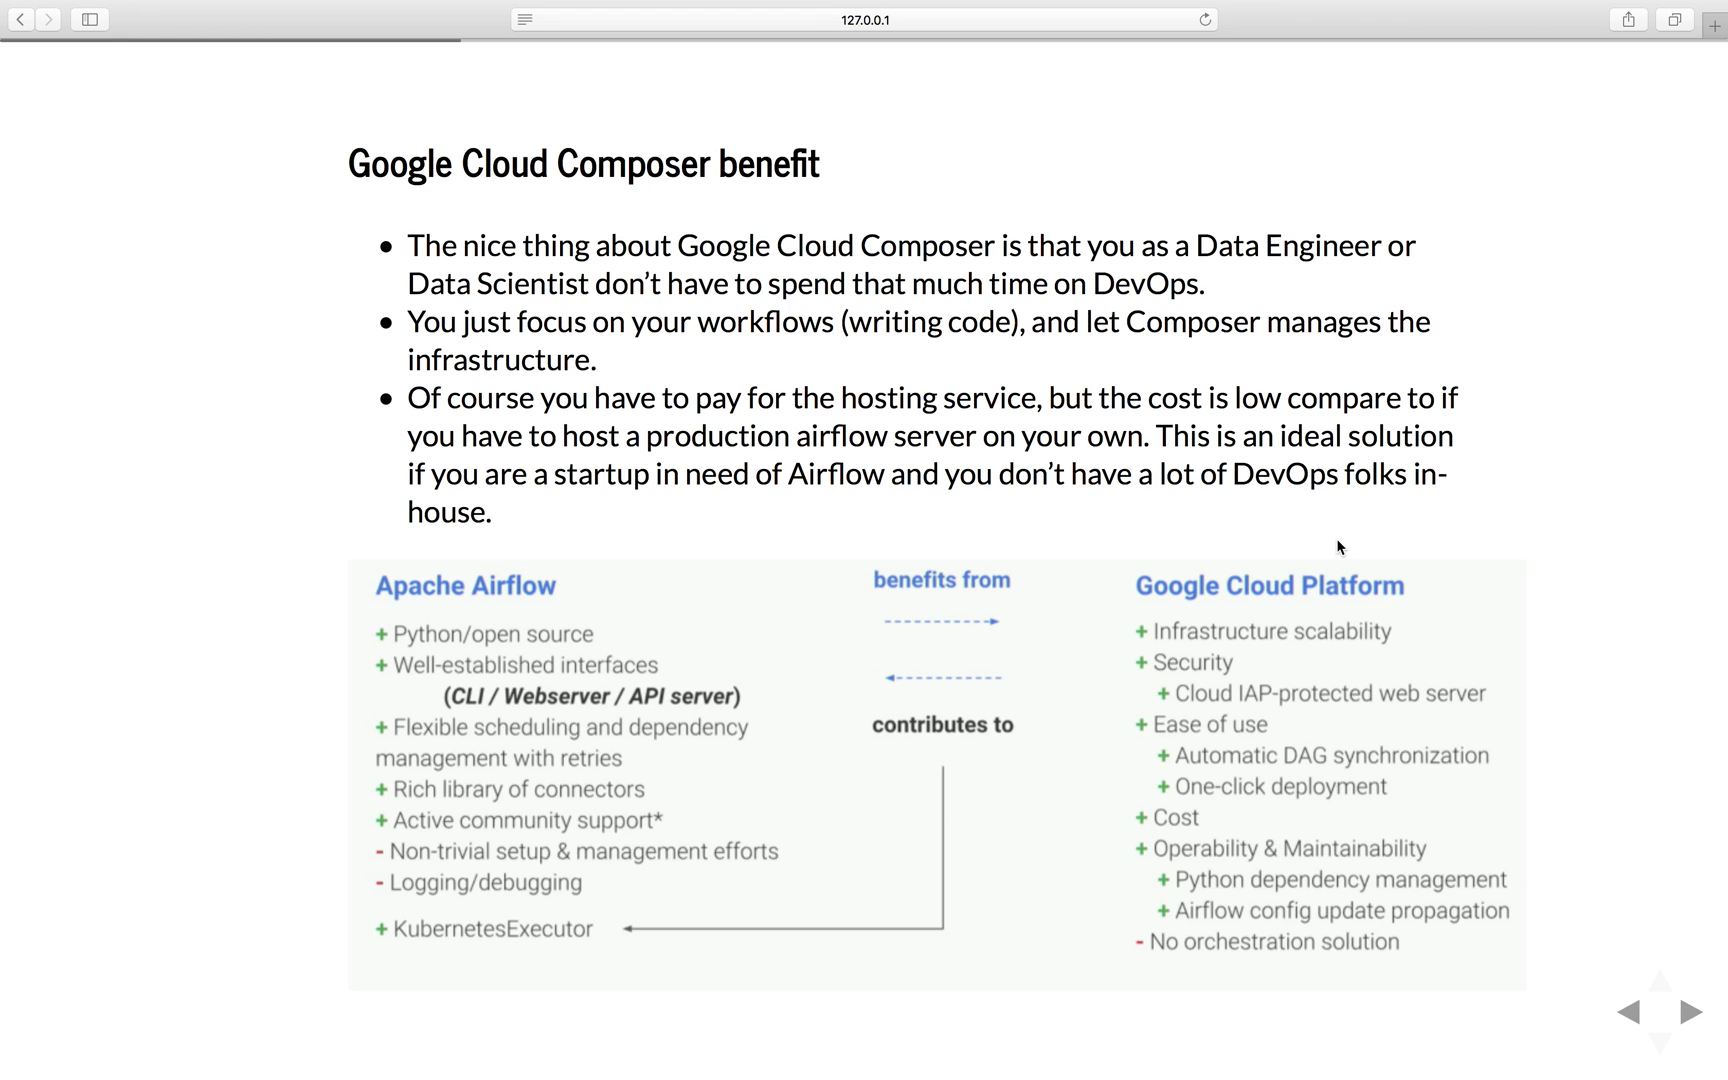
{"action": "mouse_move", "coordinate": [1220, 580]}
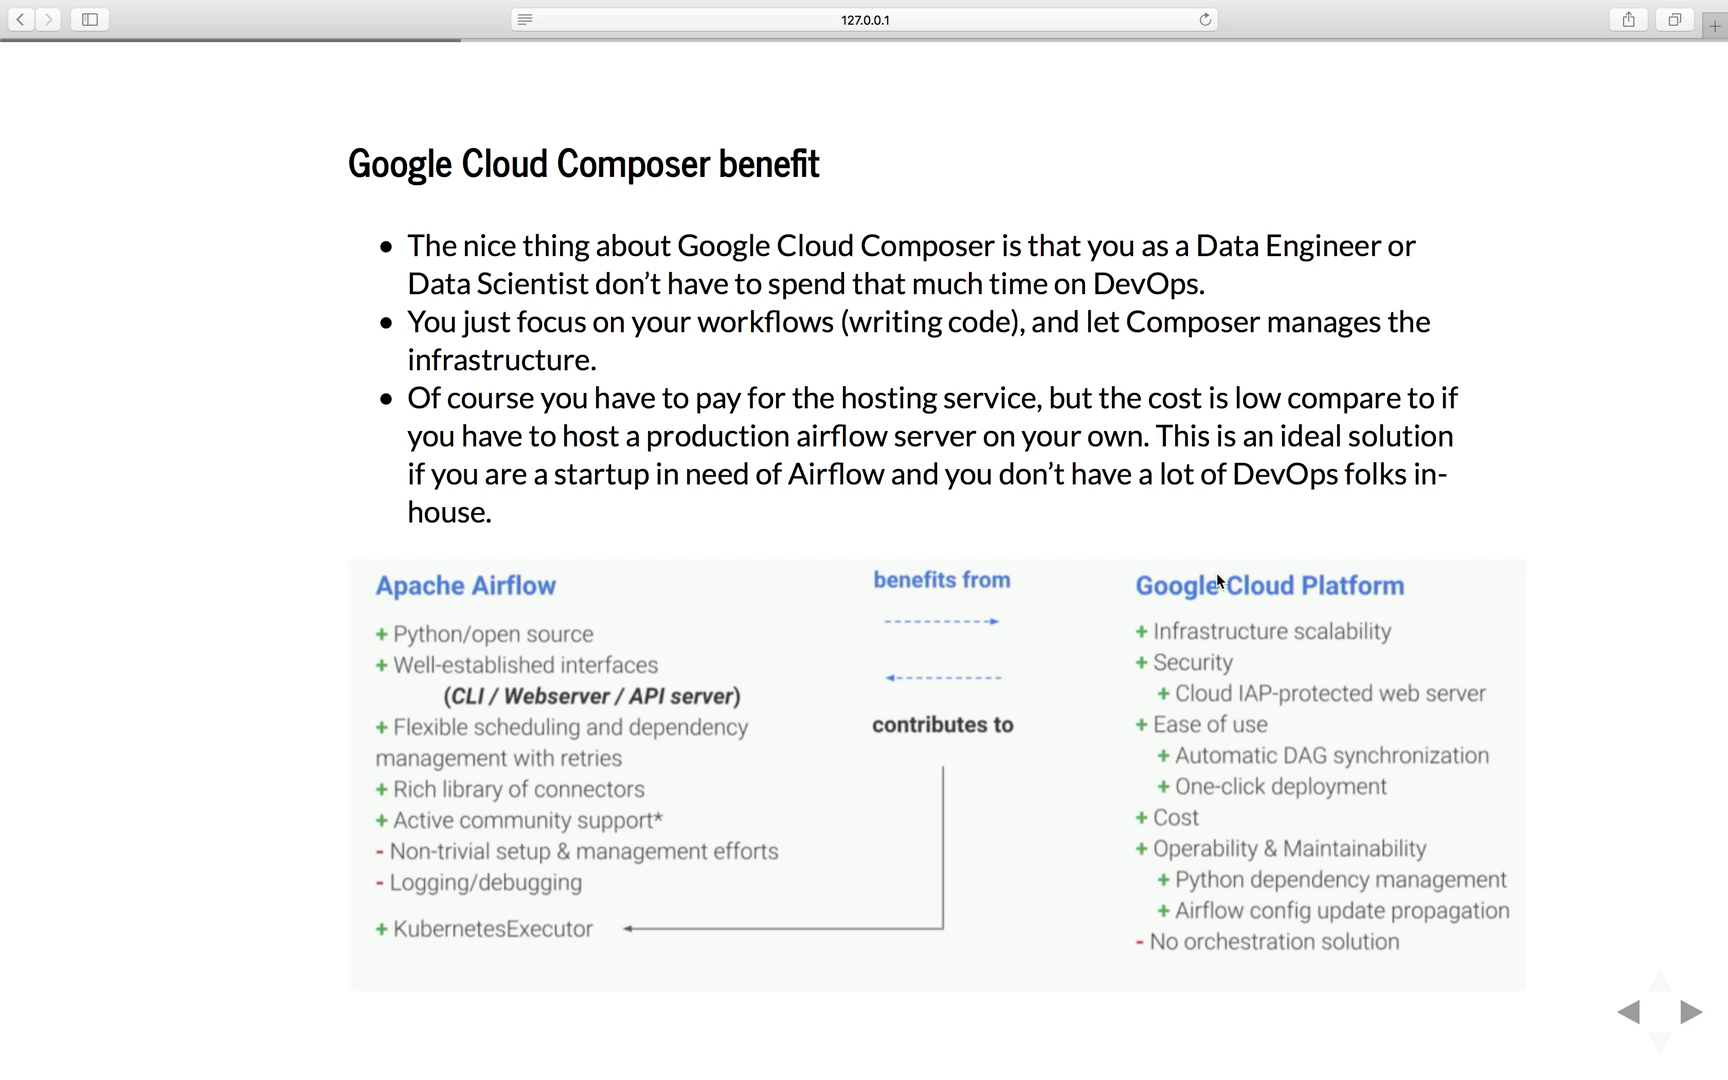
{"action": "mouse_move", "coordinate": [648, 435]}
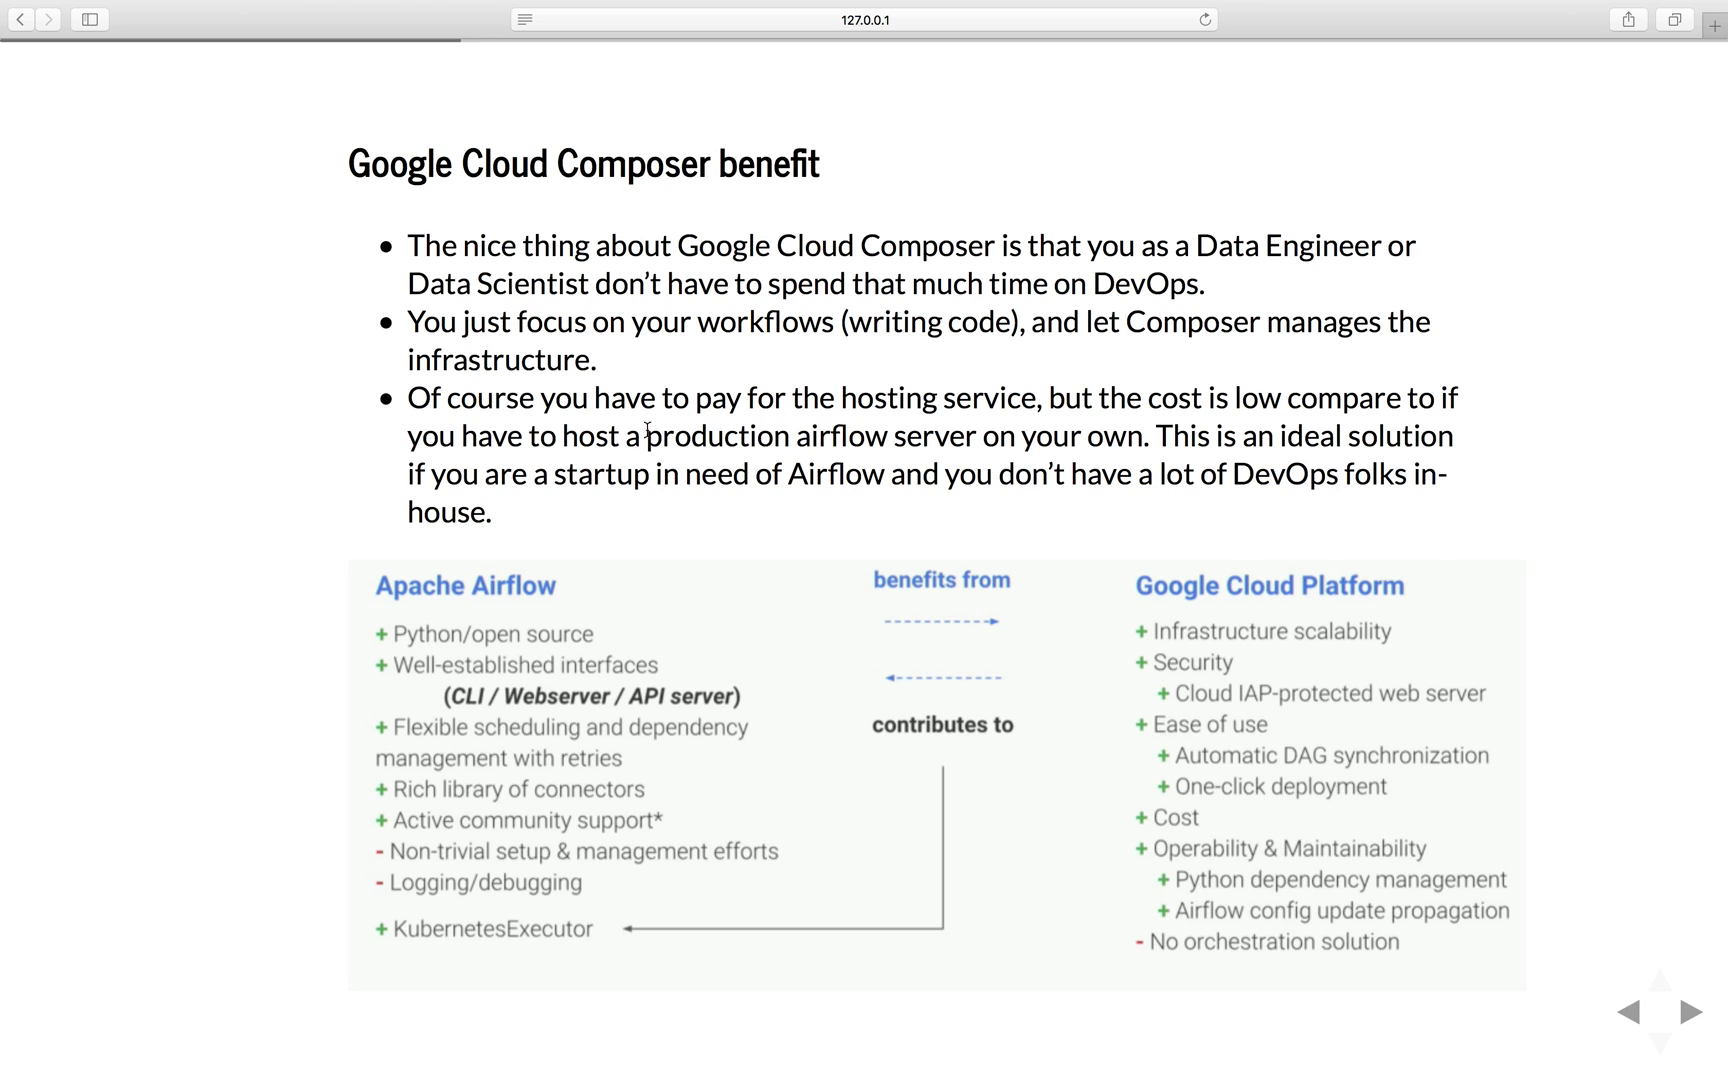
{"action": "mouse_move", "coordinate": [587, 775]}
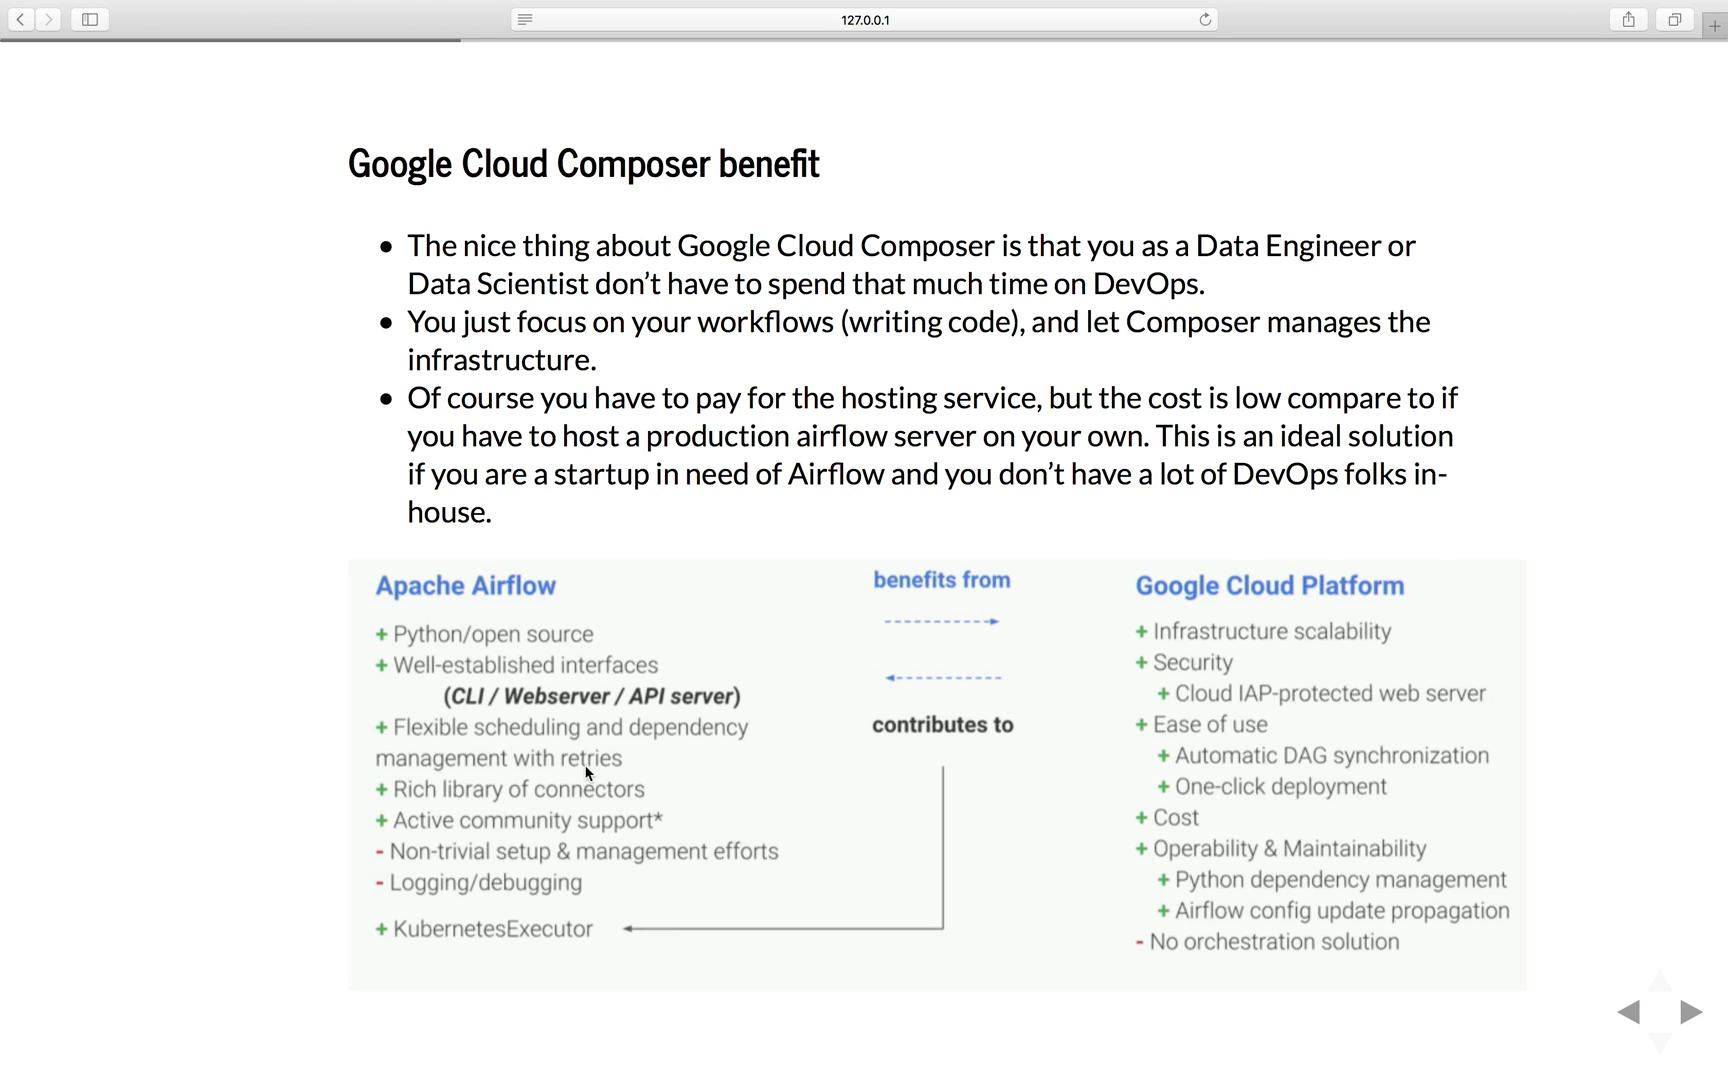
{"action": "mouse_move", "coordinate": [608, 729]}
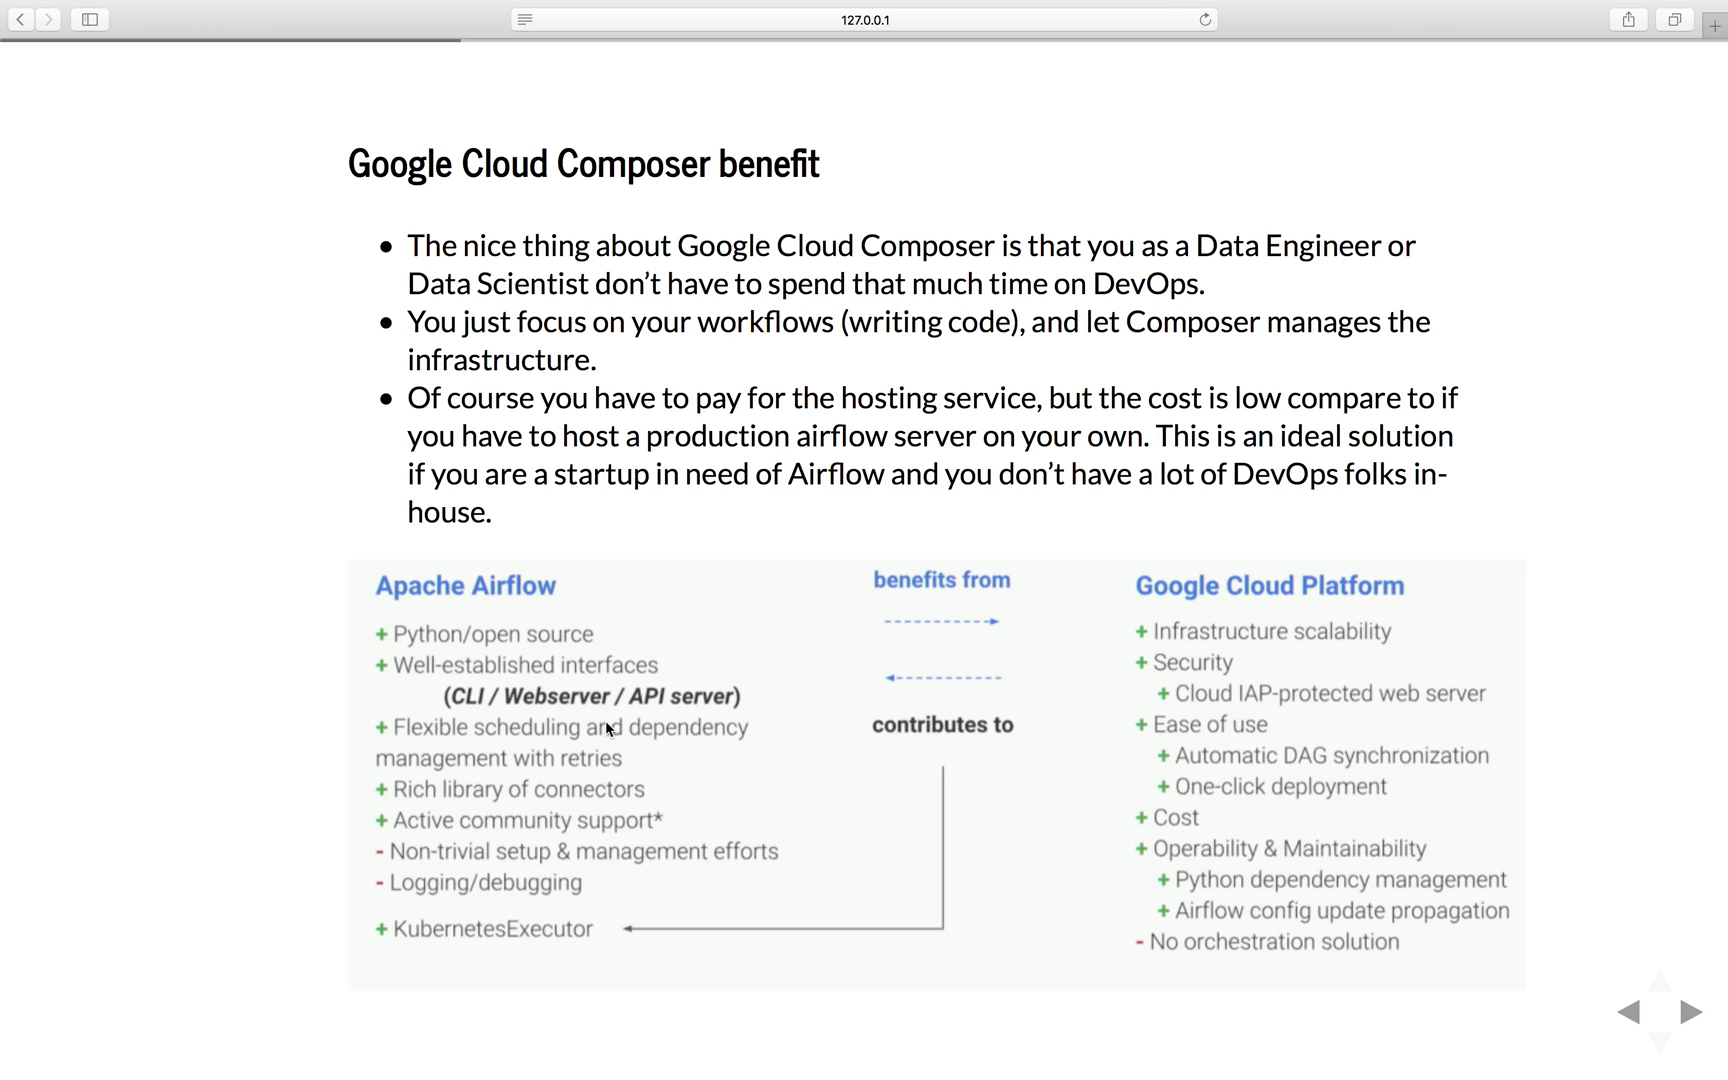
{"action": "mouse_move", "coordinate": [1311, 742]}
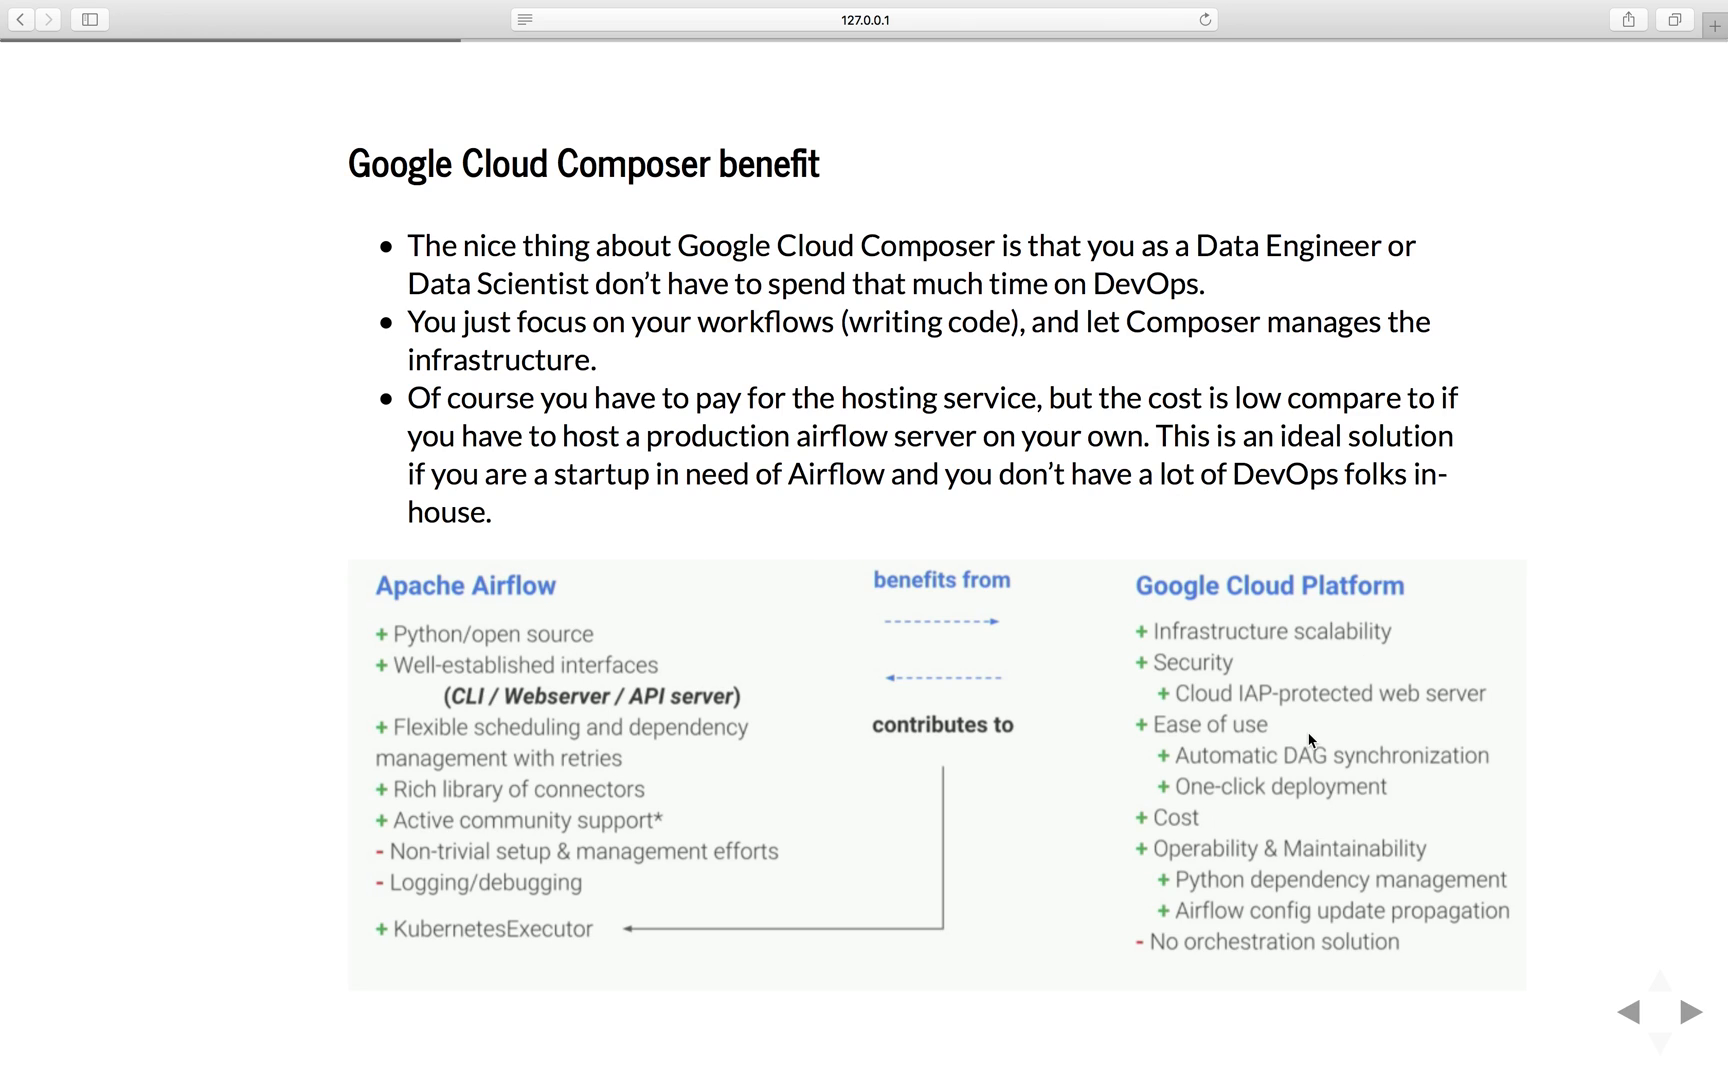
{"action": "mouse_move", "coordinate": [576, 591]}
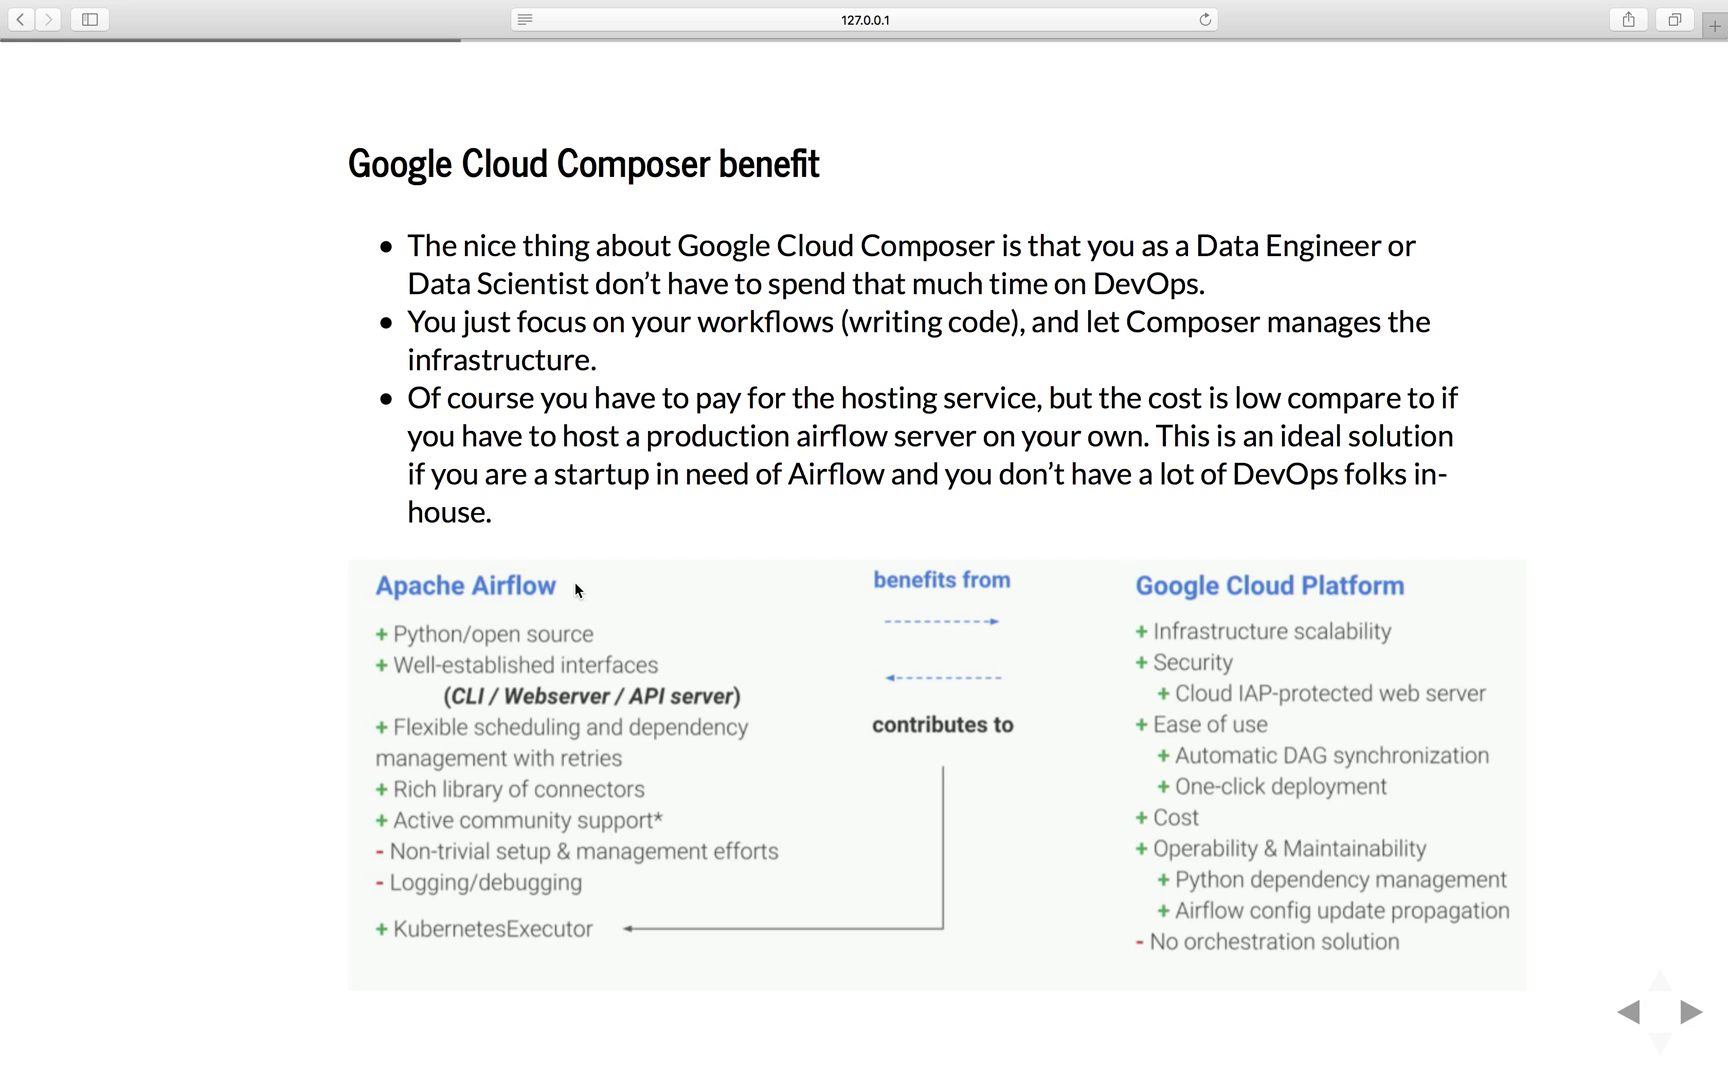
{"action": "mouse_move", "coordinate": [539, 726]}
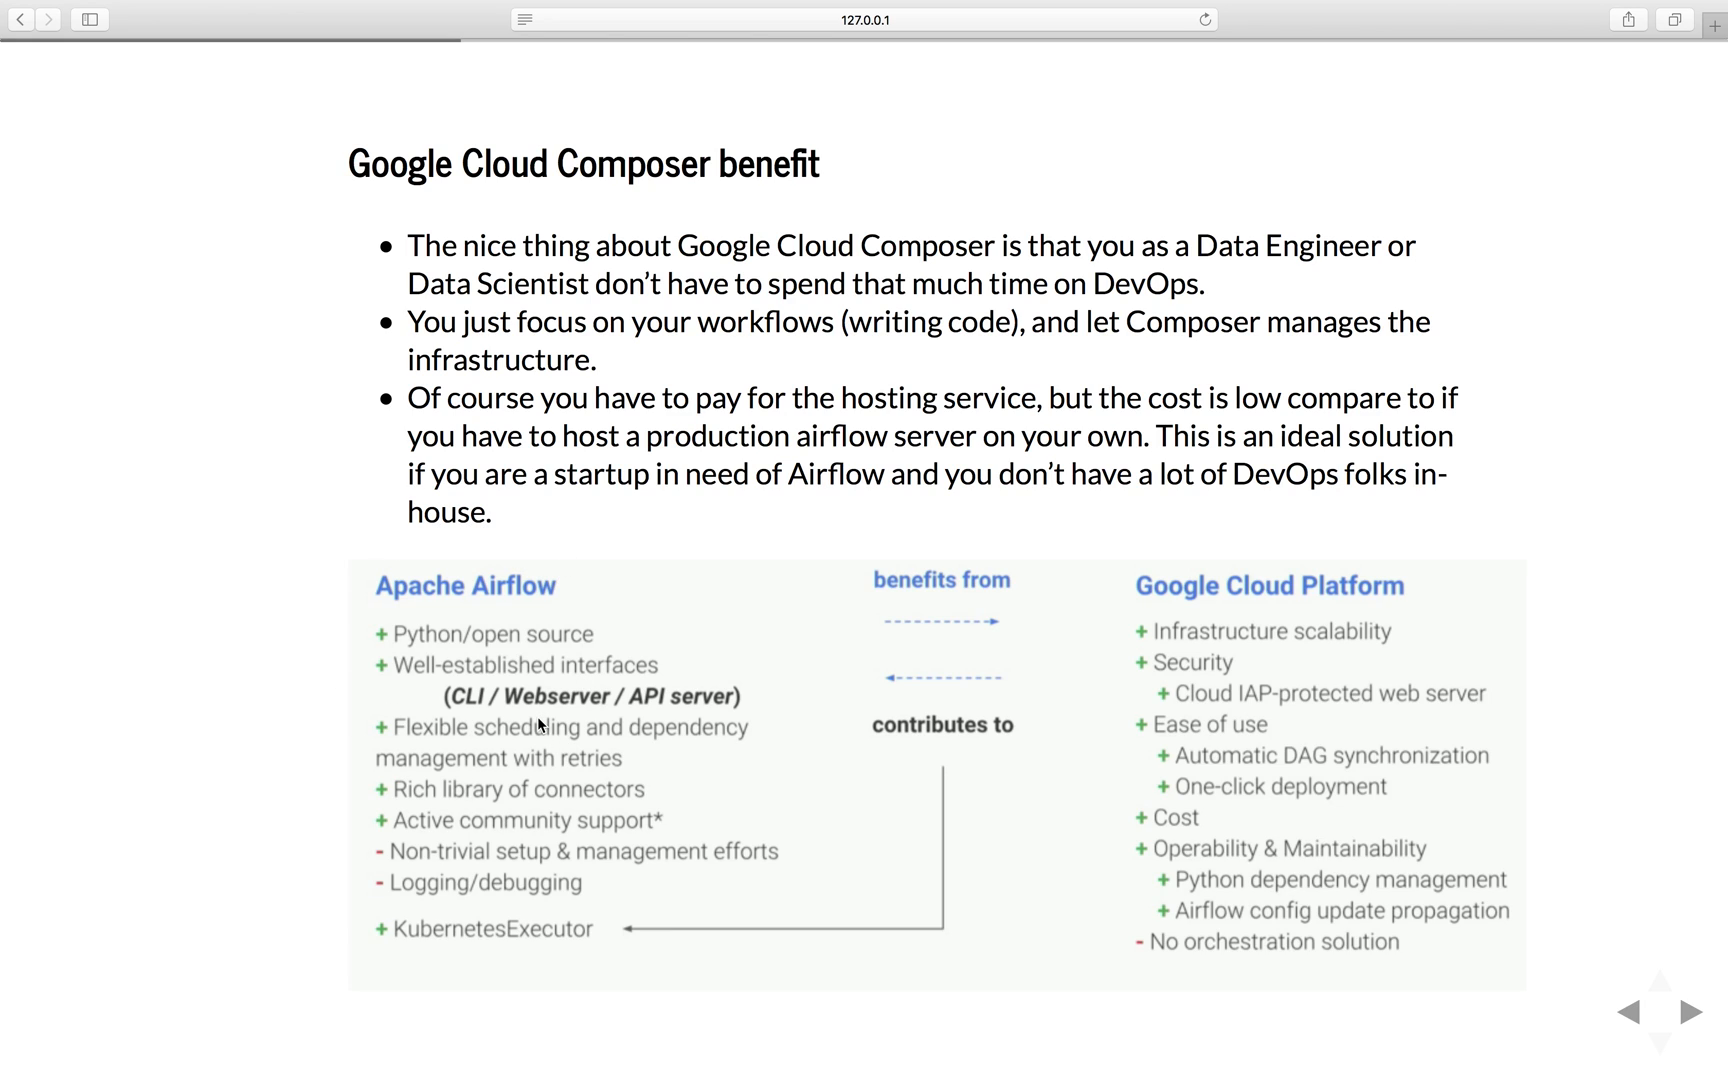
{"action": "mouse_move", "coordinate": [431, 713]}
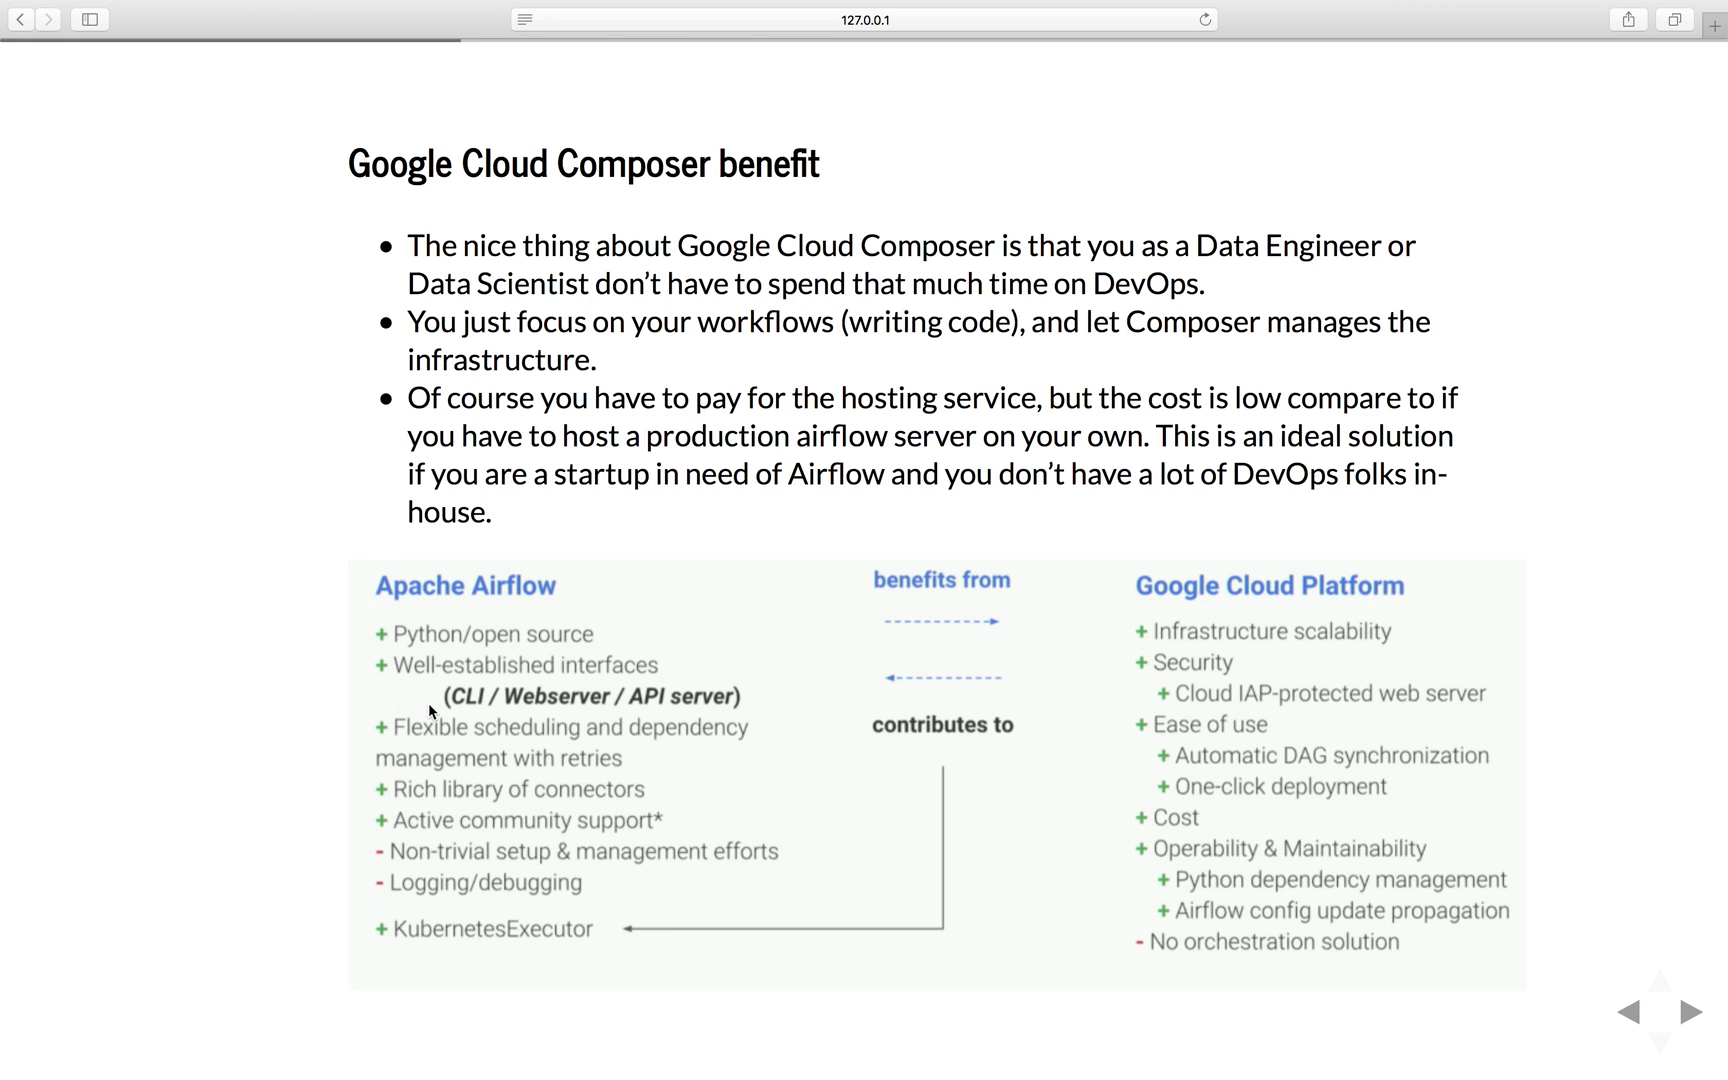
{"action": "mouse_move", "coordinate": [1196, 716]}
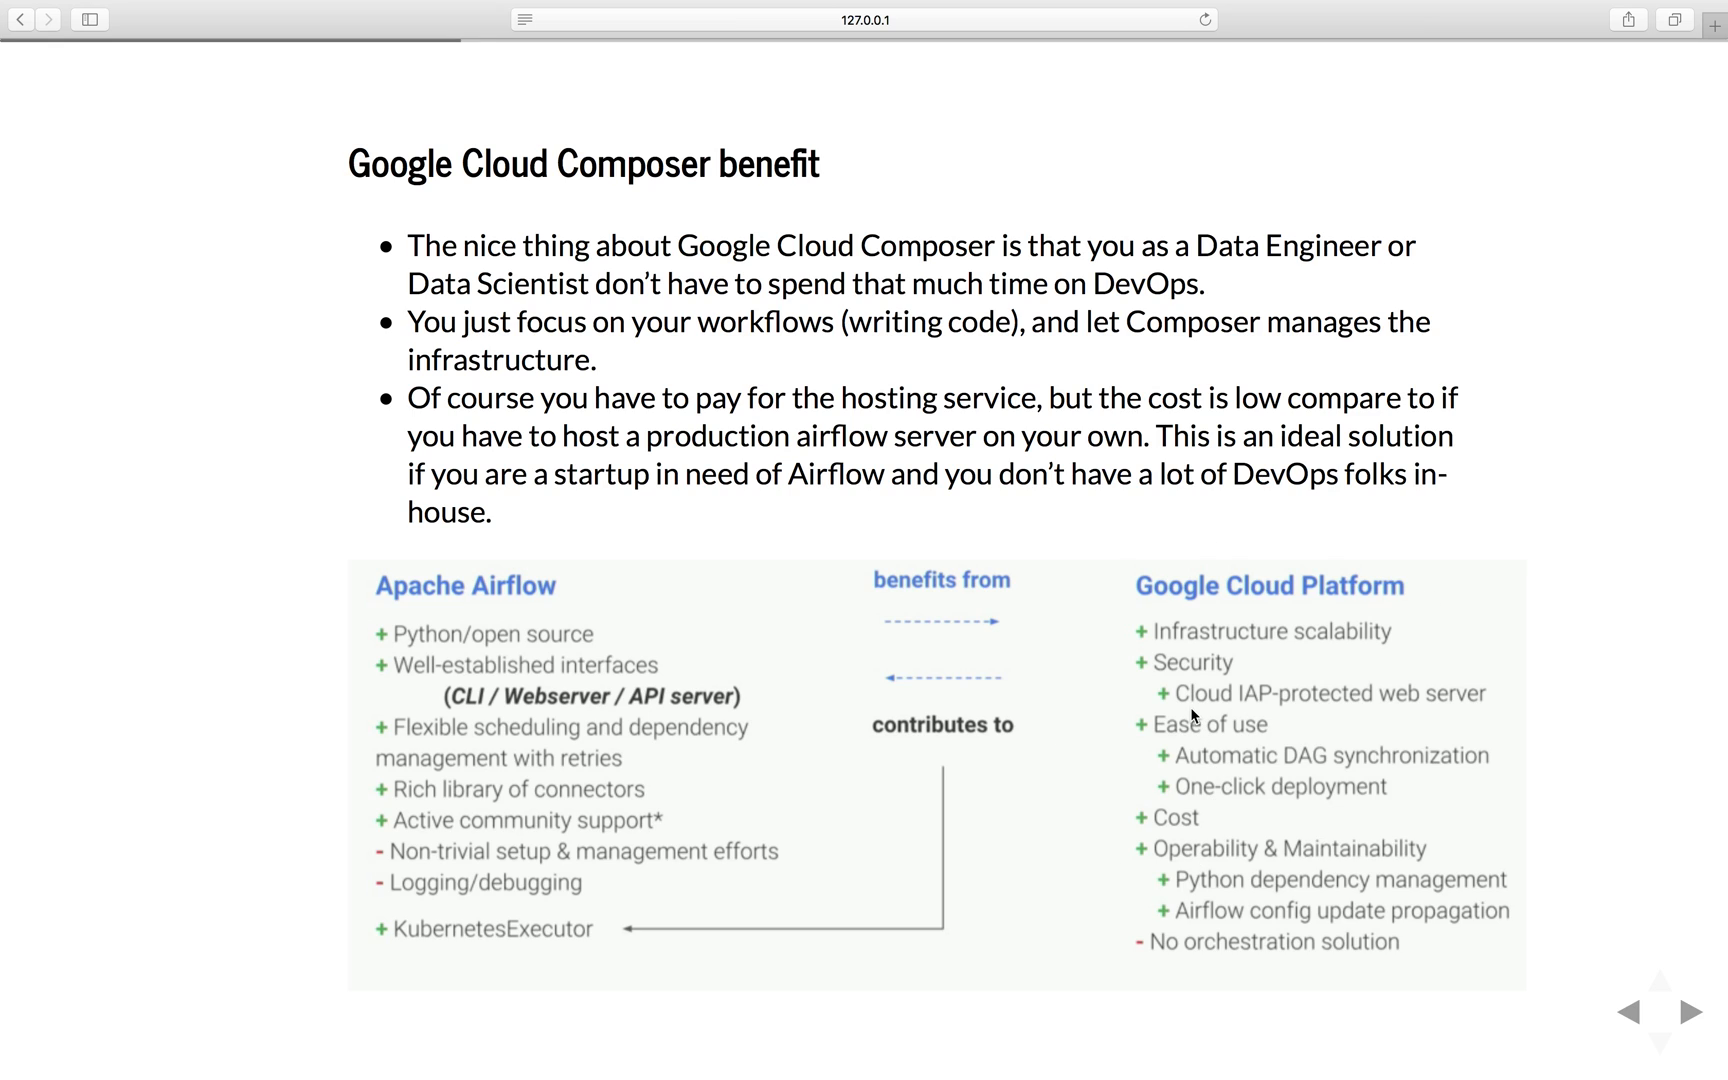
{"action": "mouse_move", "coordinate": [1273, 731]}
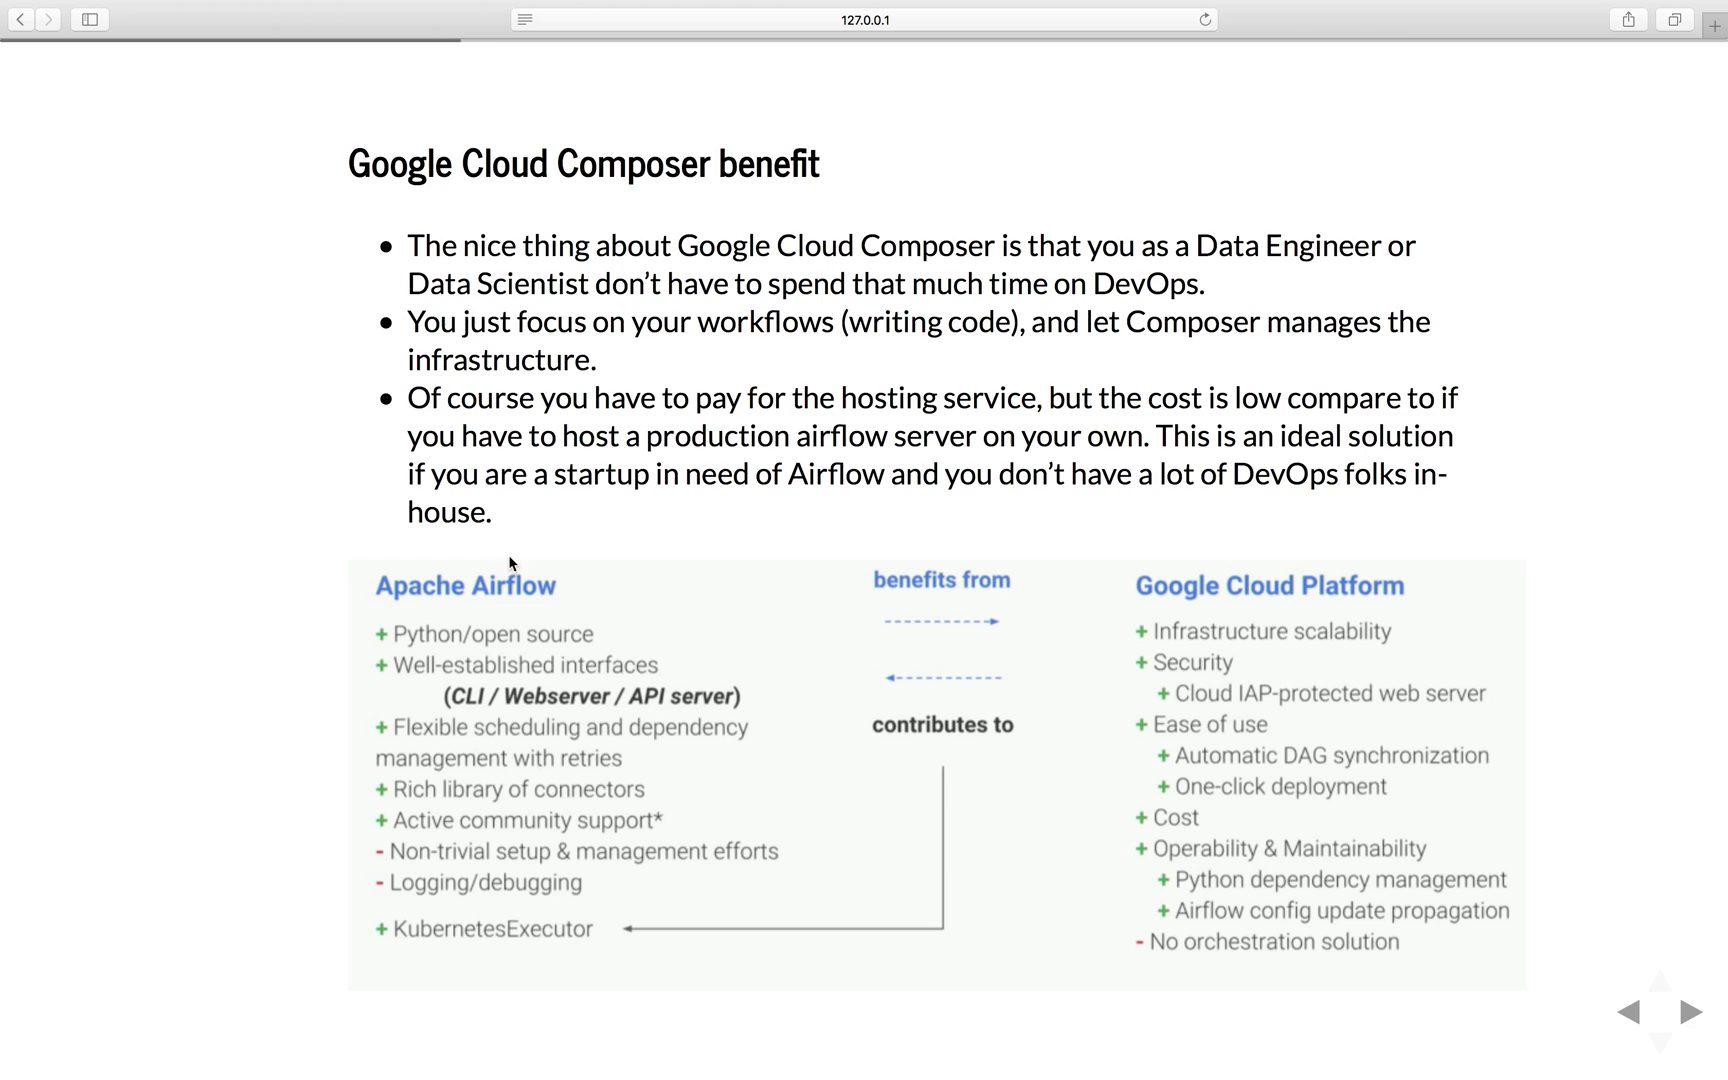
{"action": "mouse_move", "coordinate": [1383, 617]}
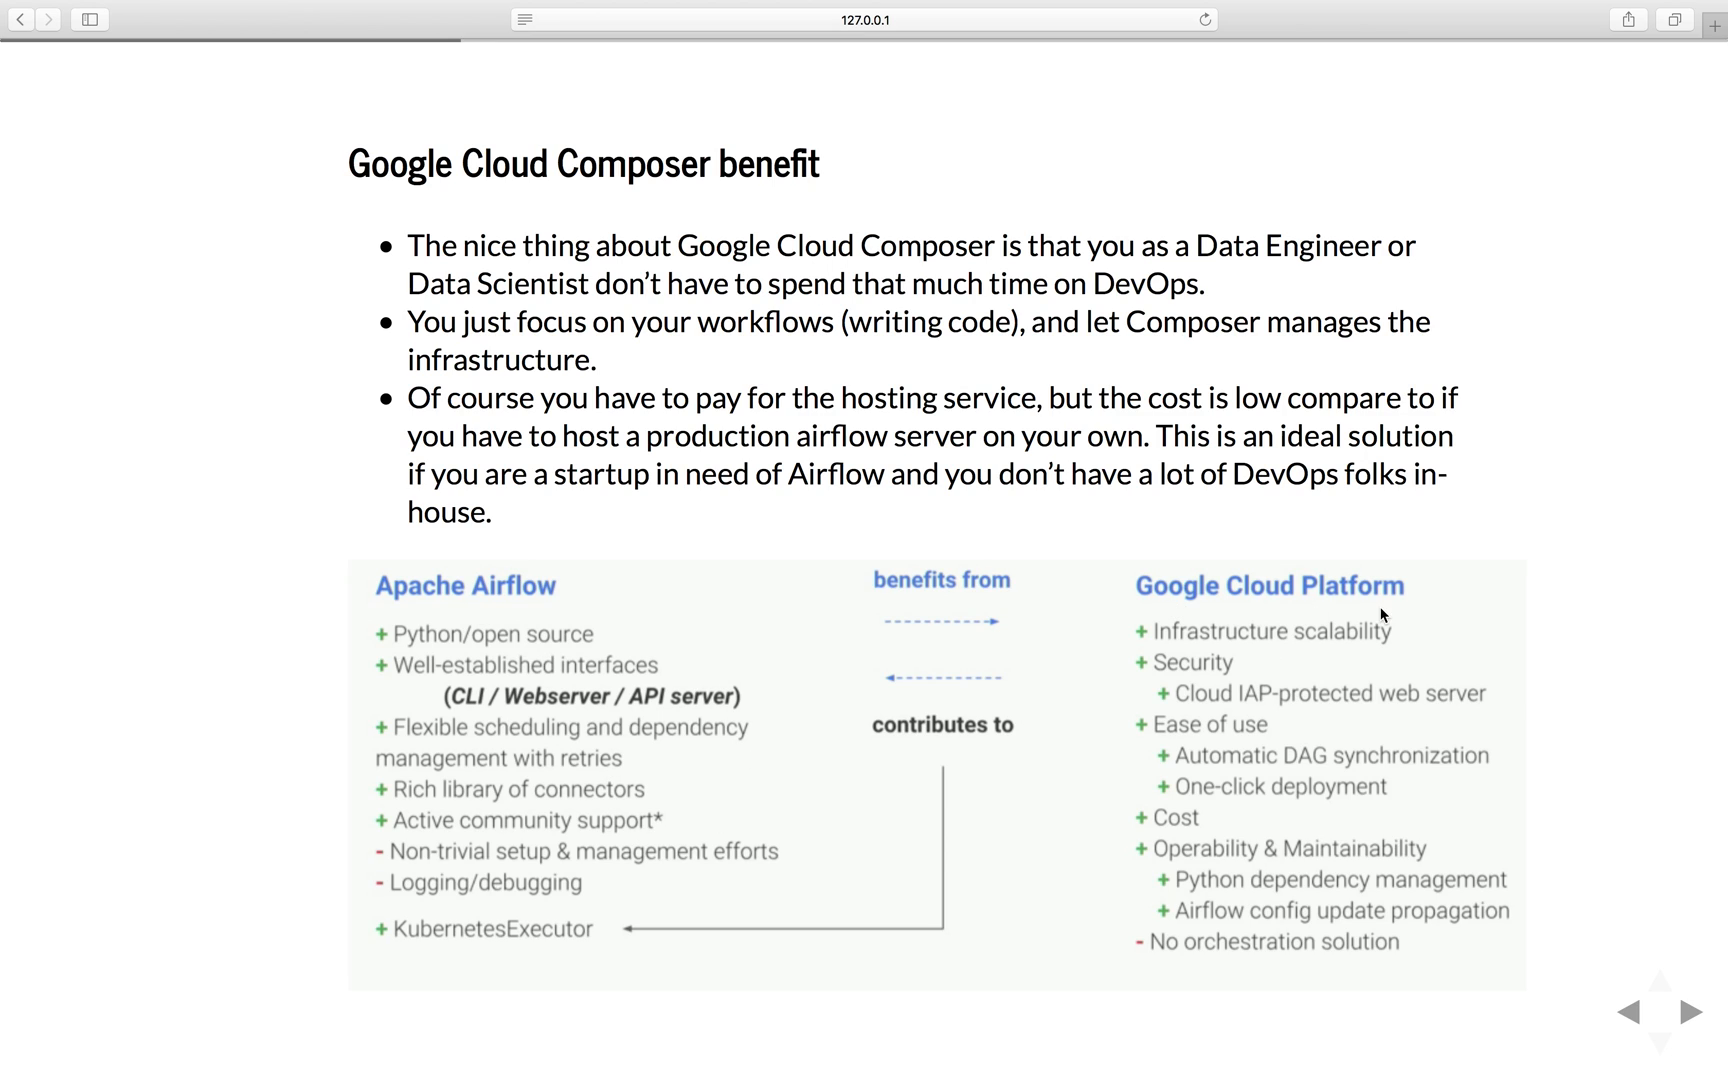
{"action": "mouse_move", "coordinate": [1284, 656]}
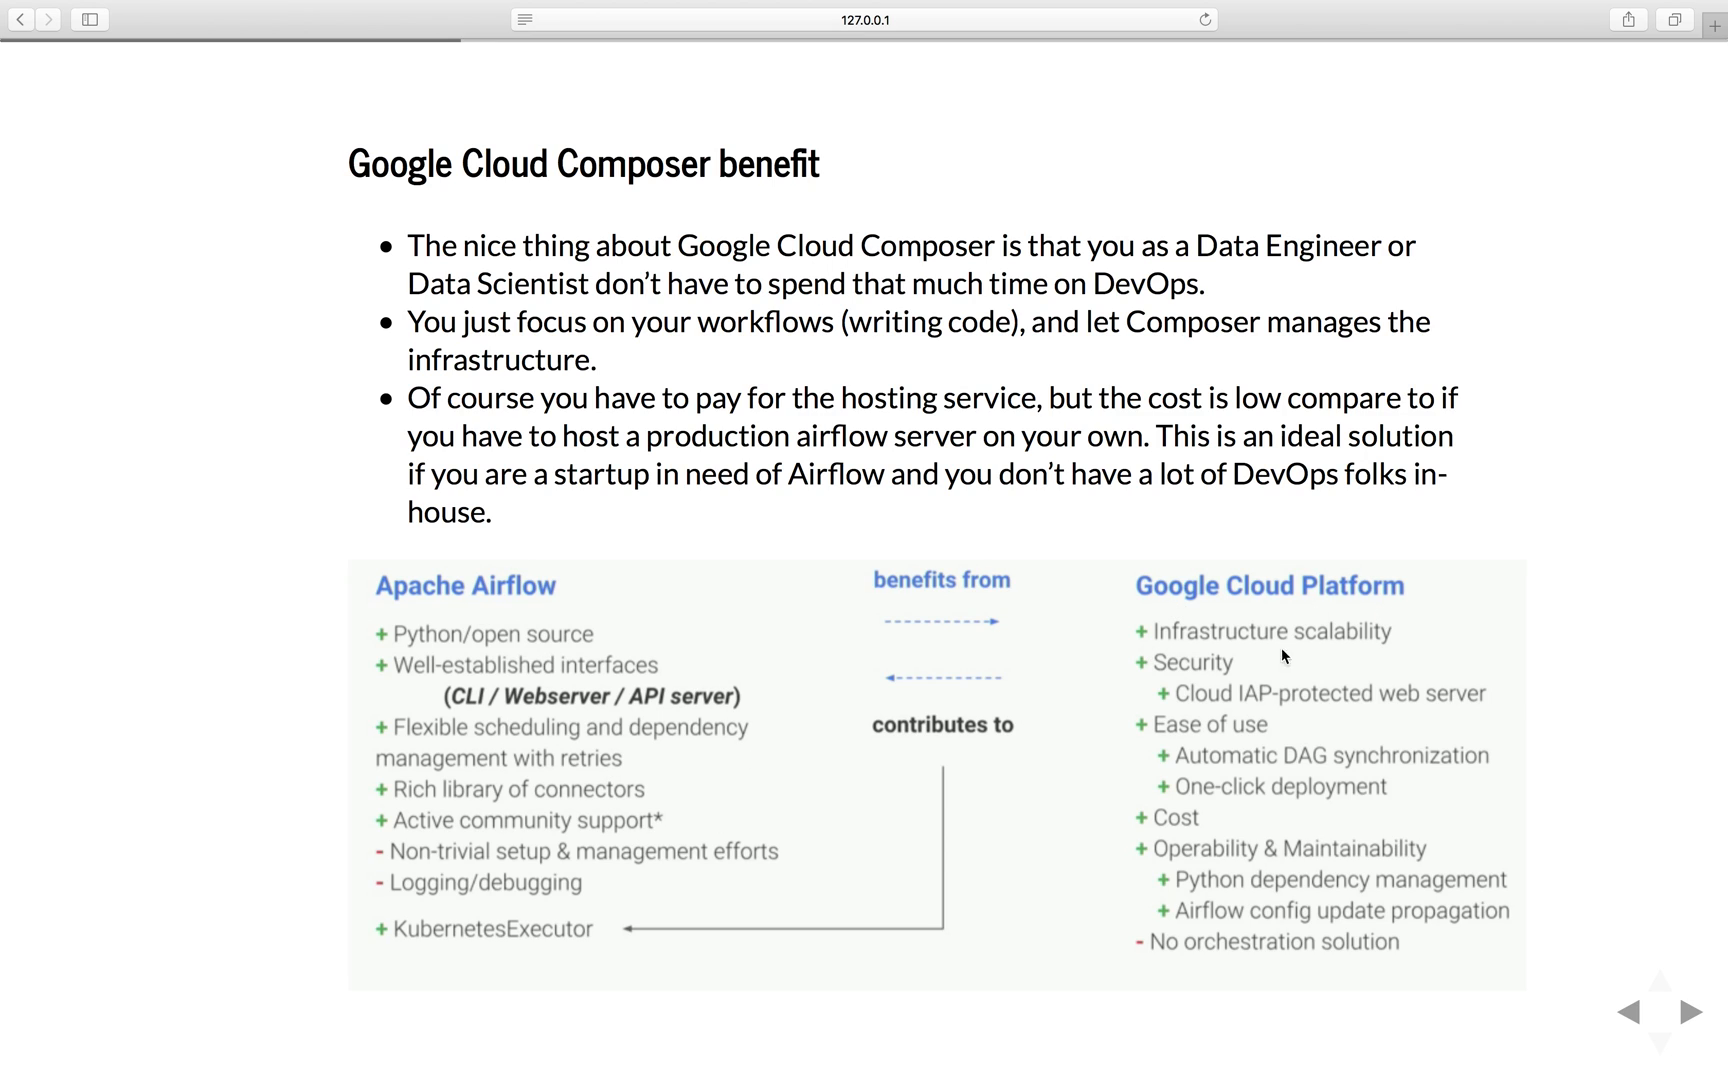
{"action": "mouse_move", "coordinate": [1155, 760]}
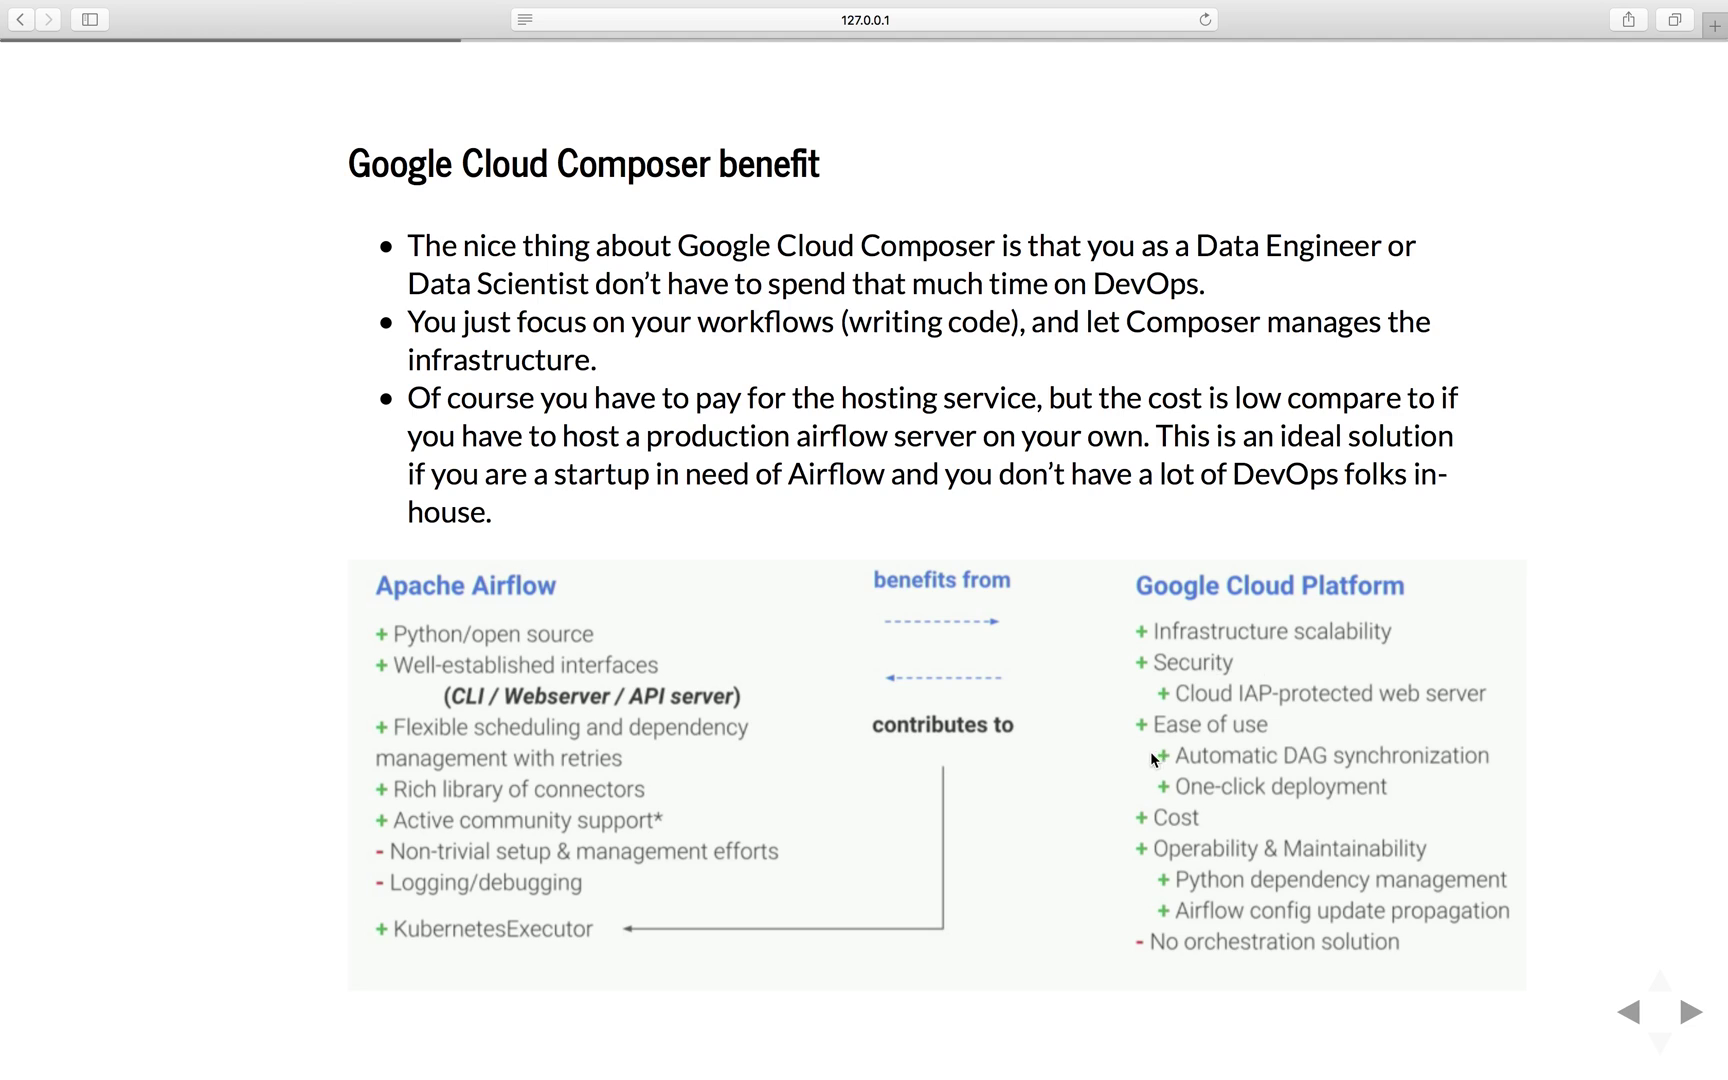
{"action": "mouse_move", "coordinate": [1181, 863]}
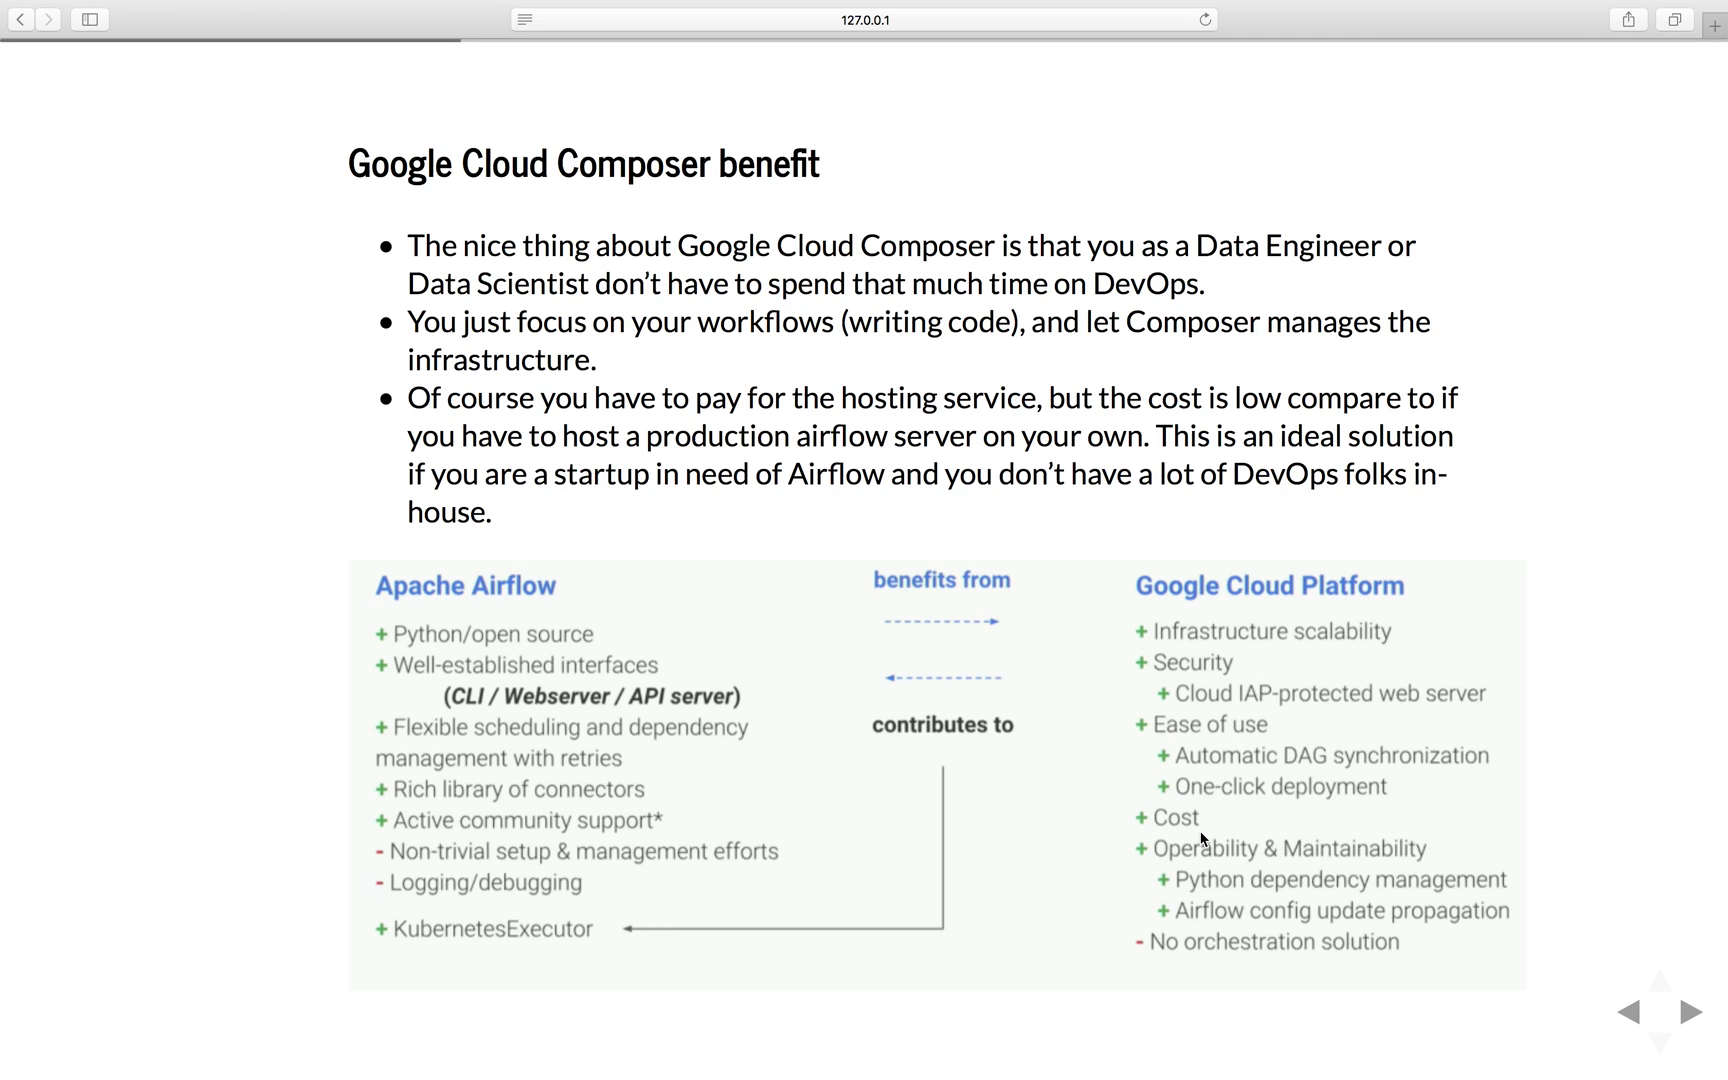
{"action": "mouse_move", "coordinate": [1187, 870]}
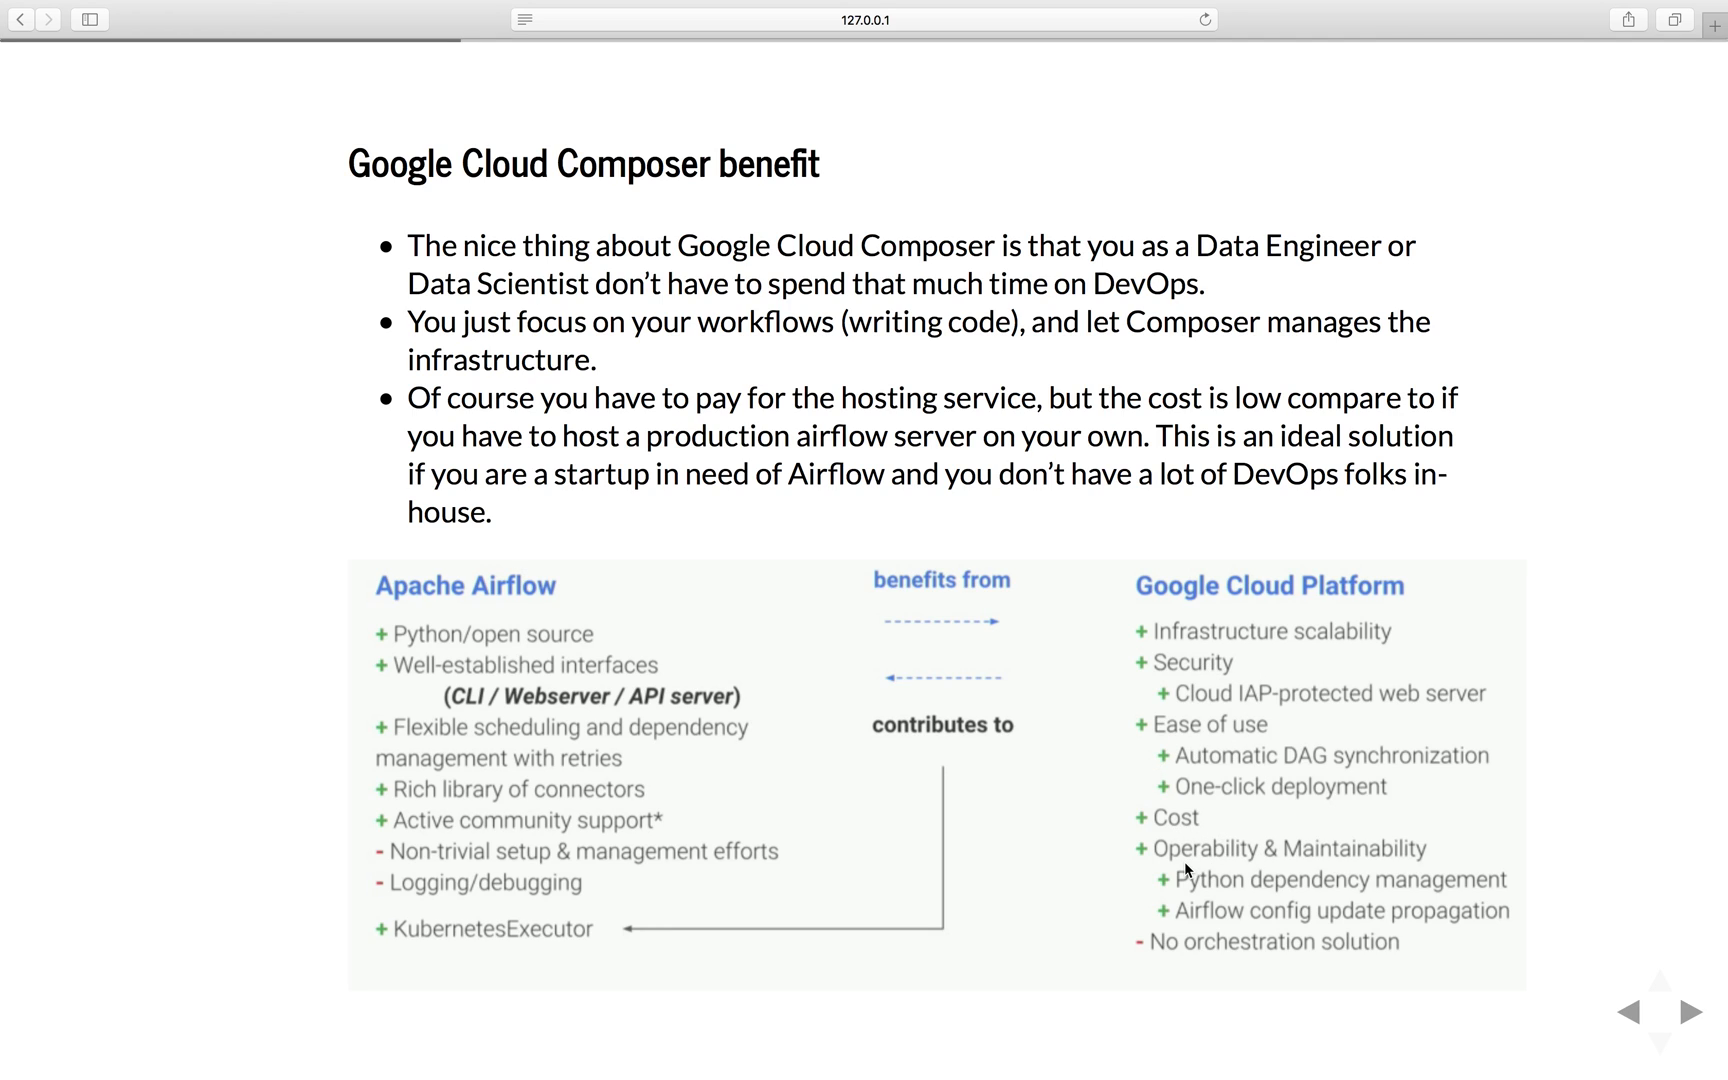
{"action": "mouse_move", "coordinate": [1372, 897]}
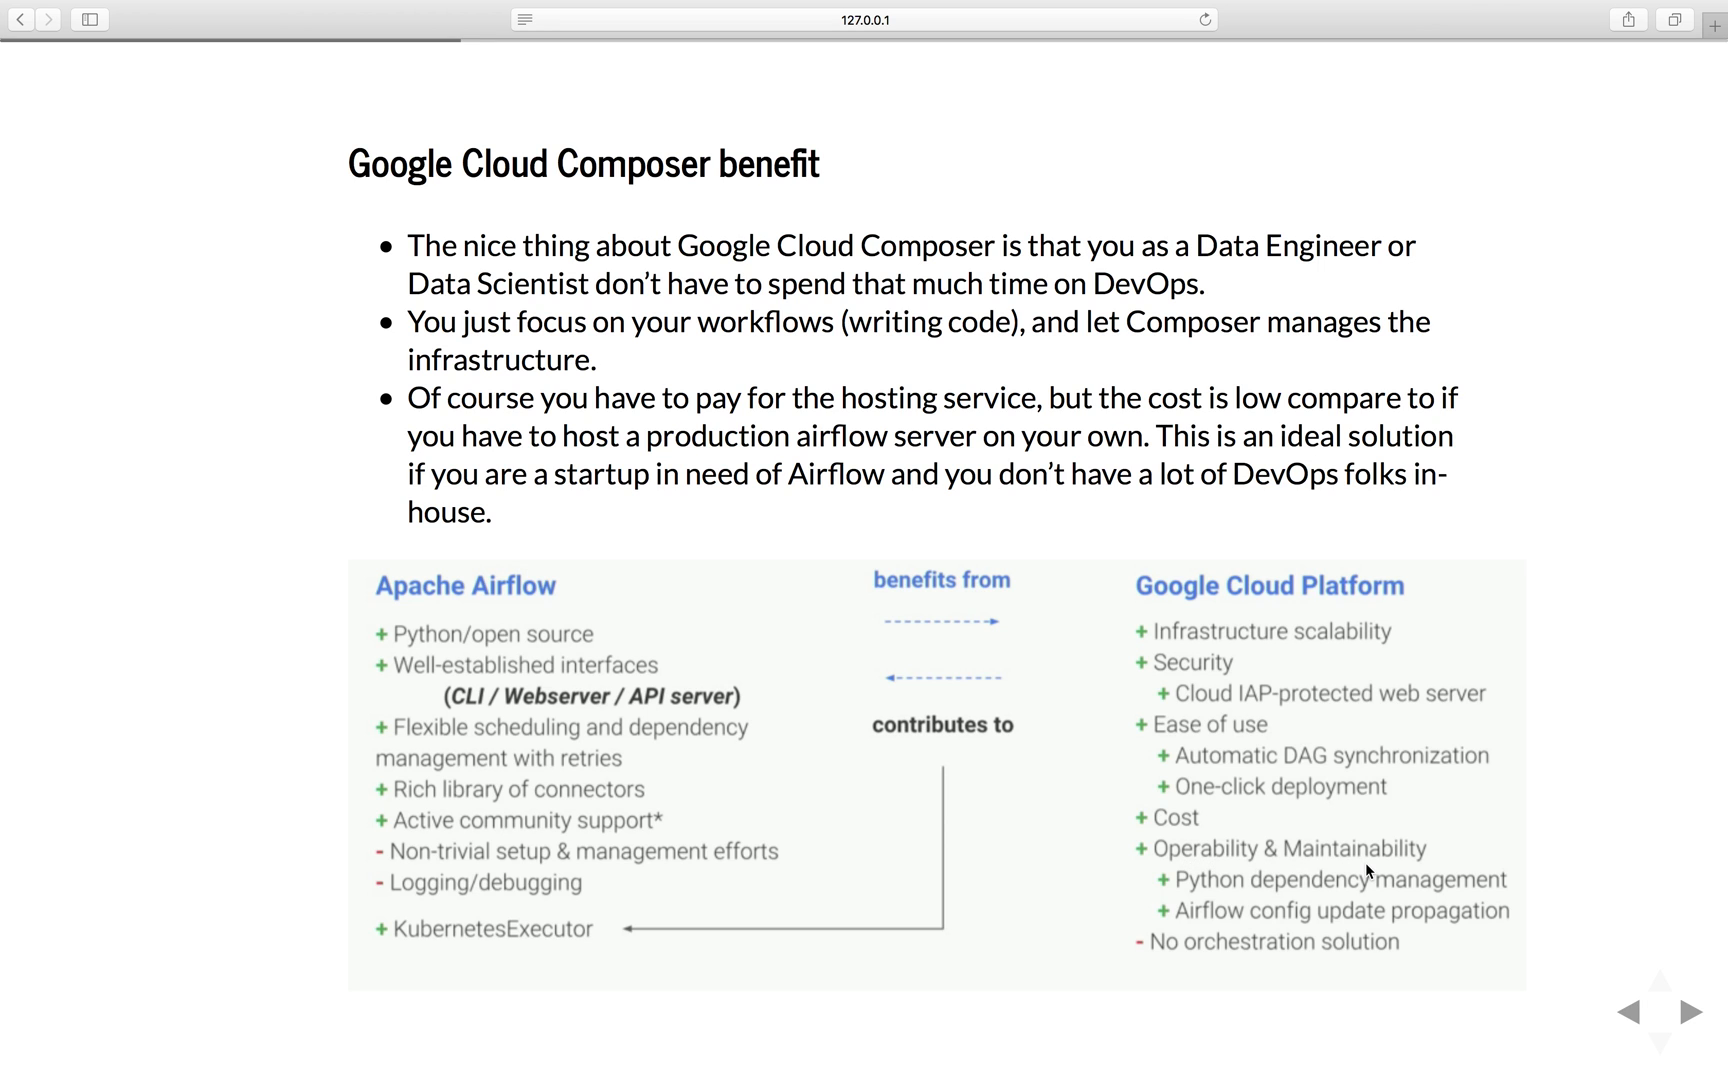
Show the features slide on simplicity, security, scalability, monitoring and GCP integration
{"action": "left_click", "coordinate": [1690, 1010]}
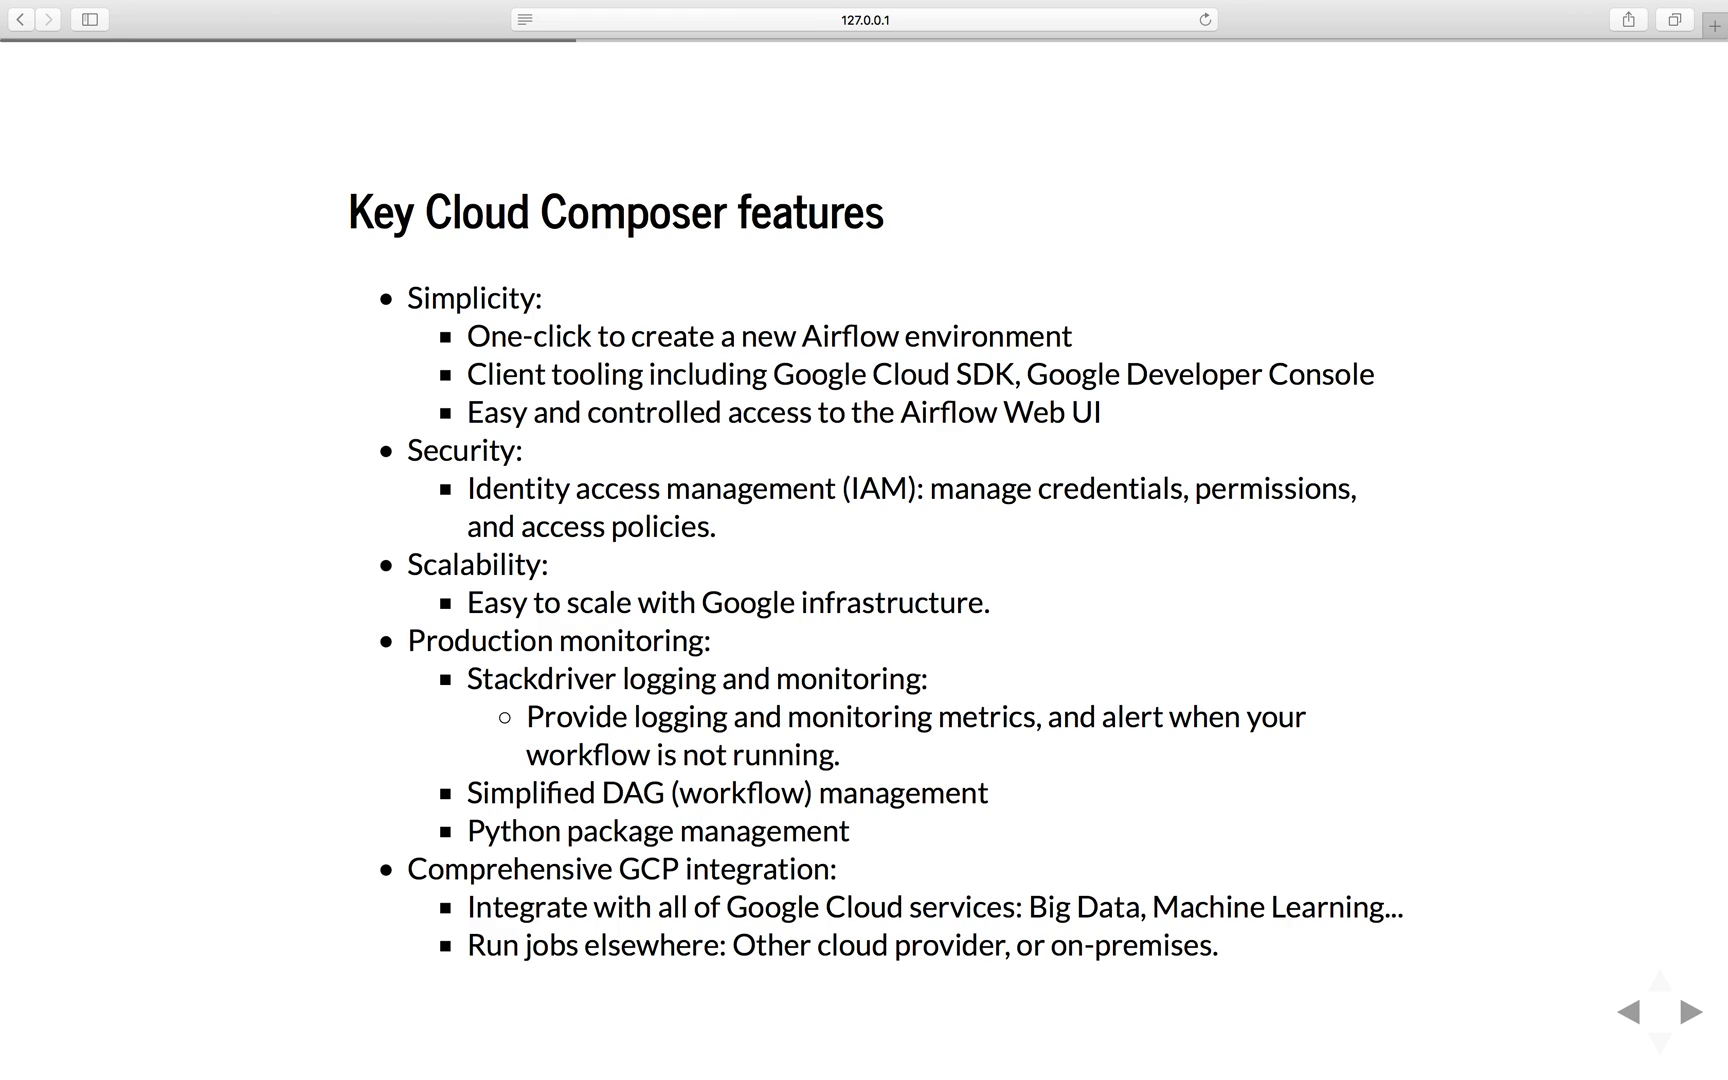
{"action": "mouse_move", "coordinate": [1139, 1036]}
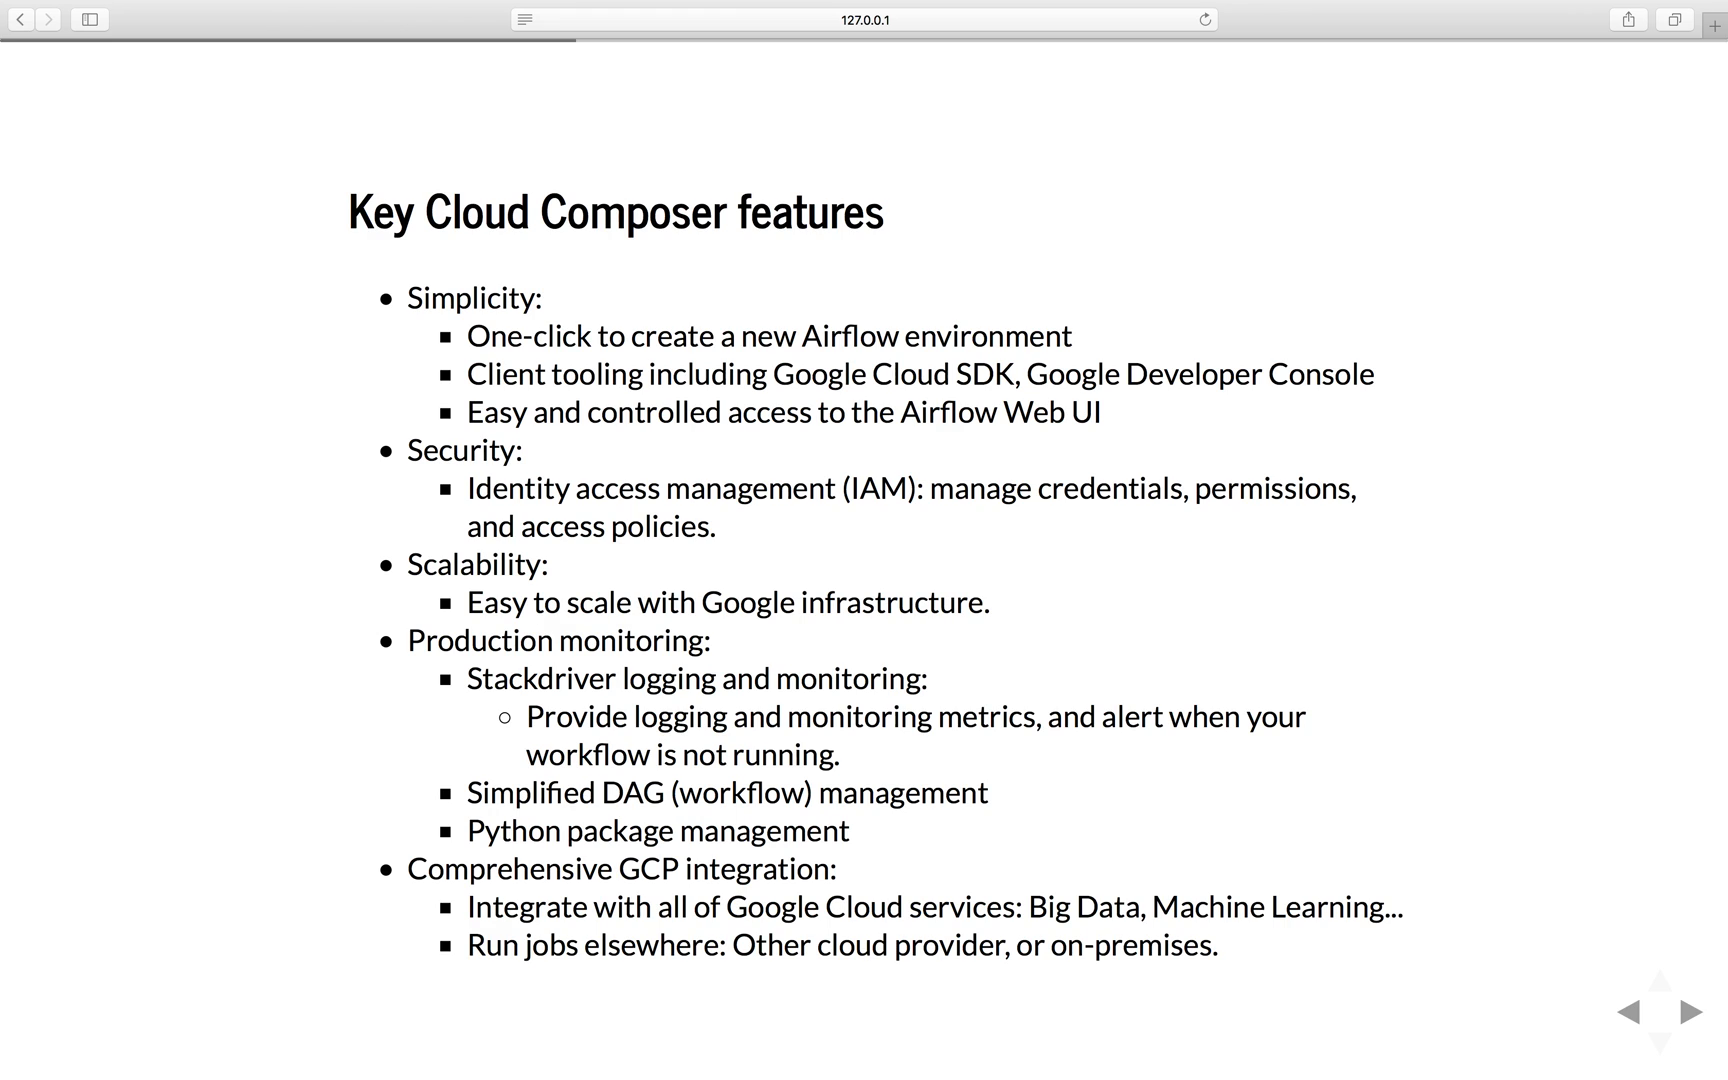
{"action": "mouse_move", "coordinate": [627, 1045]}
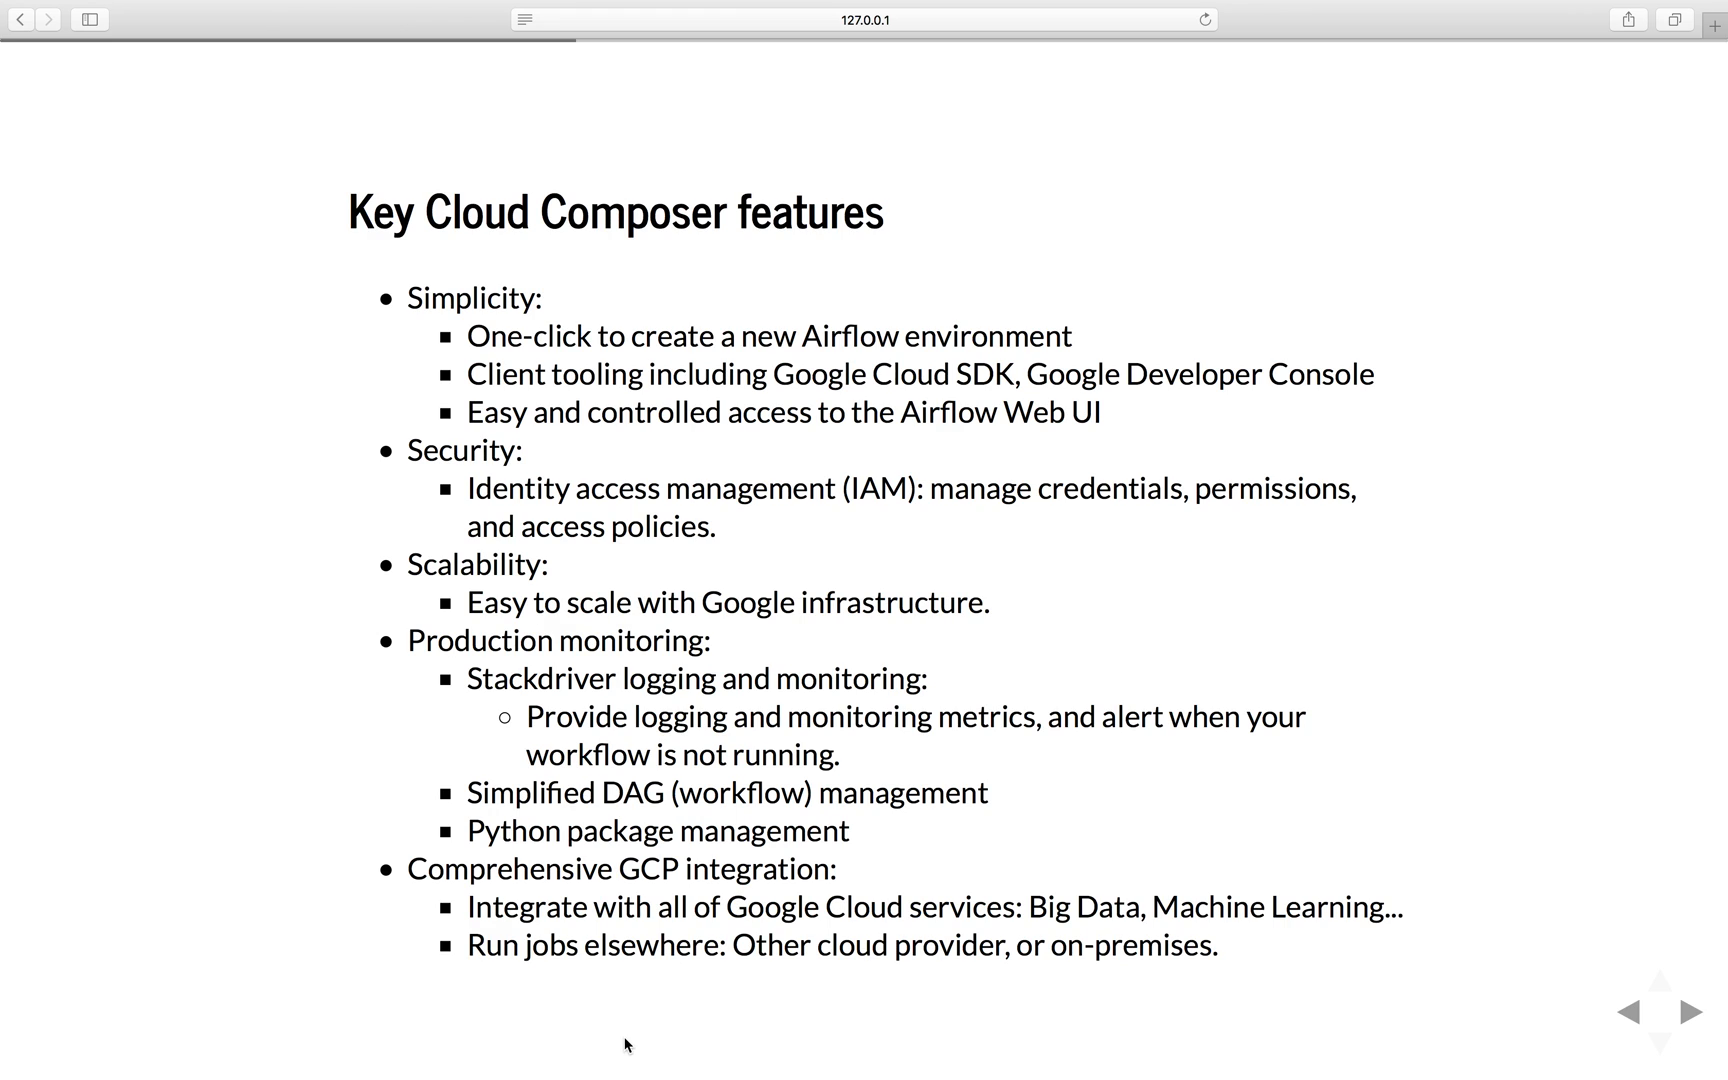
{"action": "mouse_move", "coordinate": [593, 999]}
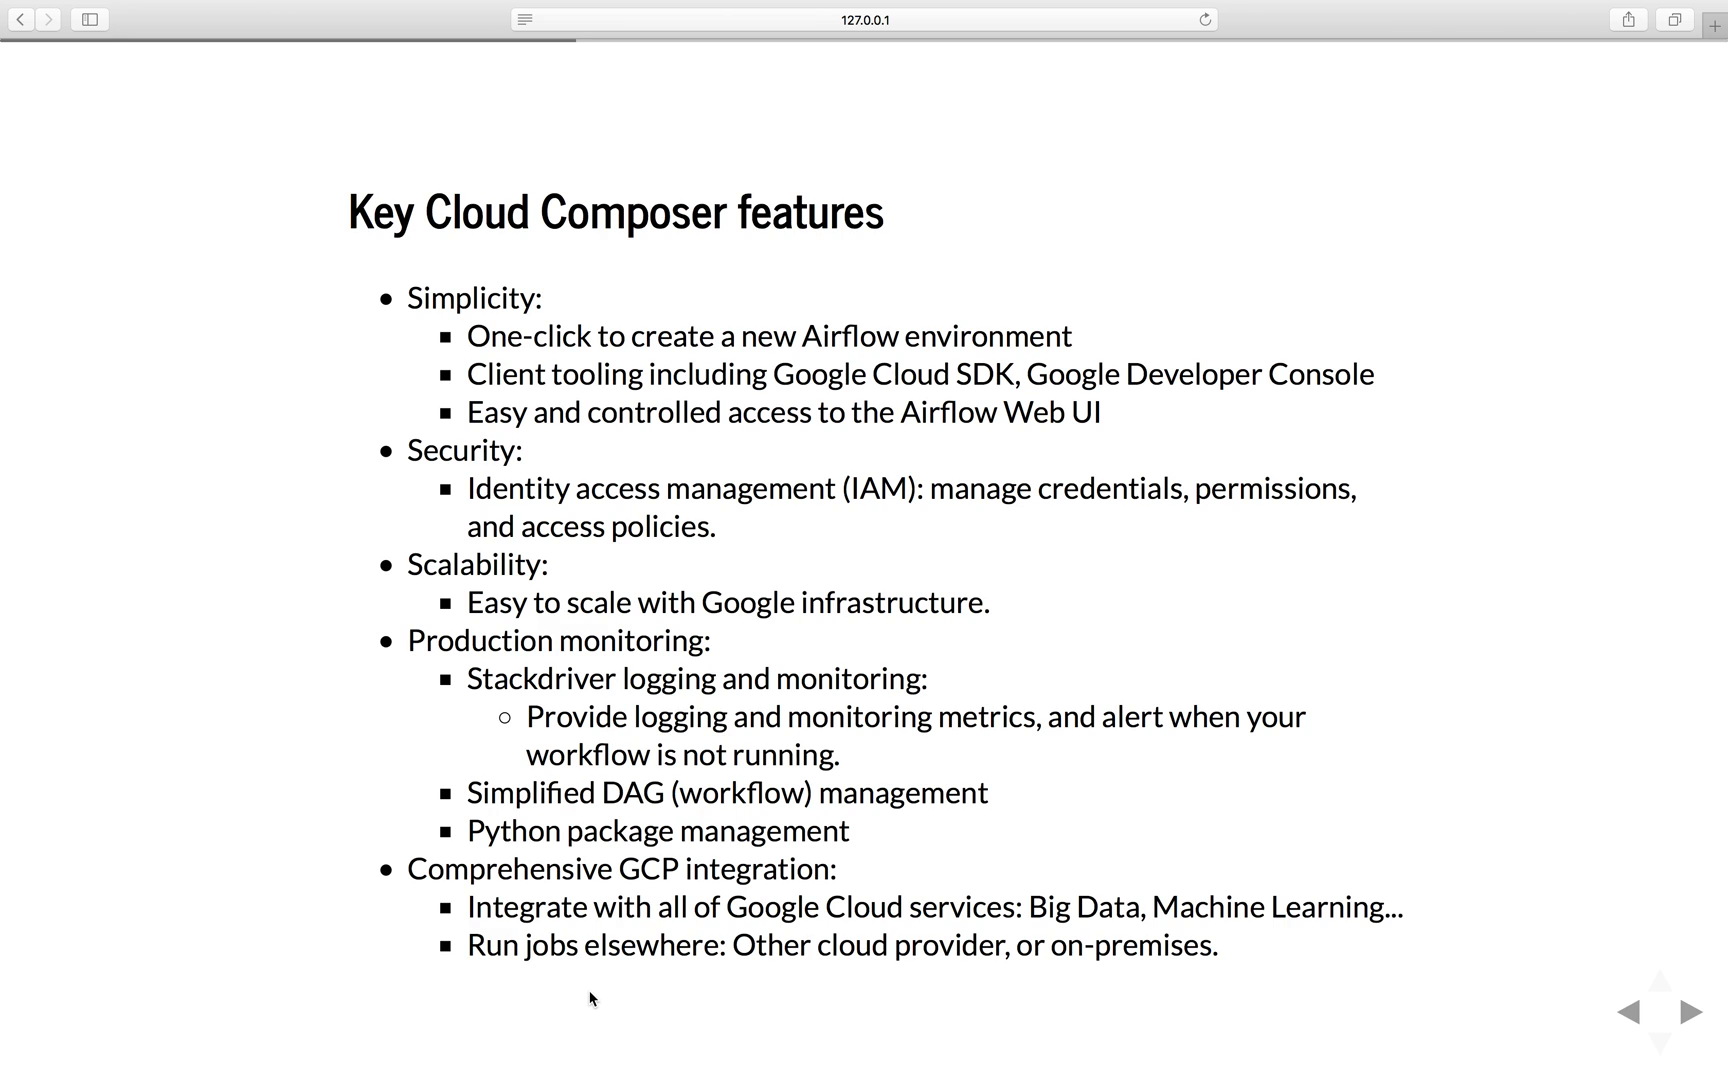
{"action": "mouse_move", "coordinate": [629, 998]}
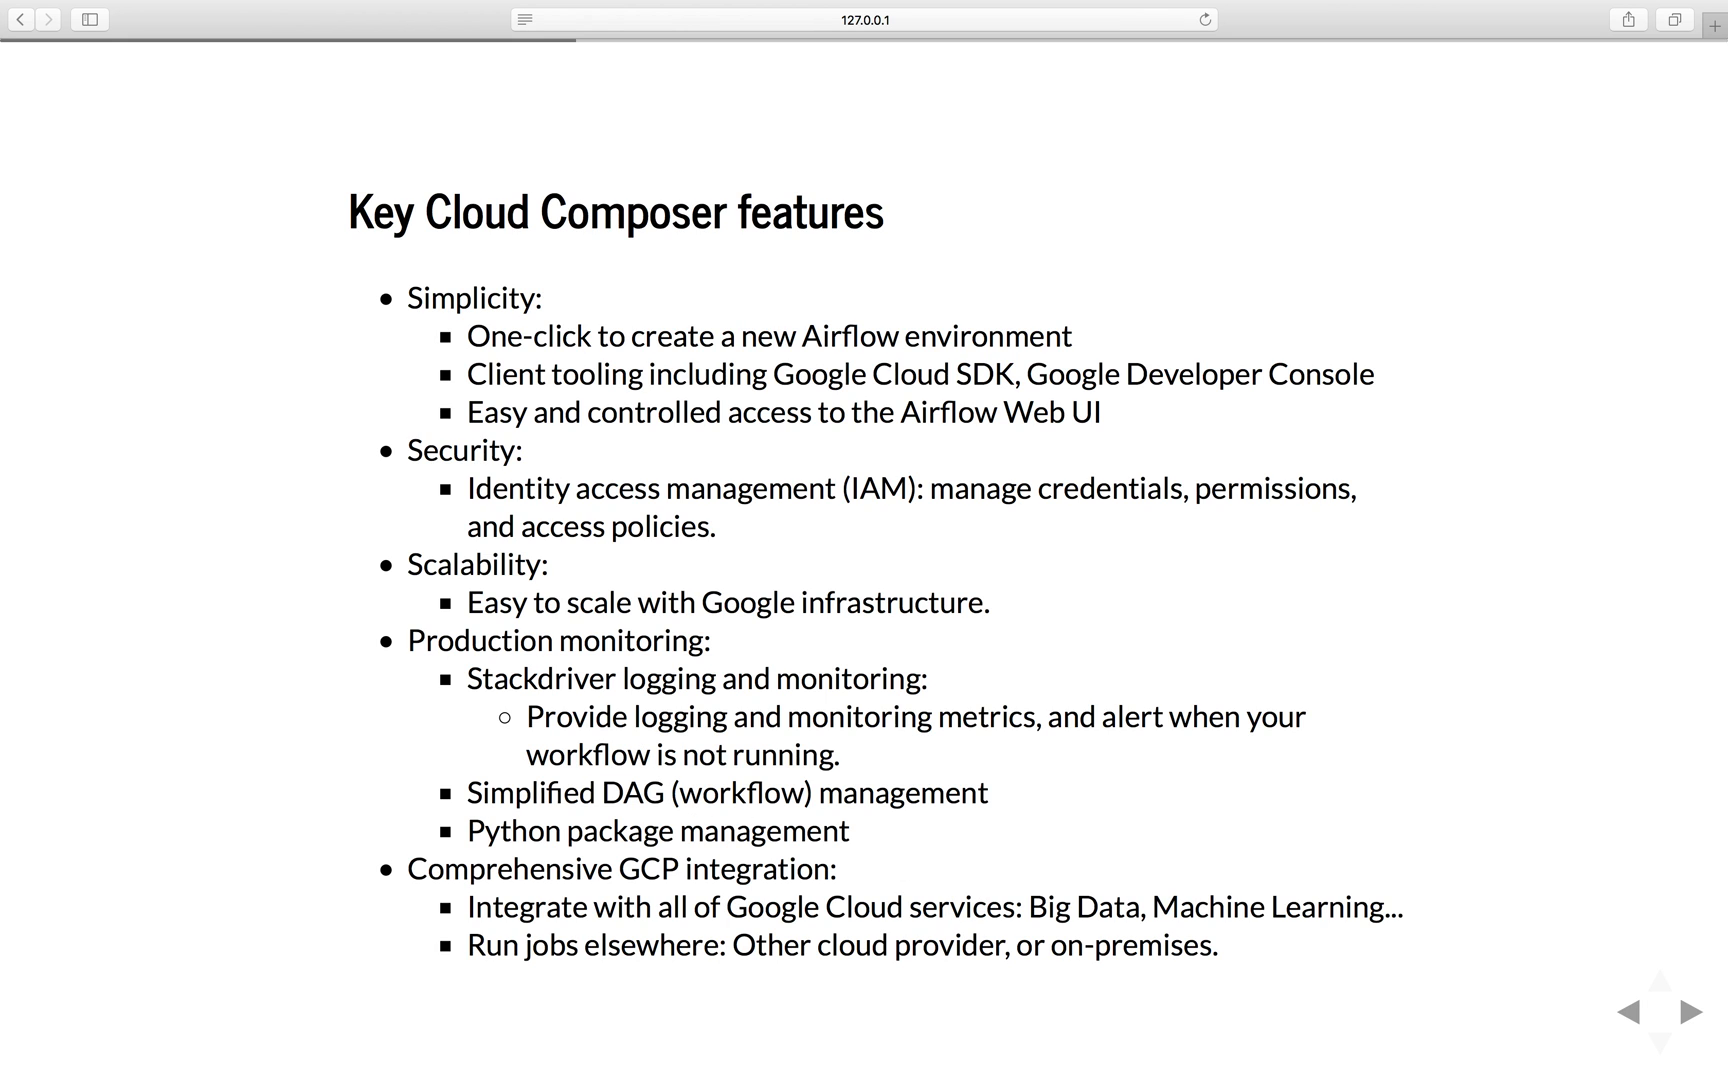
Show the Releases slide with Composer's beta and Airflow 1.10.0 release notes
{"action": "left_click", "coordinate": [1691, 1012]}
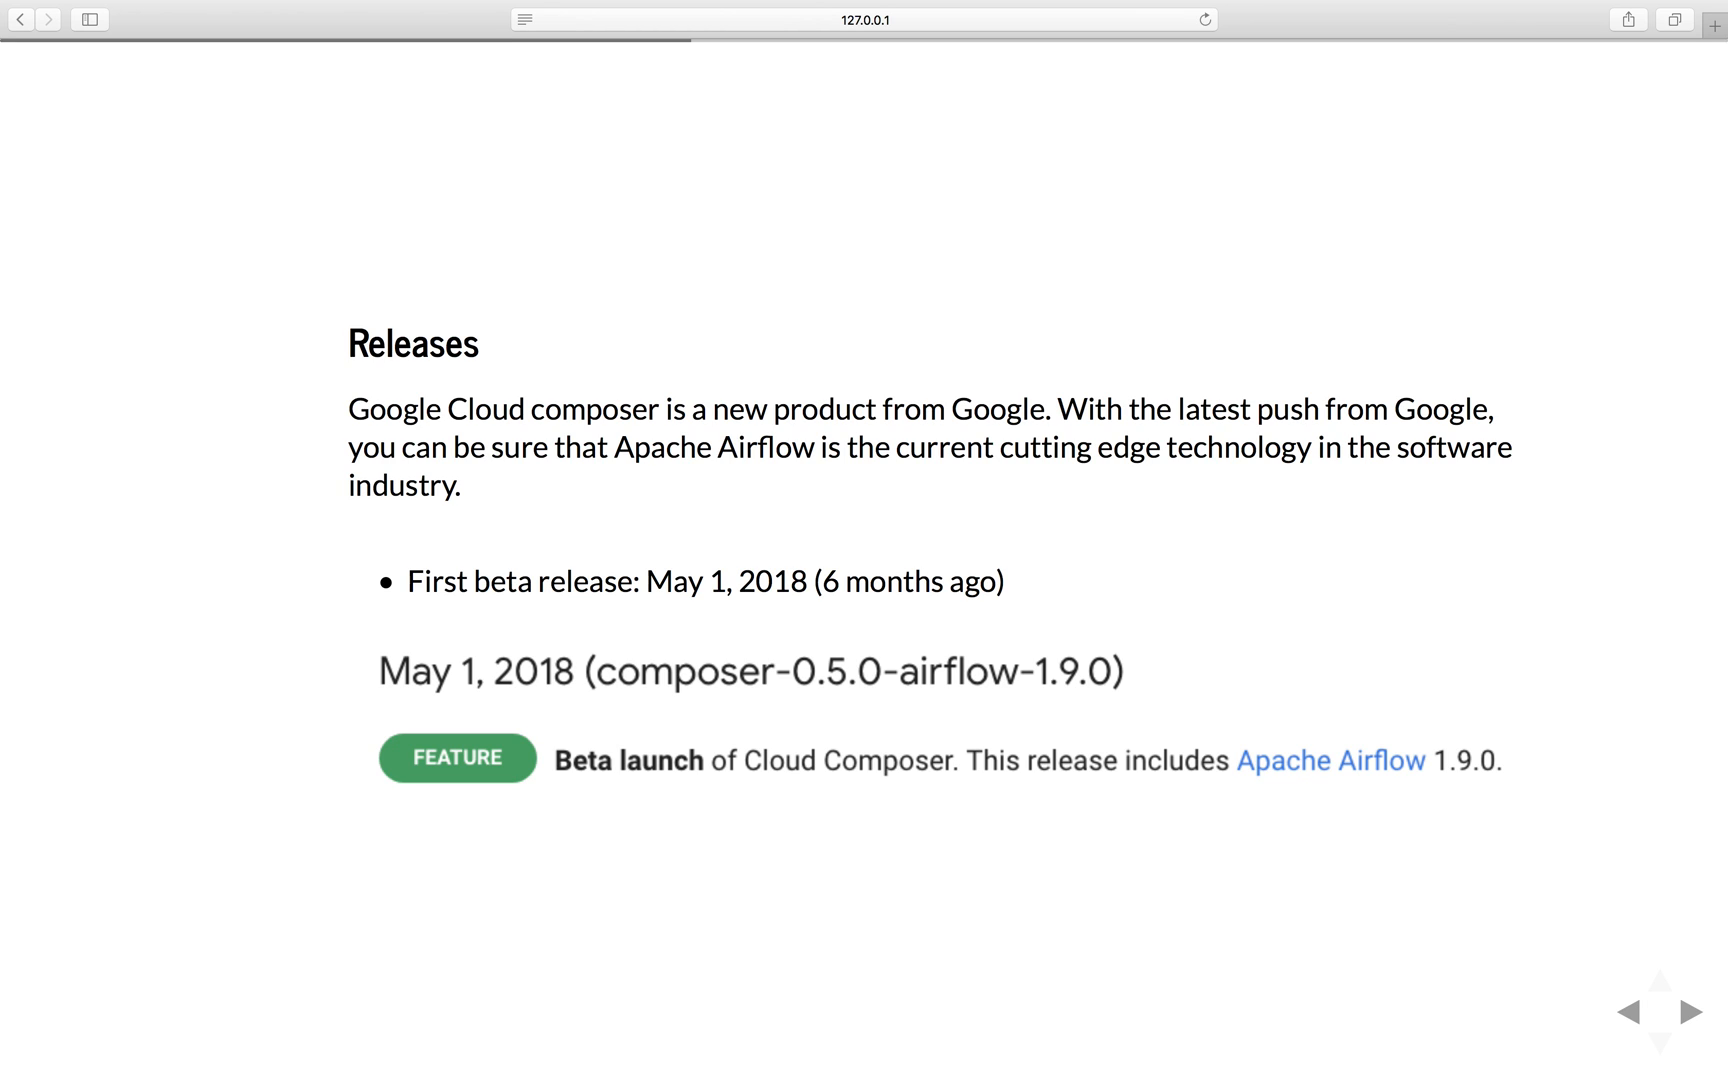
{"action": "mouse_move", "coordinate": [435, 708]}
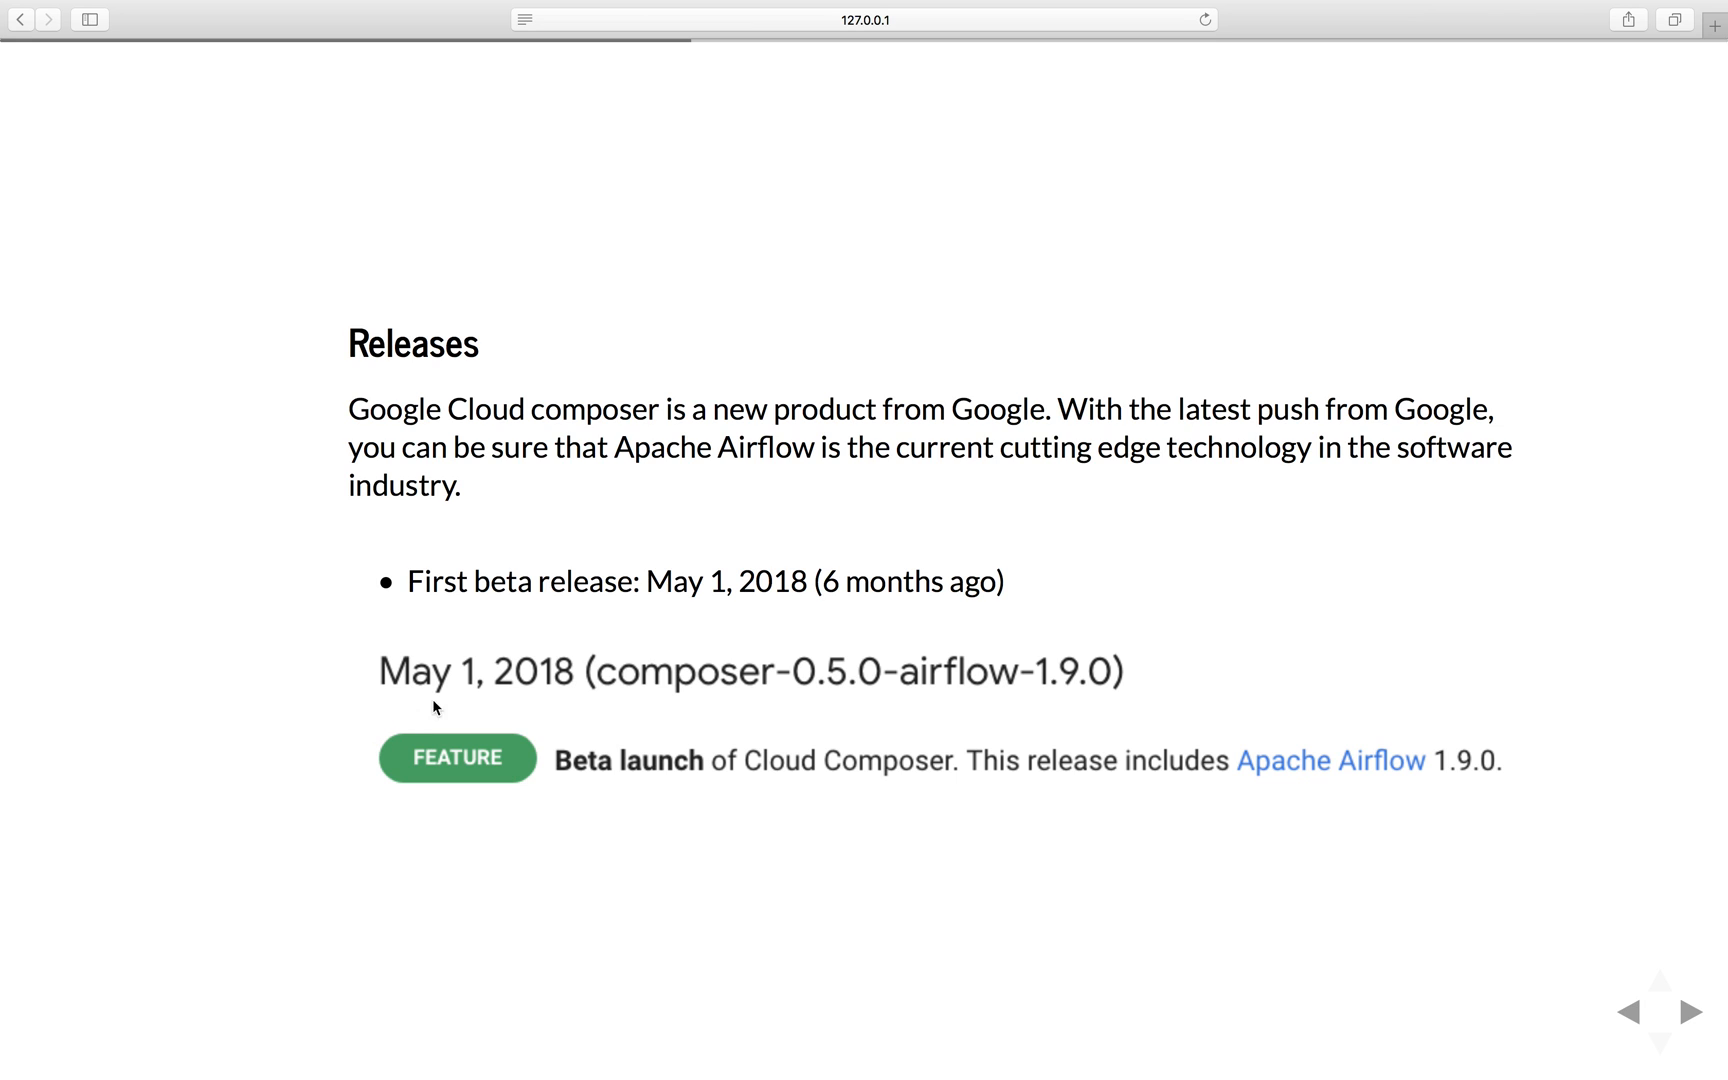
{"action": "mouse_move", "coordinate": [706, 655]}
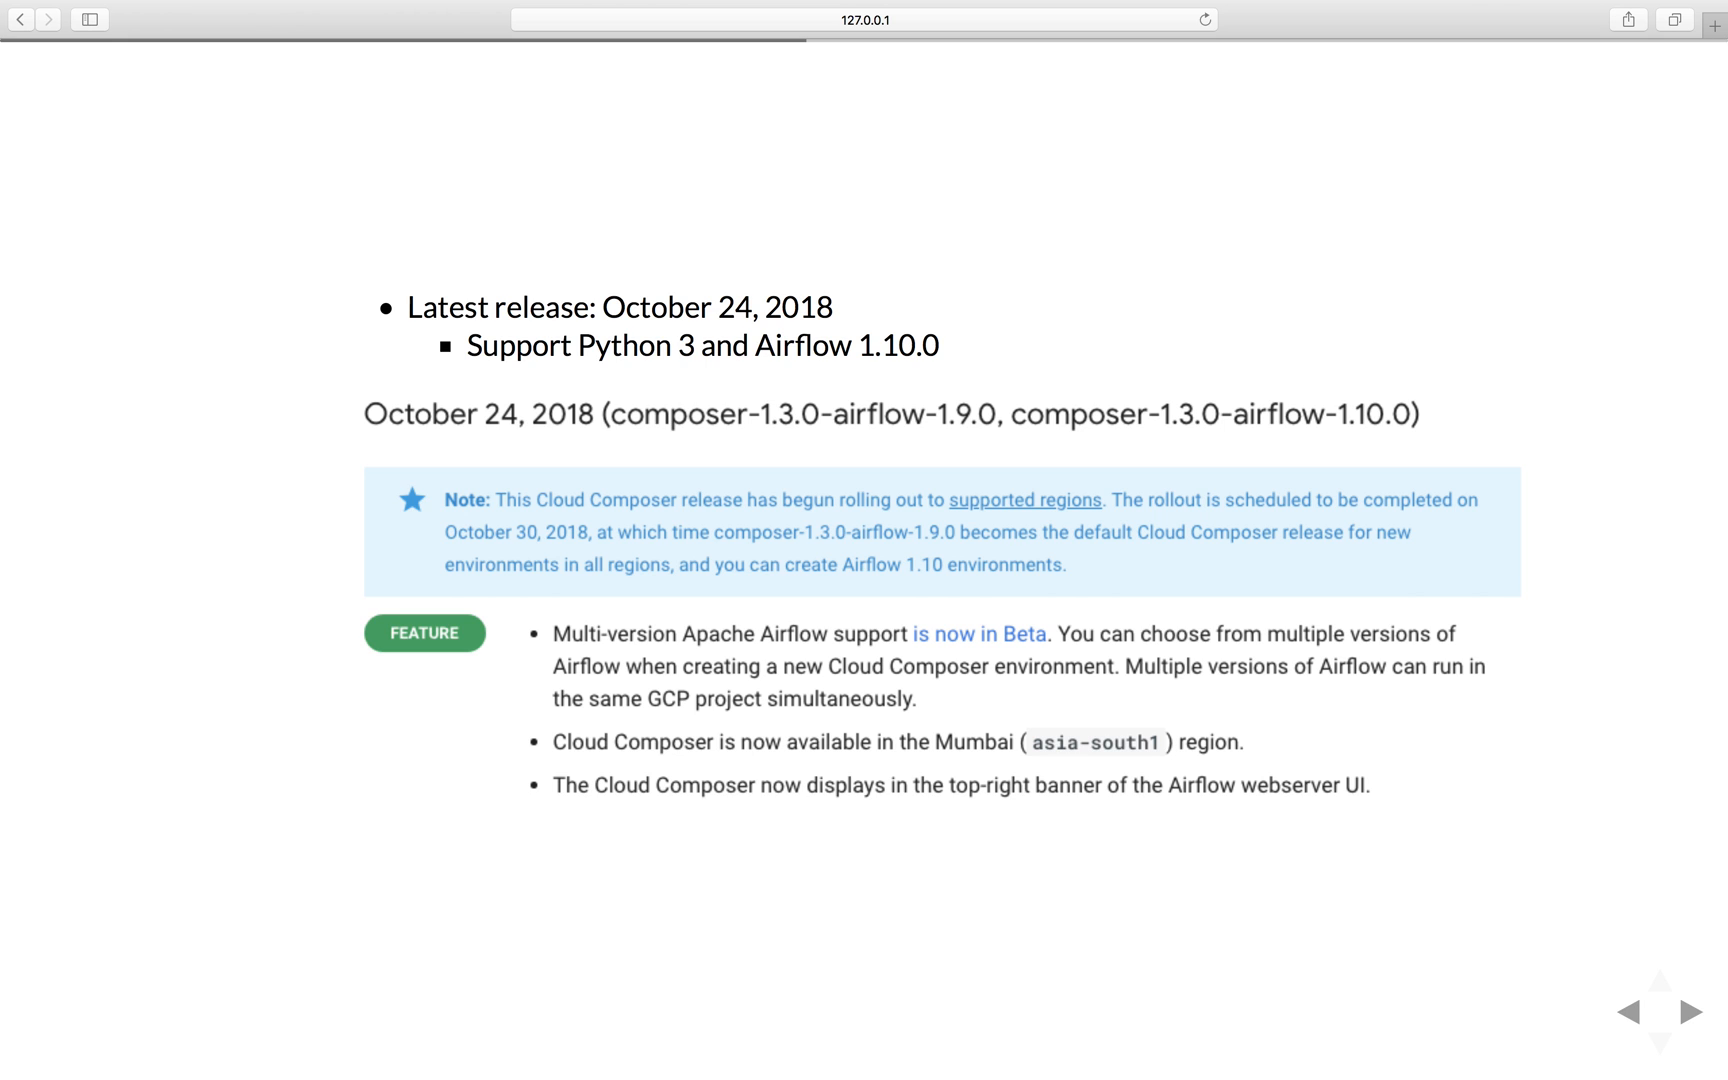
Show the 'Set up Google Cloud Composer environment' slide
{"action": "left_click", "coordinate": [1660, 1034]}
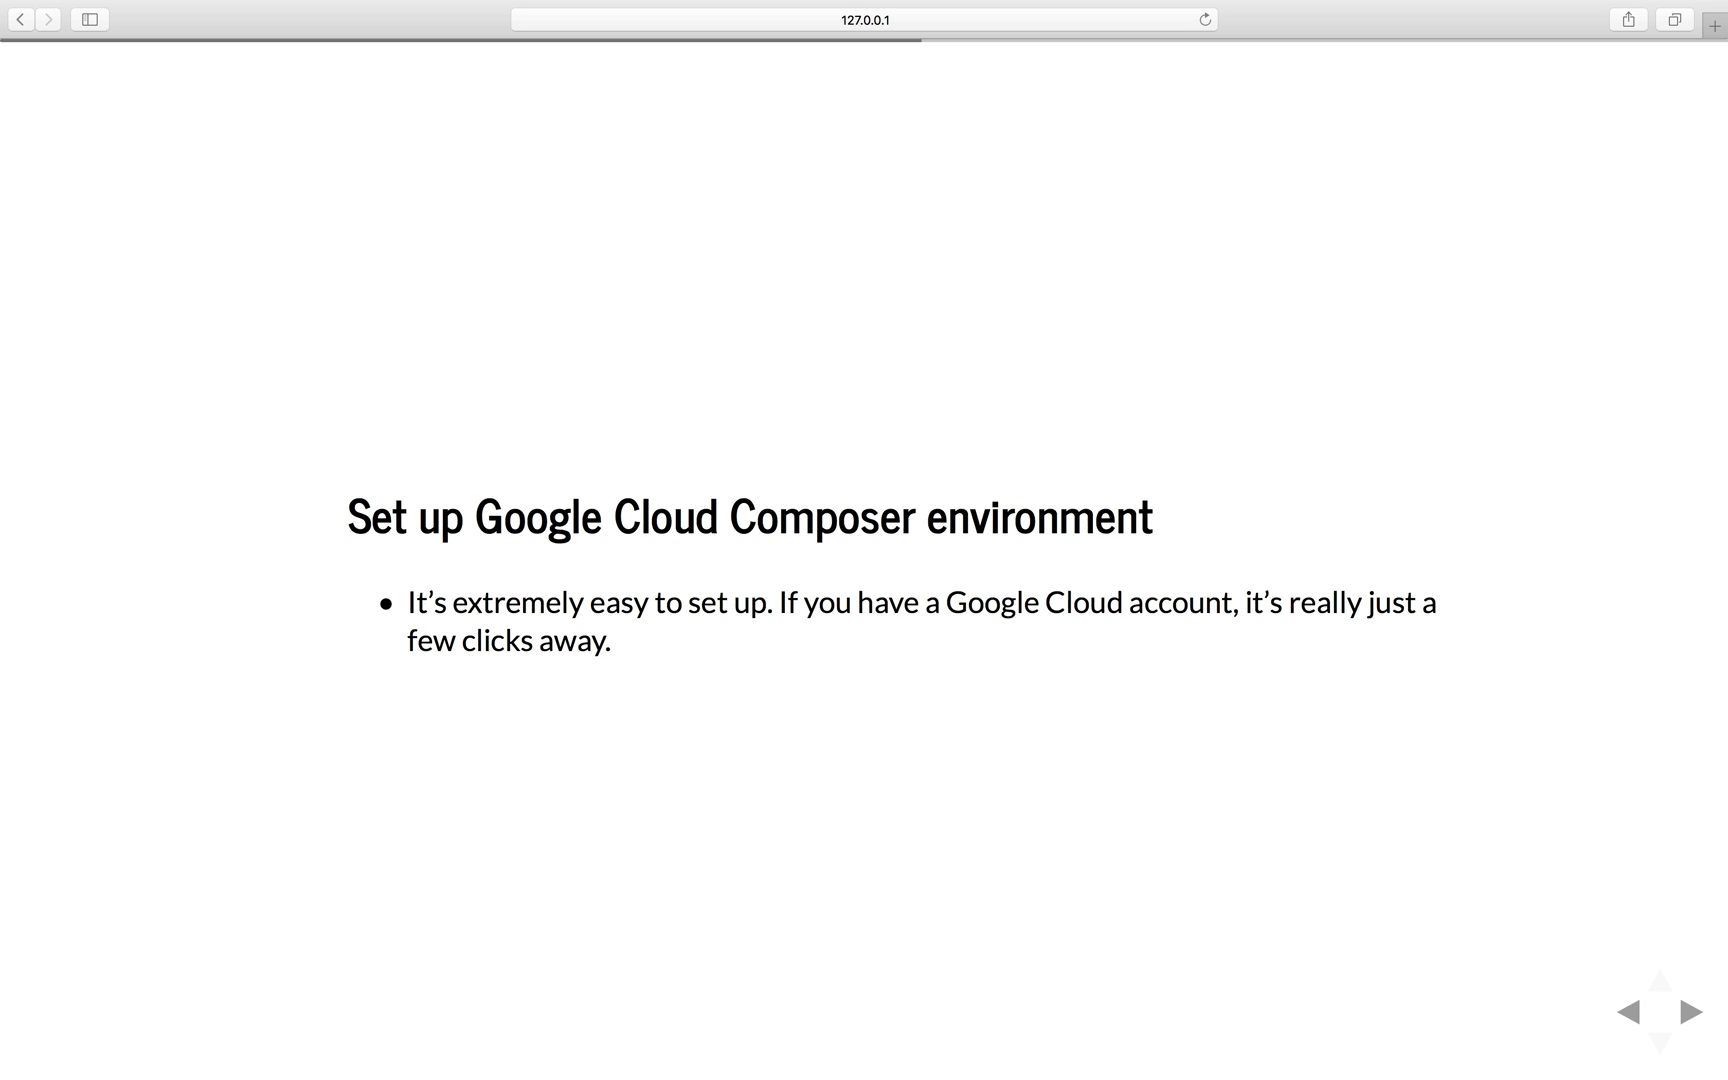
Show the 'Composer environment' slide with the empty Environments console screenshot
{"action": "left_click", "coordinate": [1690, 1010]}
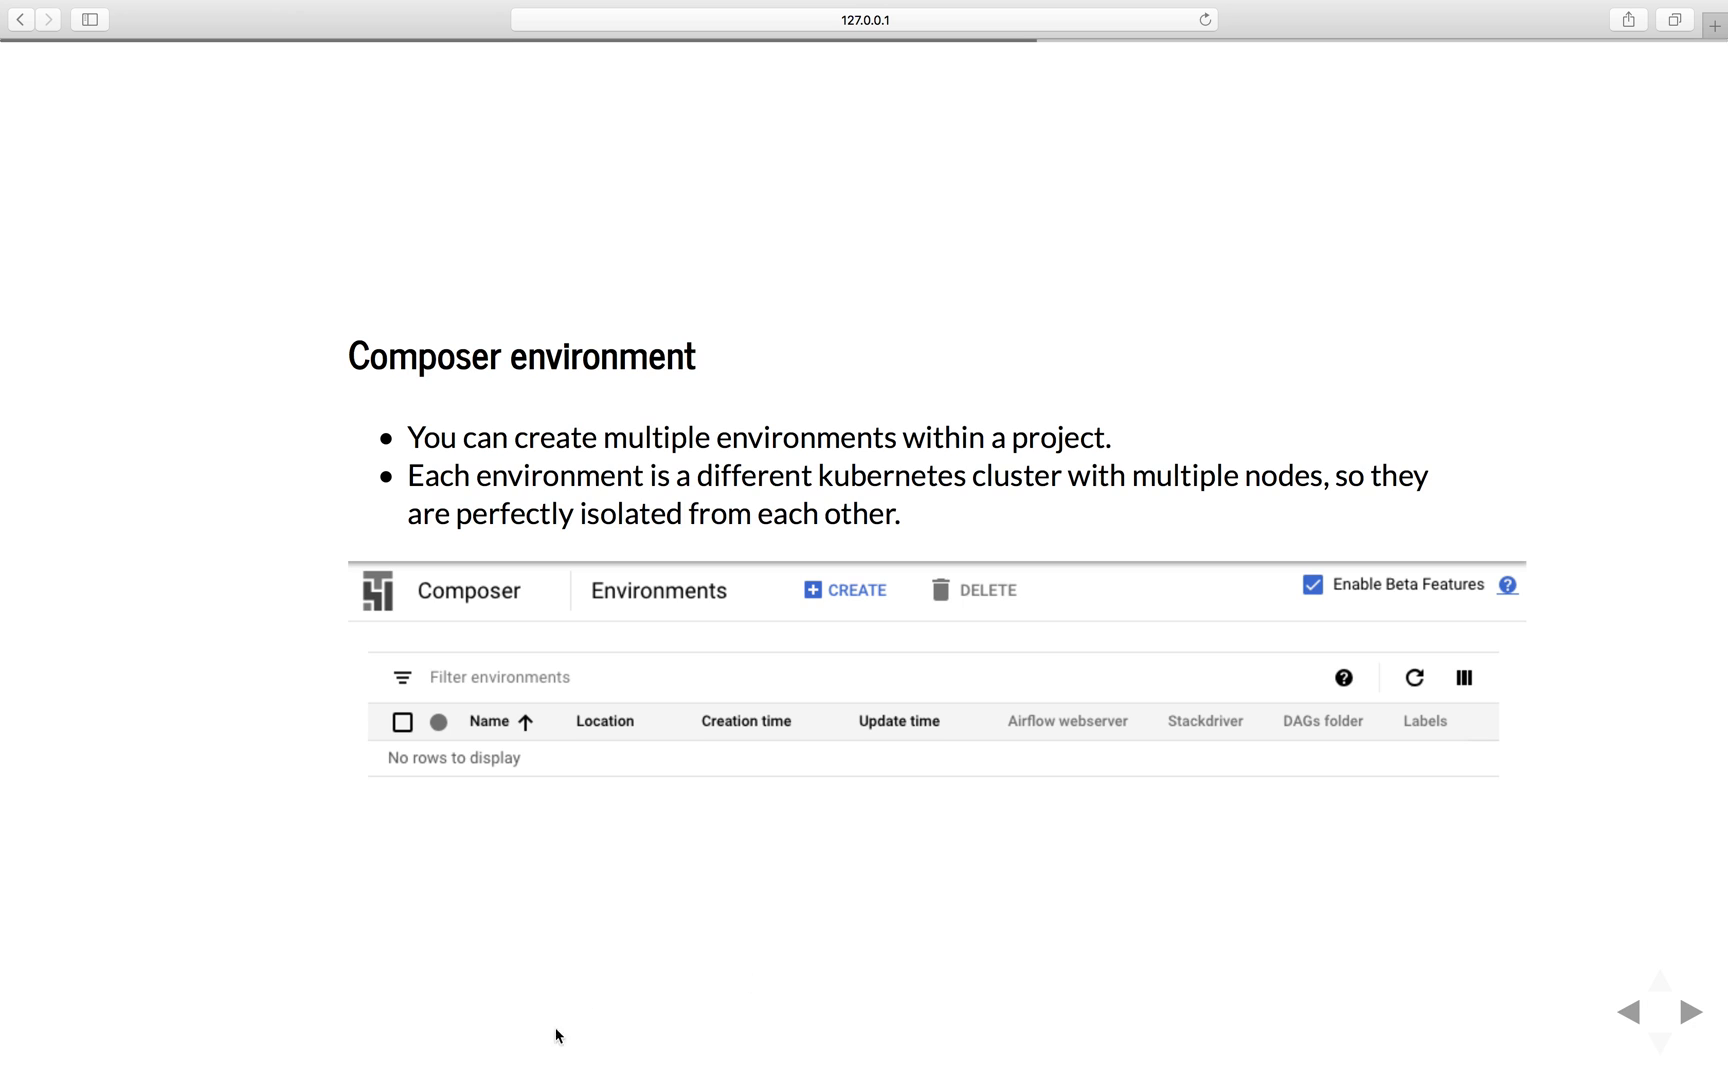
{"action": "mouse_move", "coordinate": [1278, 579]}
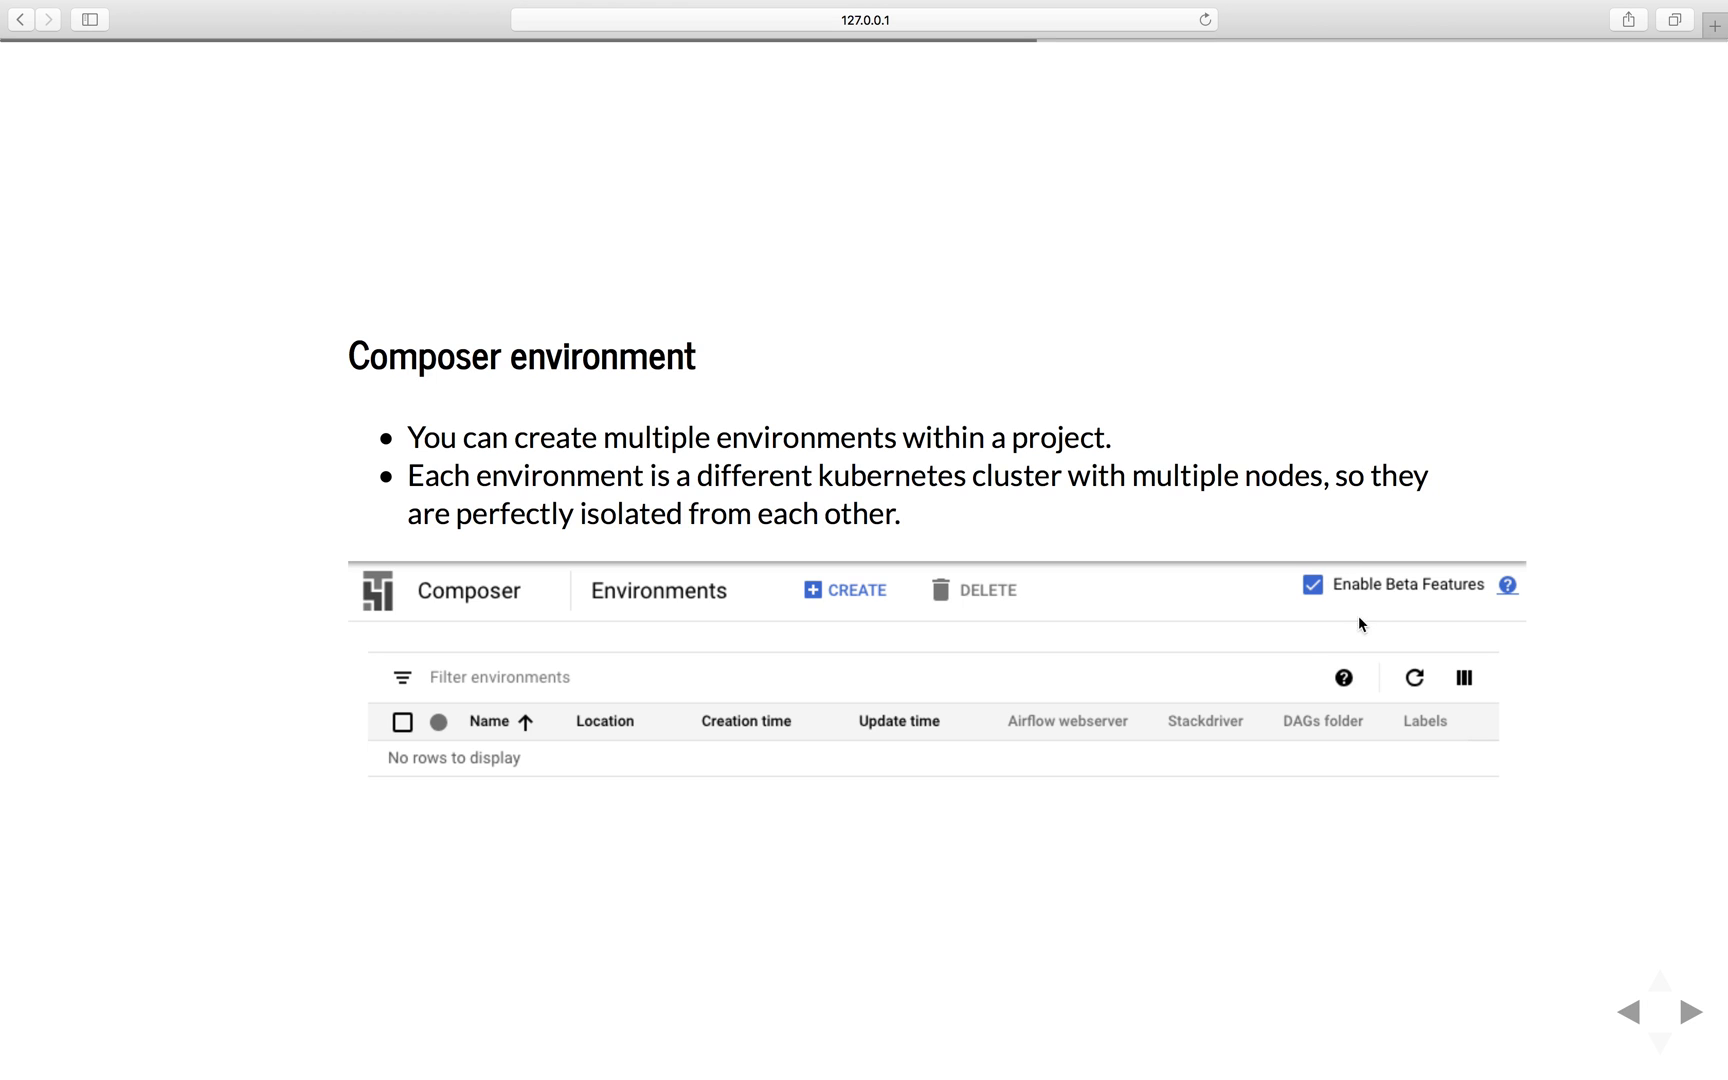
{"action": "mouse_move", "coordinate": [1366, 696]}
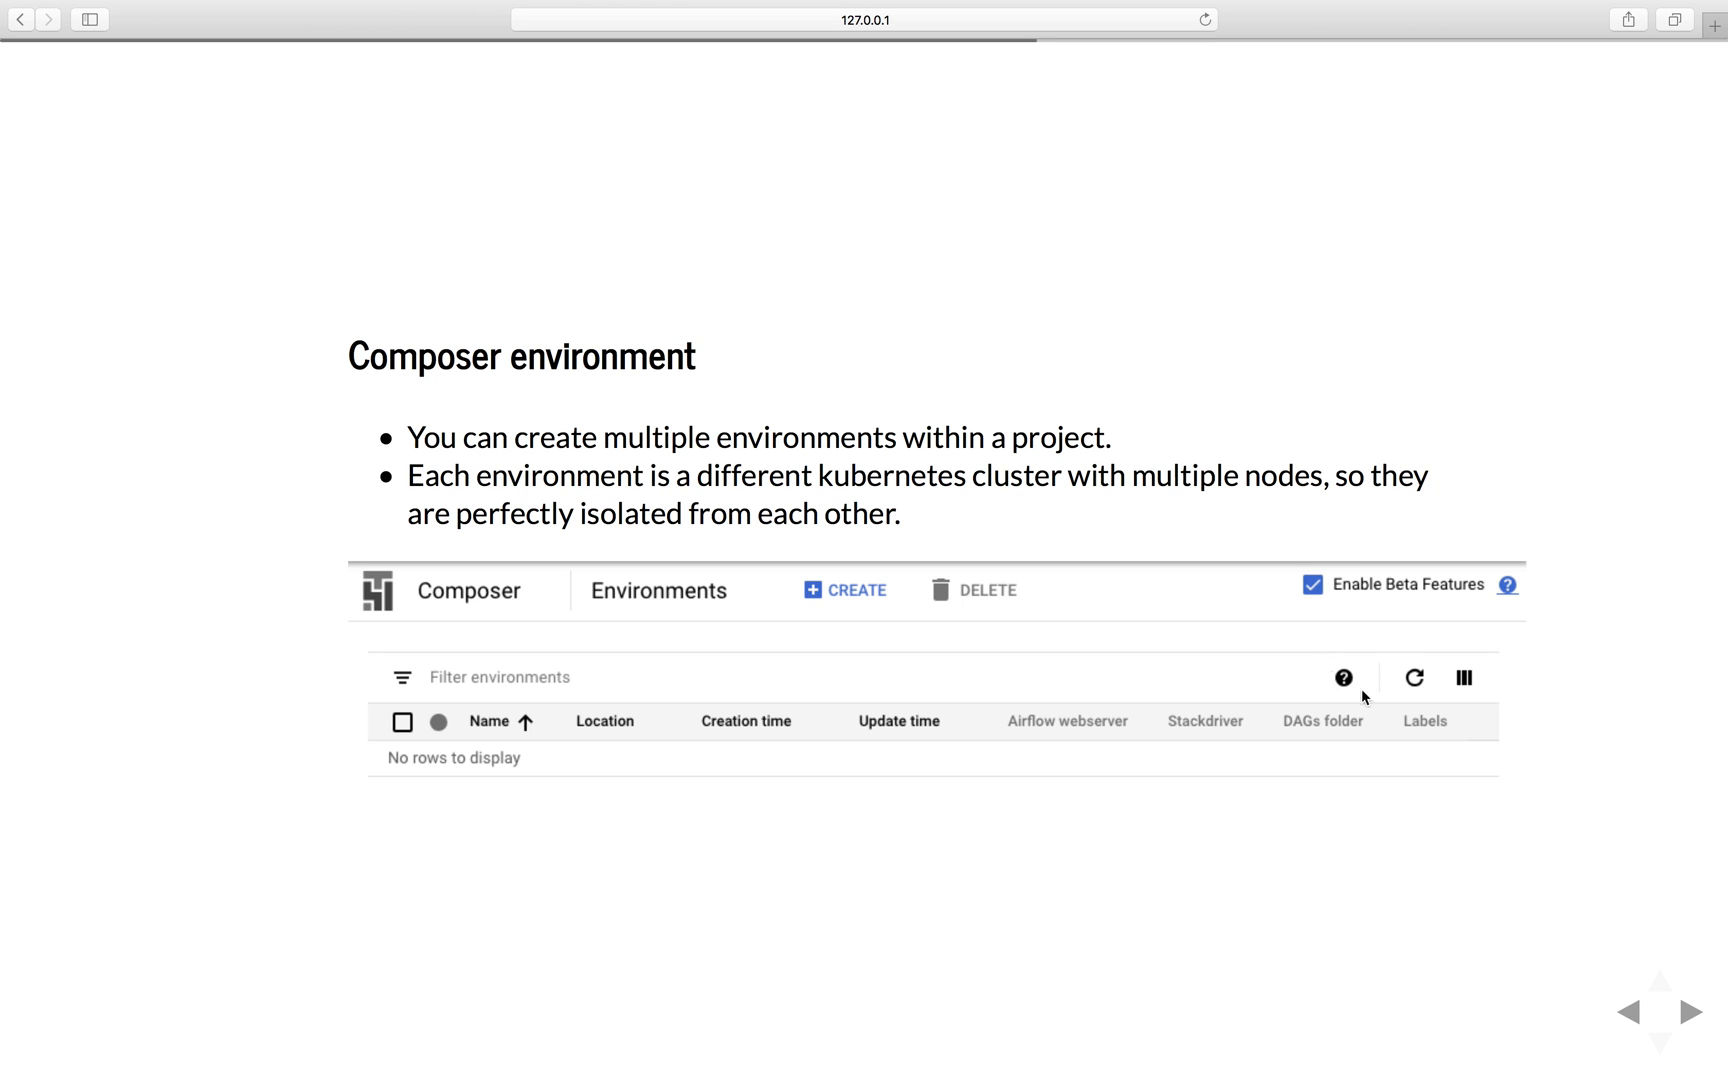
{"action": "mouse_move", "coordinate": [823, 604]}
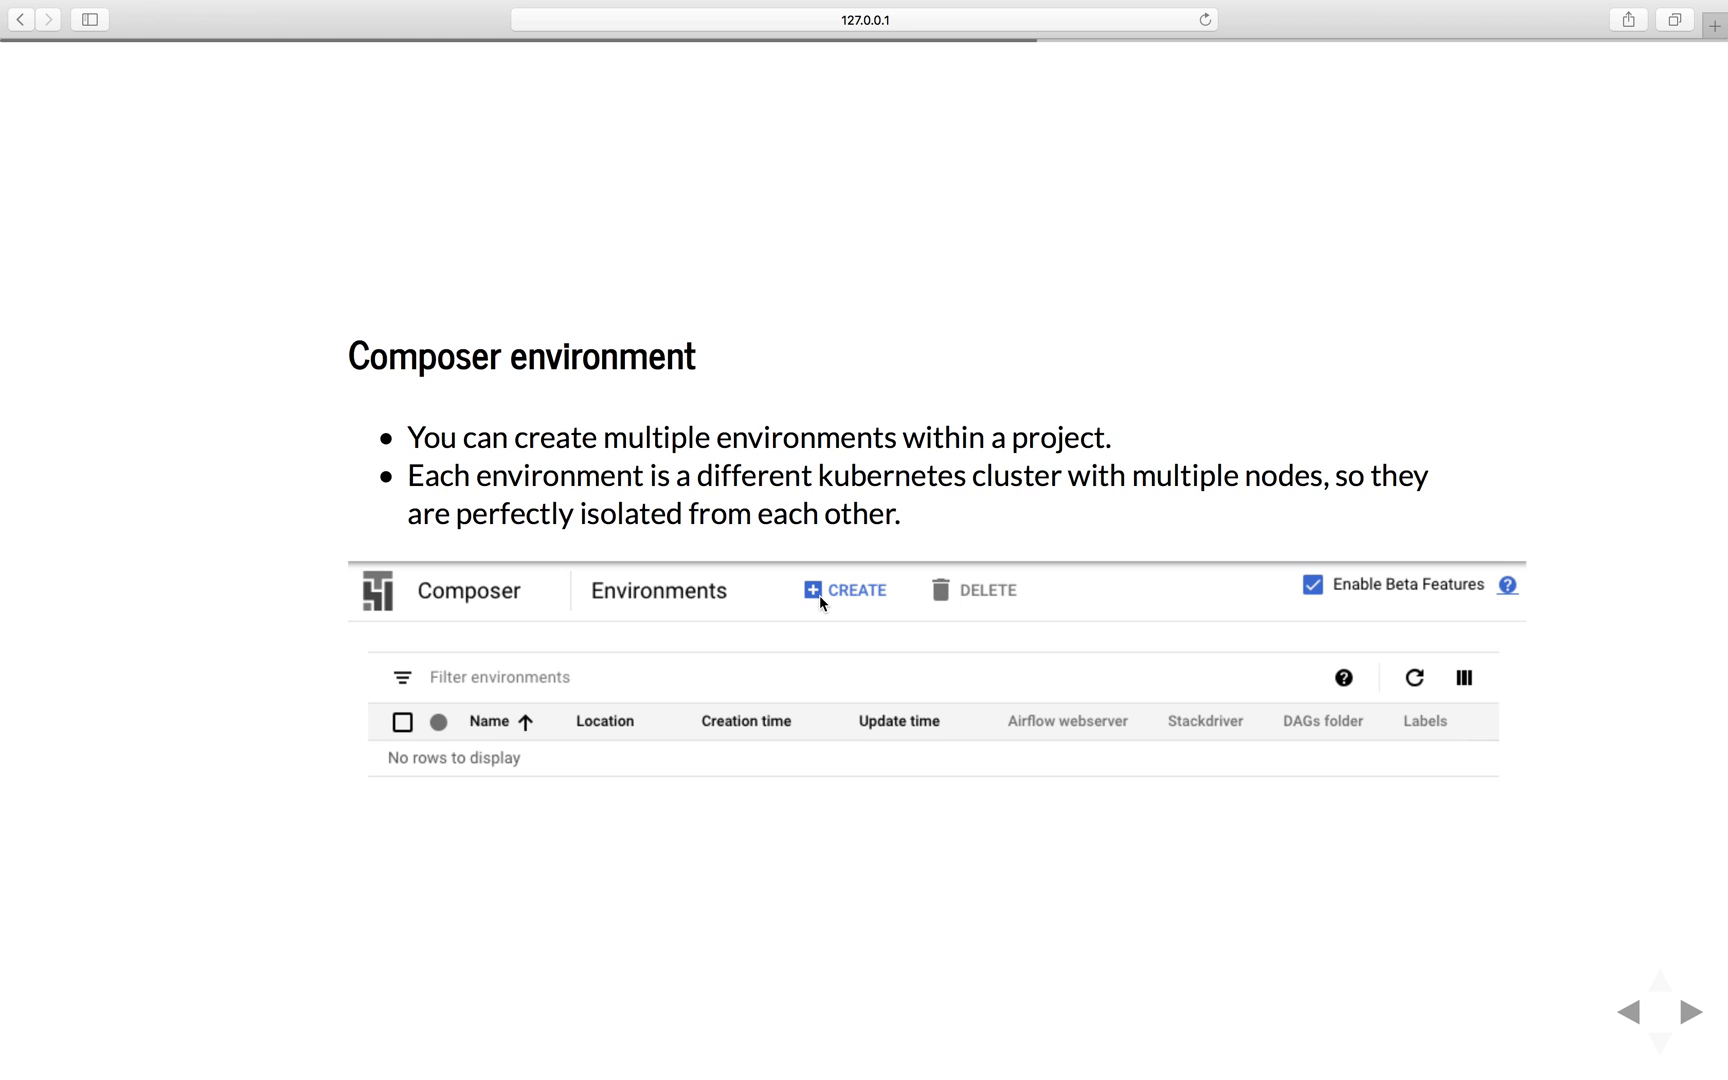
{"action": "mouse_move", "coordinate": [428, 639]}
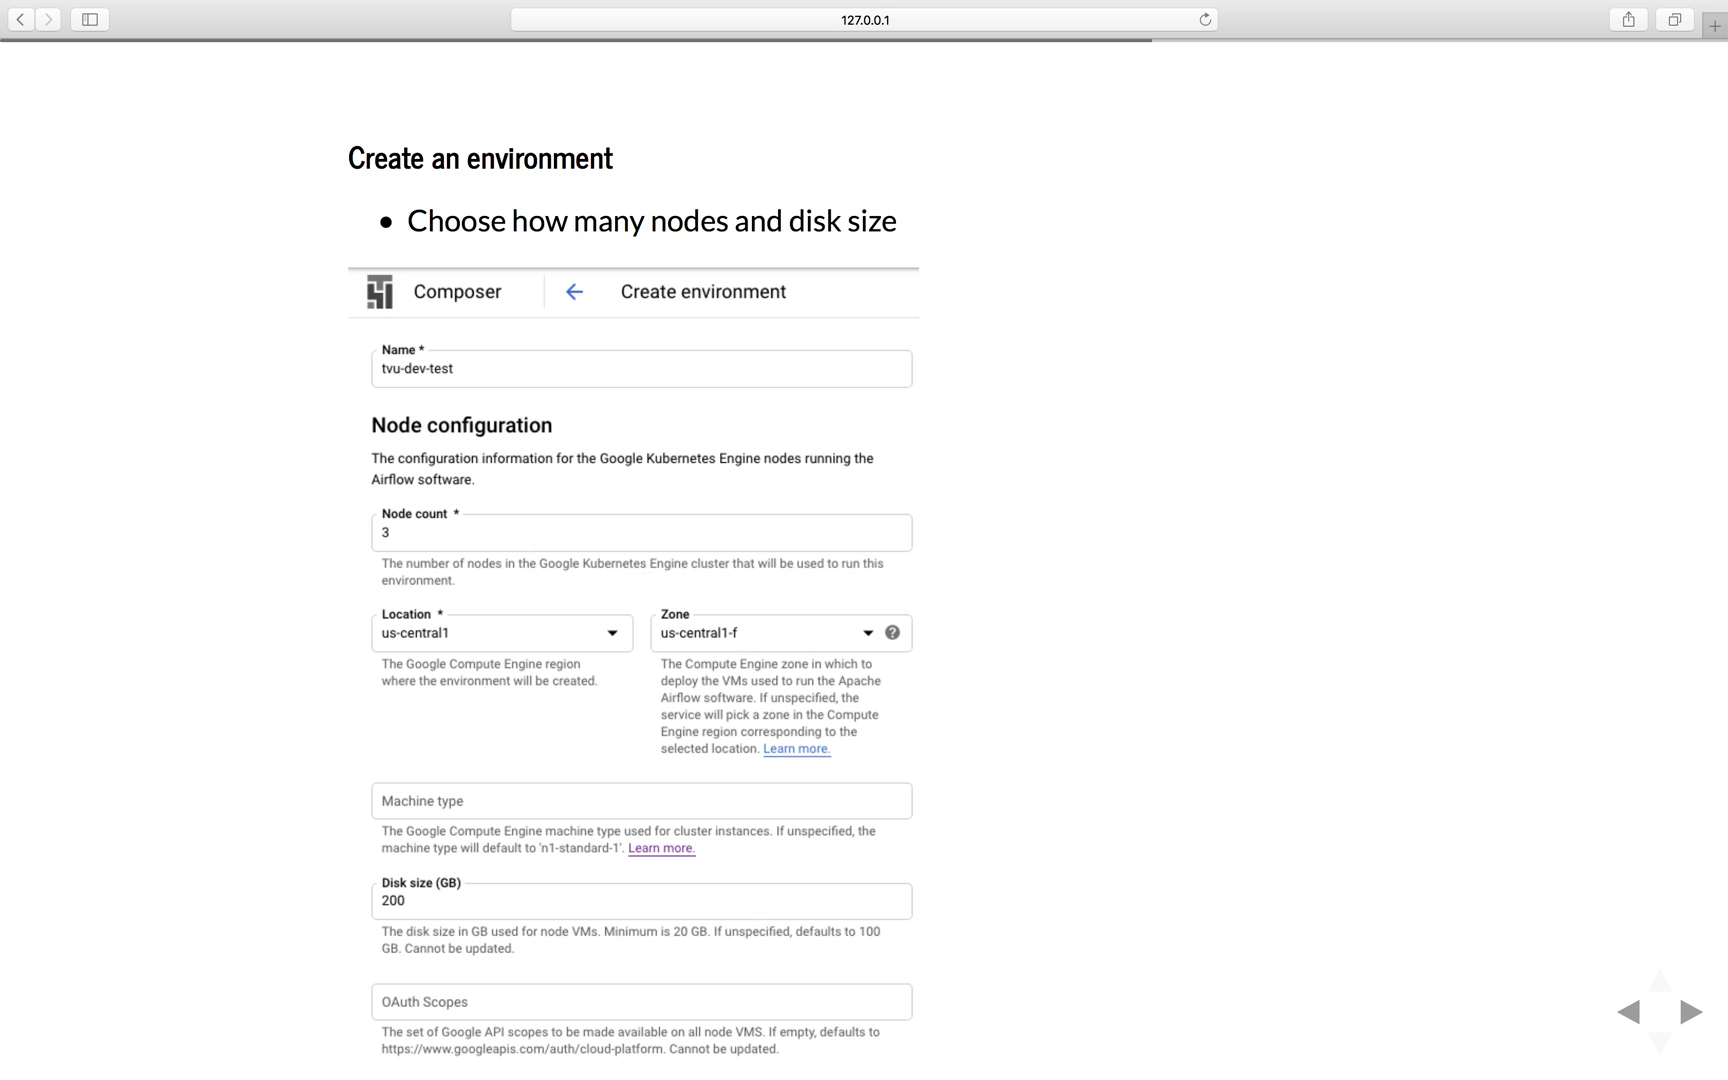
{"action": "mouse_move", "coordinate": [697, 779]}
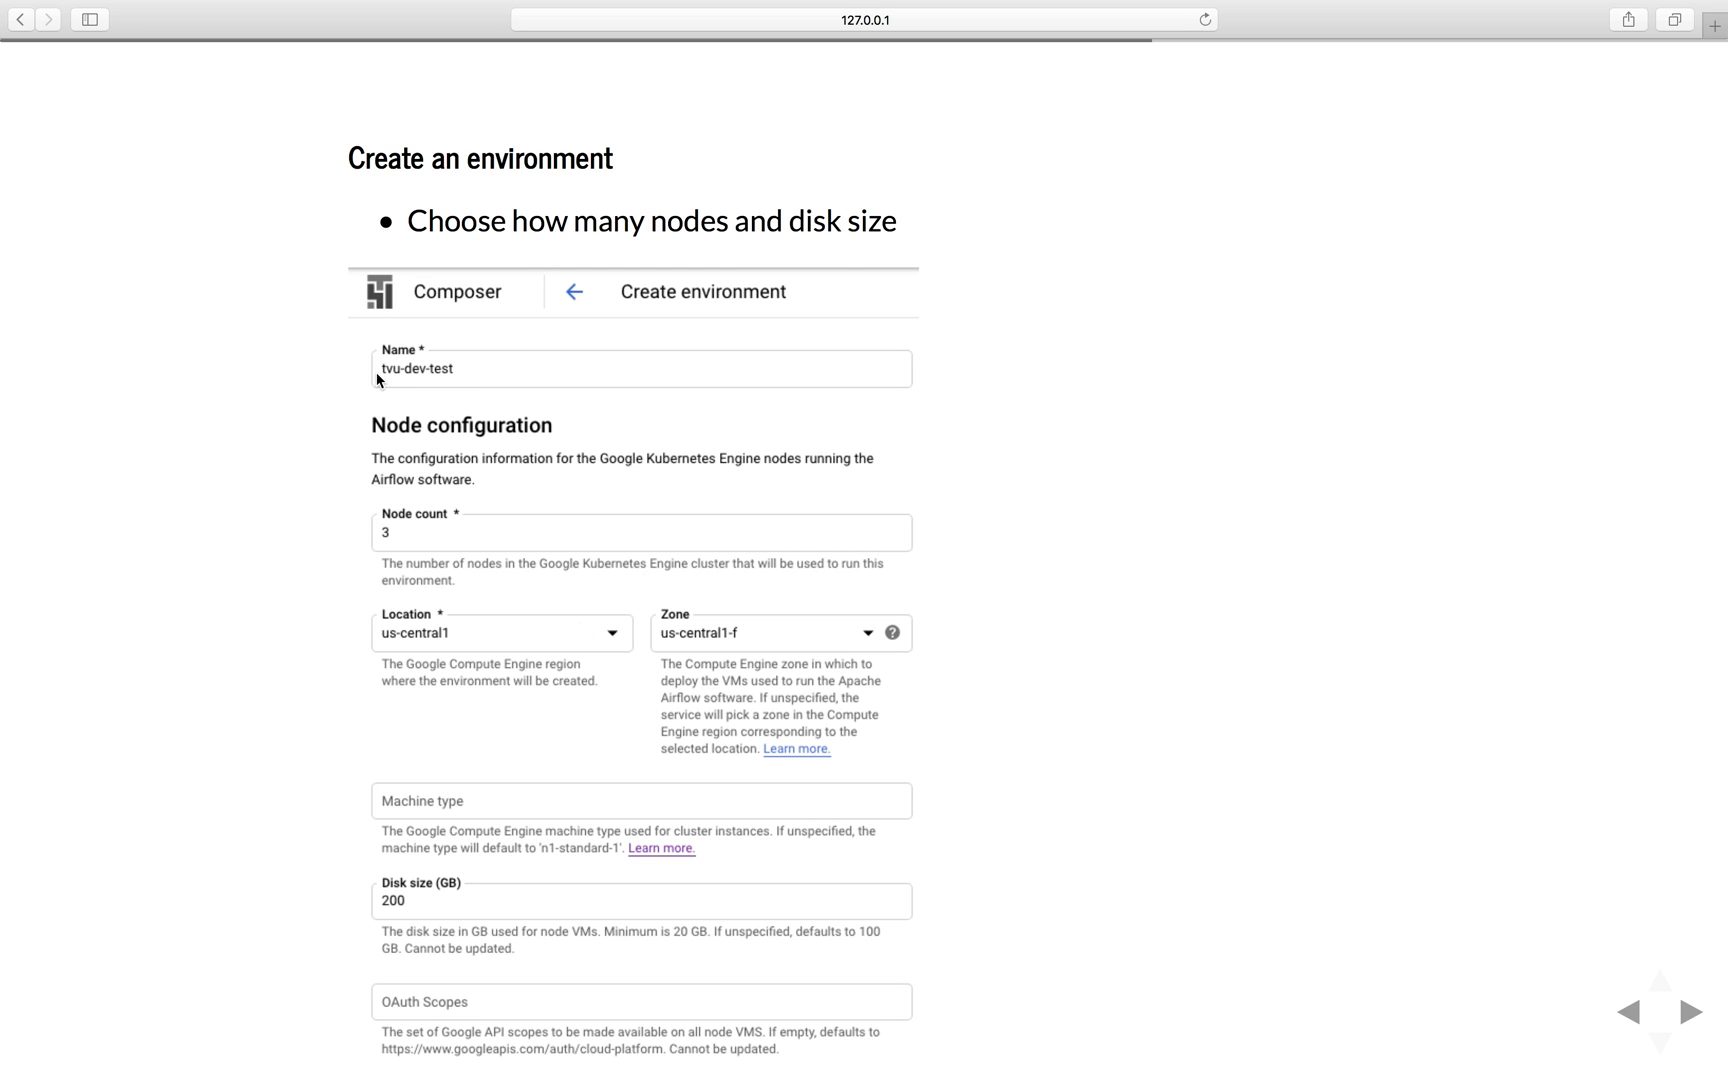
{"action": "mouse_move", "coordinate": [442, 387]}
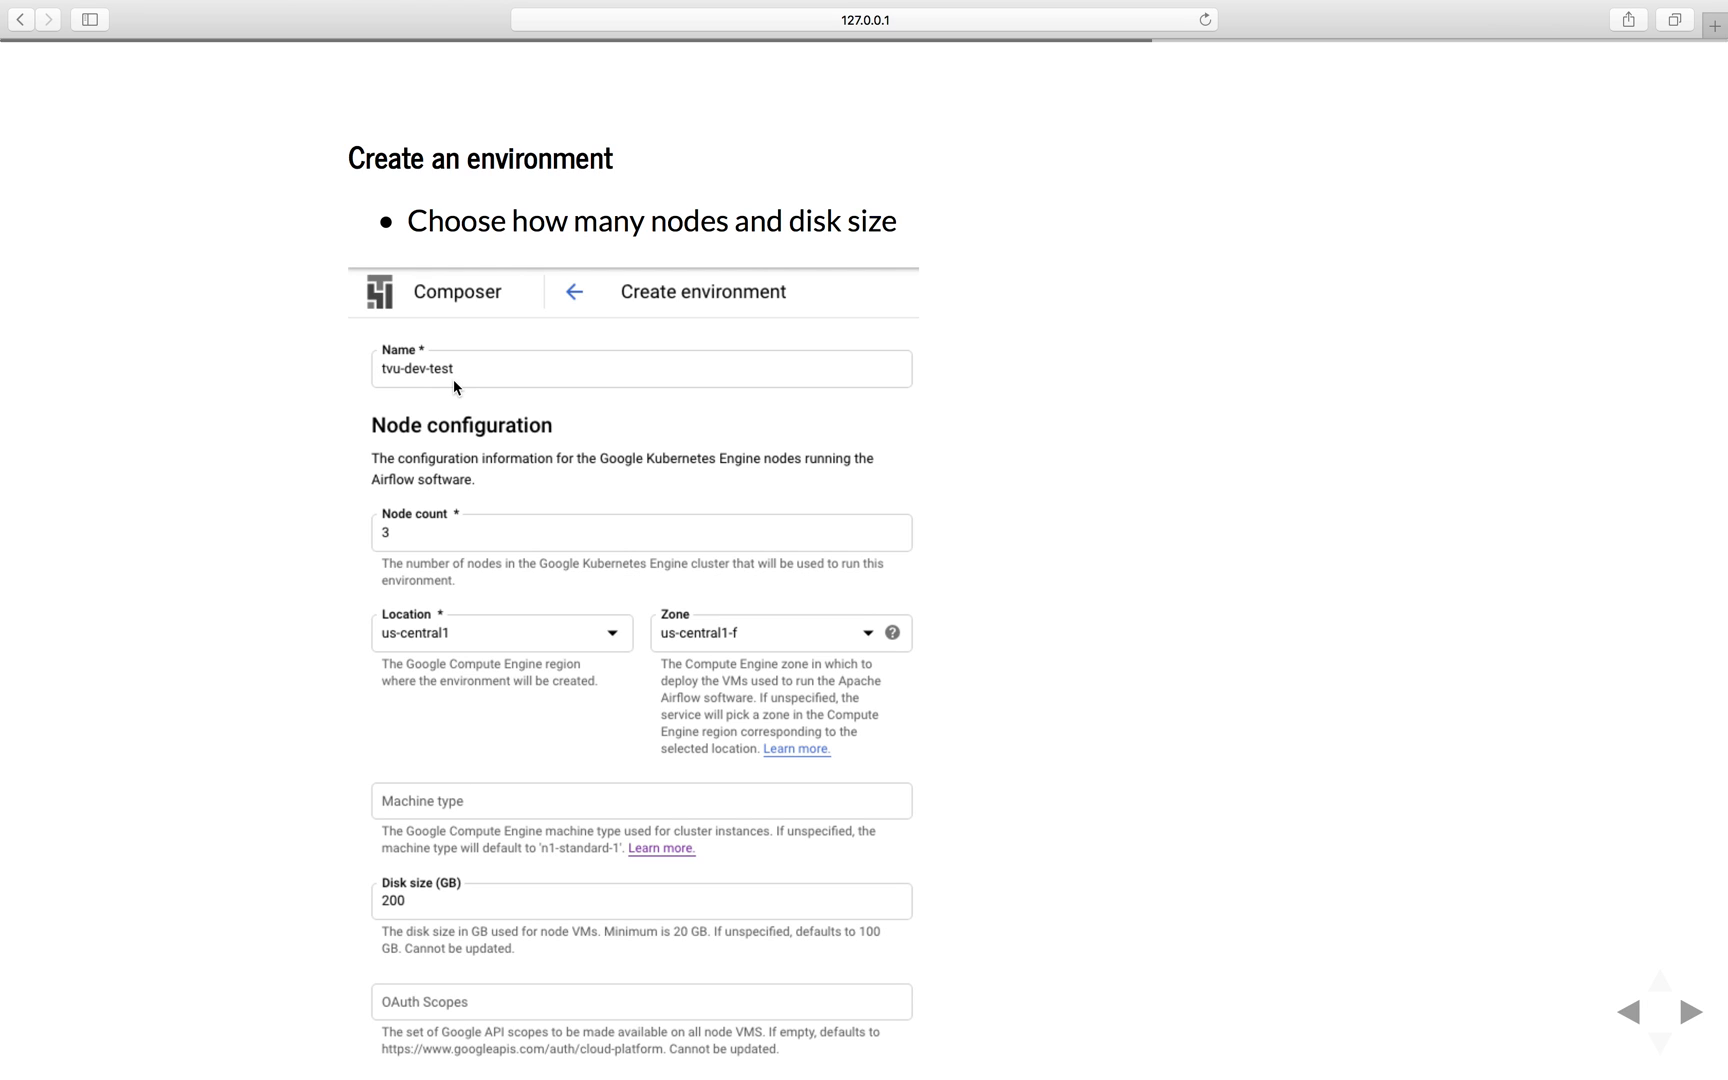
{"action": "mouse_move", "coordinate": [386, 514]}
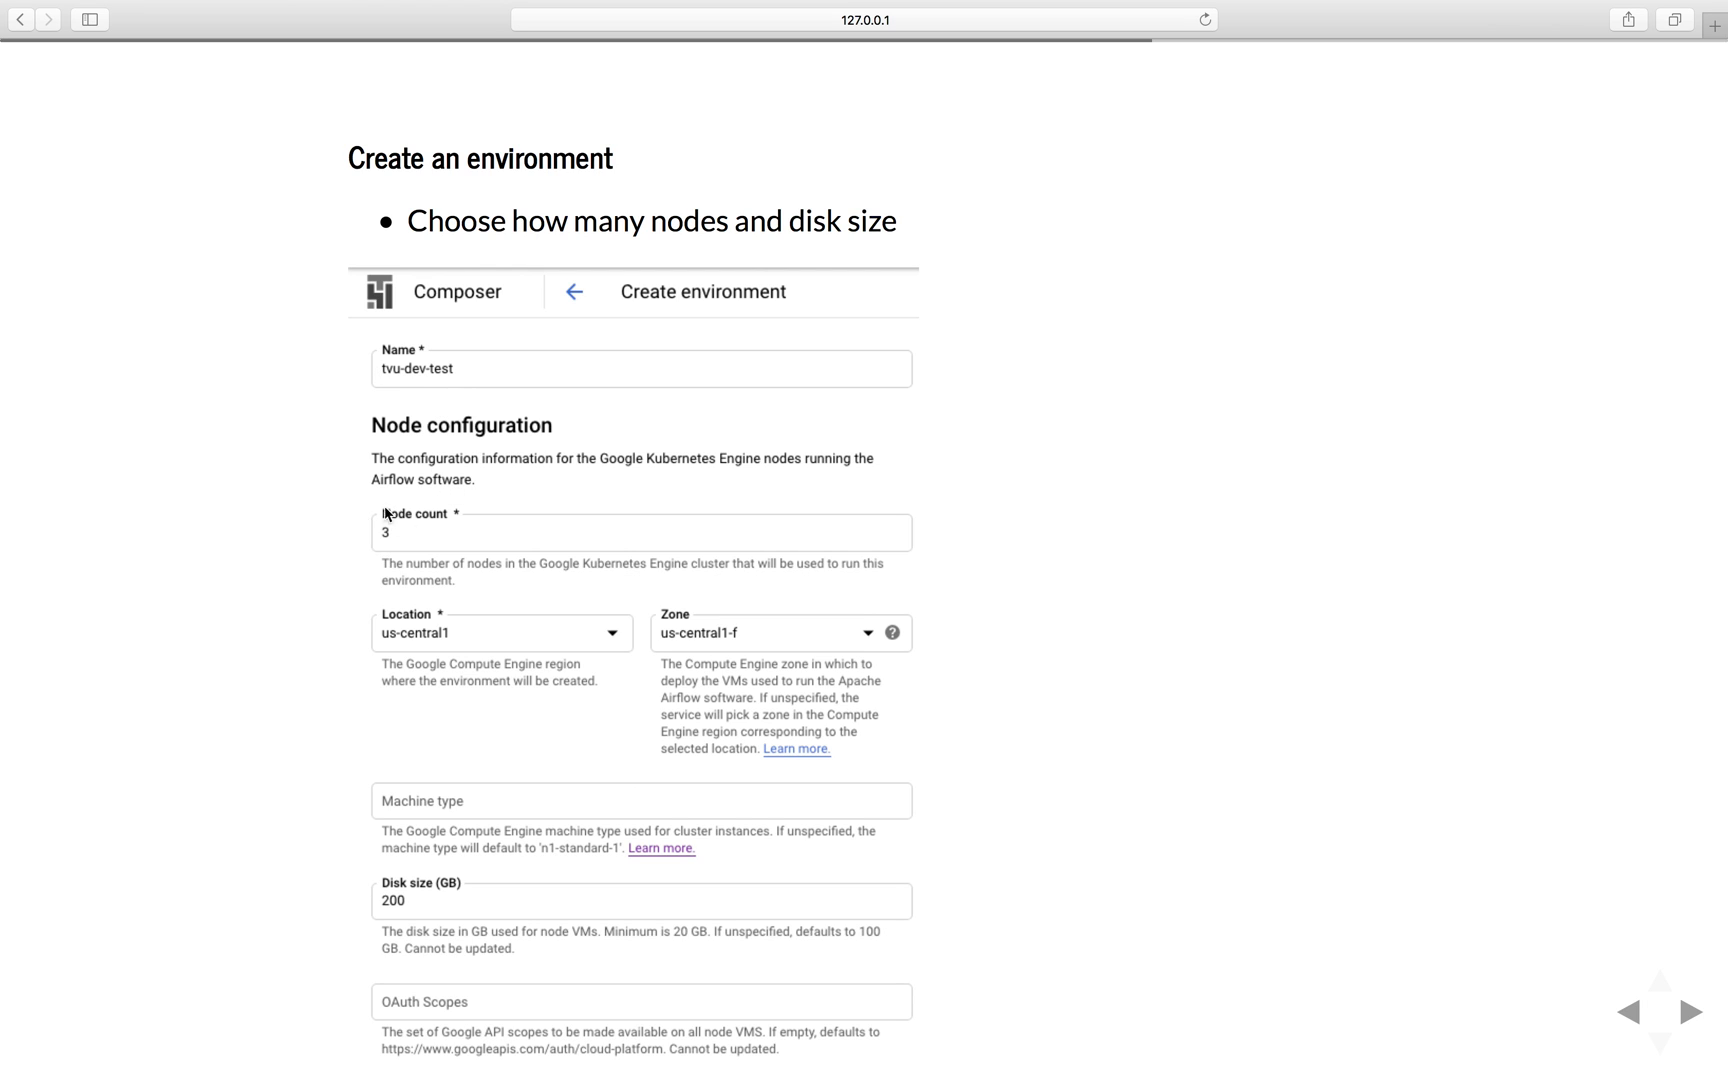
{"action": "mouse_move", "coordinate": [428, 653]}
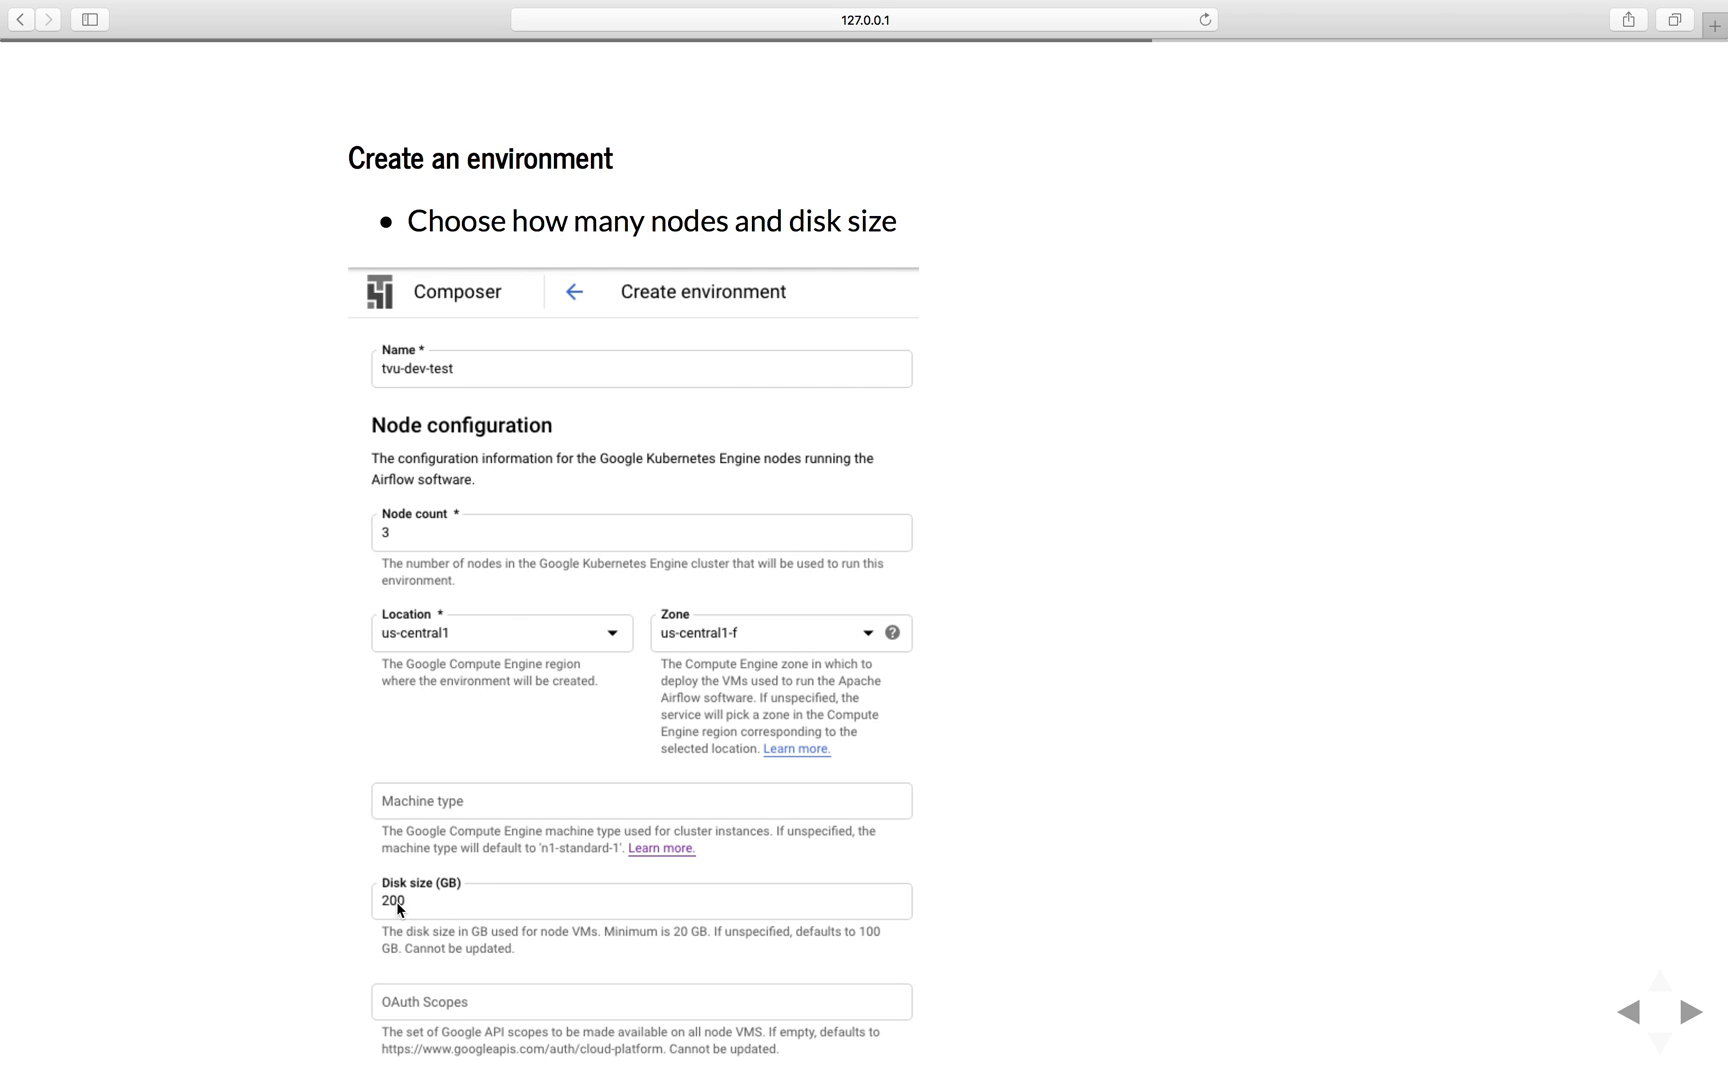
Scroll to the Airflow and Python version choices, then reach the complete environment slide
{"action": "scroll", "scroll_direction": "down", "scroll_amount": 3}
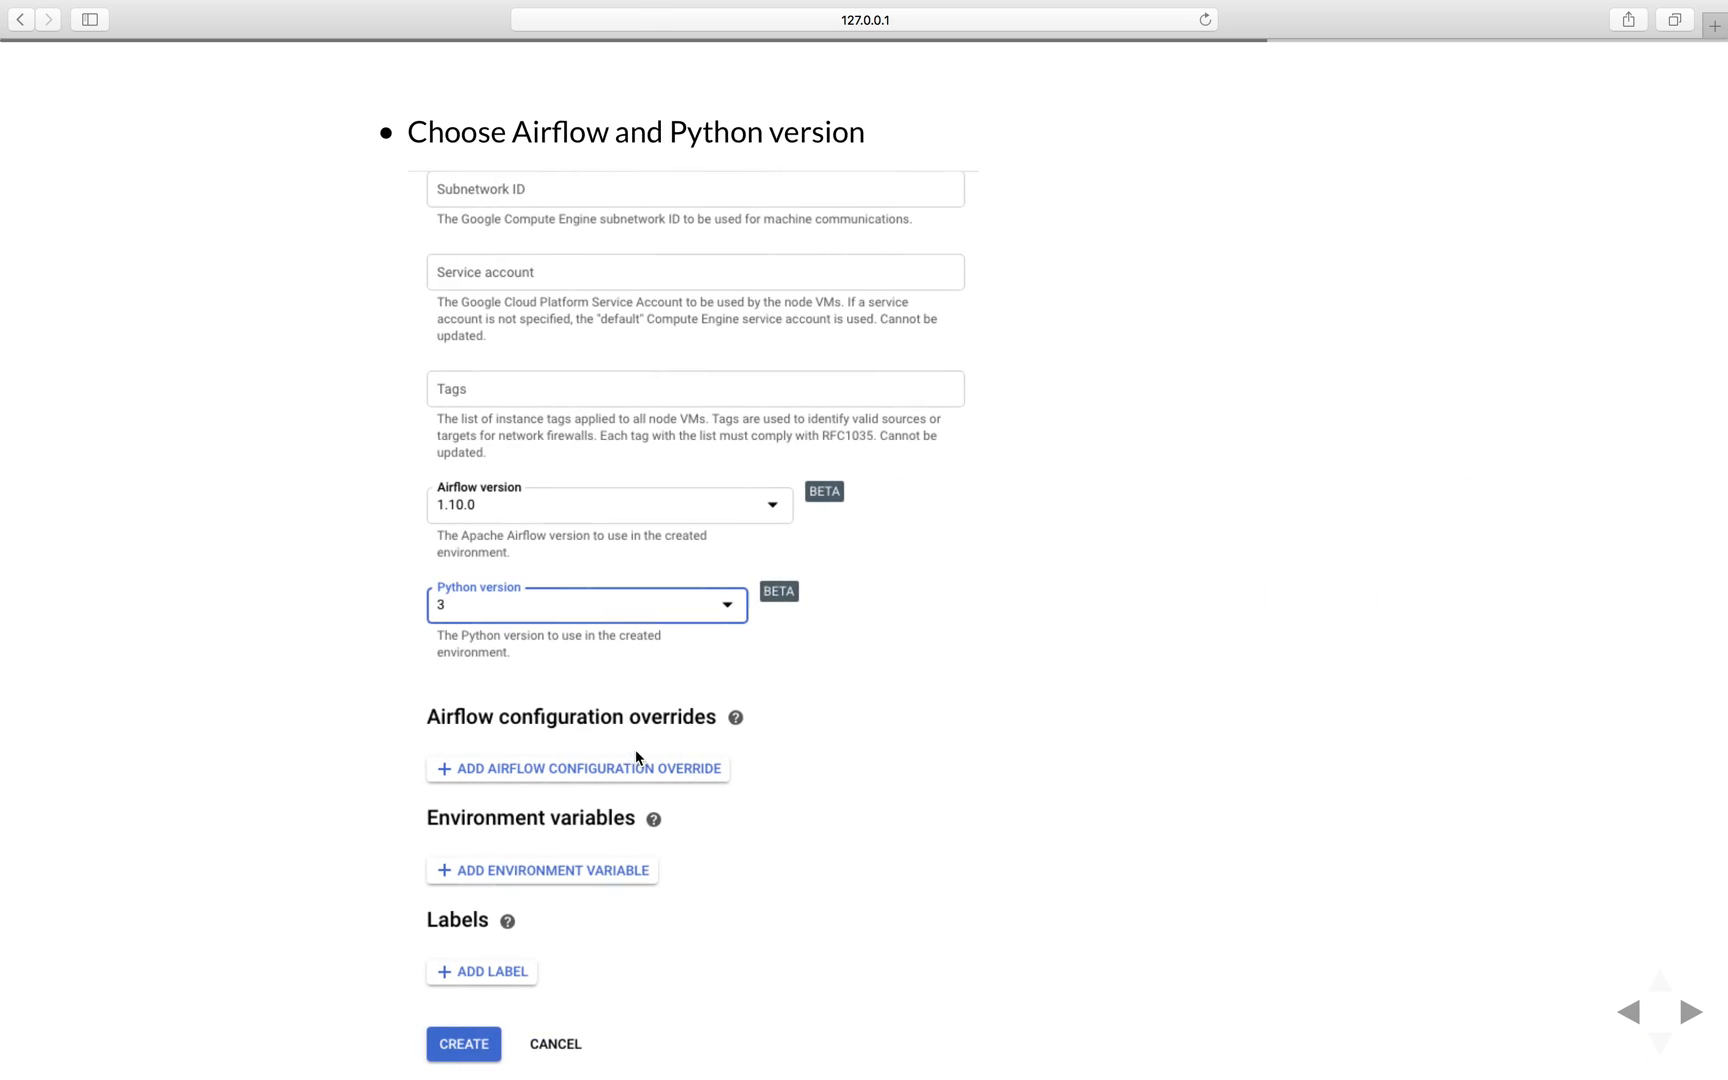
{"action": "mouse_move", "coordinate": [489, 502]}
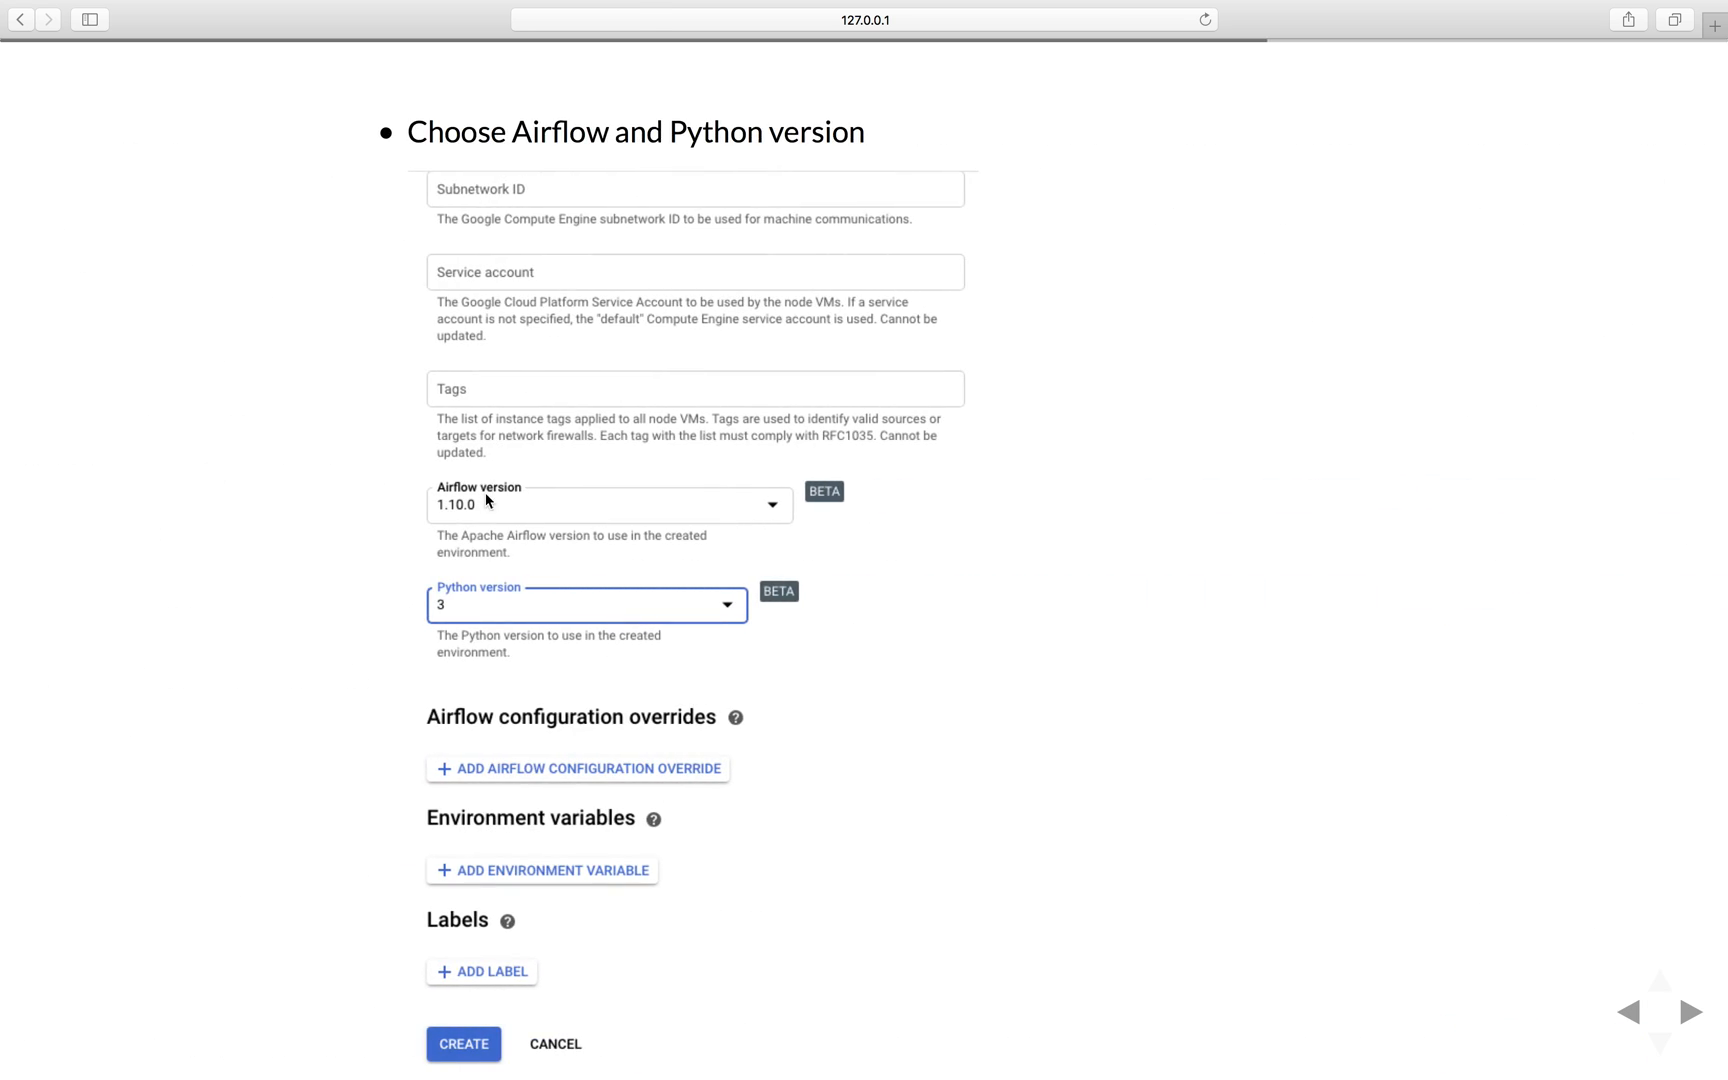
{"action": "mouse_move", "coordinate": [551, 530]}
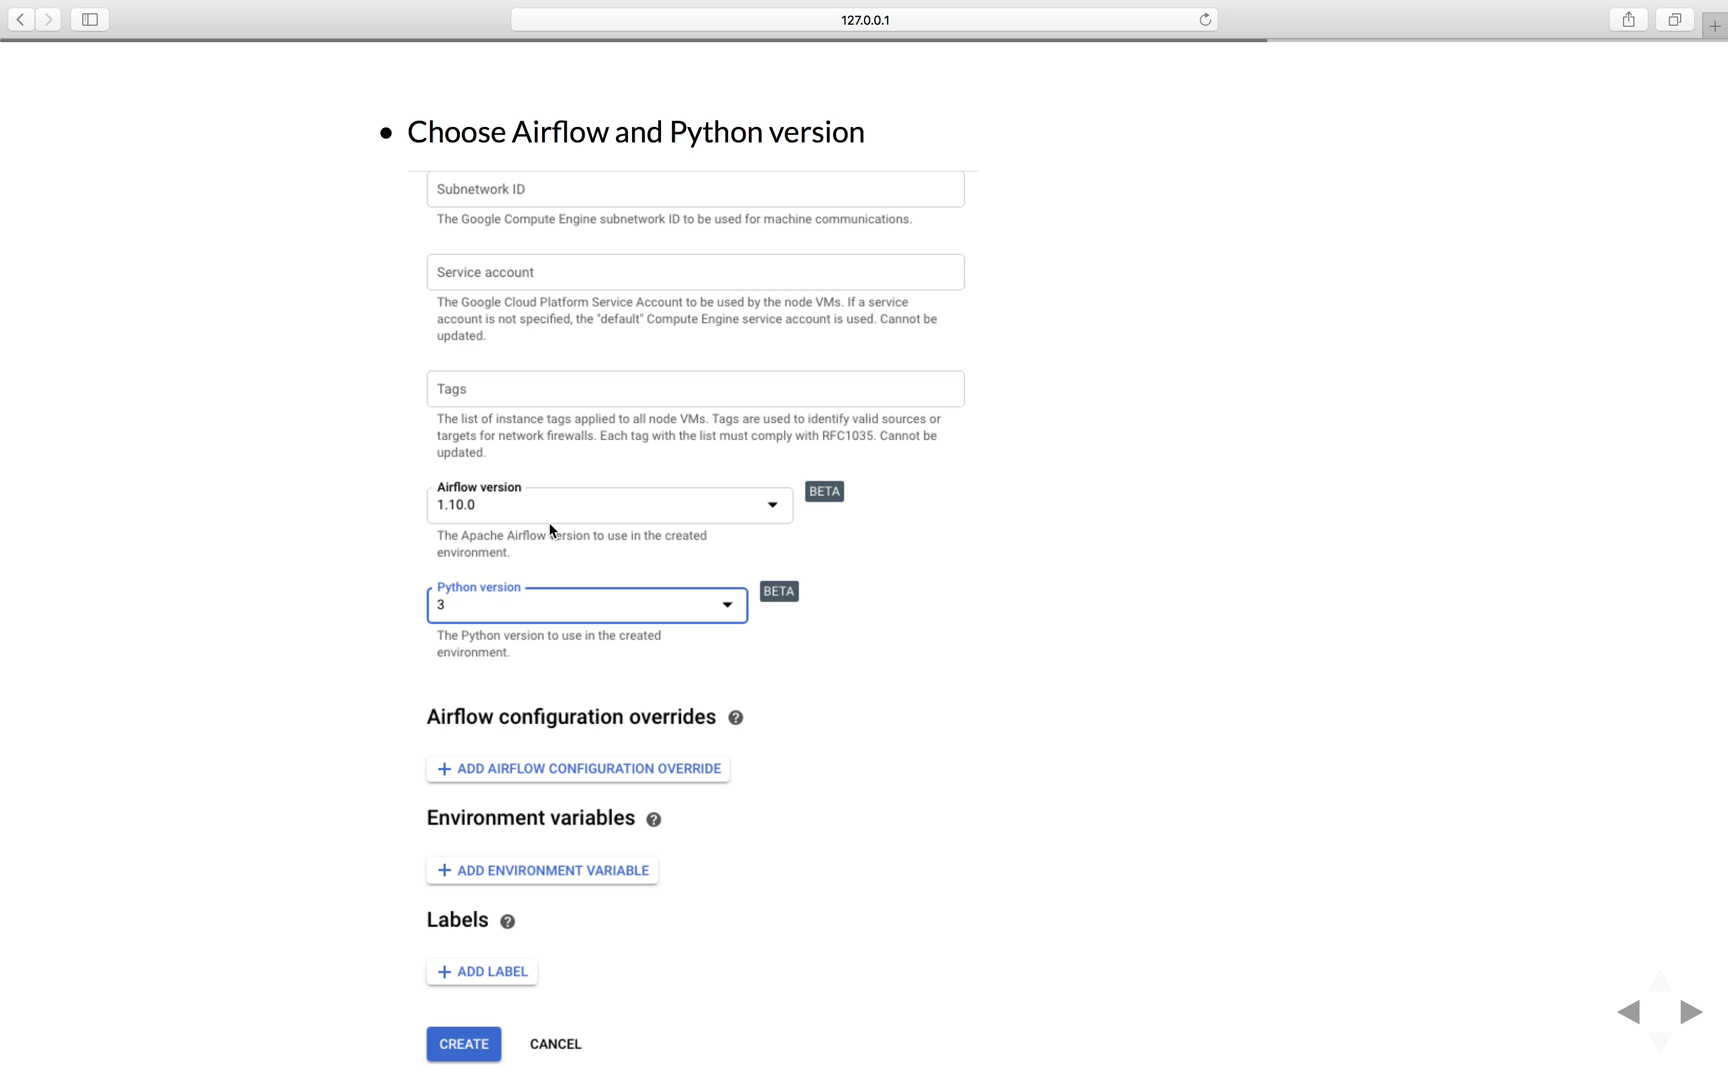
{"action": "mouse_move", "coordinate": [508, 626]}
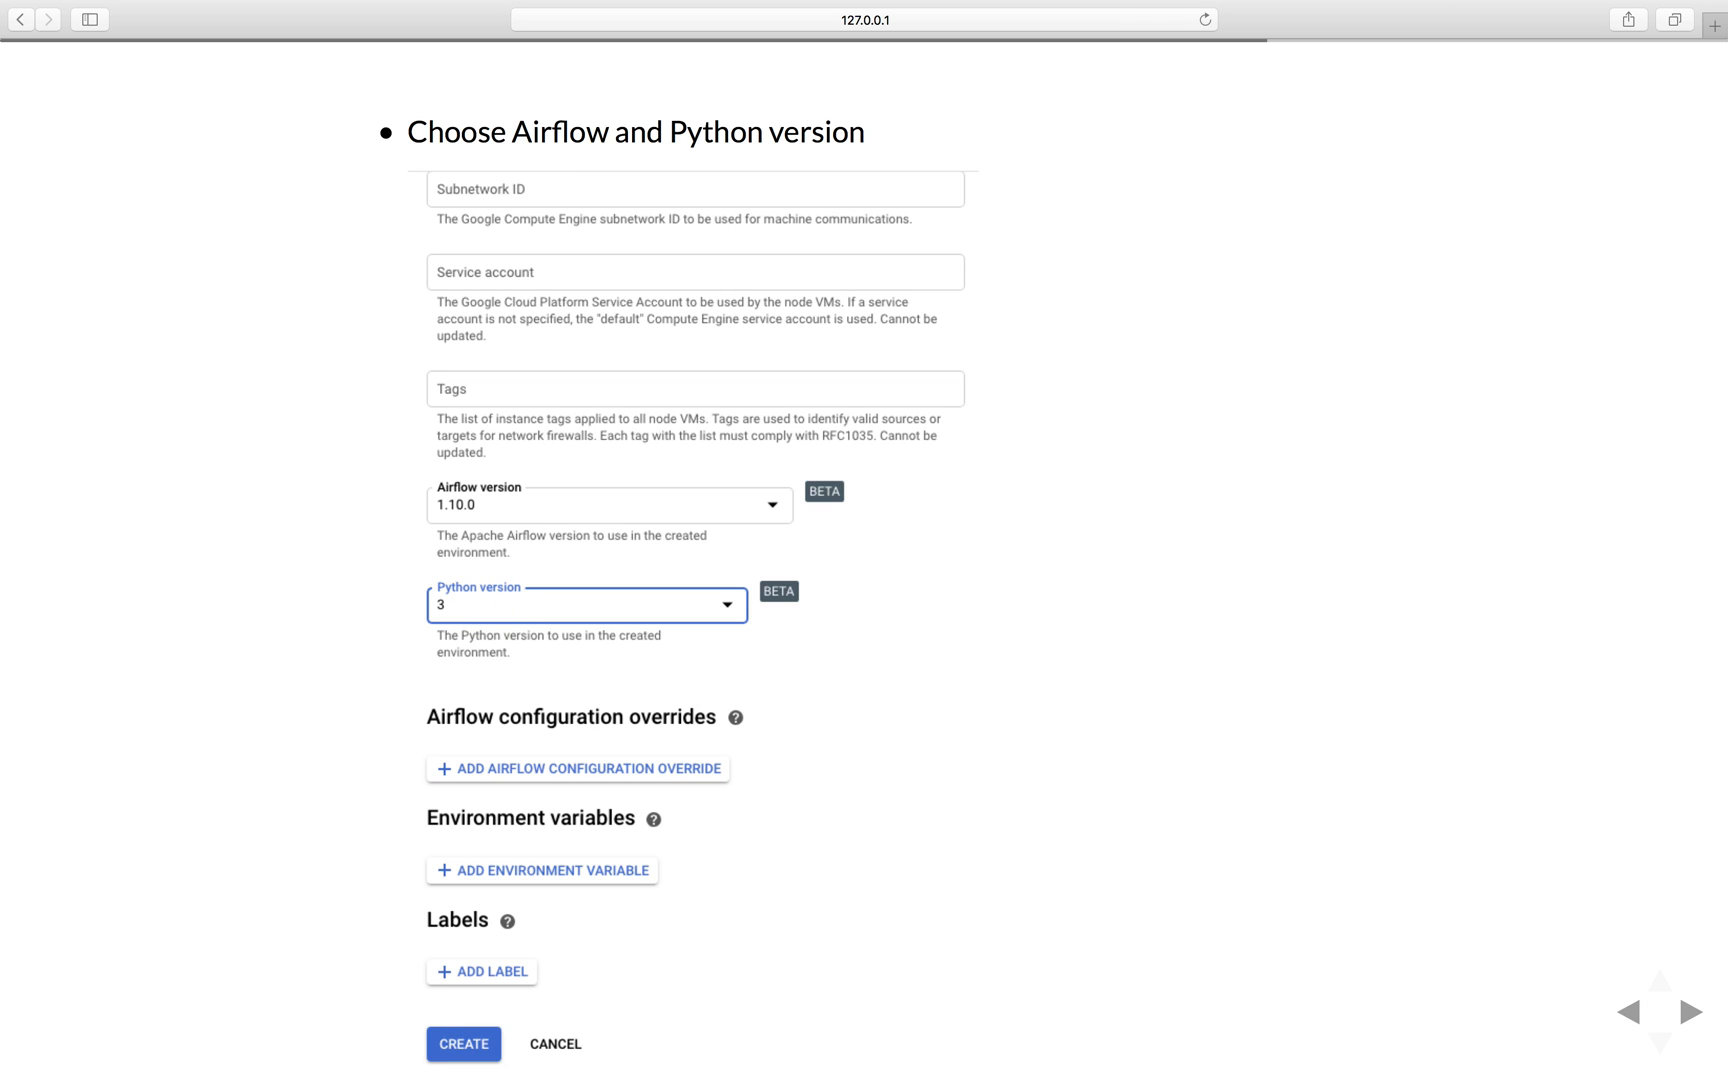
{"action": "left_click", "coordinate": [463, 1044]}
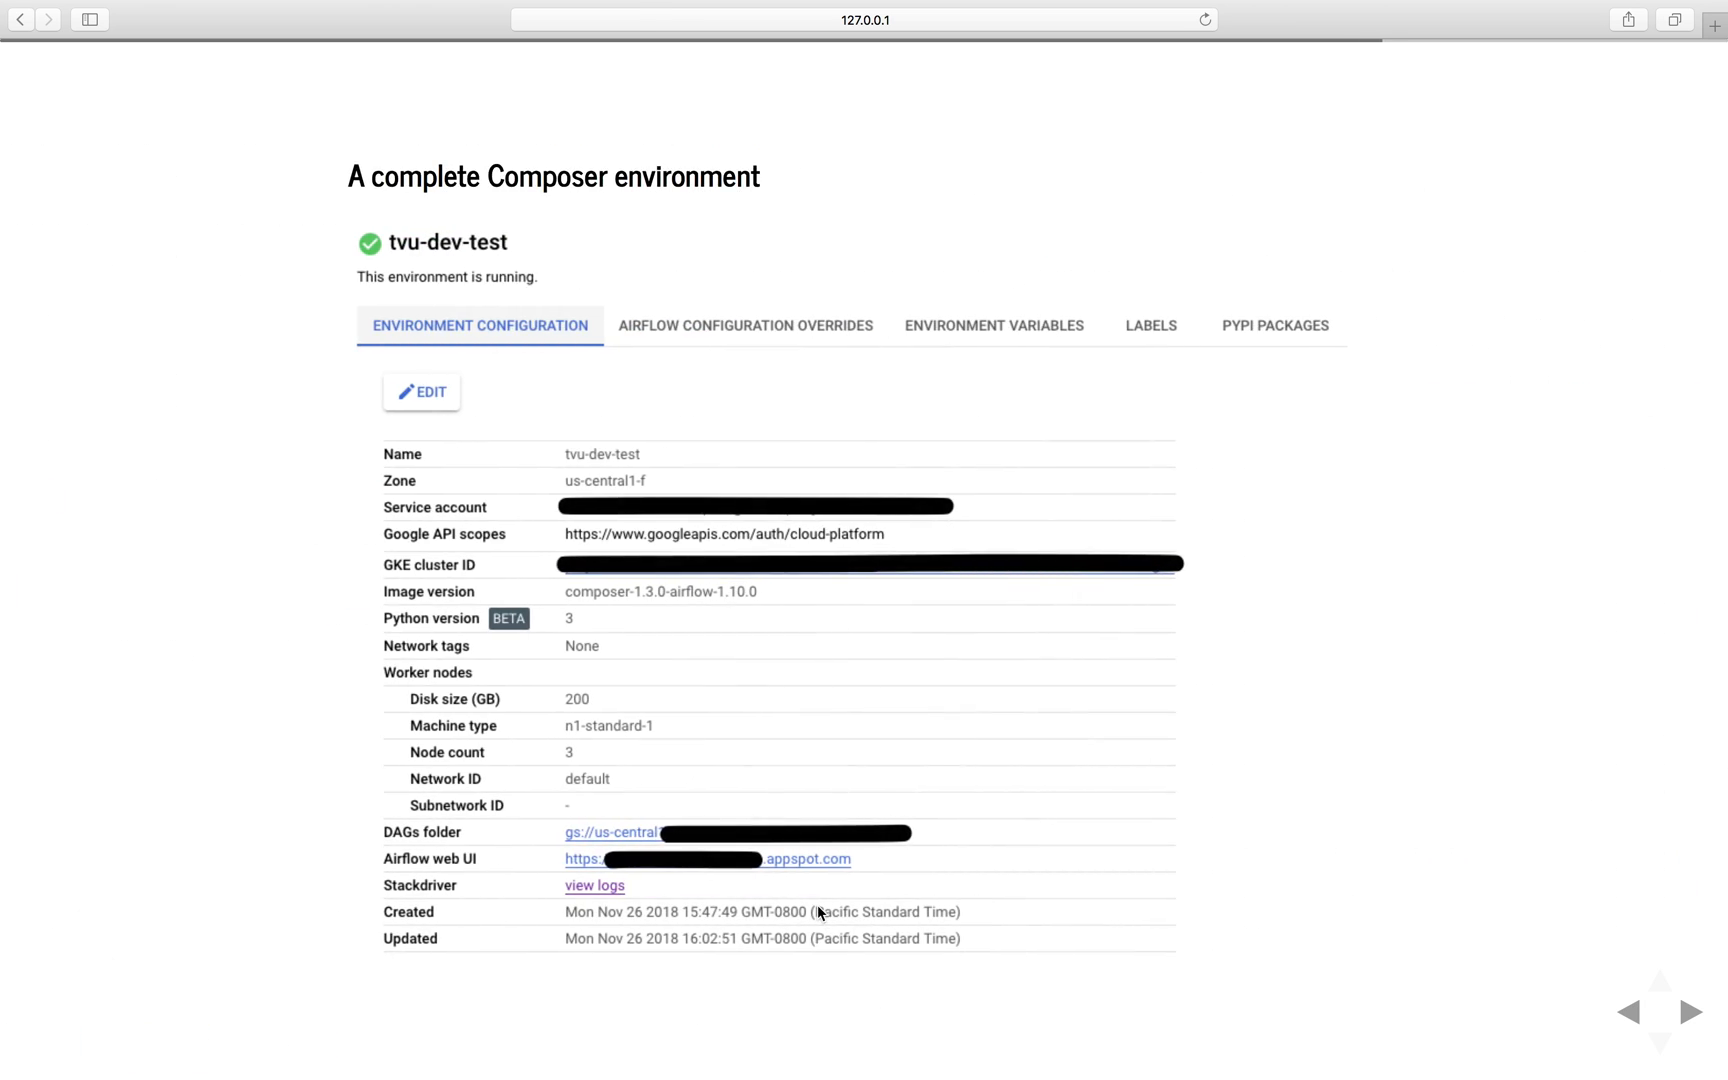
{"action": "mouse_move", "coordinate": [776, 936]}
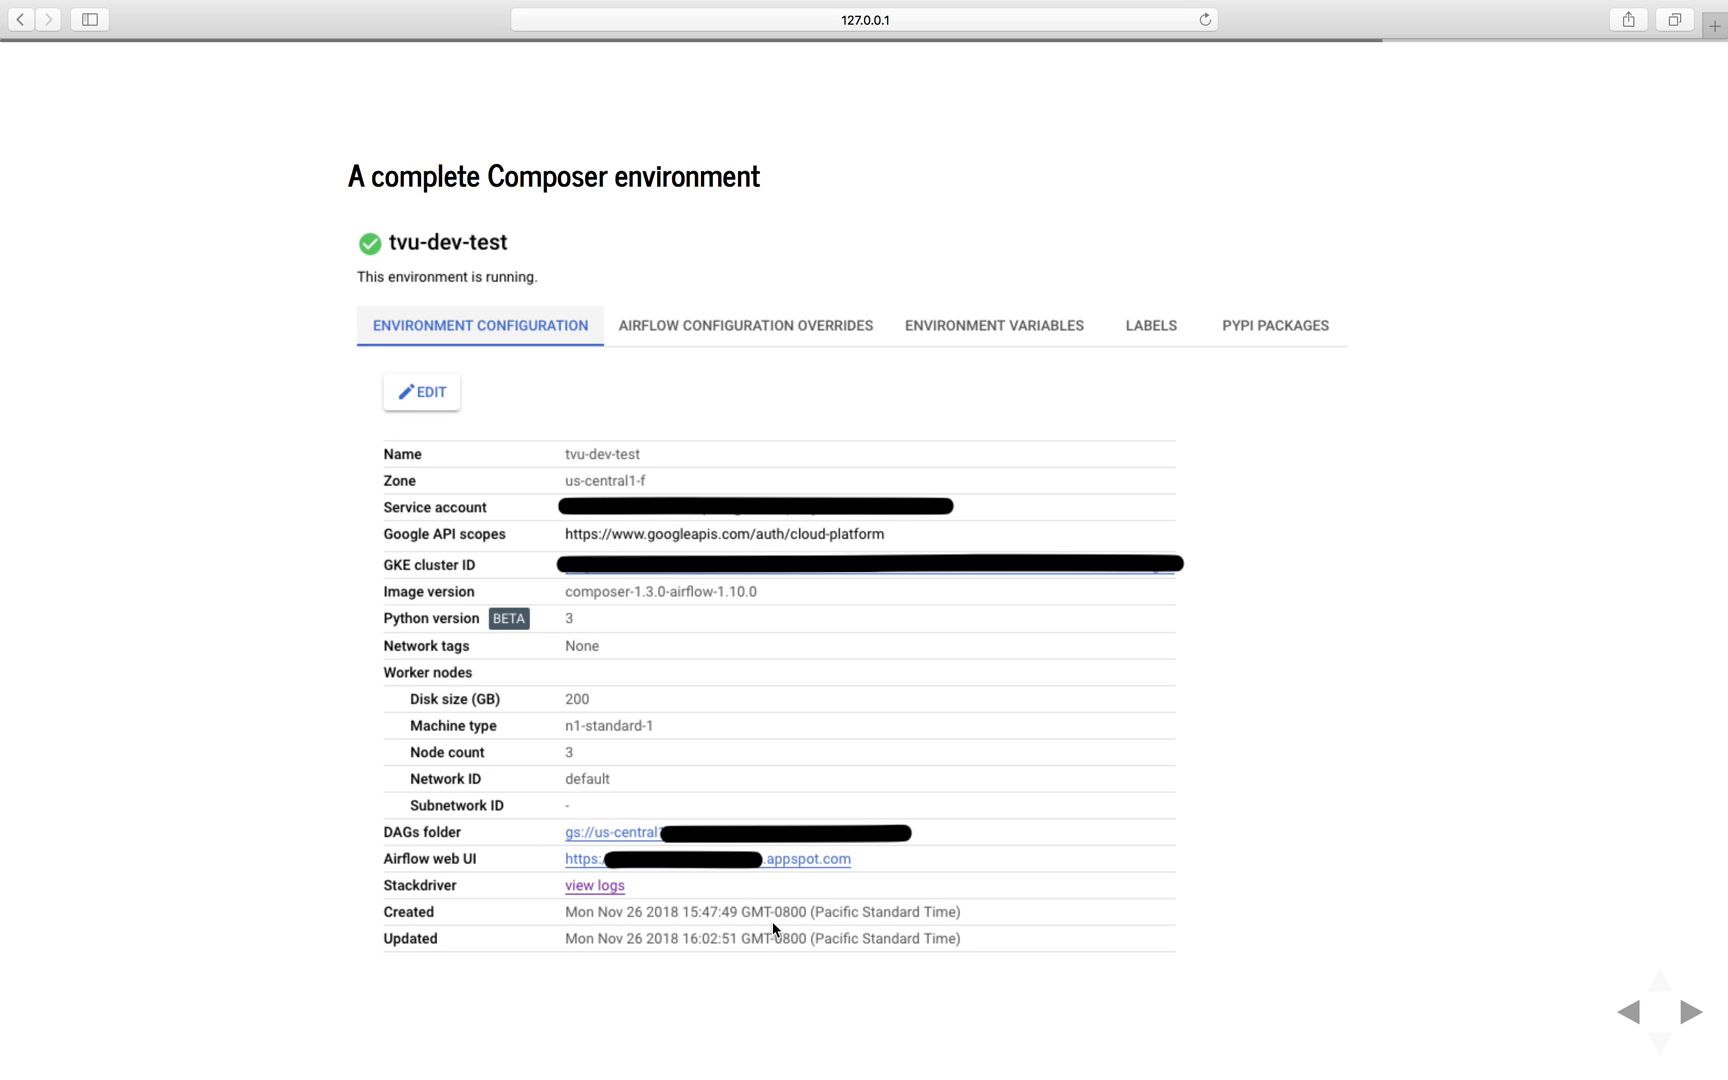
{"action": "mouse_move", "coordinate": [740, 830]}
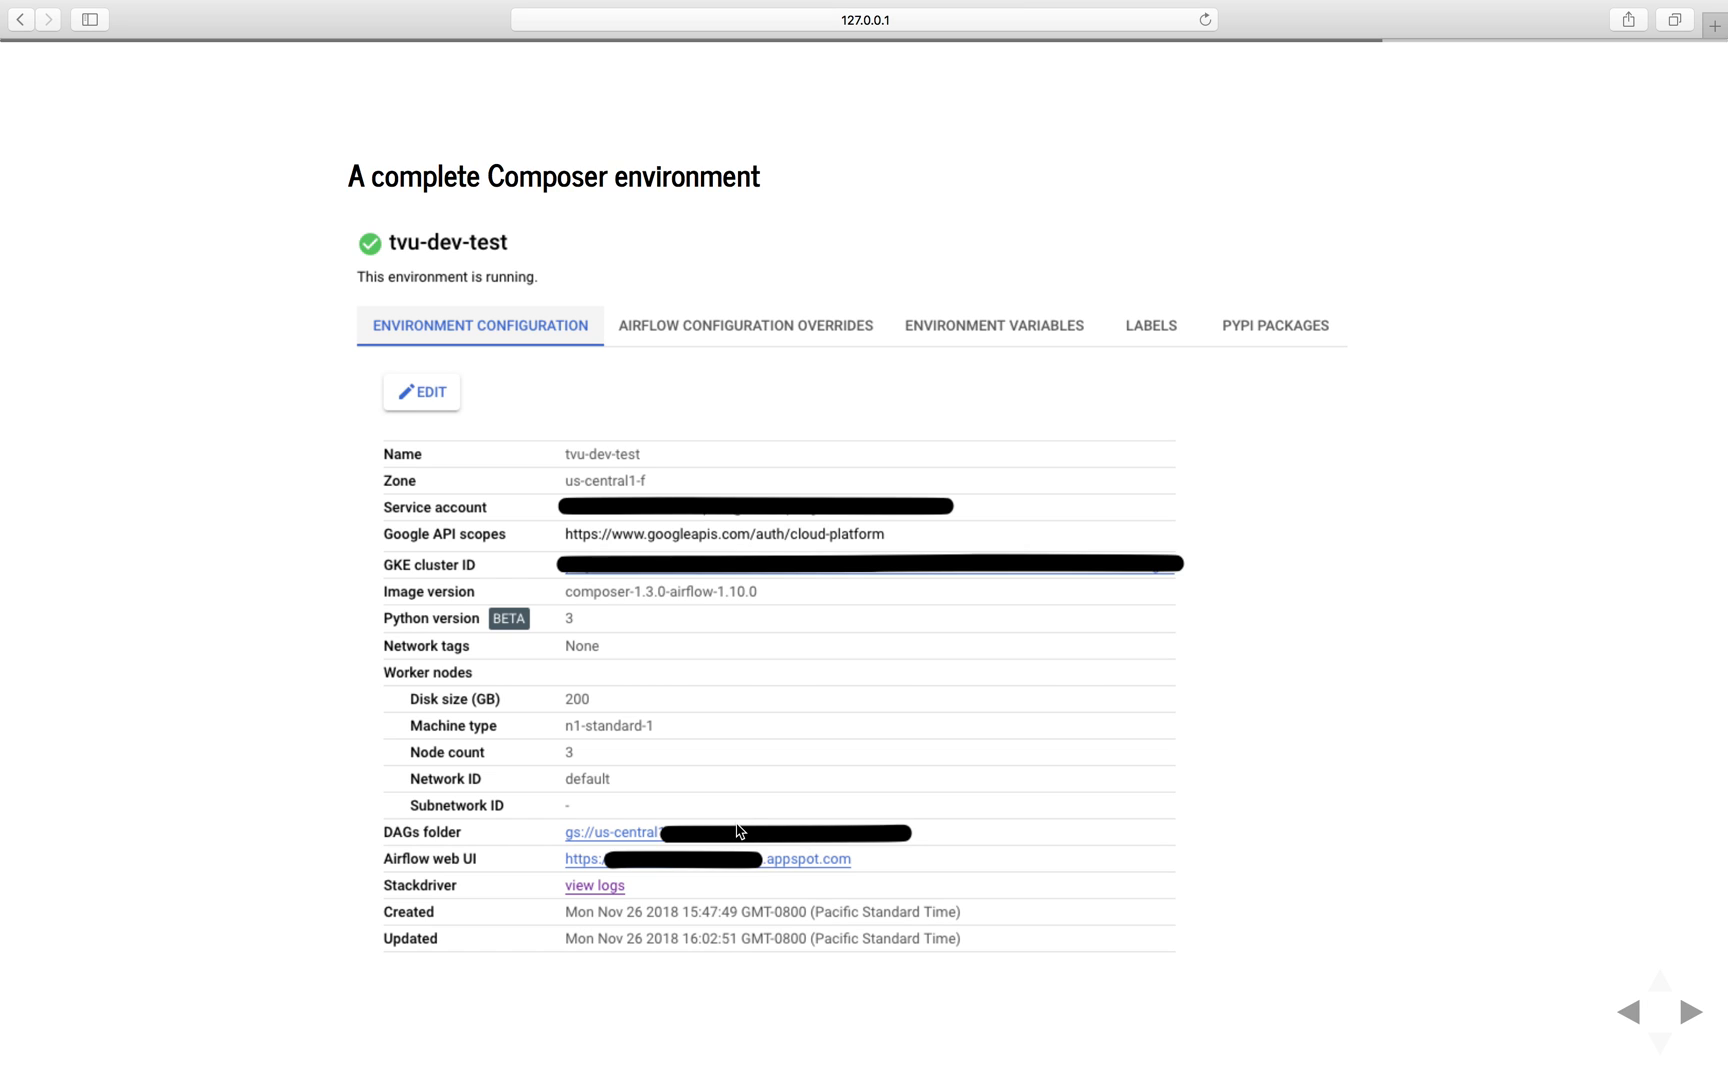
{"action": "mouse_move", "coordinate": [625, 393]}
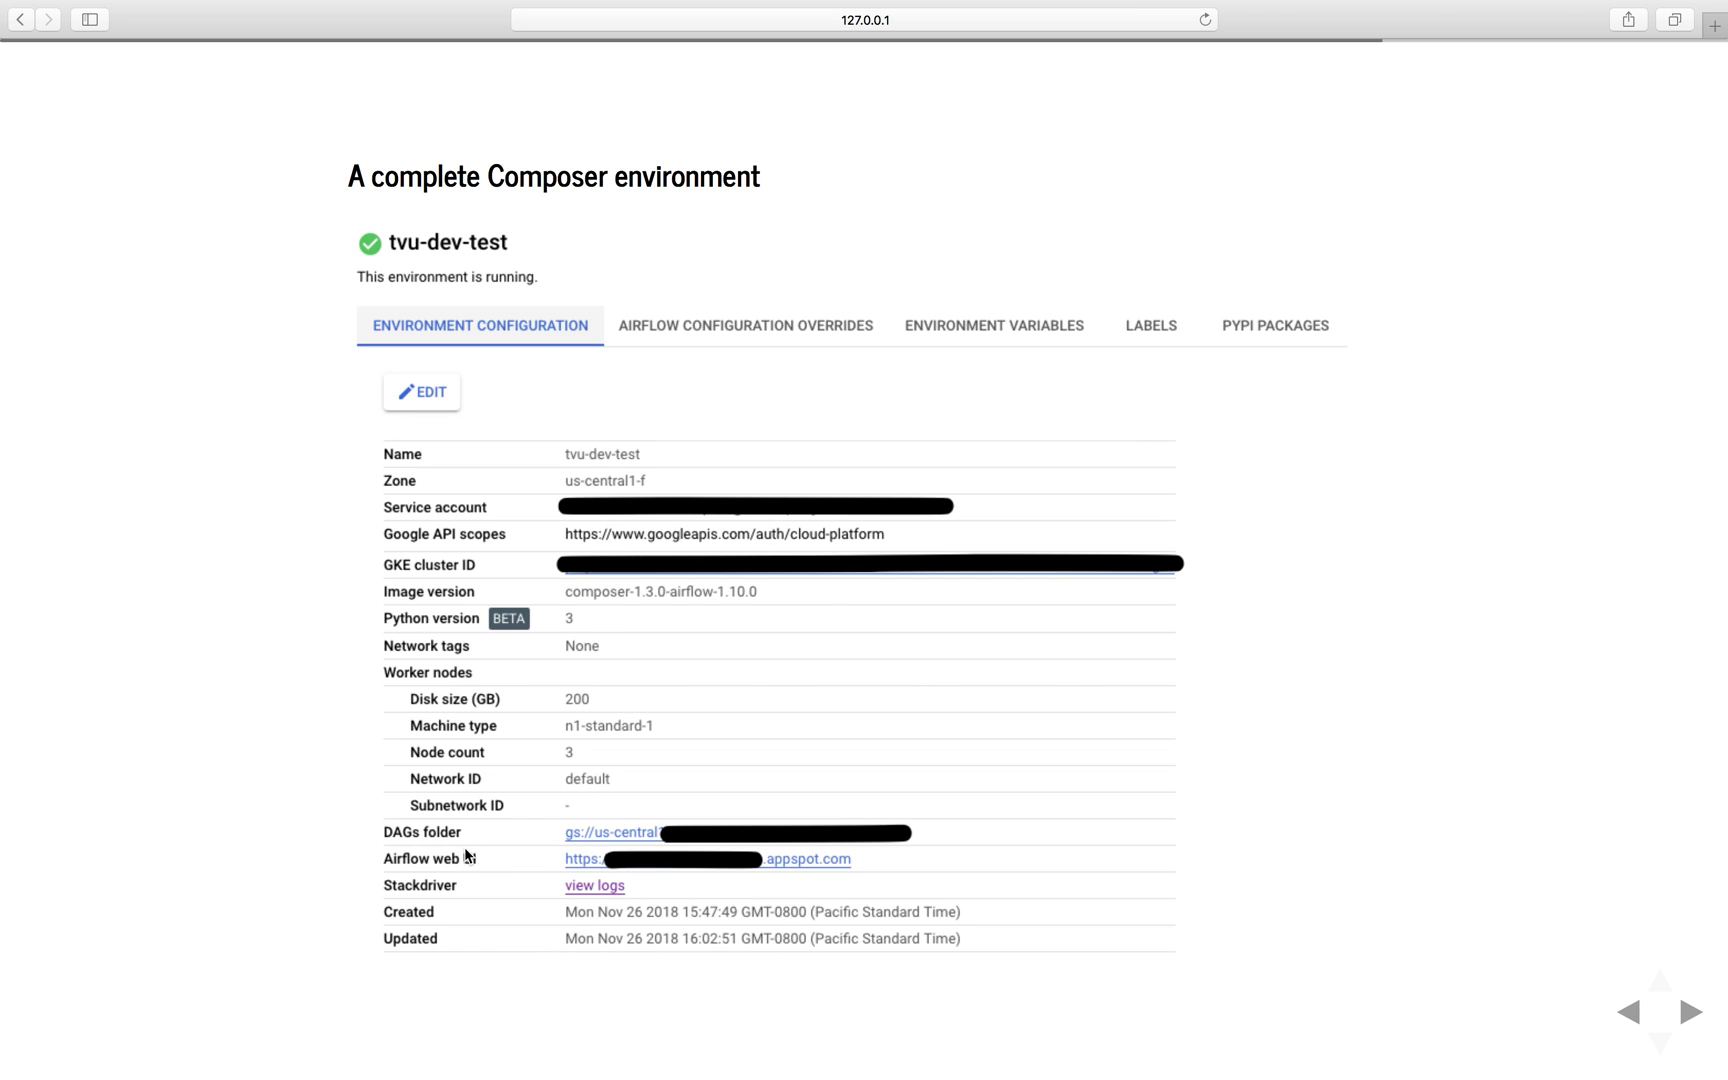
{"action": "mouse_move", "coordinate": [422, 879]}
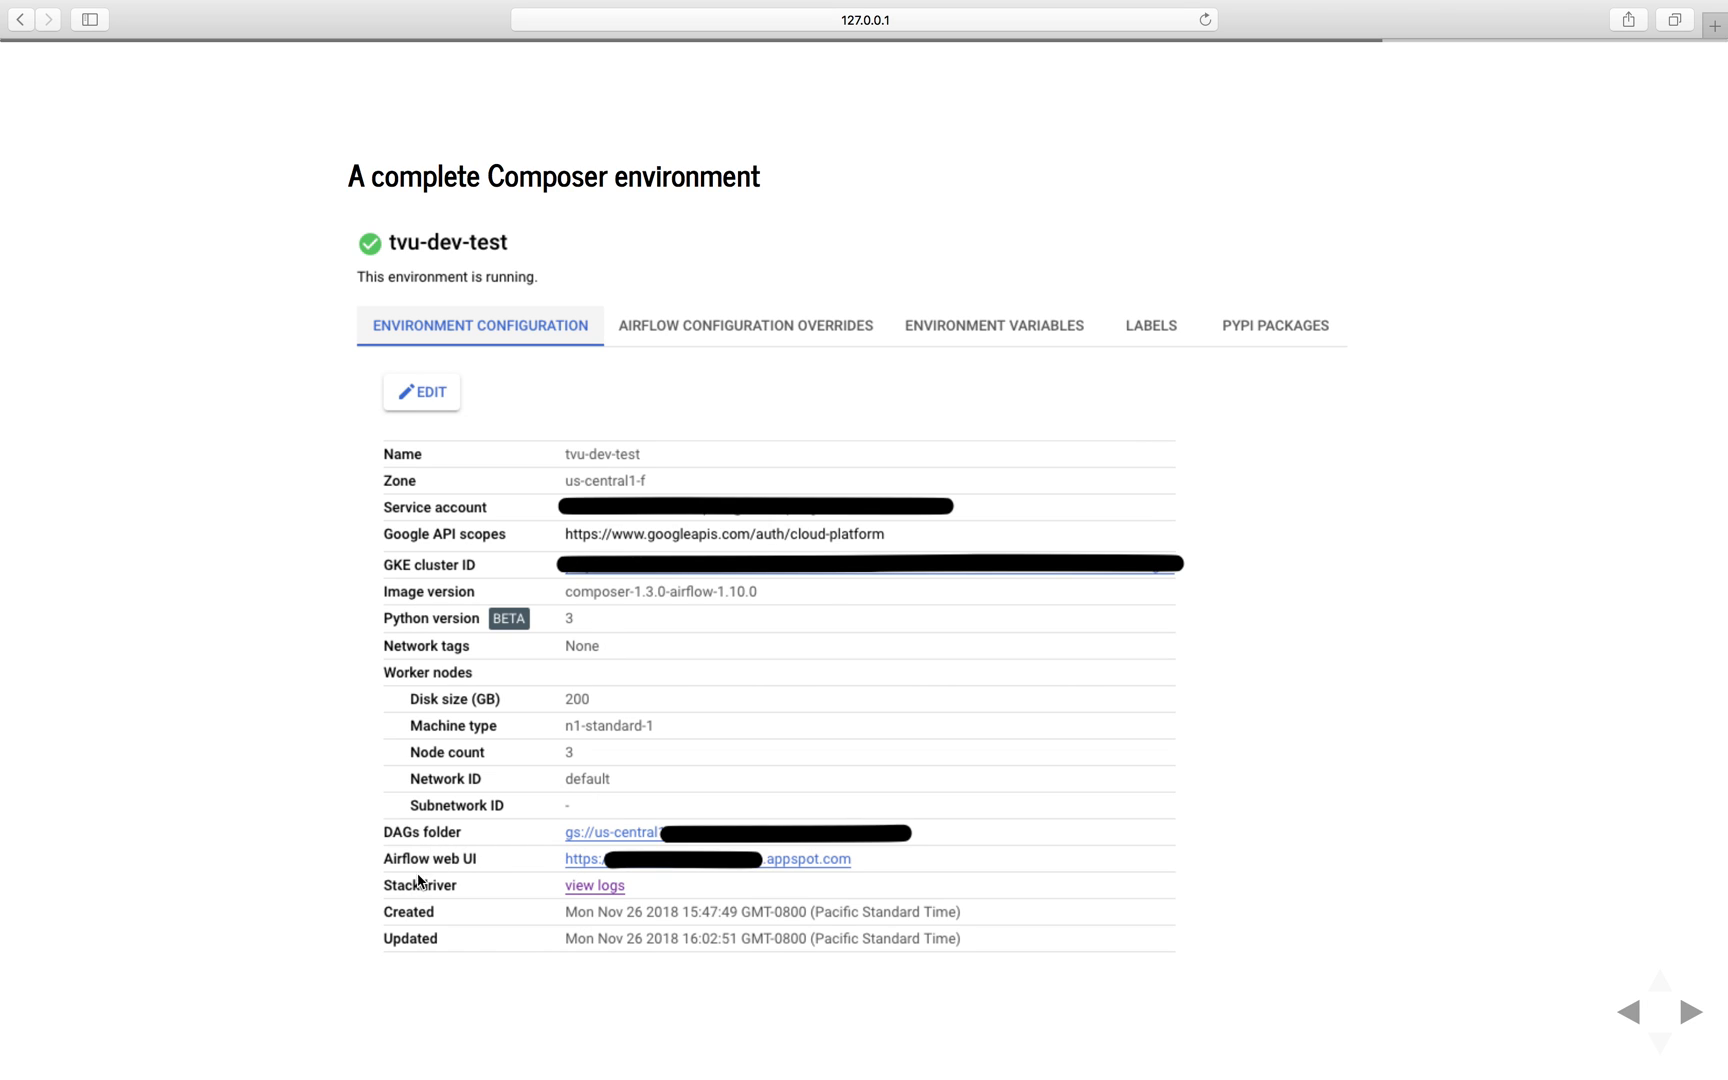
{"action": "mouse_move", "coordinate": [384, 872]}
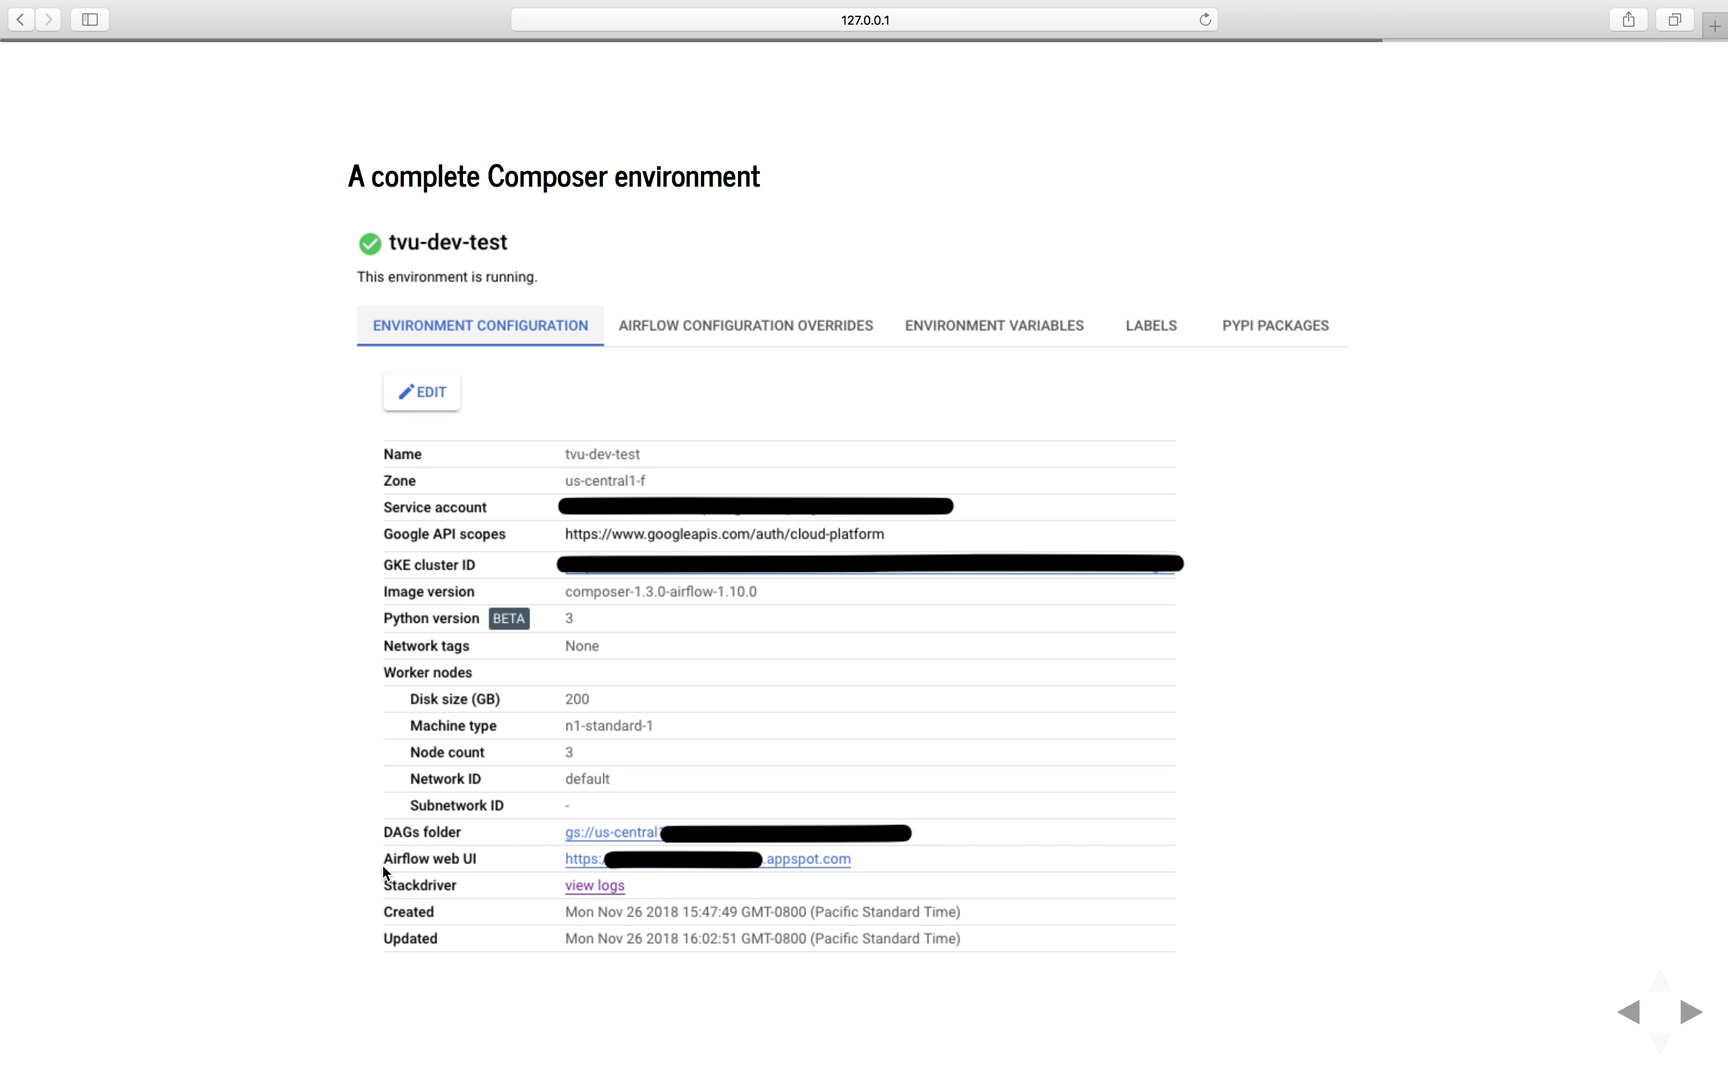
{"action": "mouse_move", "coordinate": [449, 904]}
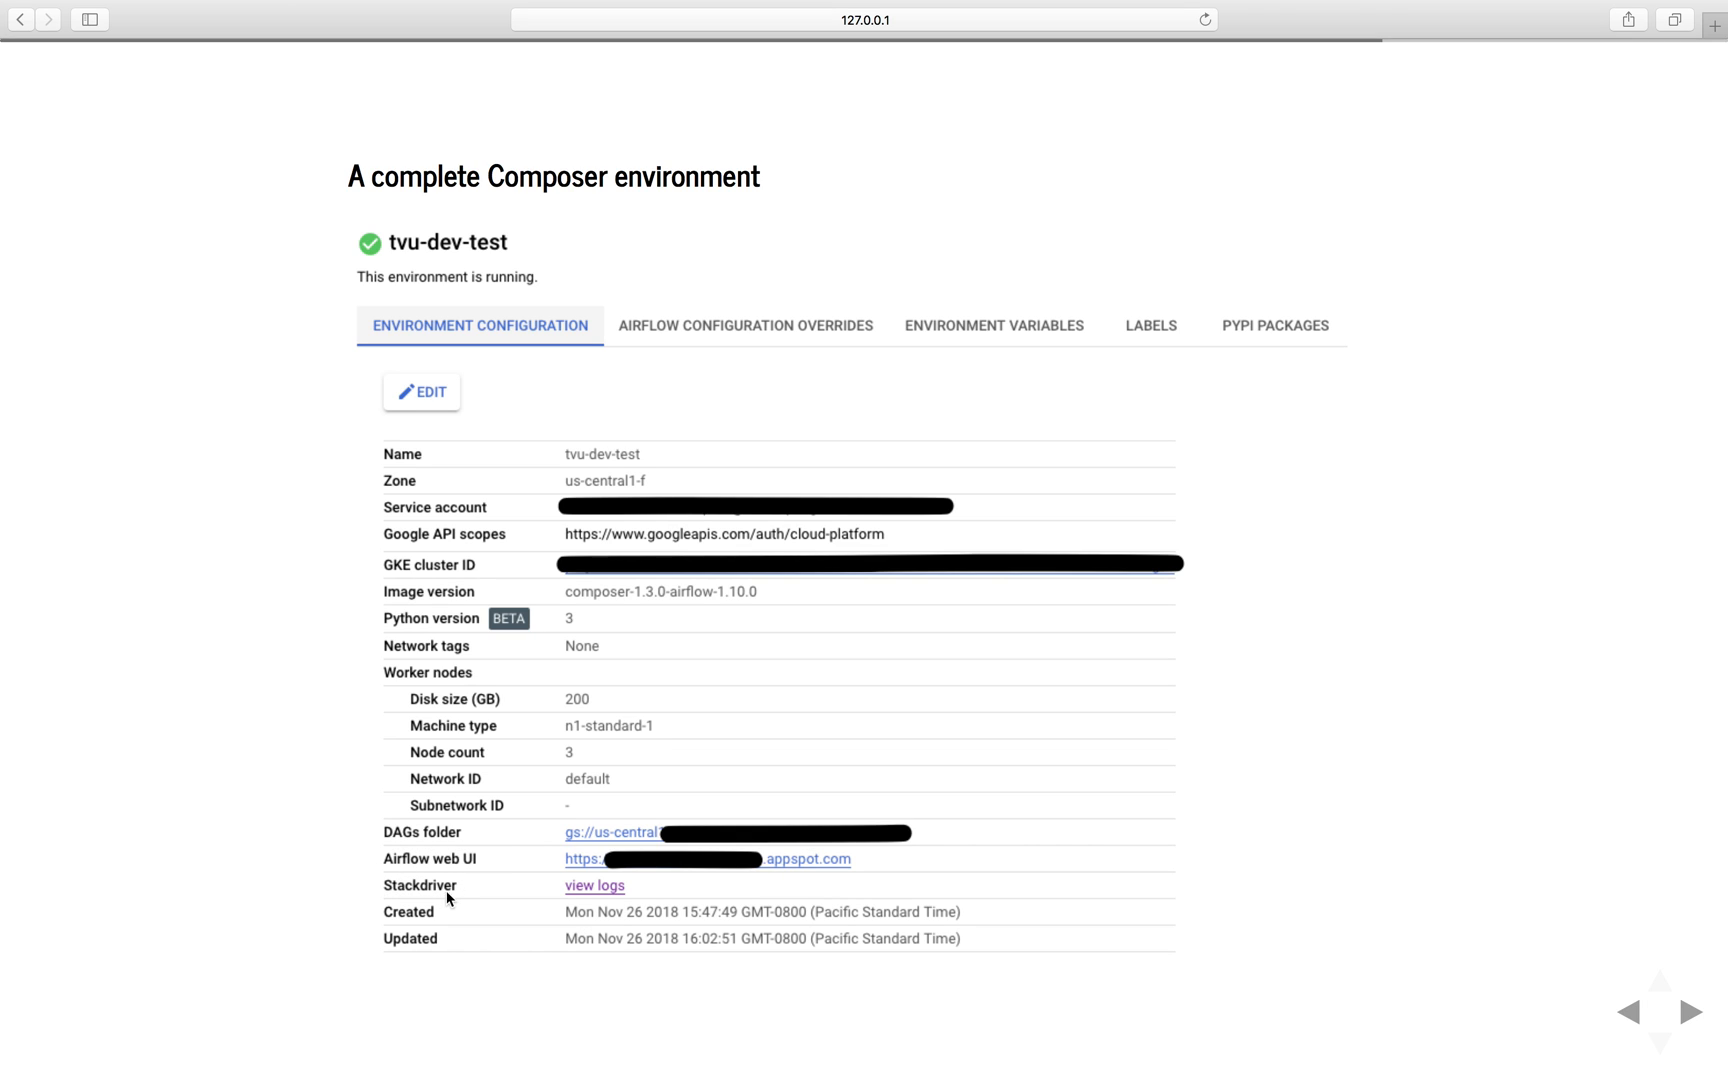
{"action": "mouse_move", "coordinate": [598, 864]}
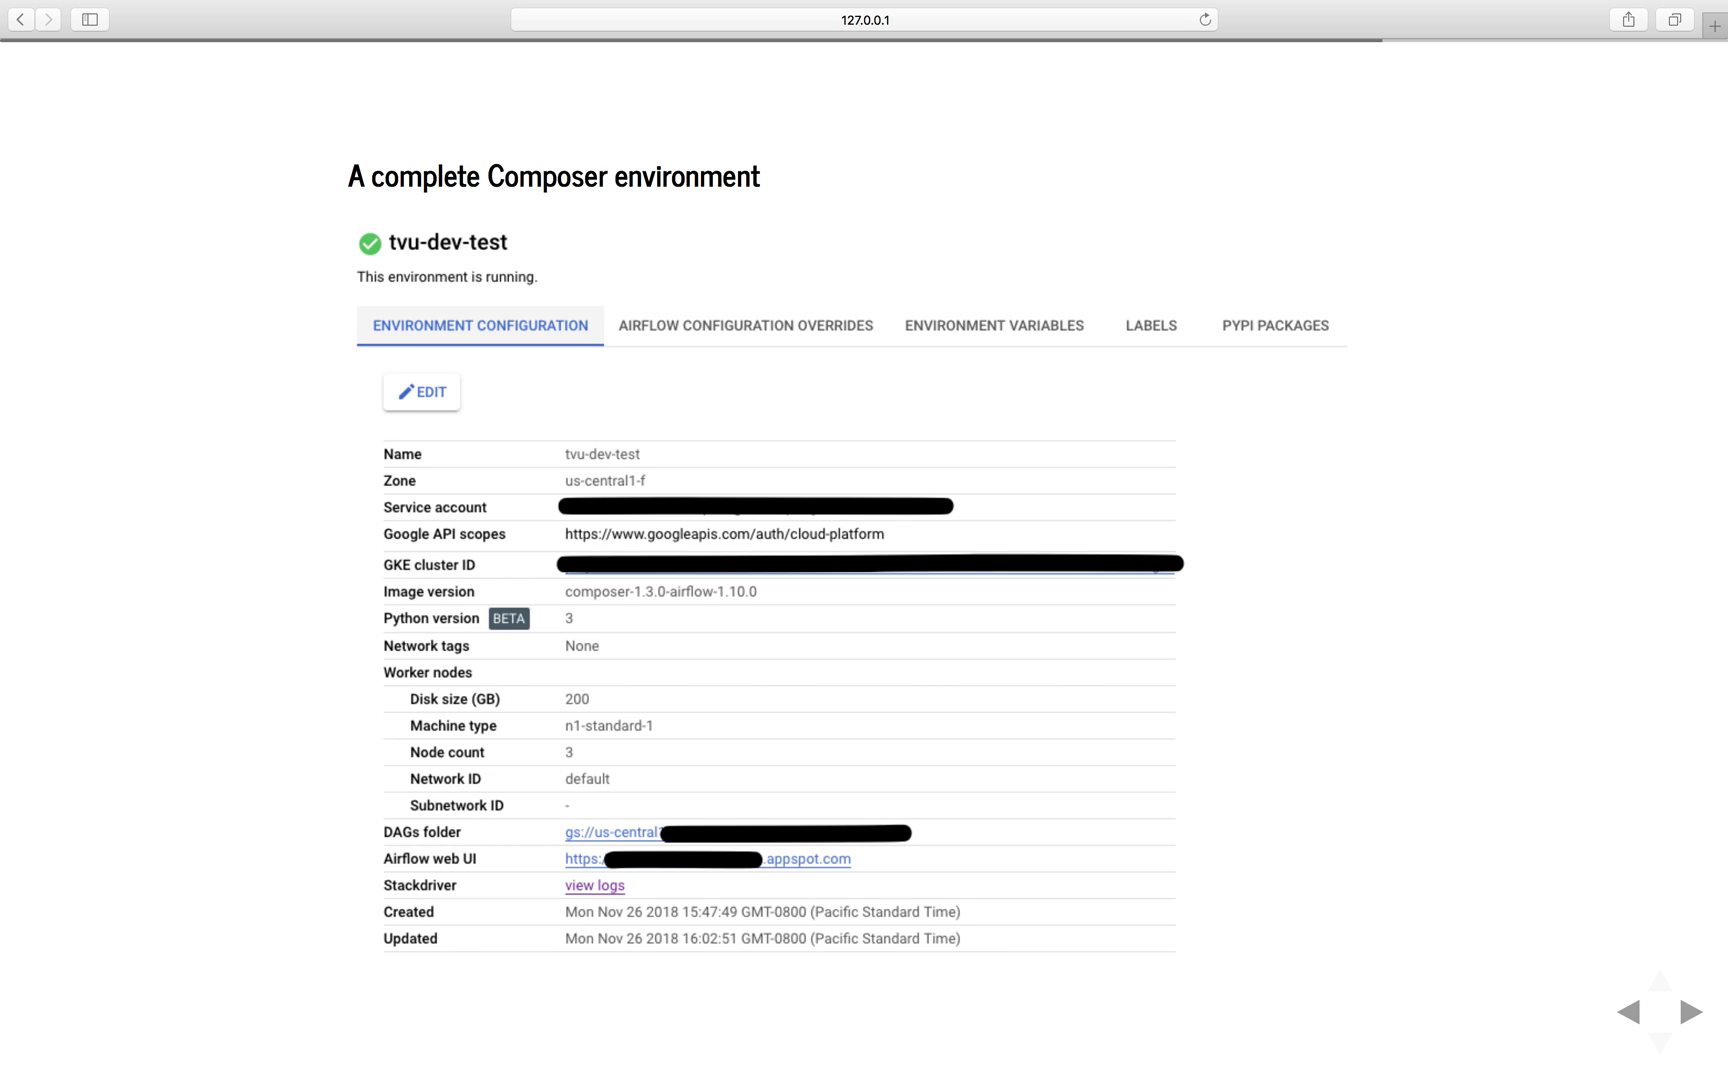
{"action": "mouse_move", "coordinate": [586, 855]}
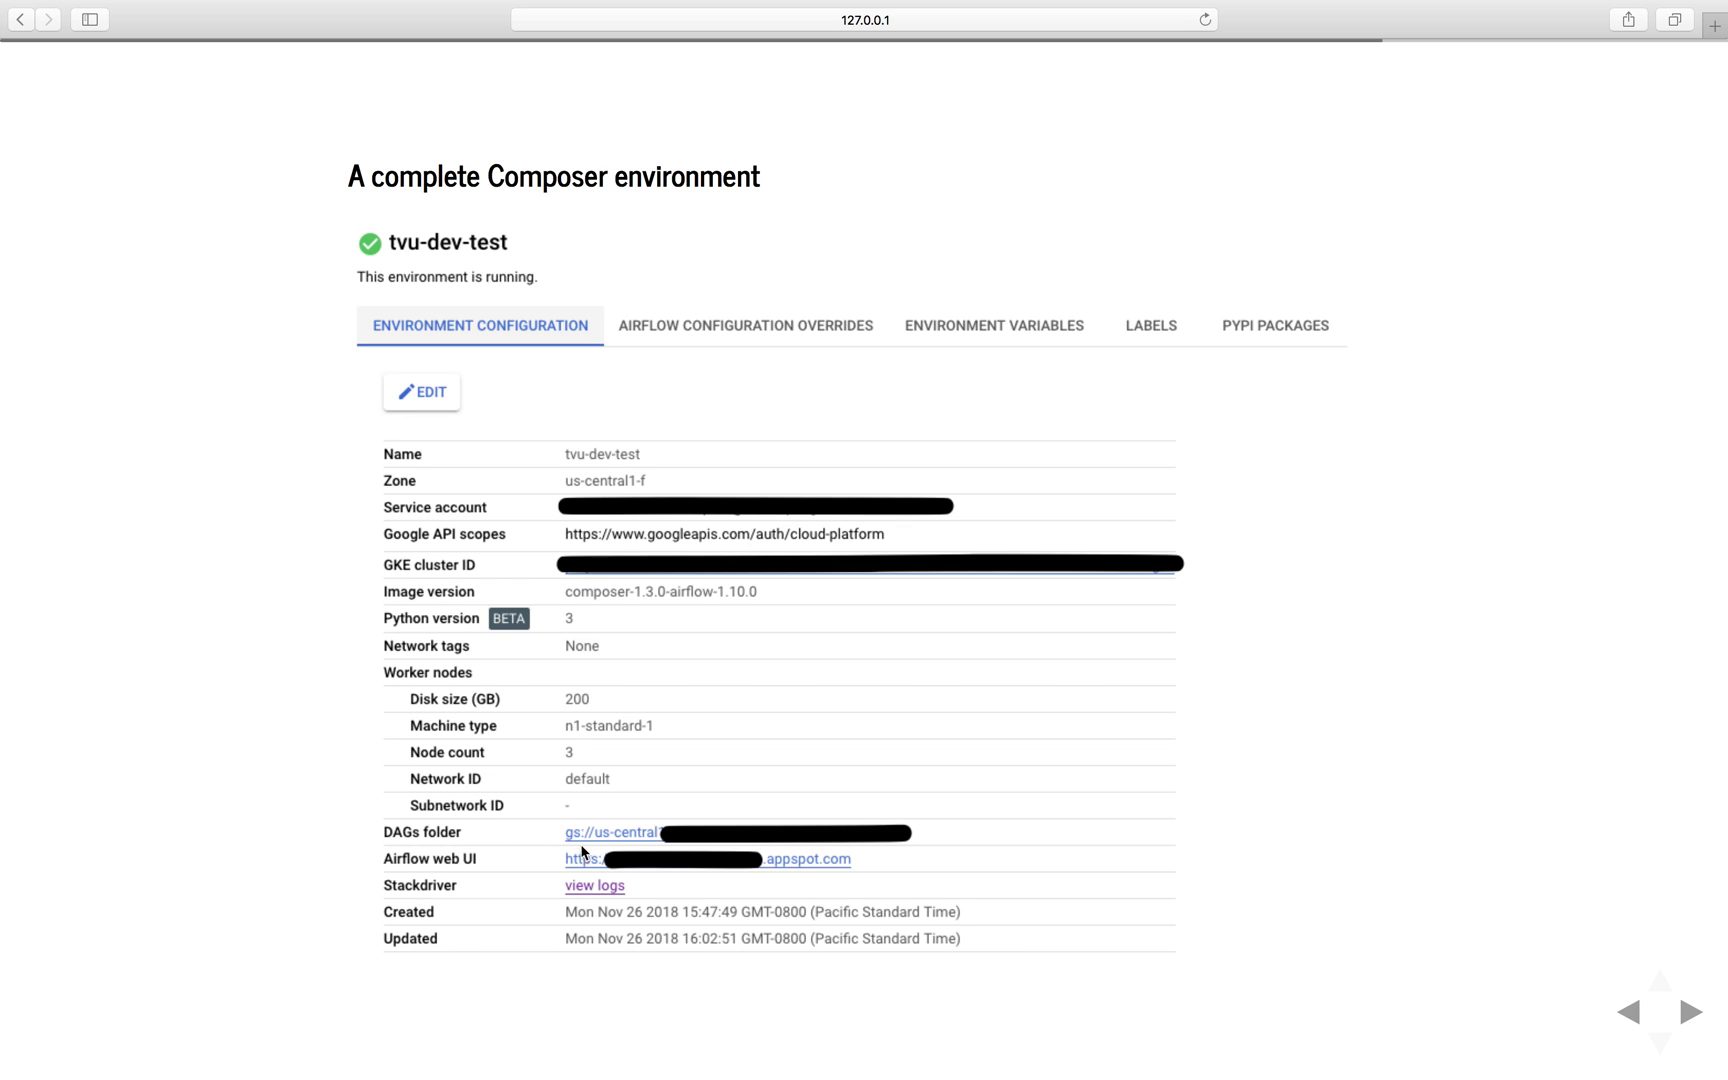
{"action": "mouse_move", "coordinate": [667, 847]}
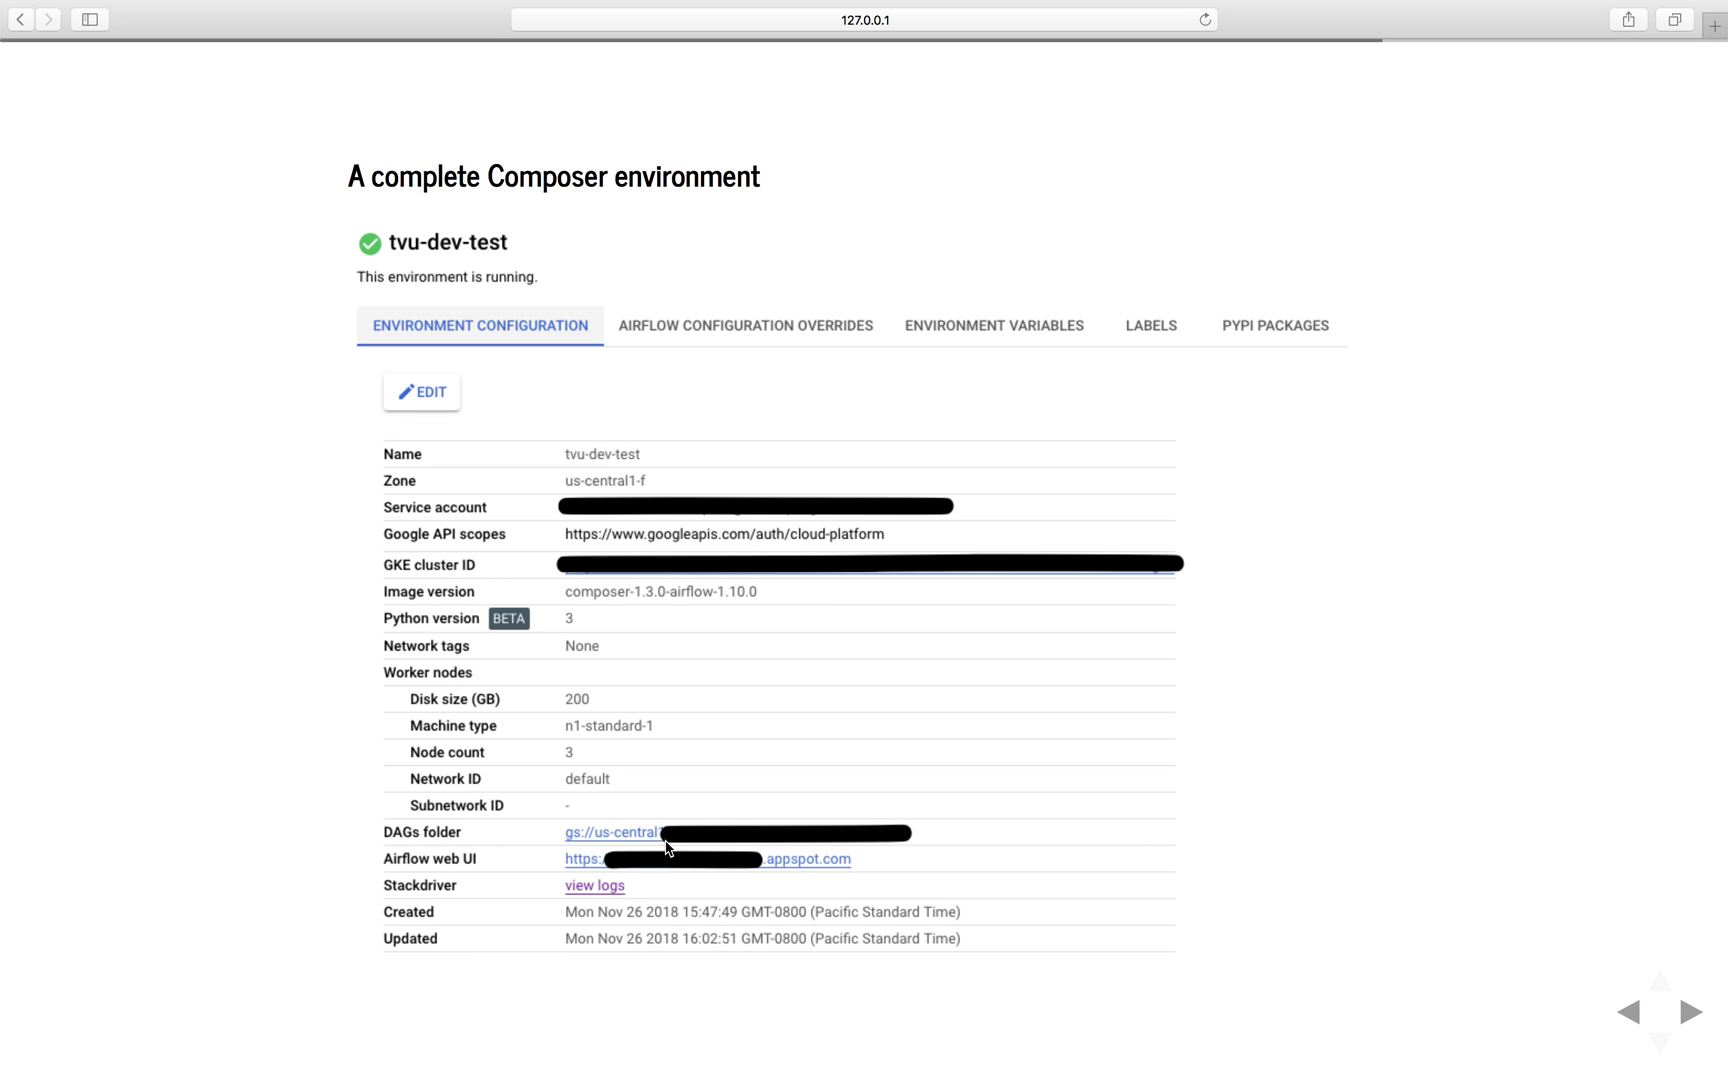
{"action": "mouse_move", "coordinate": [732, 840]}
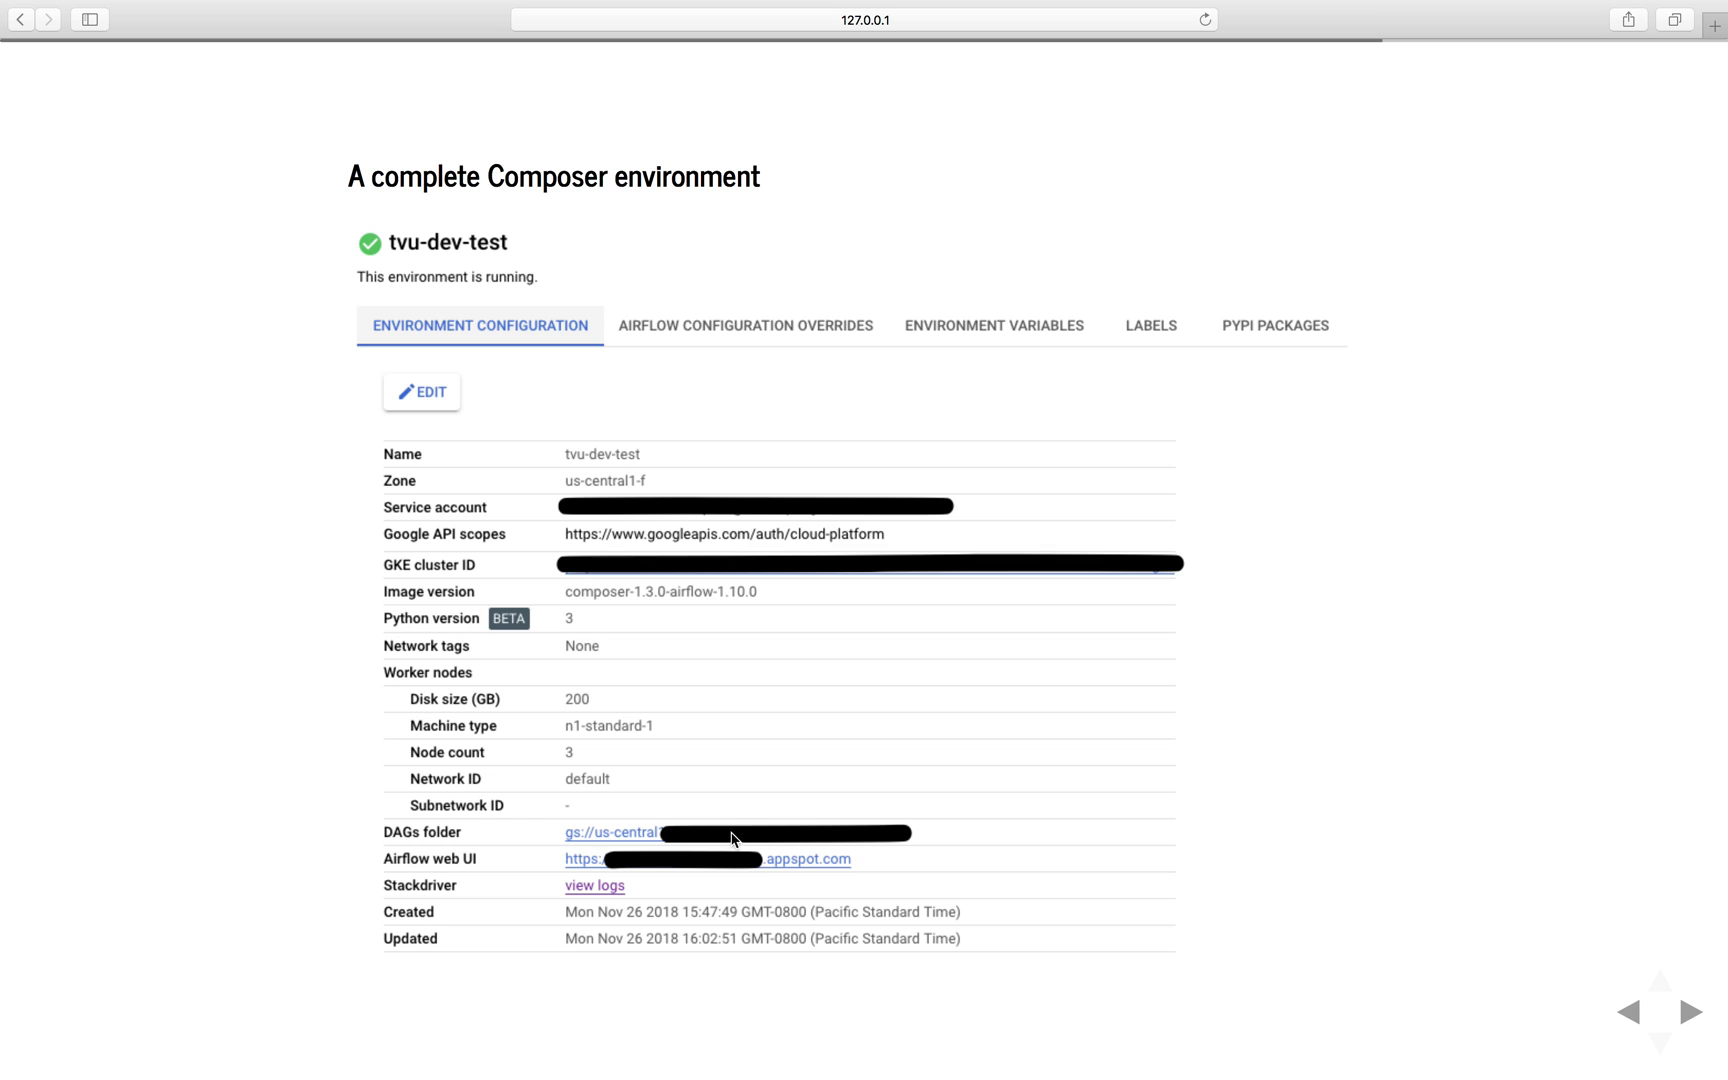
{"action": "mouse_move", "coordinate": [653, 839]}
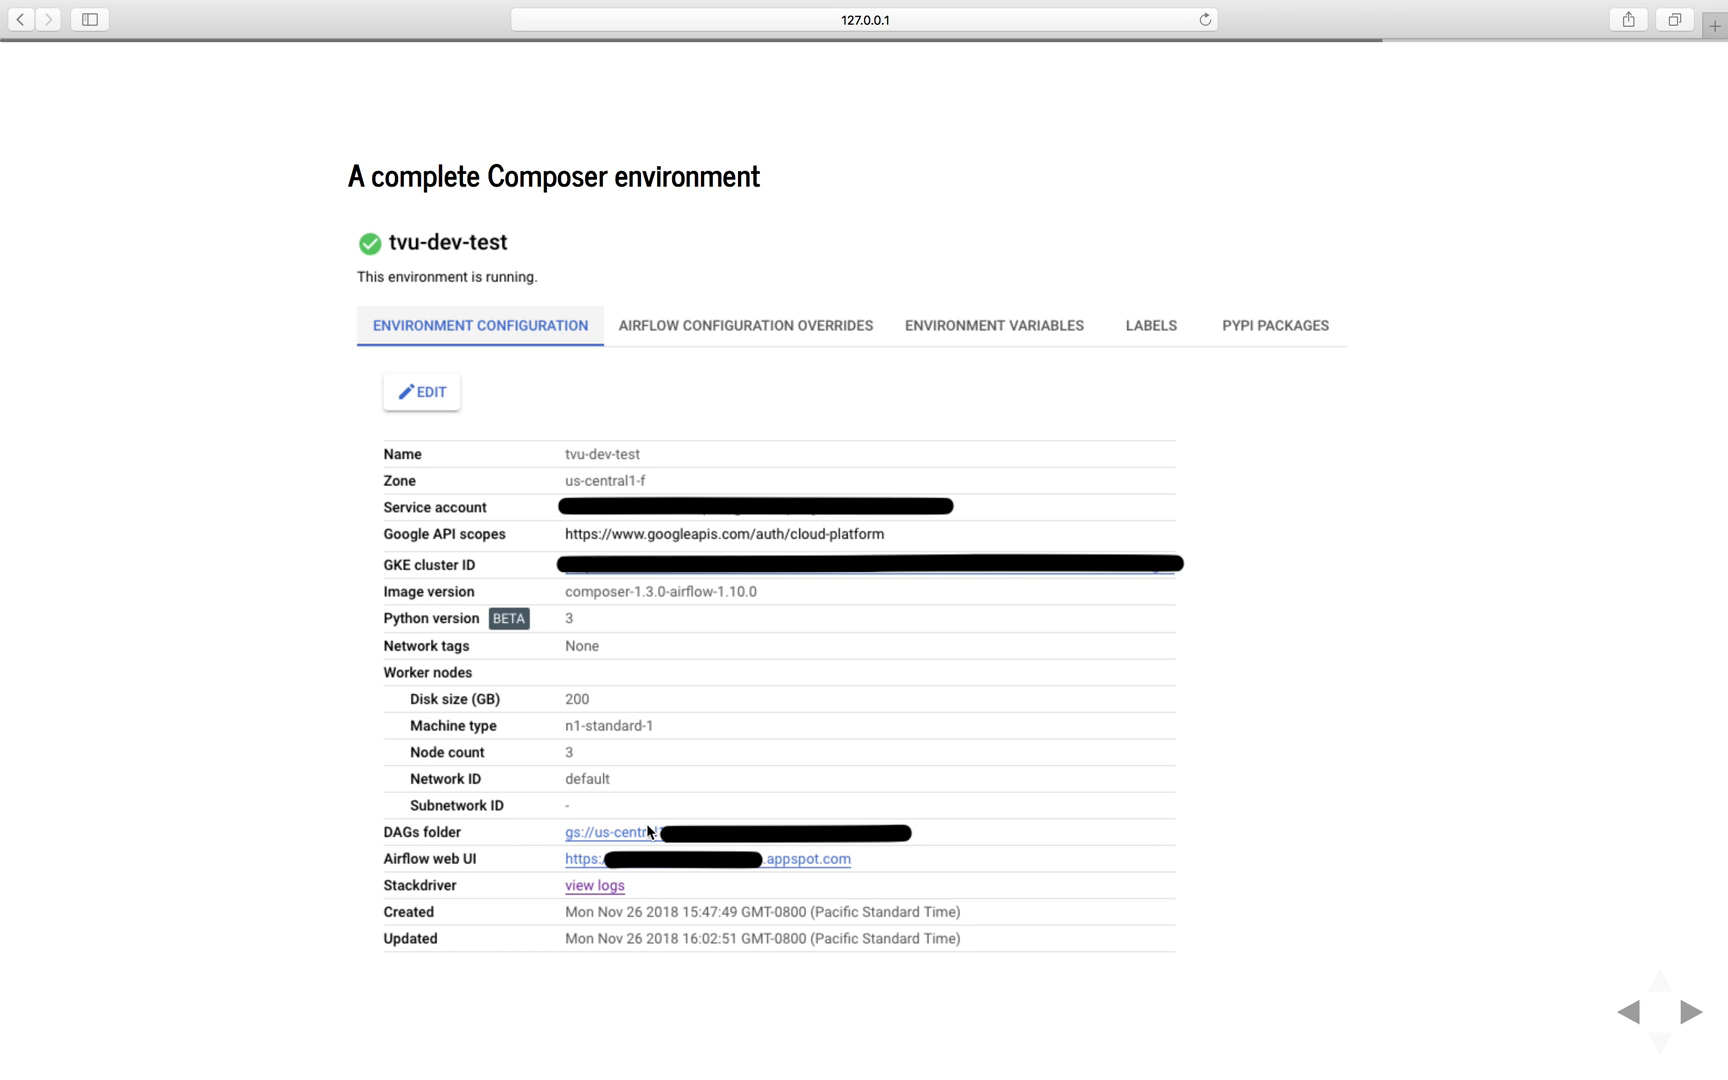
{"action": "mouse_move", "coordinate": [730, 843]}
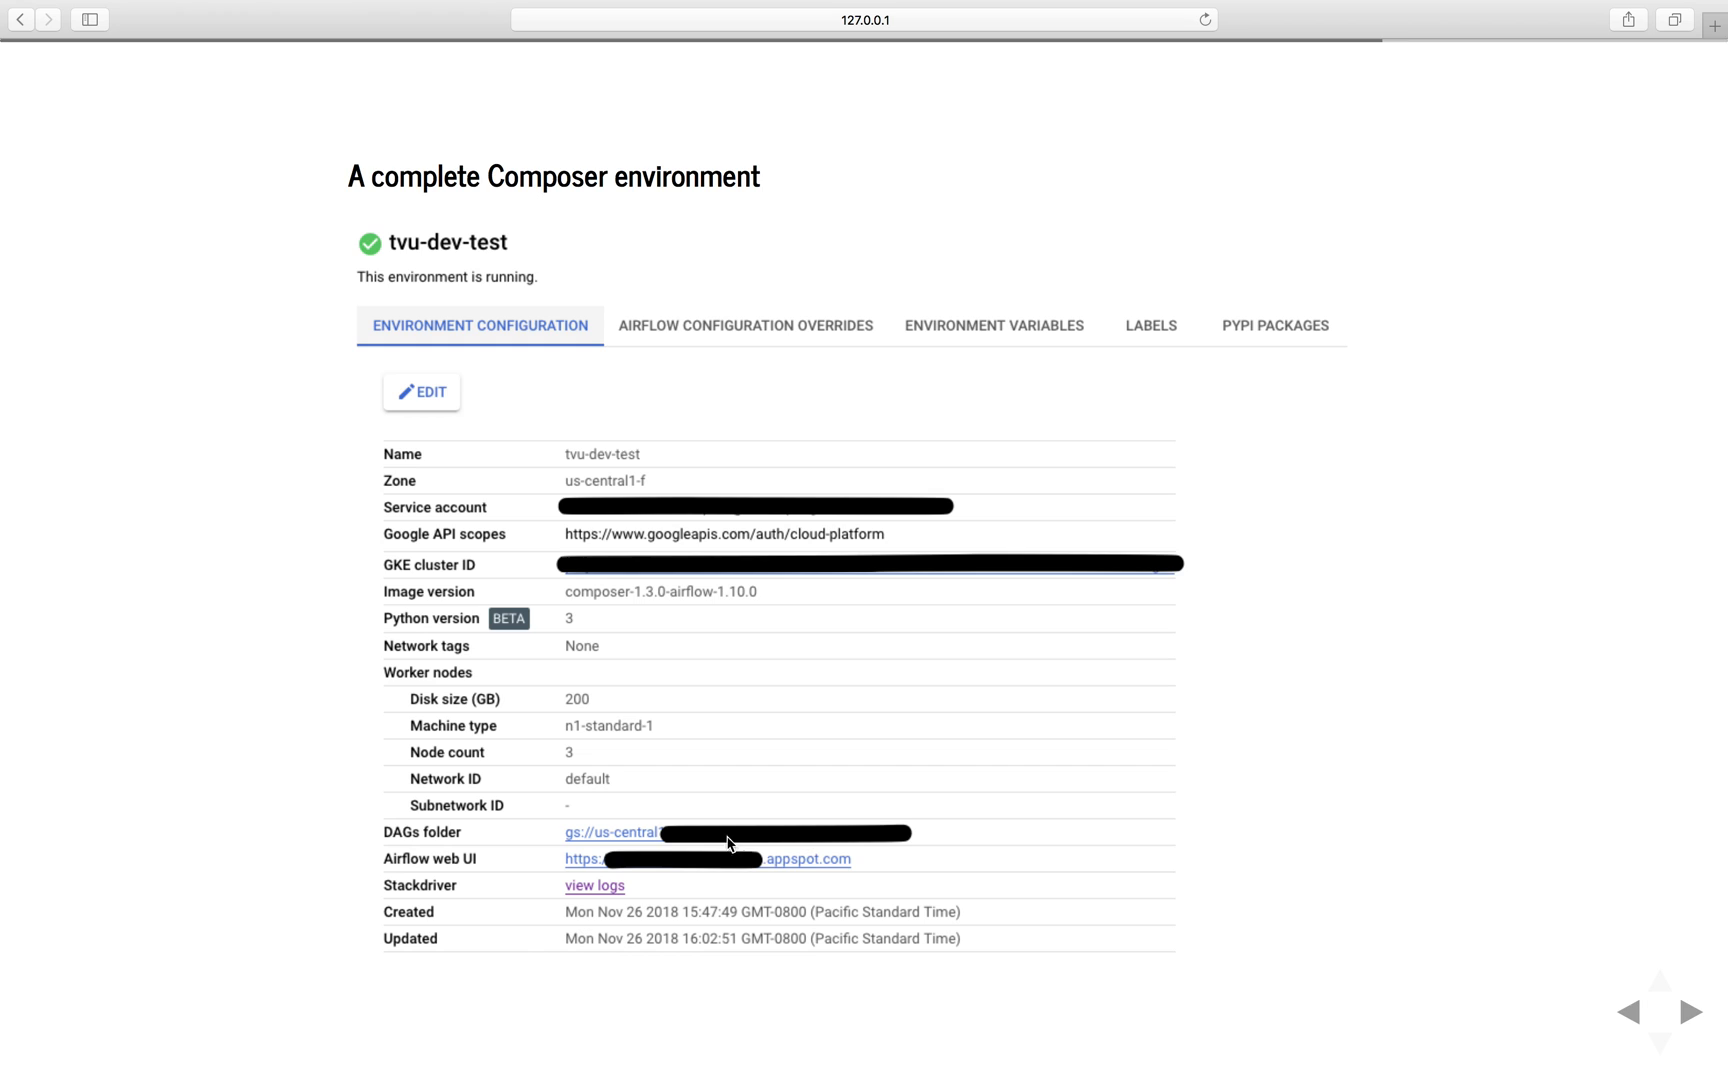
{"action": "mouse_move", "coordinate": [697, 815]}
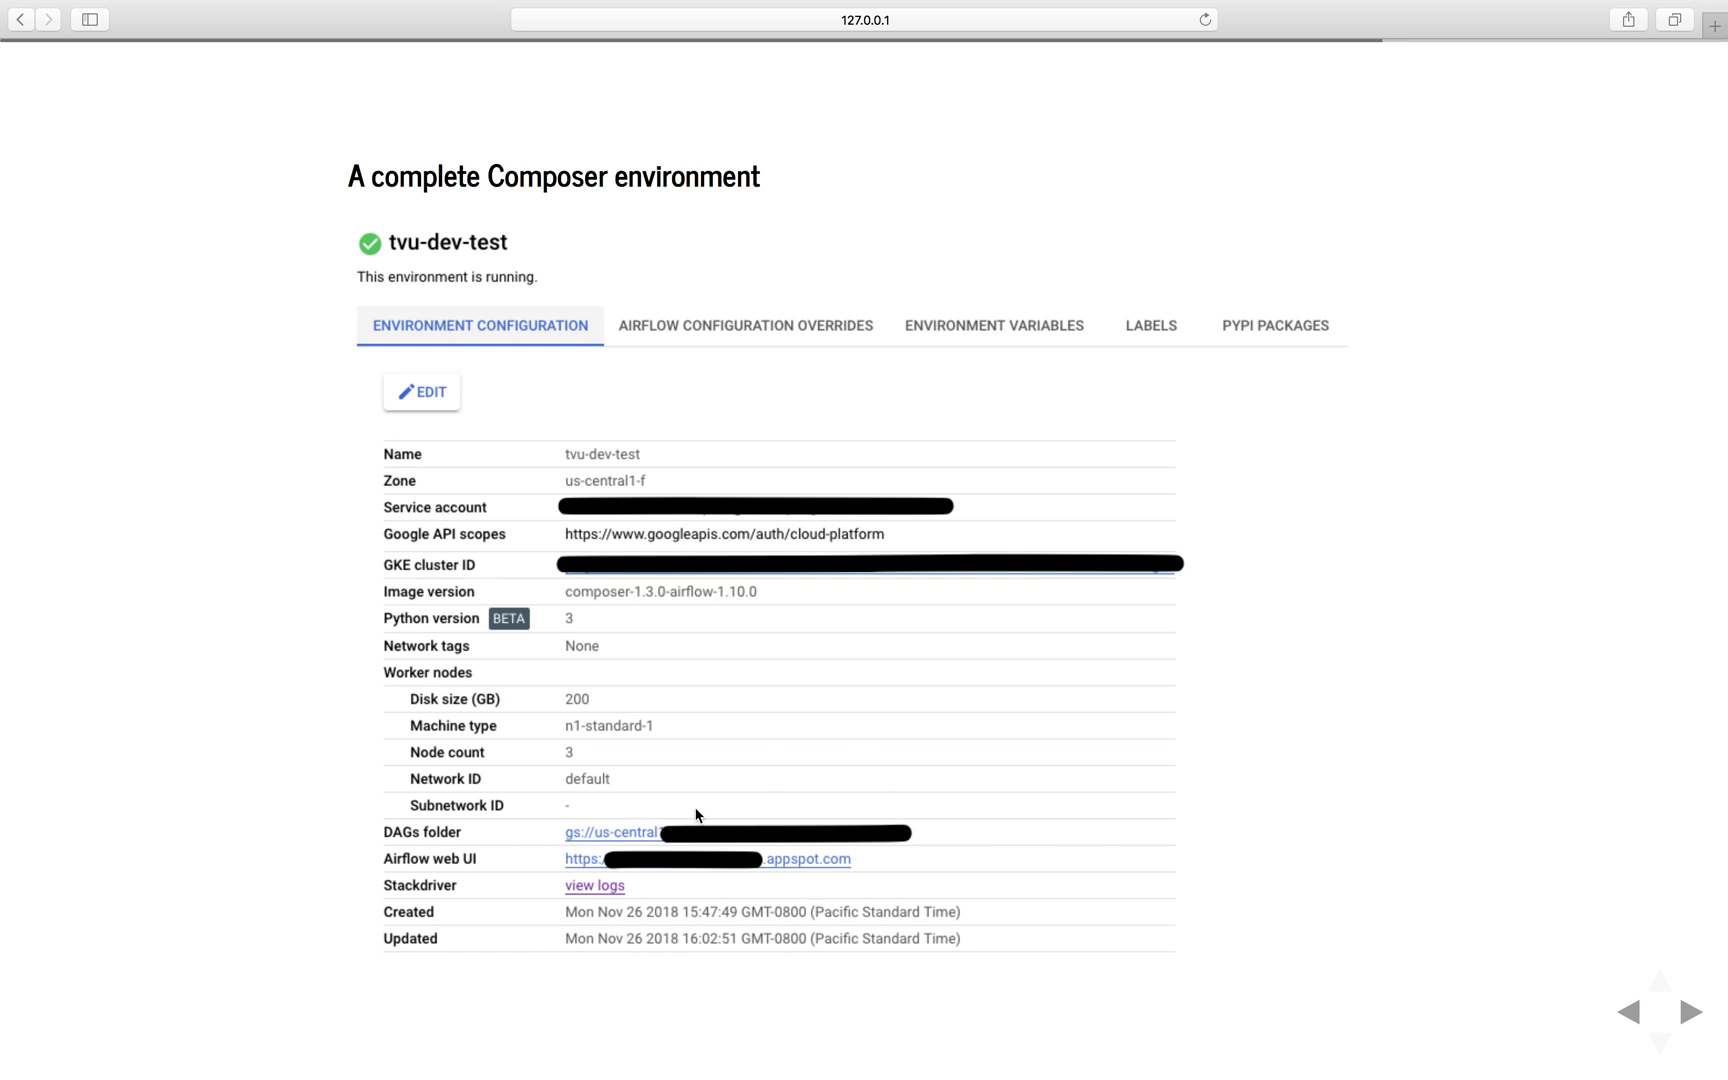
{"action": "mouse_move", "coordinate": [571, 859]}
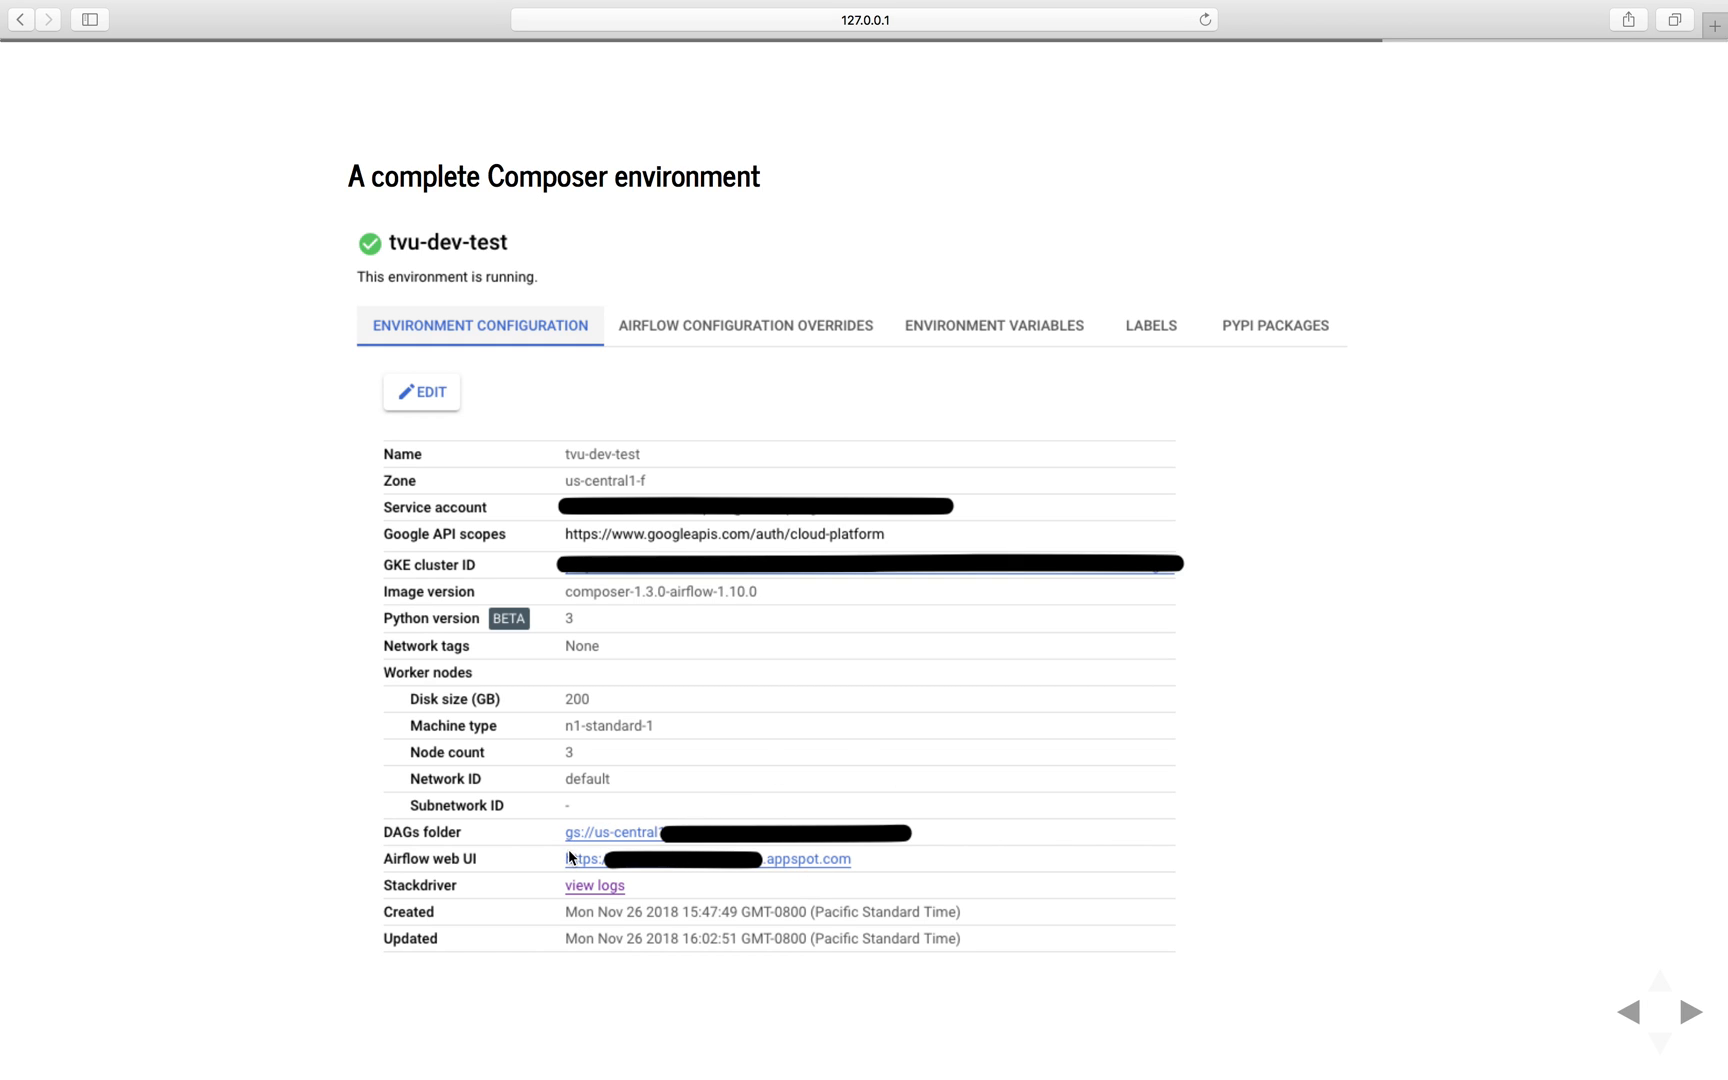
{"action": "mouse_move", "coordinate": [430, 861]}
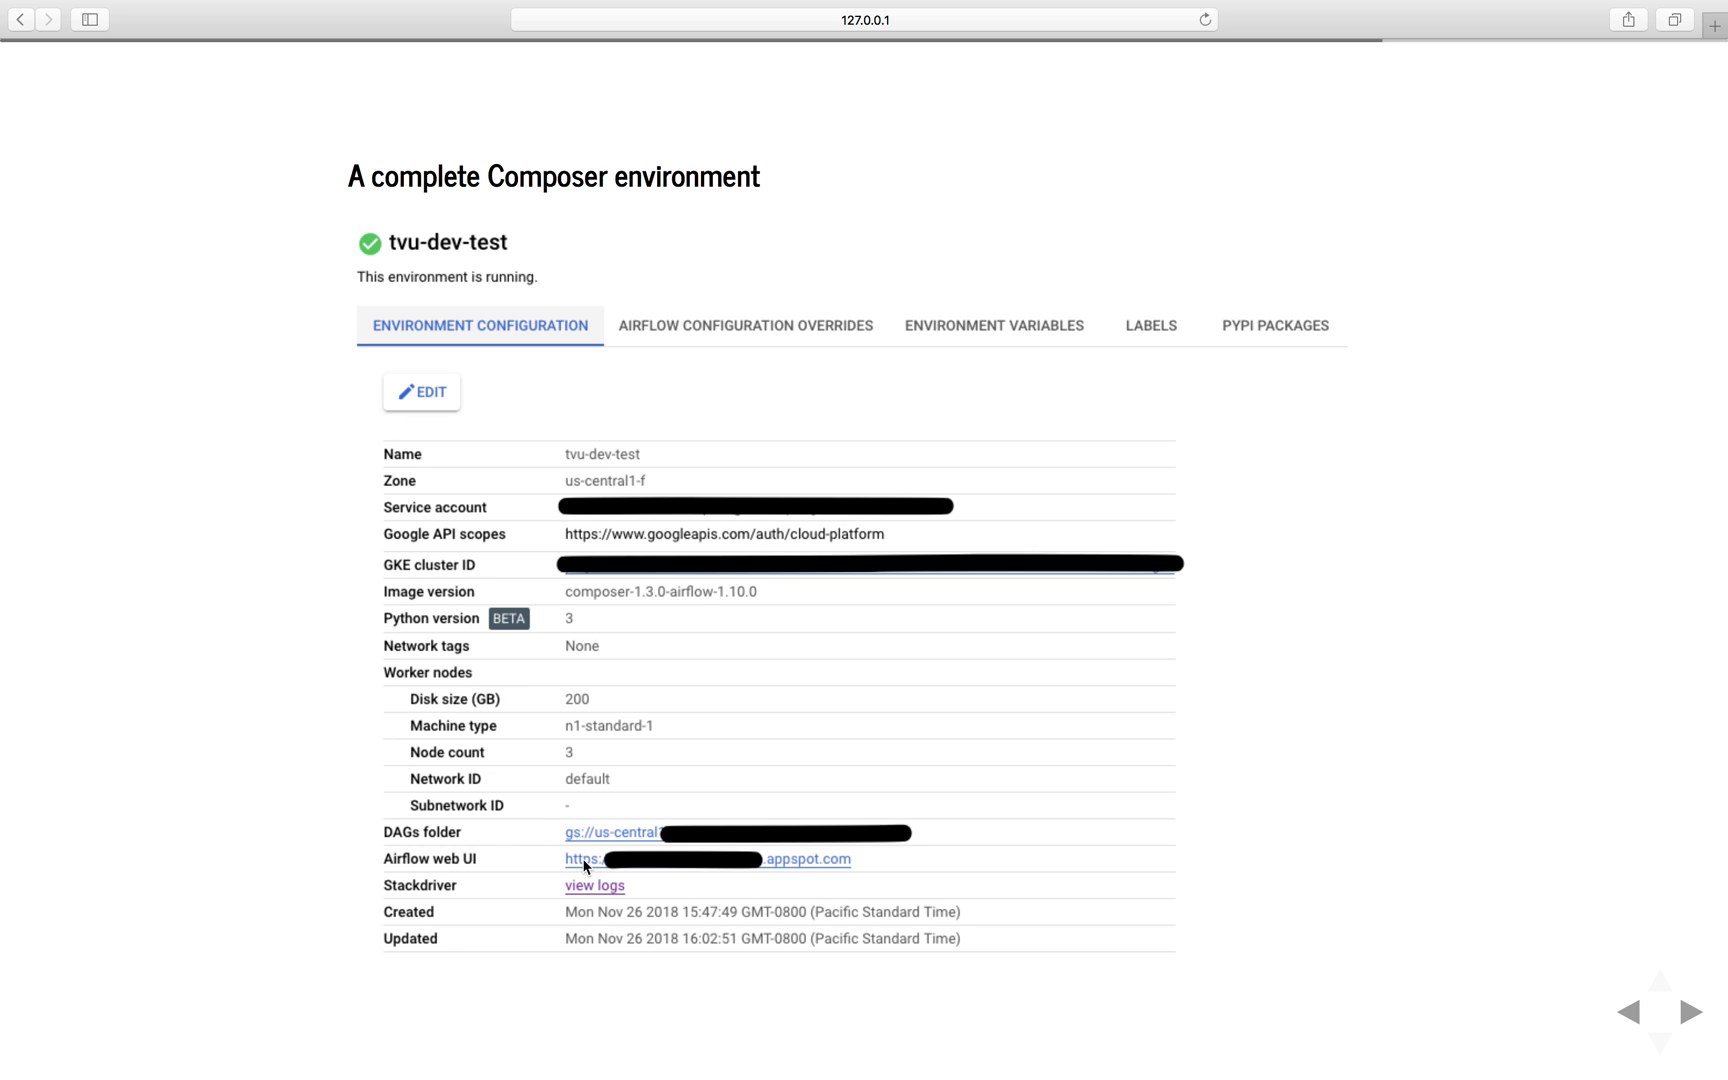
{"action": "mouse_move", "coordinate": [611, 865]}
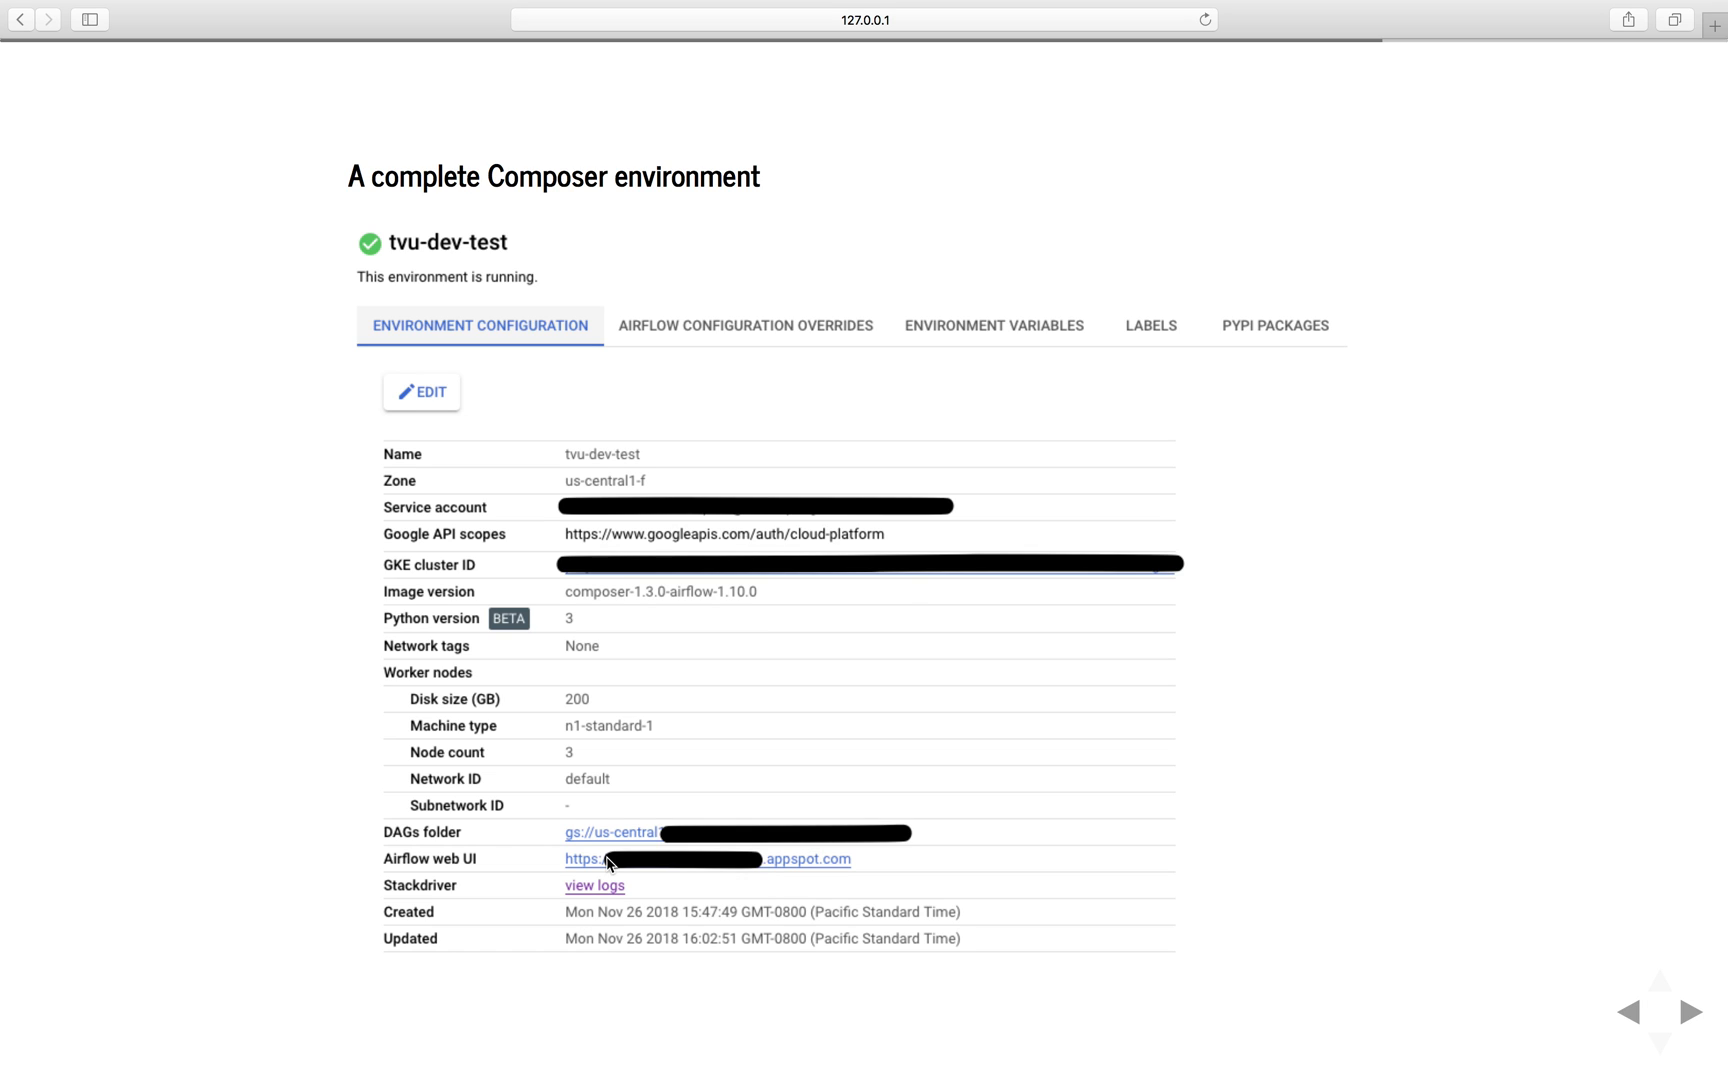
{"action": "mouse_move", "coordinate": [612, 877]}
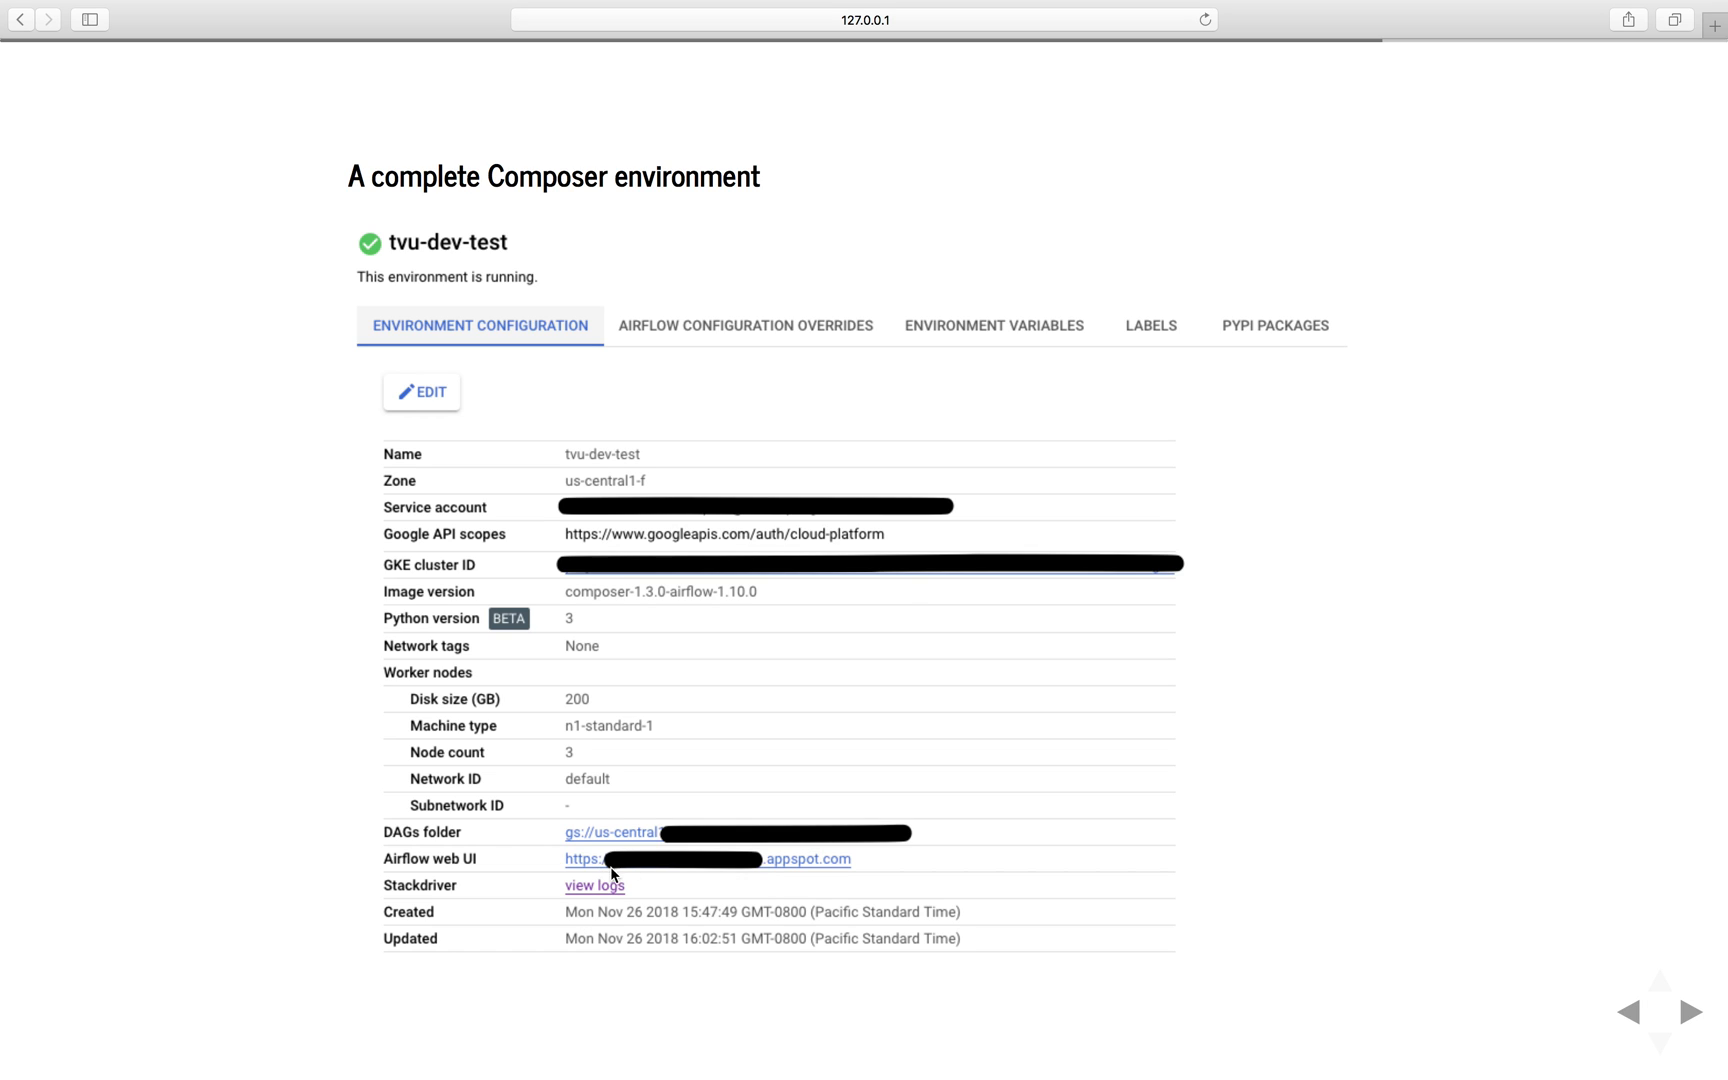
{"action": "mouse_move", "coordinate": [563, 901]}
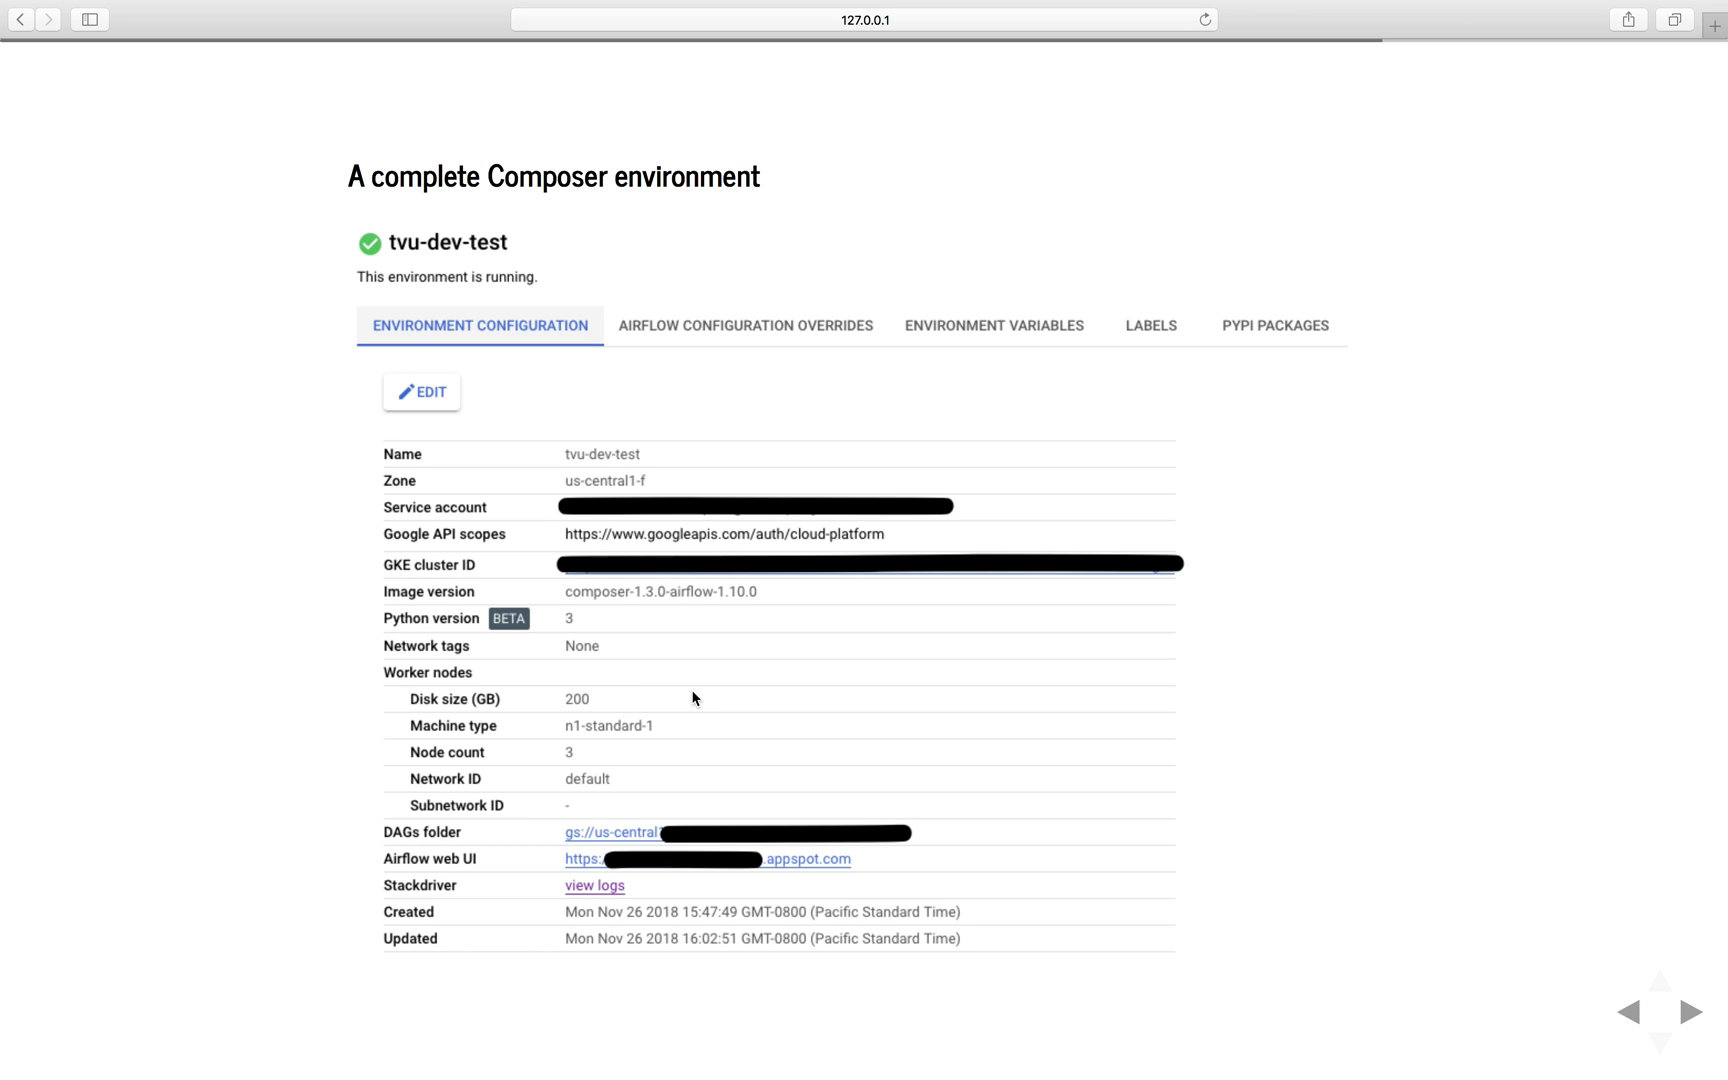
{"action": "mouse_move", "coordinate": [687, 782]}
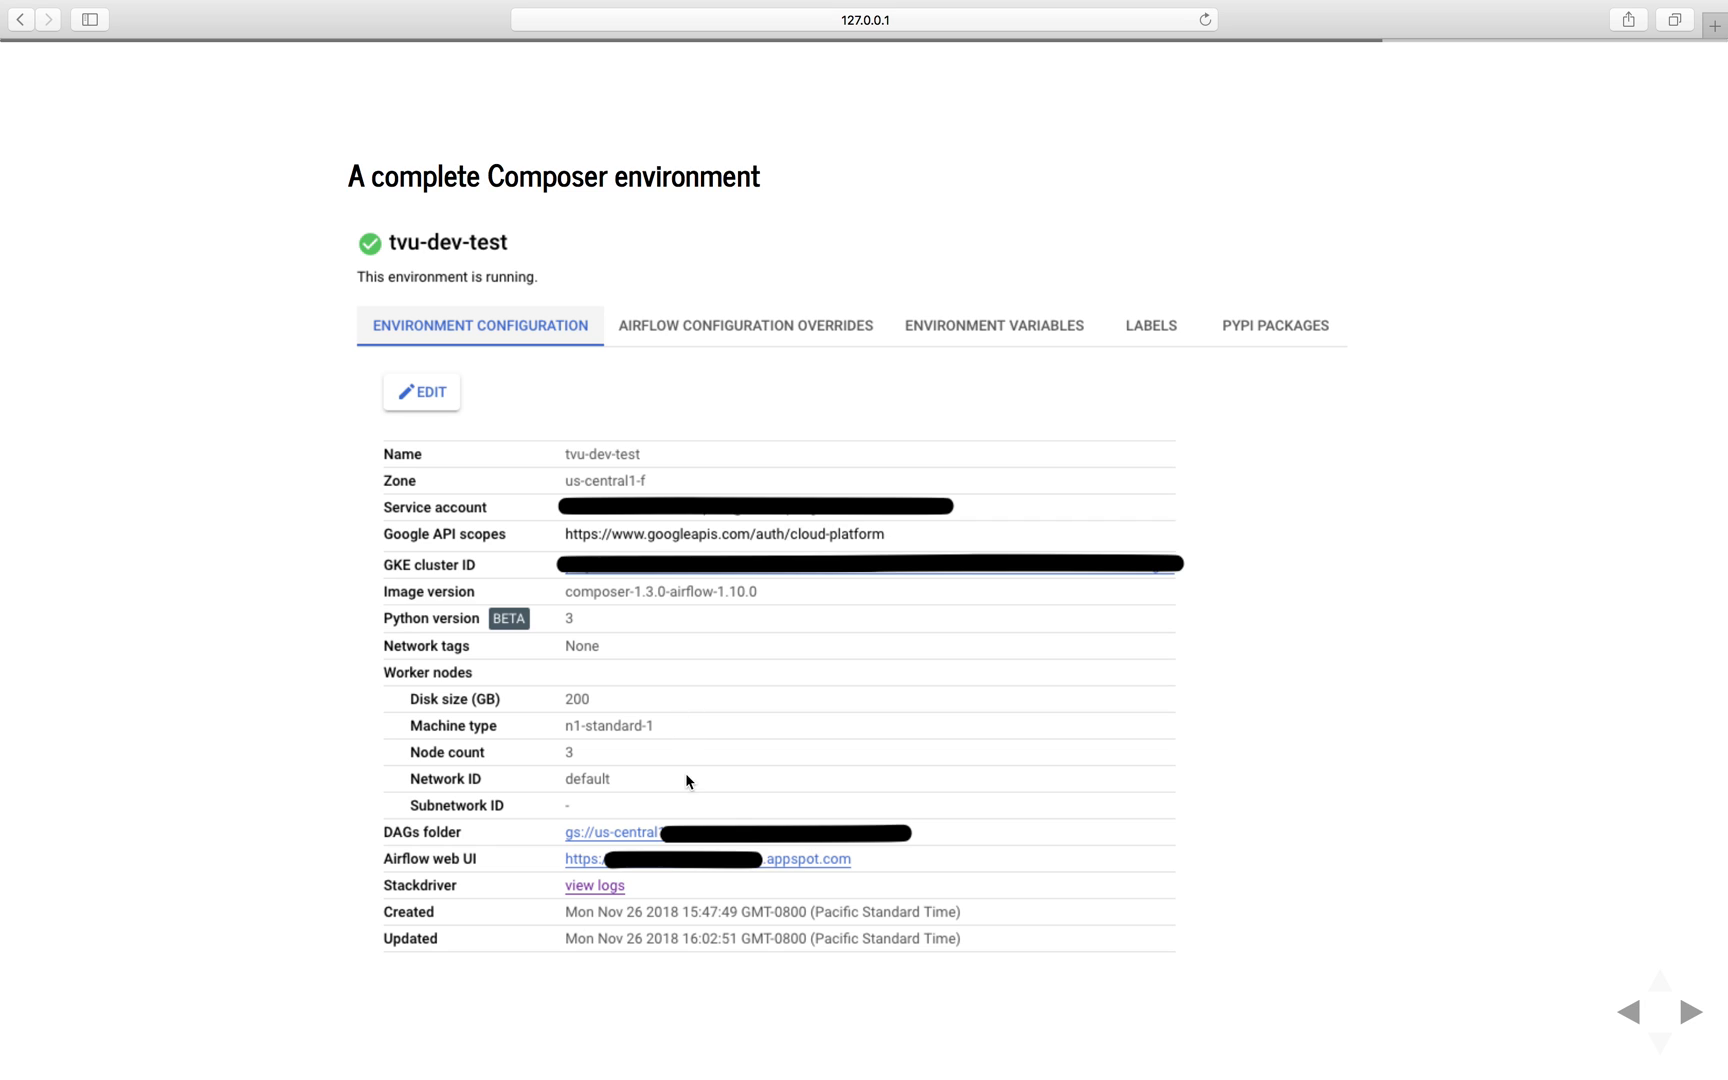
Show the 'Installing Python dependencies' slide with the empty PyPI packages form
{"action": "left_click", "coordinate": [1274, 325]}
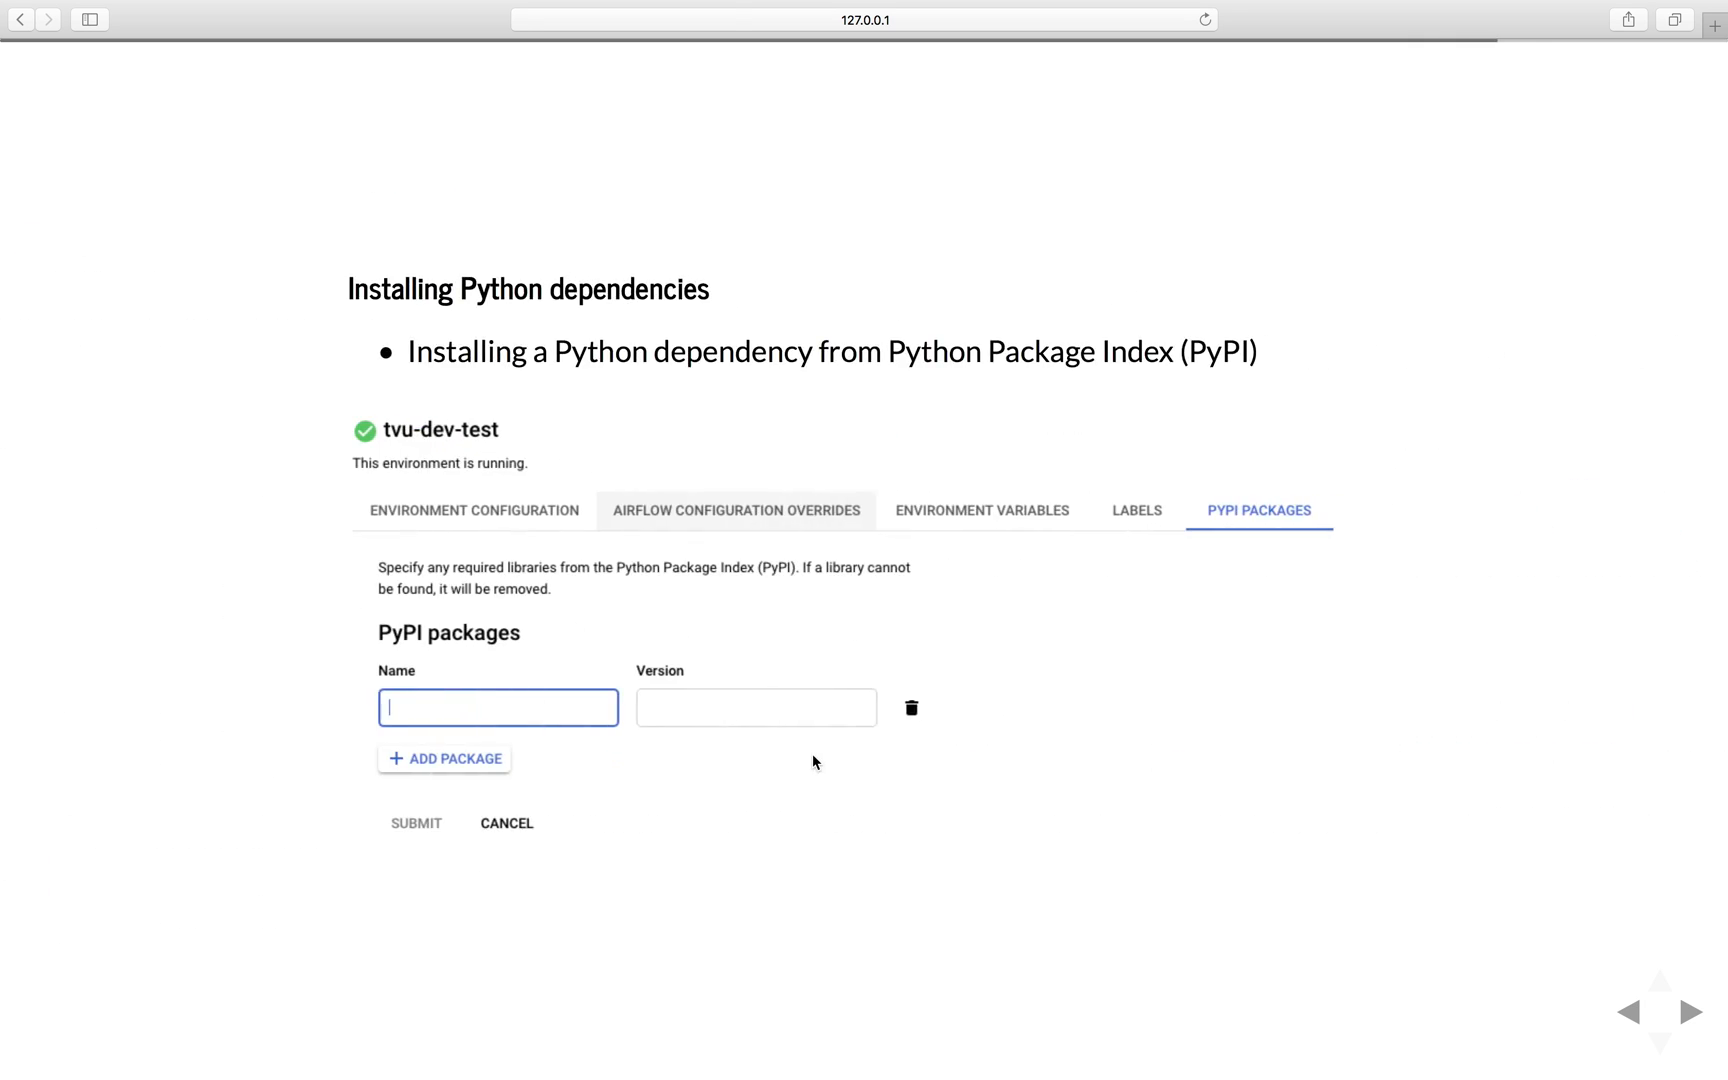
{"action": "mouse_move", "coordinate": [810, 764]}
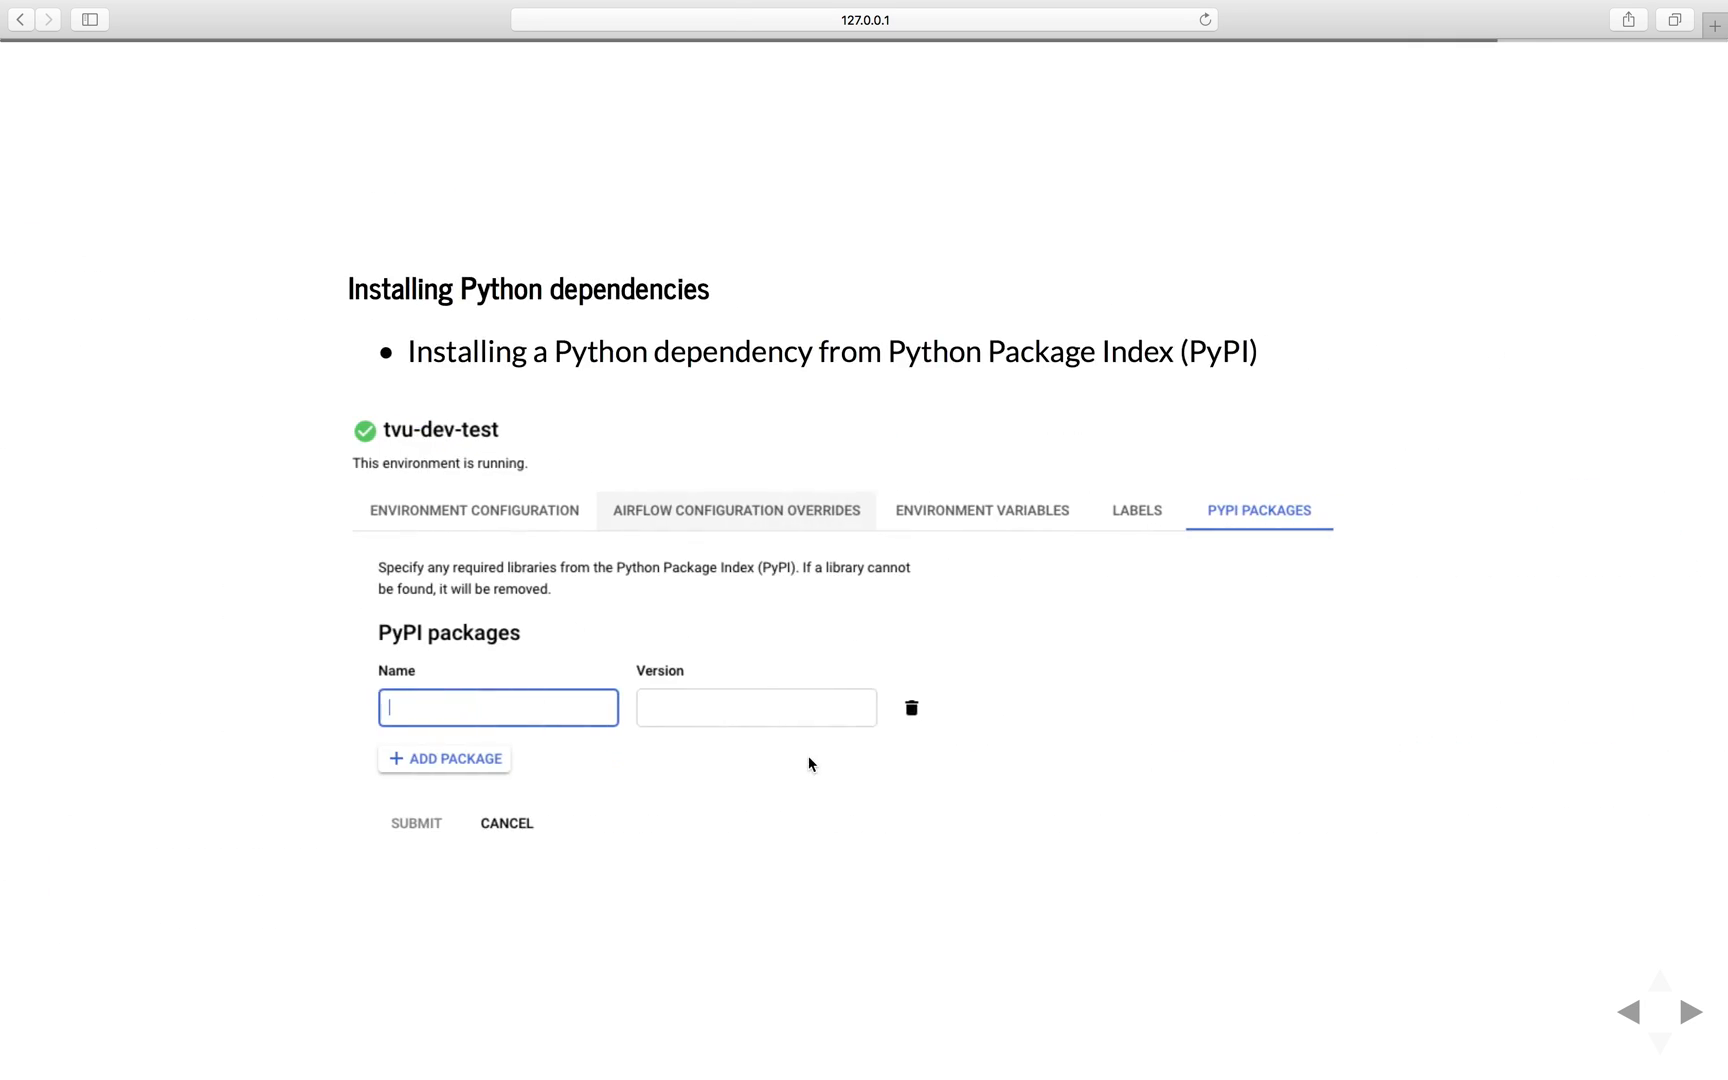
{"action": "mouse_move", "coordinate": [784, 707]}
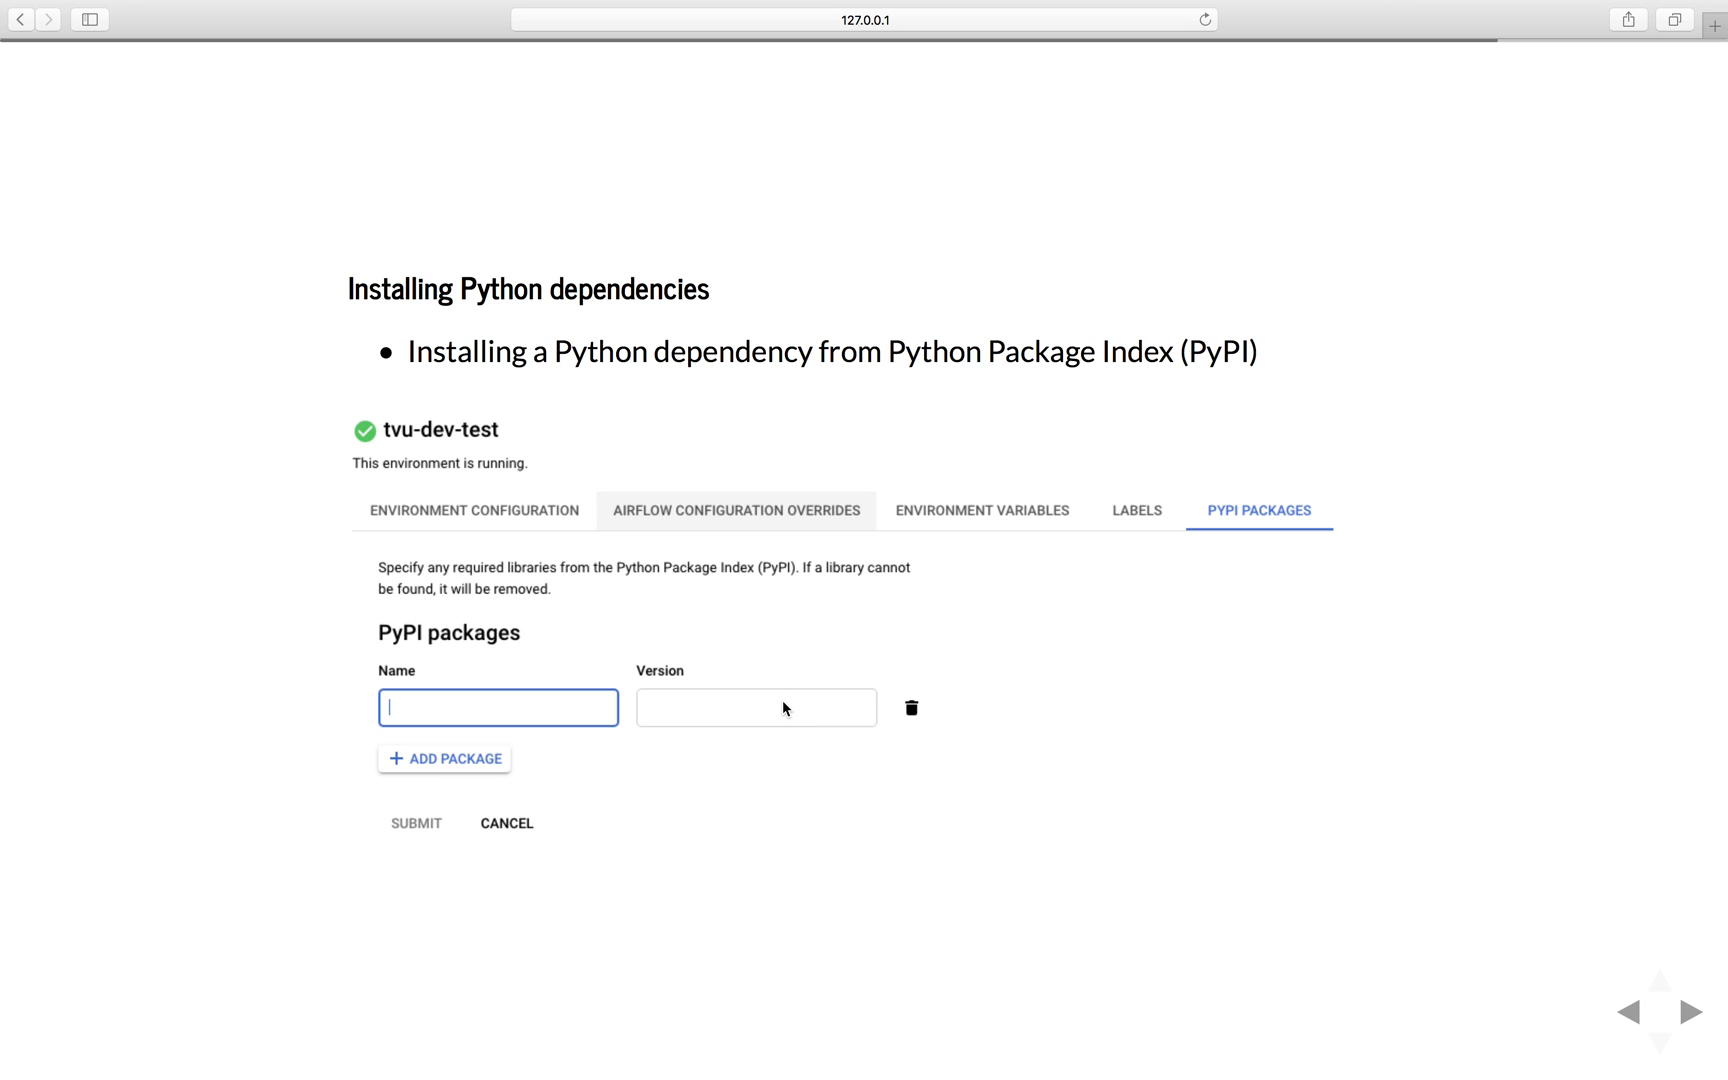
{"action": "mouse_move", "coordinate": [835, 711]}
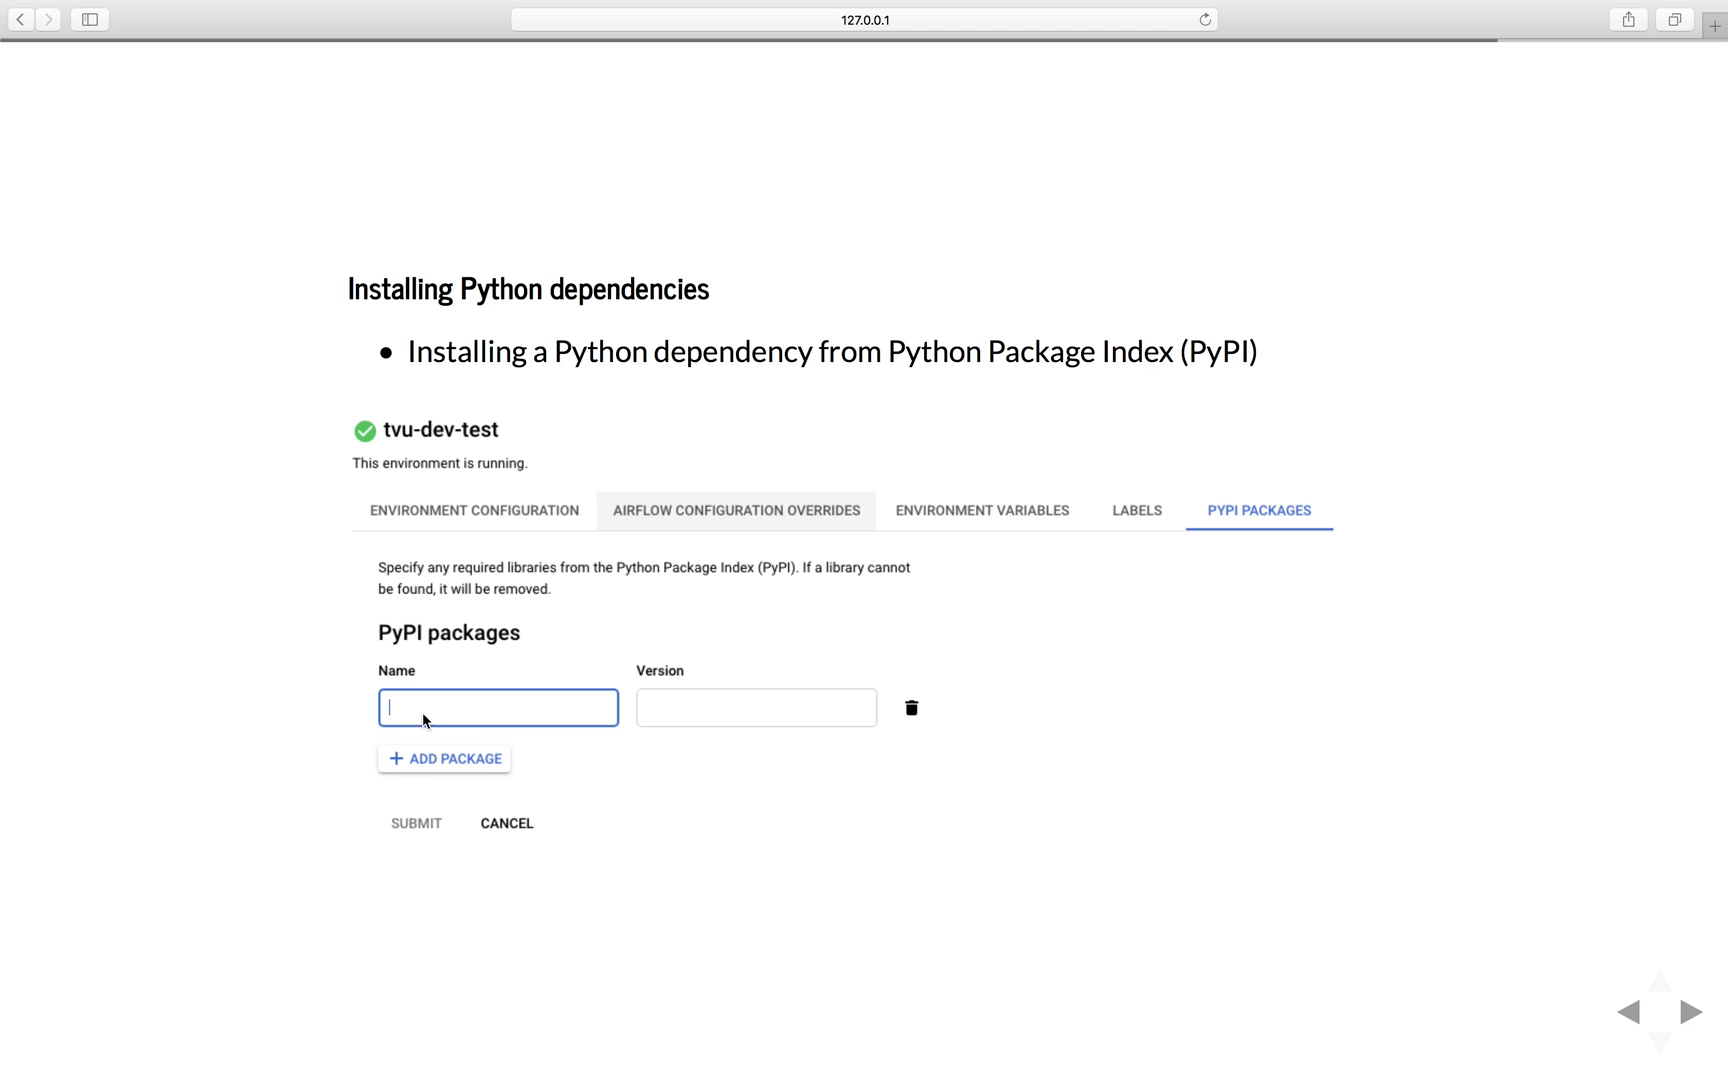
{"action": "mouse_move", "coordinate": [482, 724]}
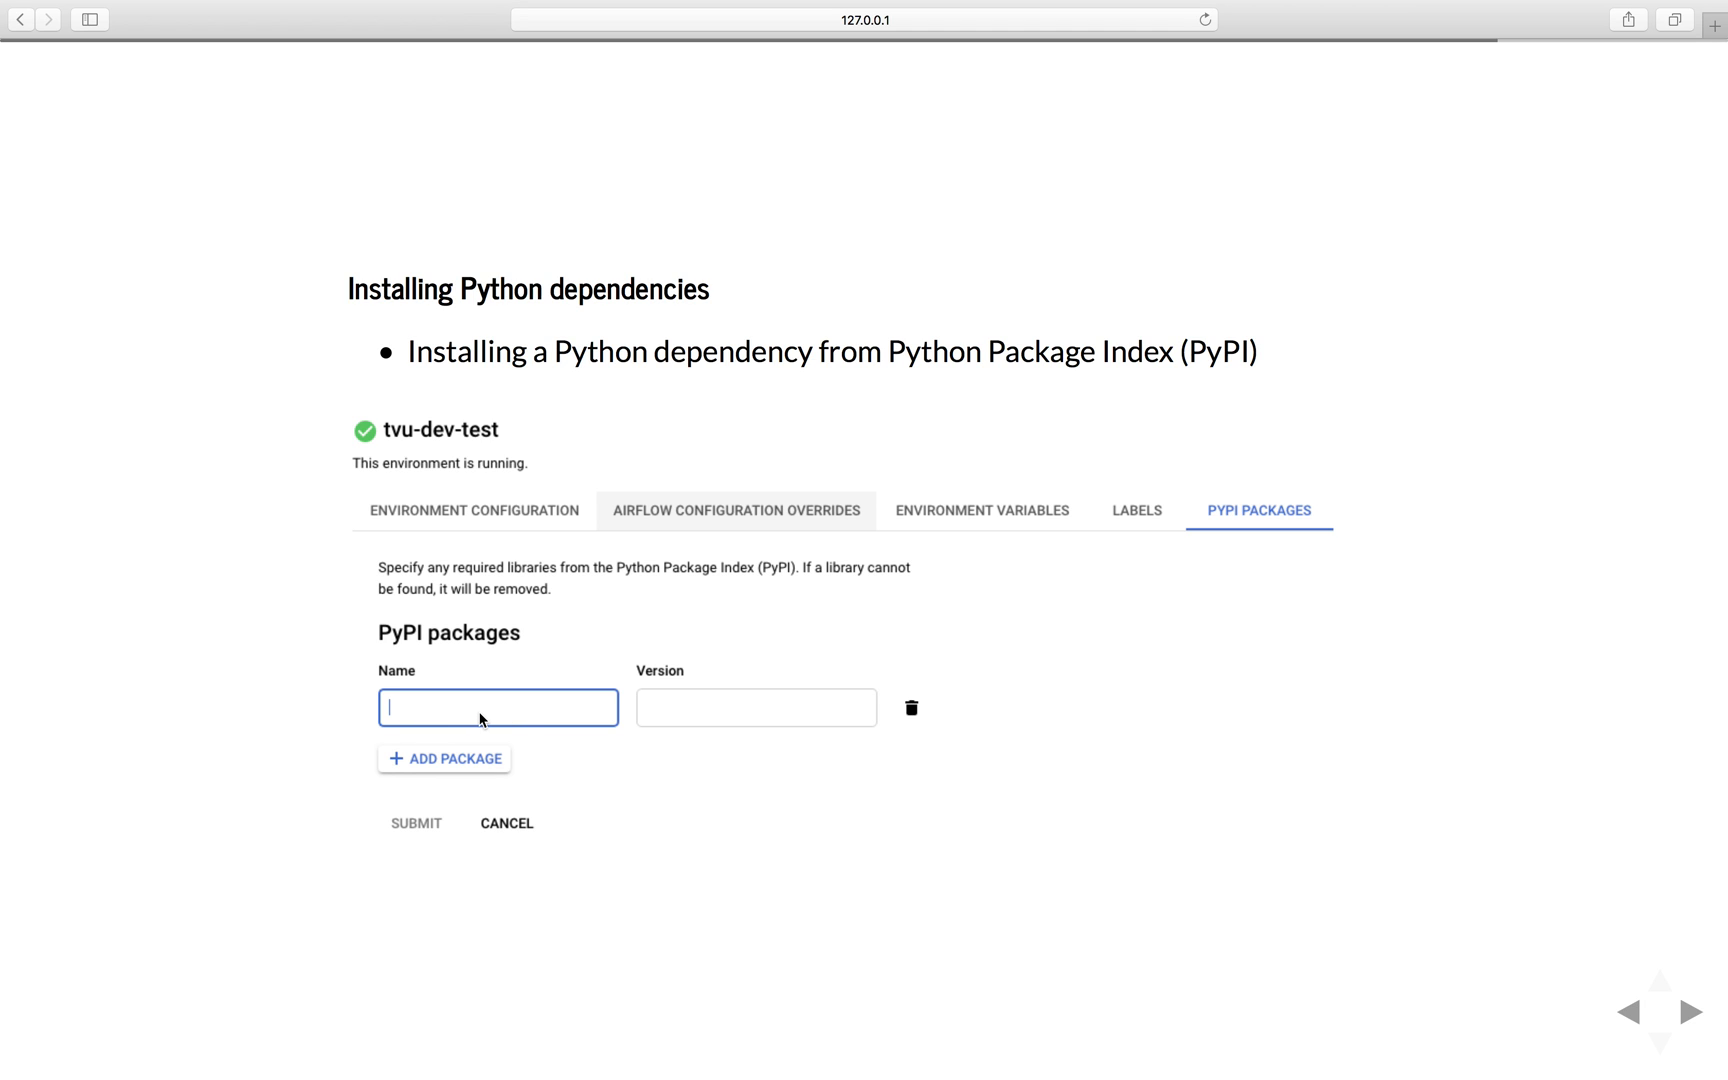
{"action": "mouse_move", "coordinate": [489, 781]}
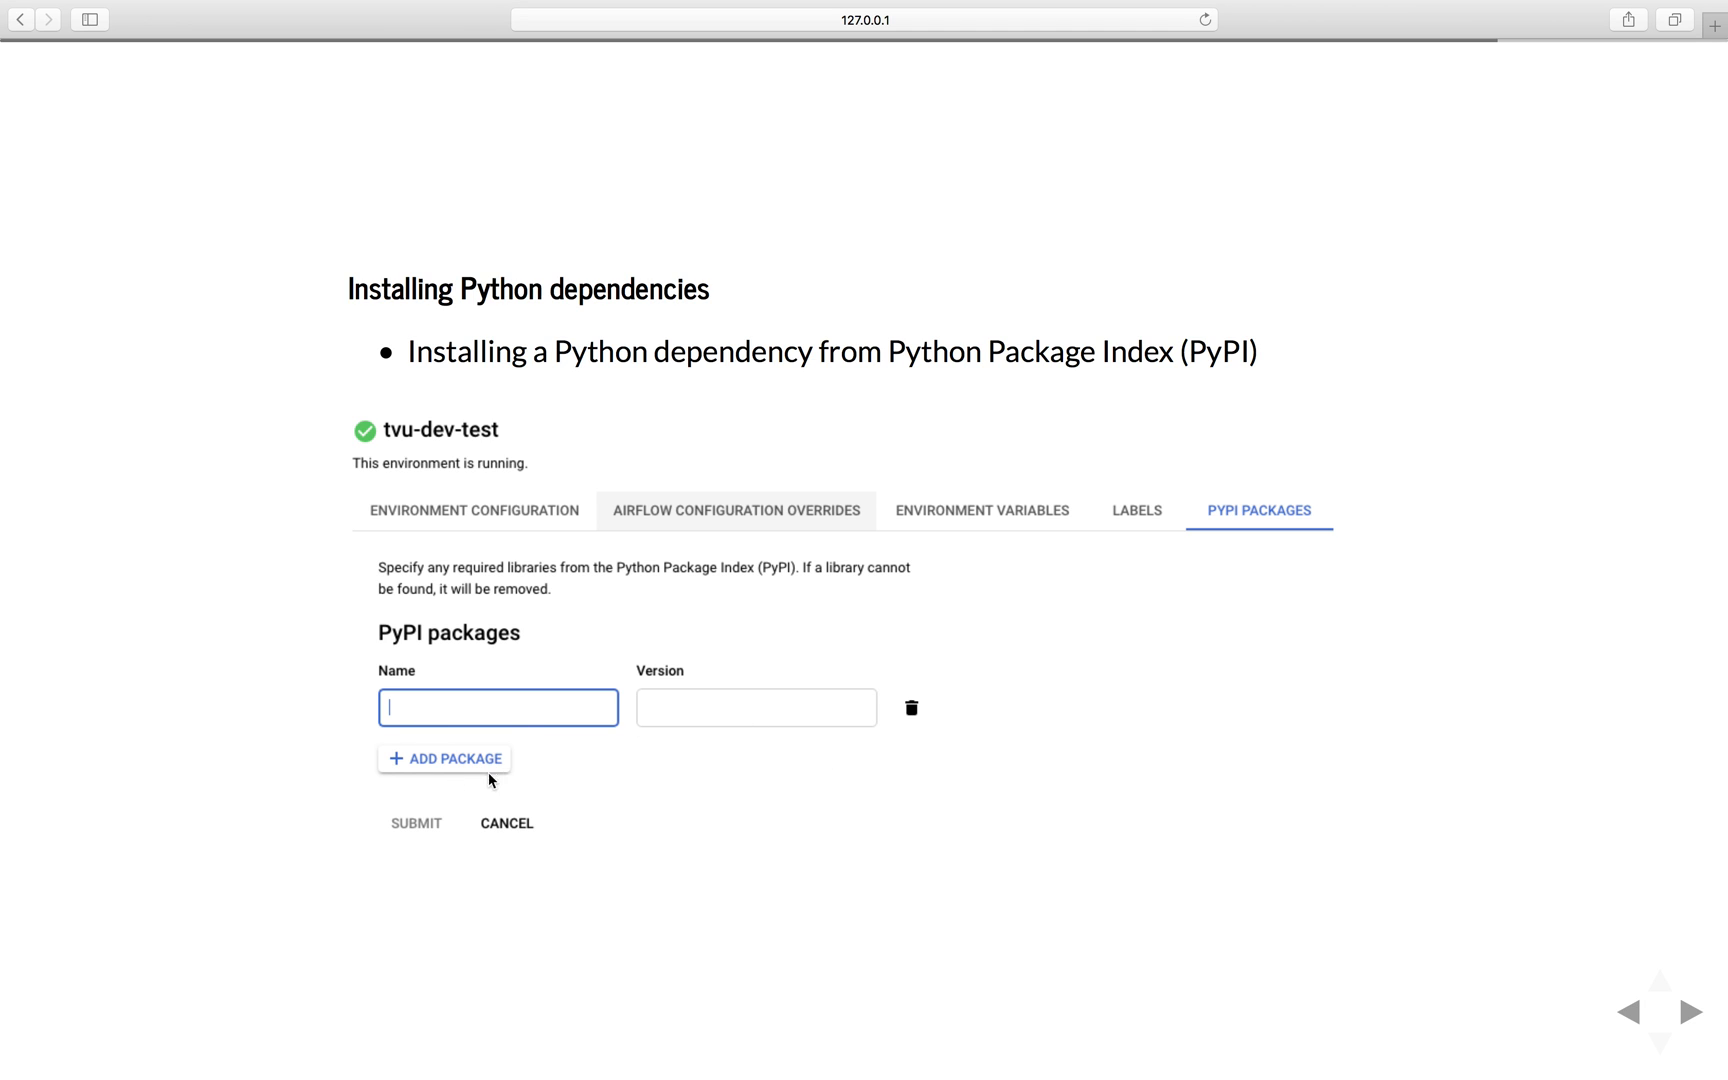
{"action": "mouse_move", "coordinate": [1375, 541]}
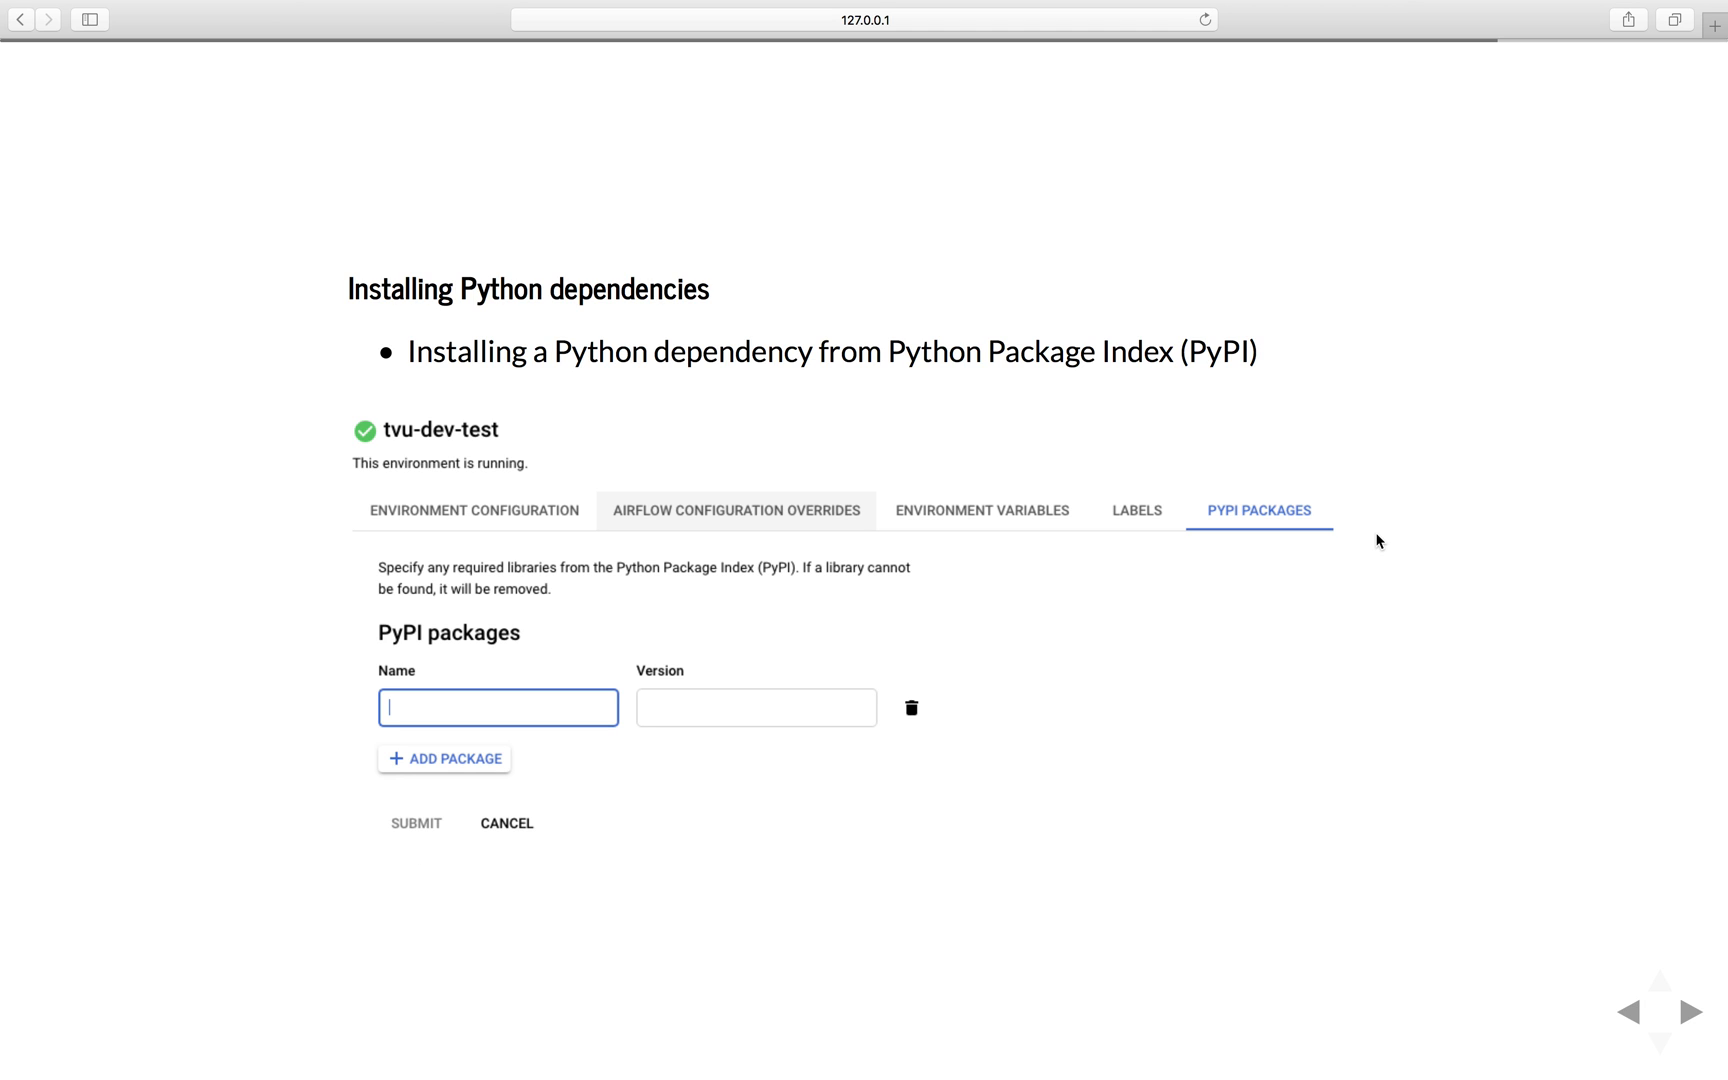
{"action": "mouse_move", "coordinate": [1374, 543]}
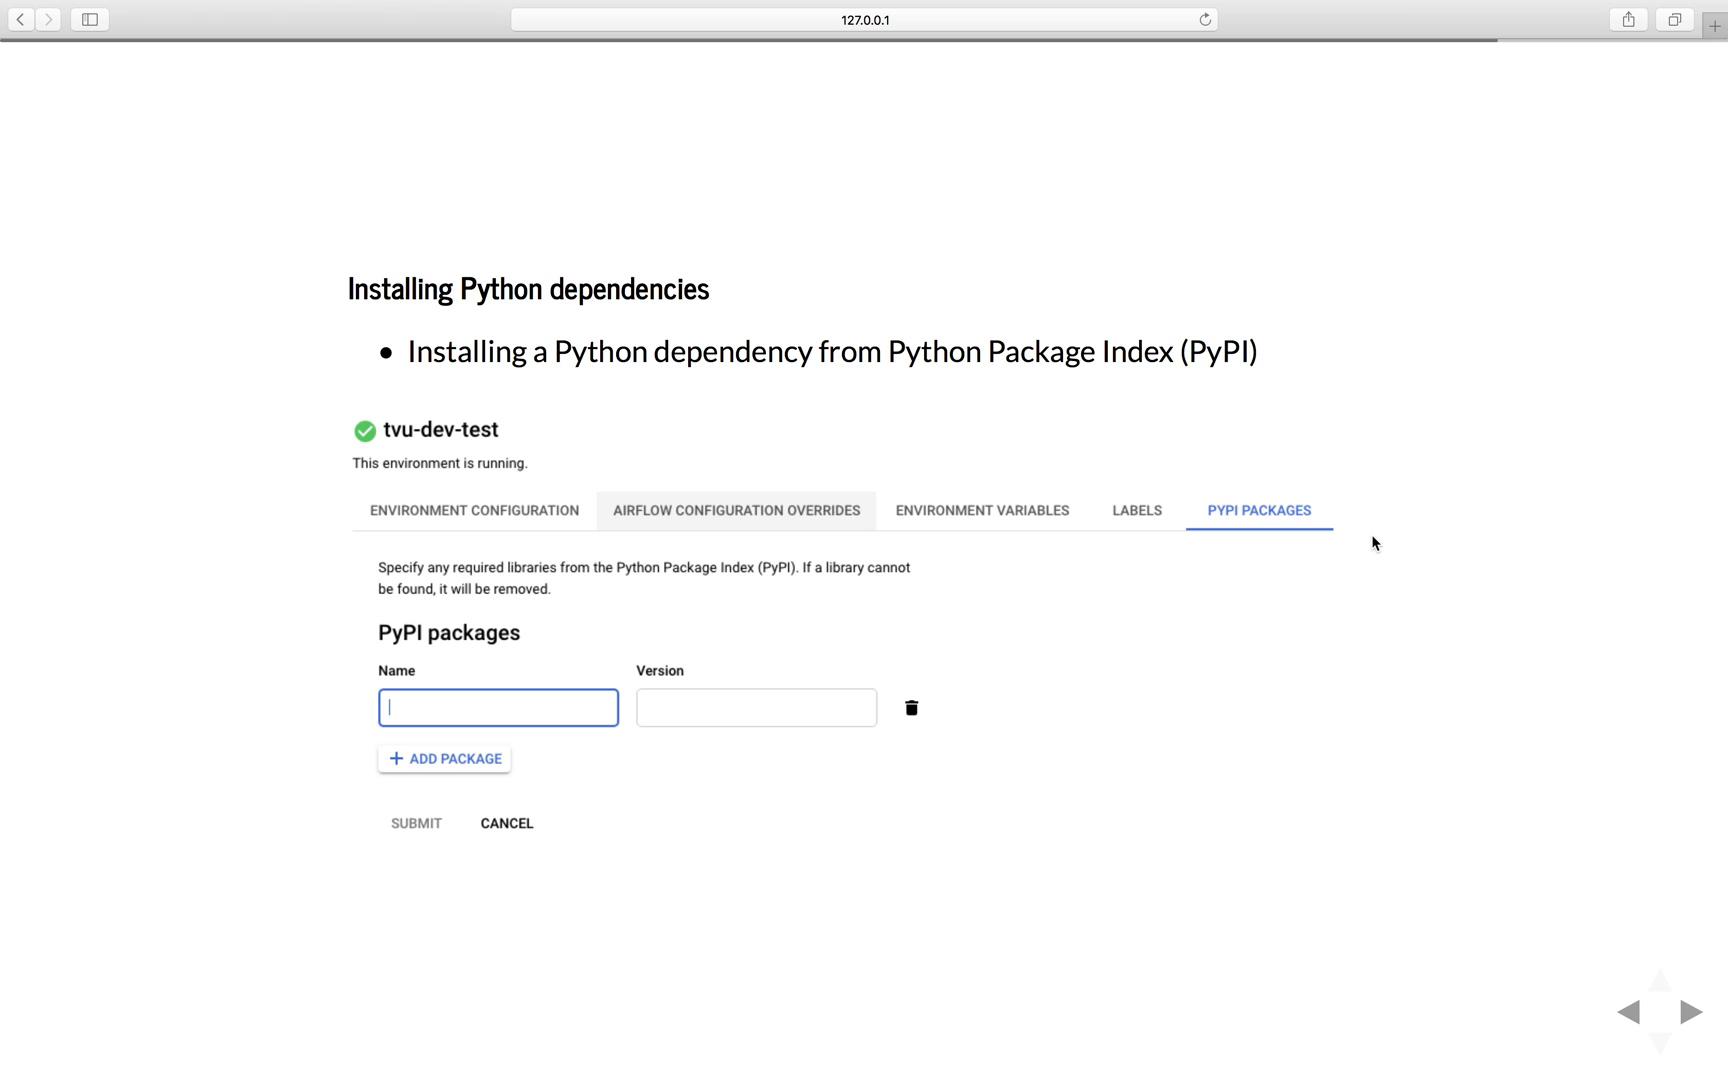
{"action": "mouse_move", "coordinate": [1360, 609]}
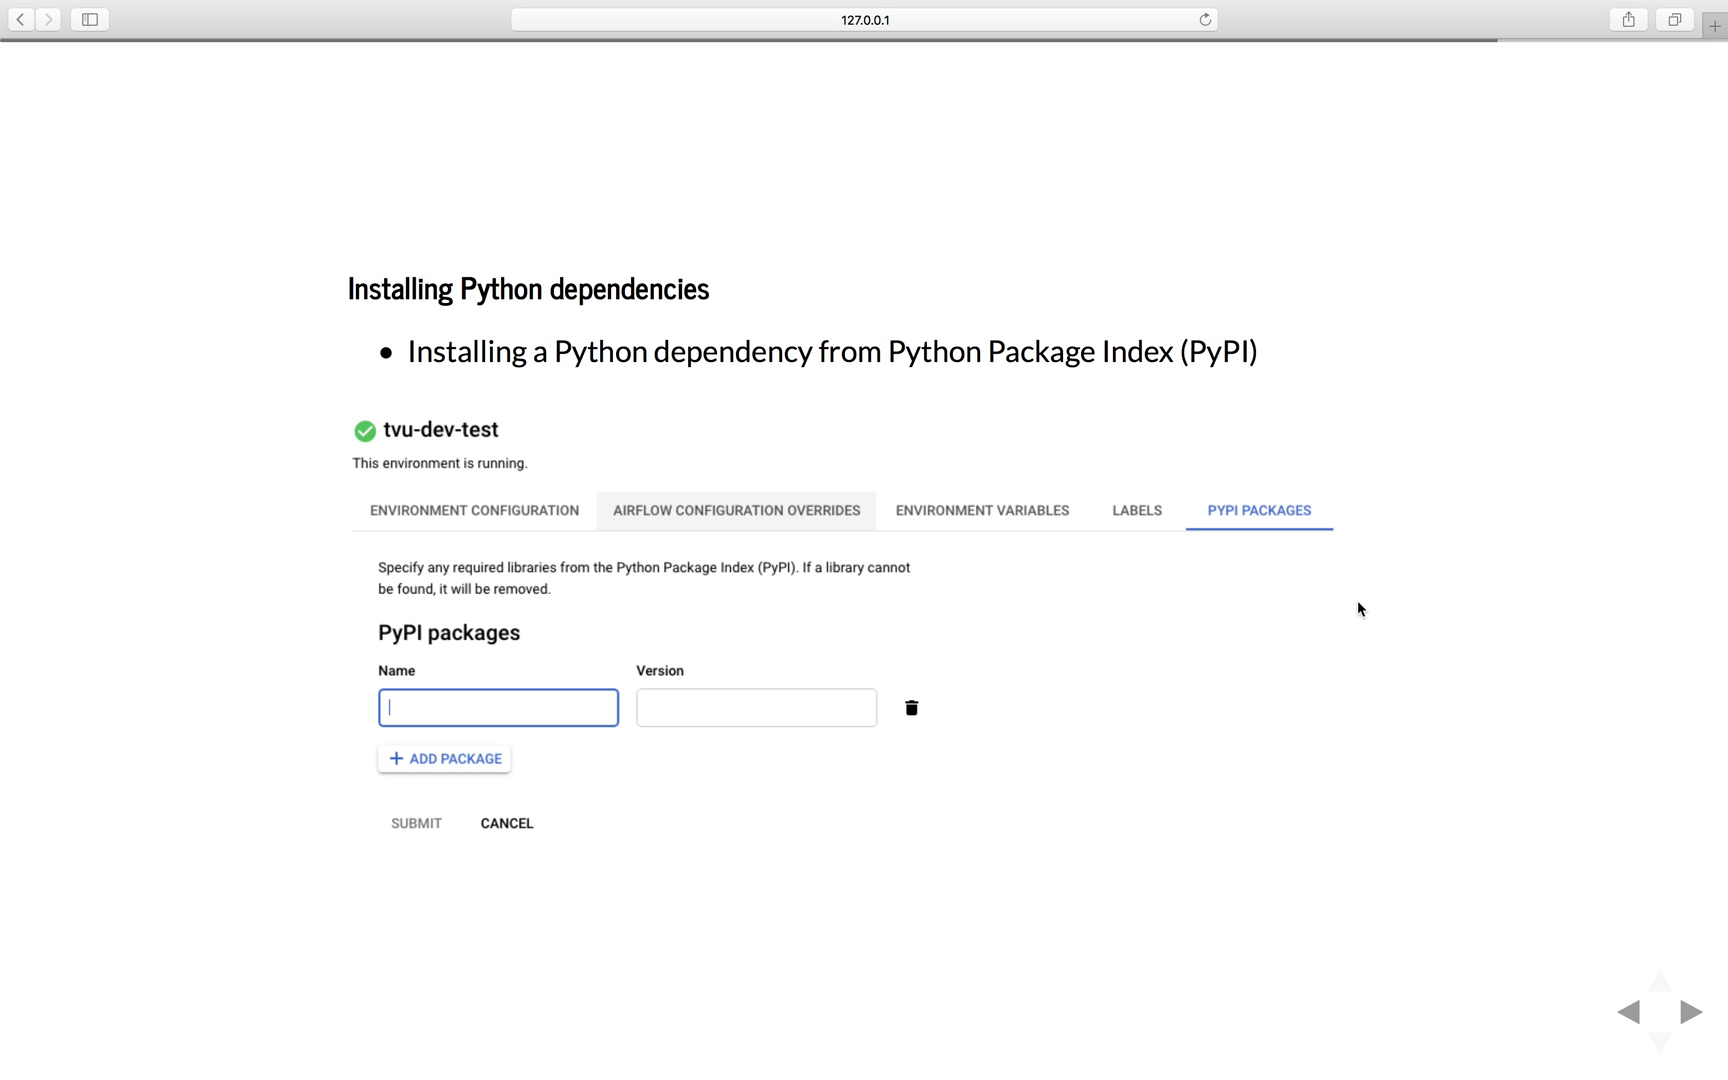
Show the Deployment slide on manual and automatic DAG deployment via Cloud Storage
{"action": "left_click", "coordinate": [1692, 1011]}
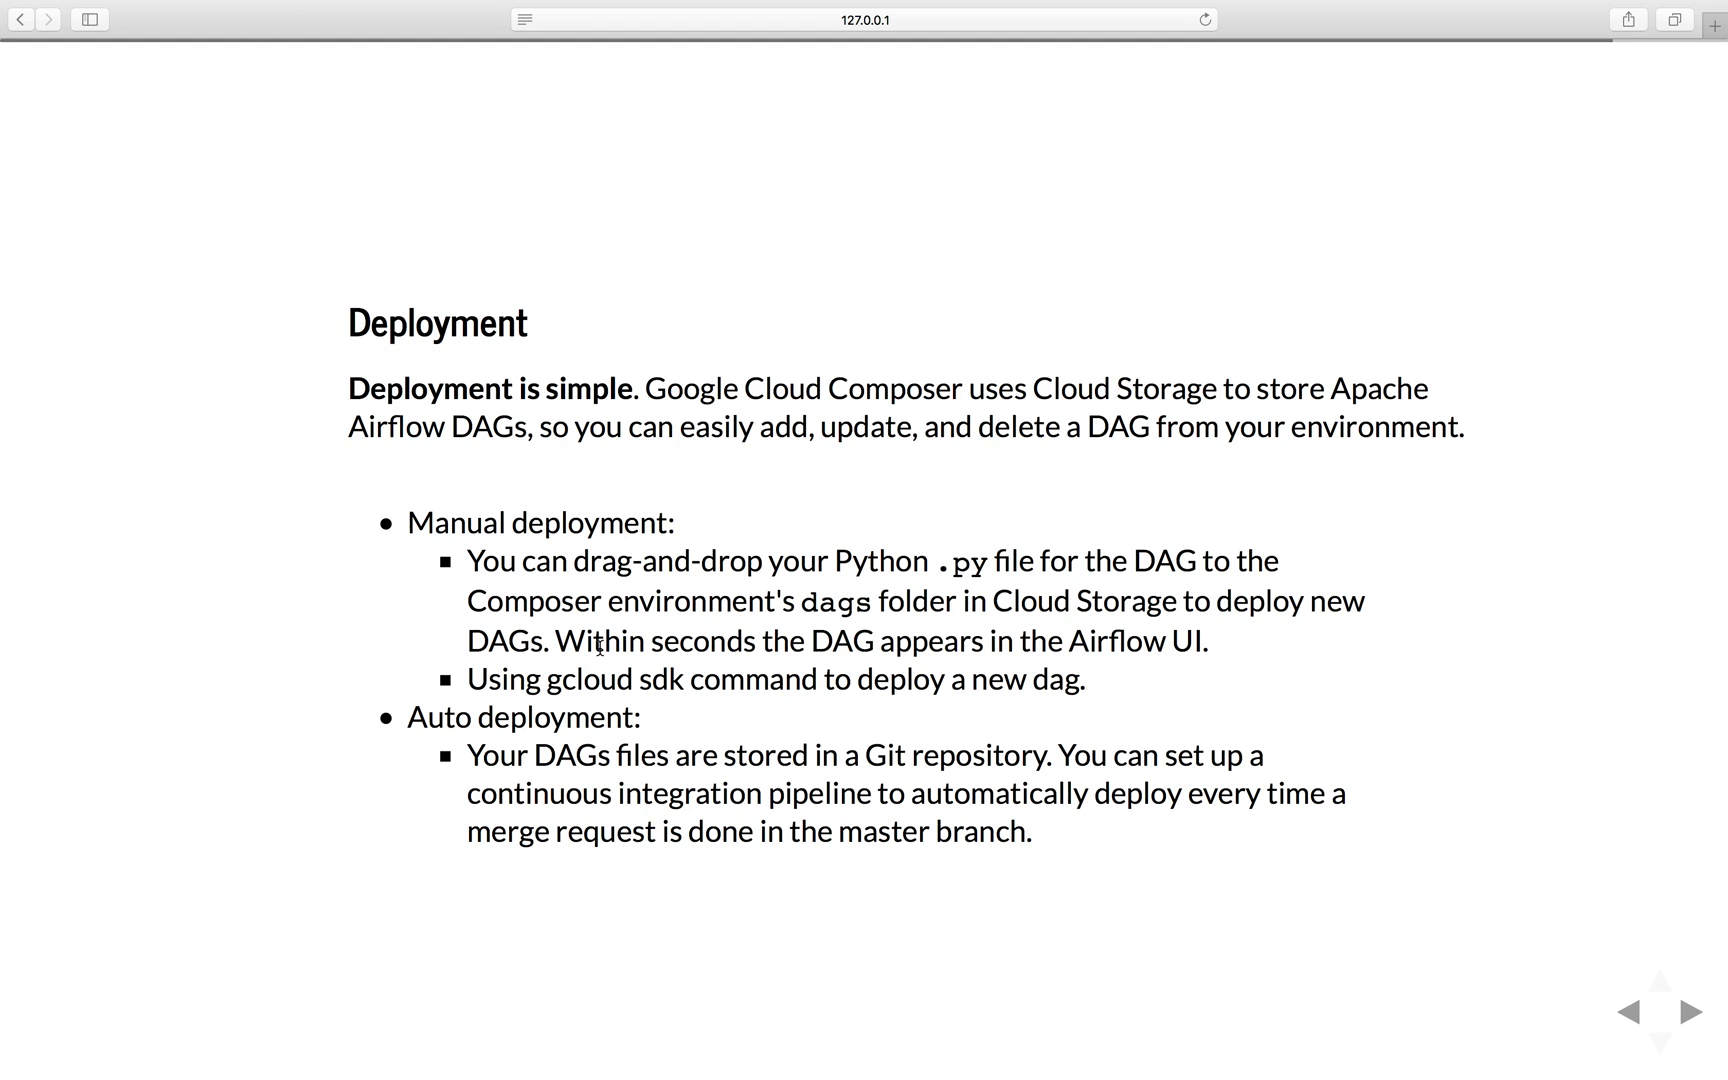
{"action": "mouse_move", "coordinate": [700, 645]}
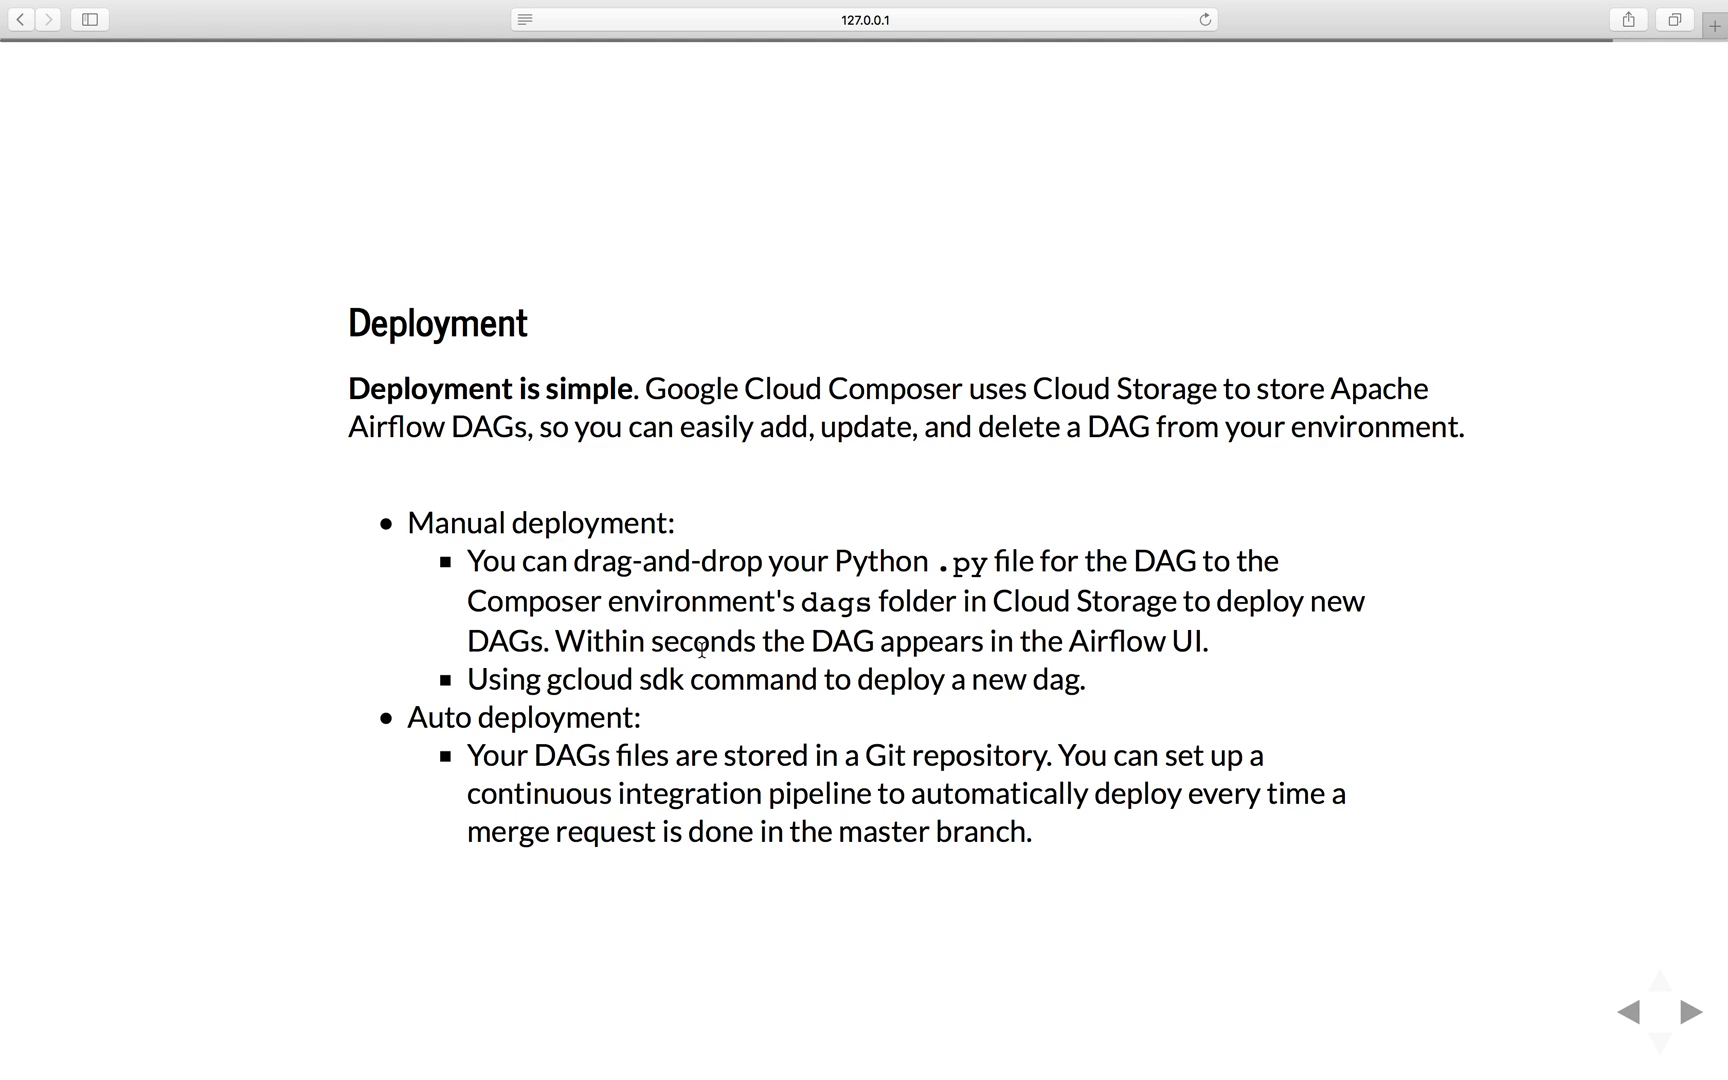
{"action": "mouse_move", "coordinate": [808, 661]}
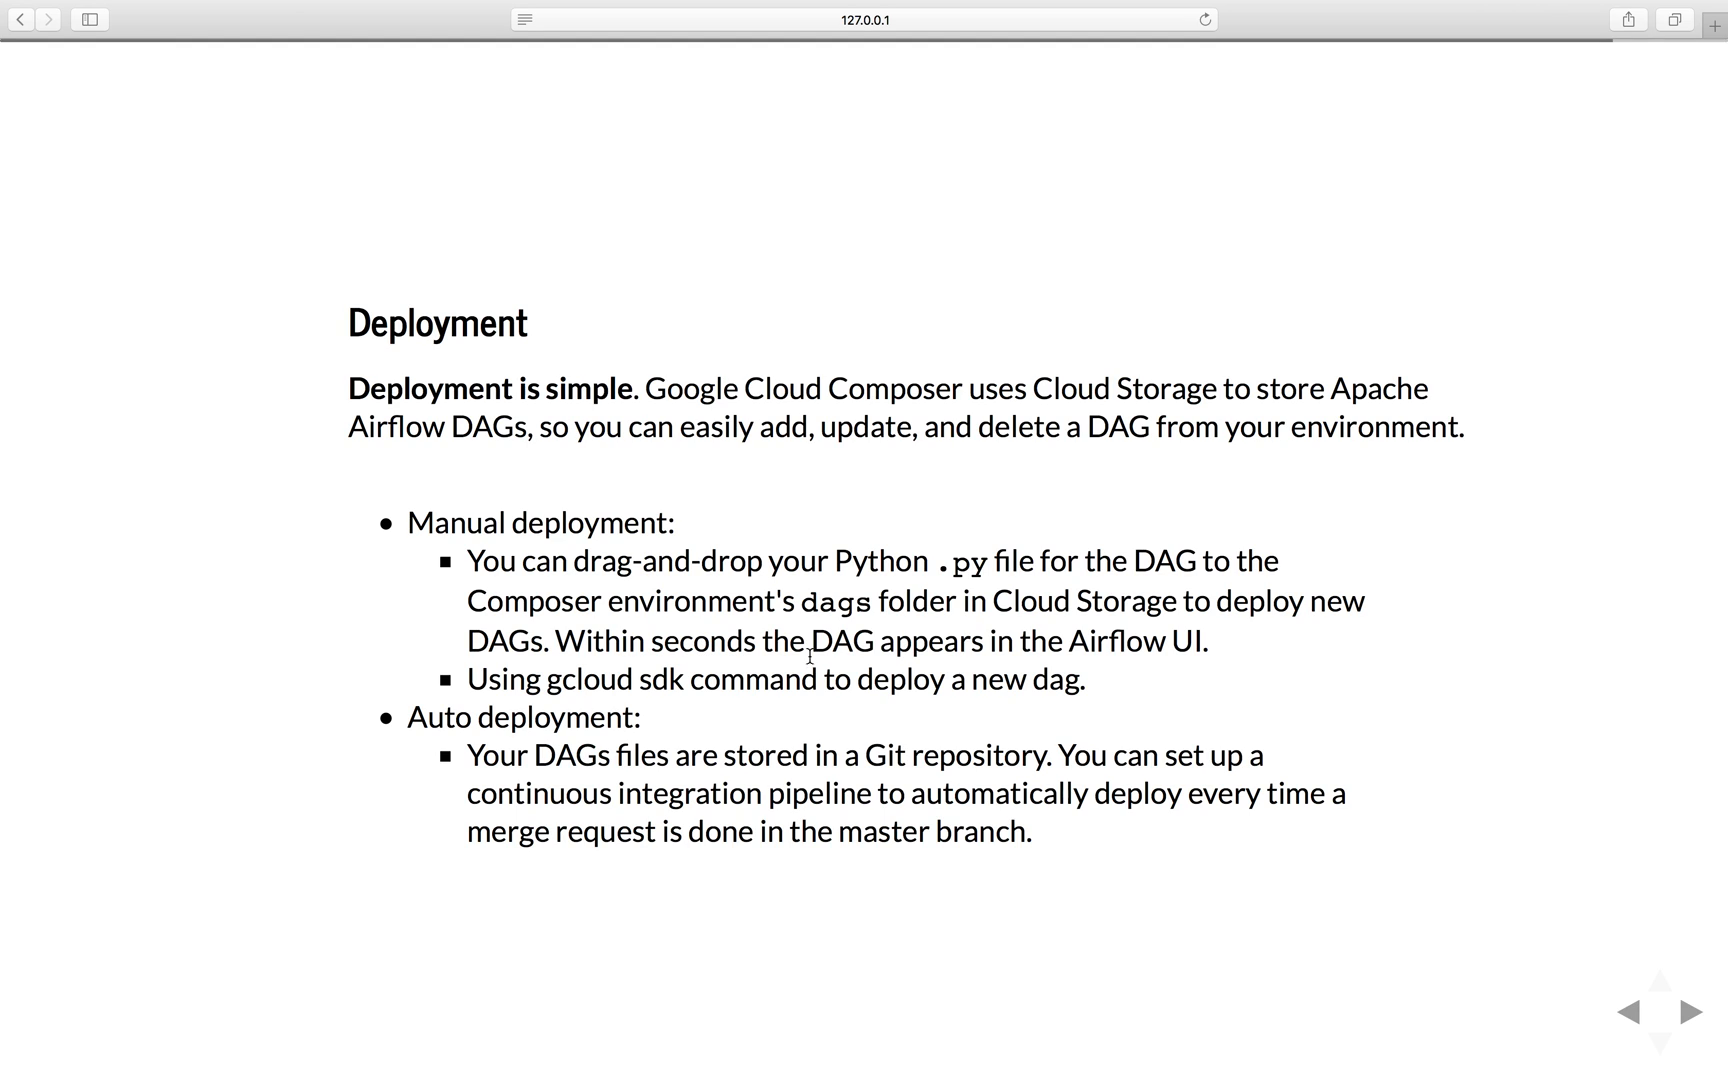
{"action": "mouse_move", "coordinate": [554, 739]}
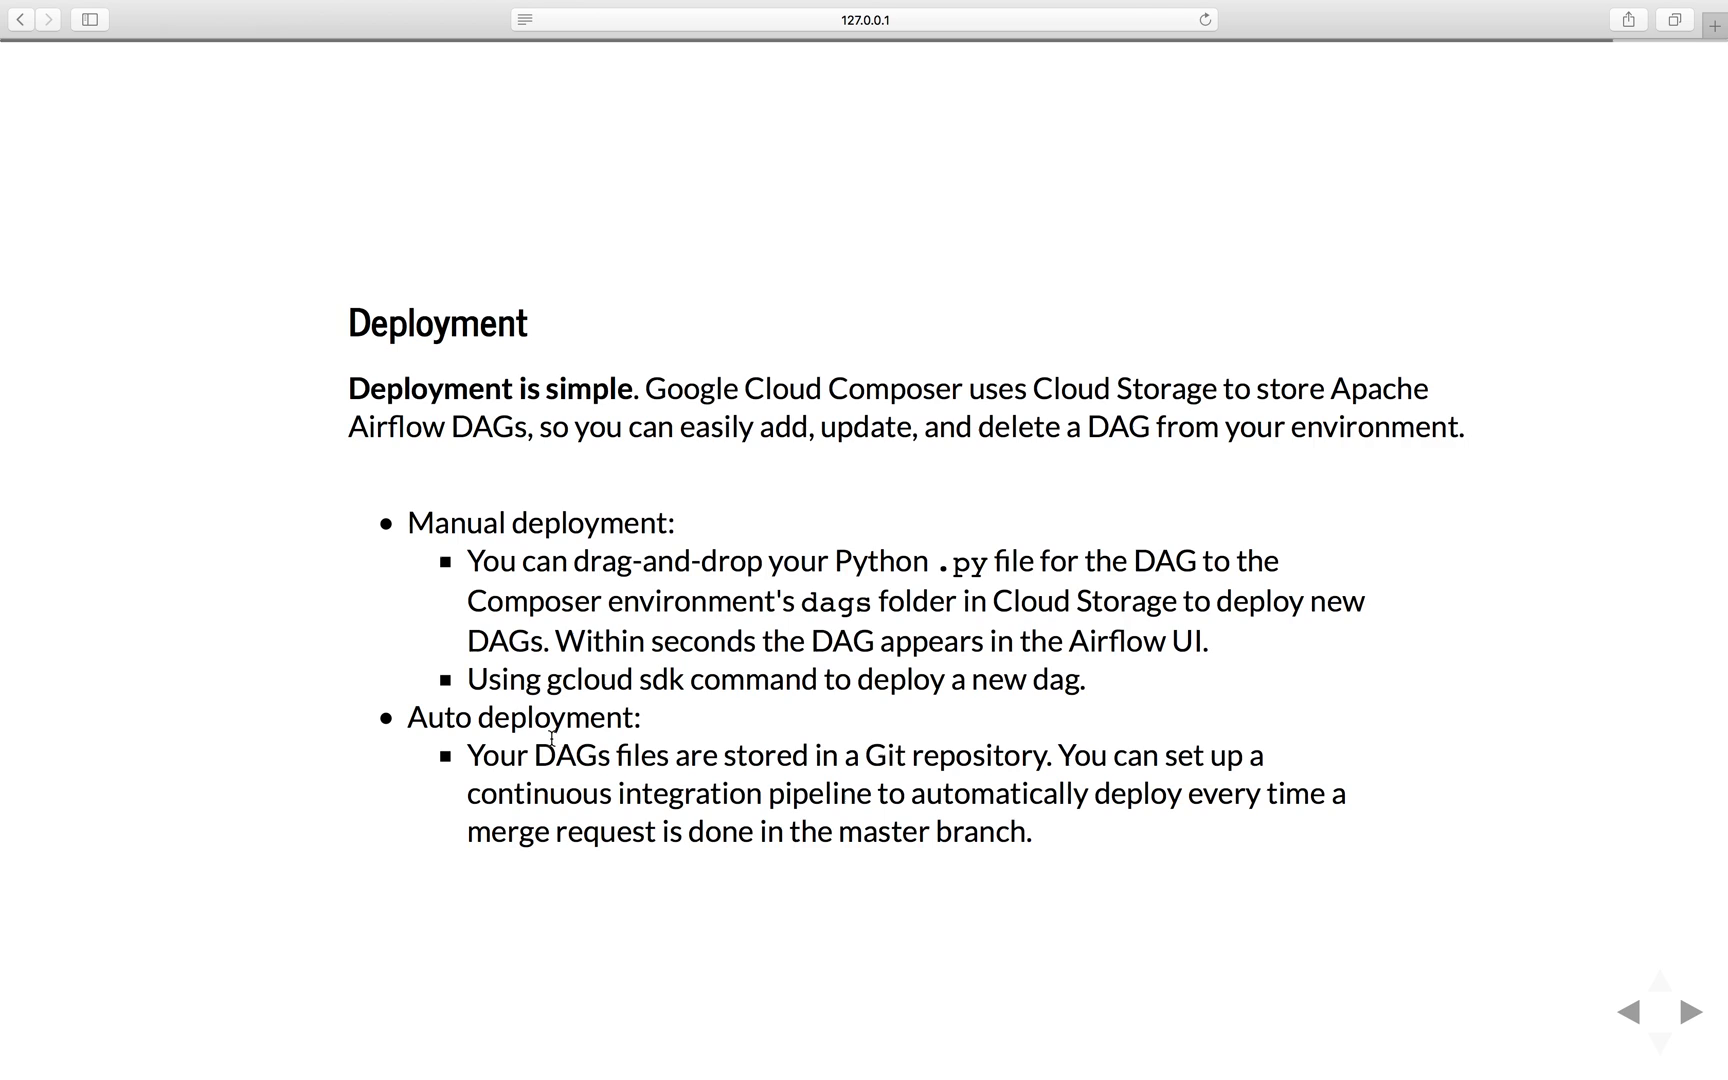
{"action": "mouse_move", "coordinate": [624, 556]}
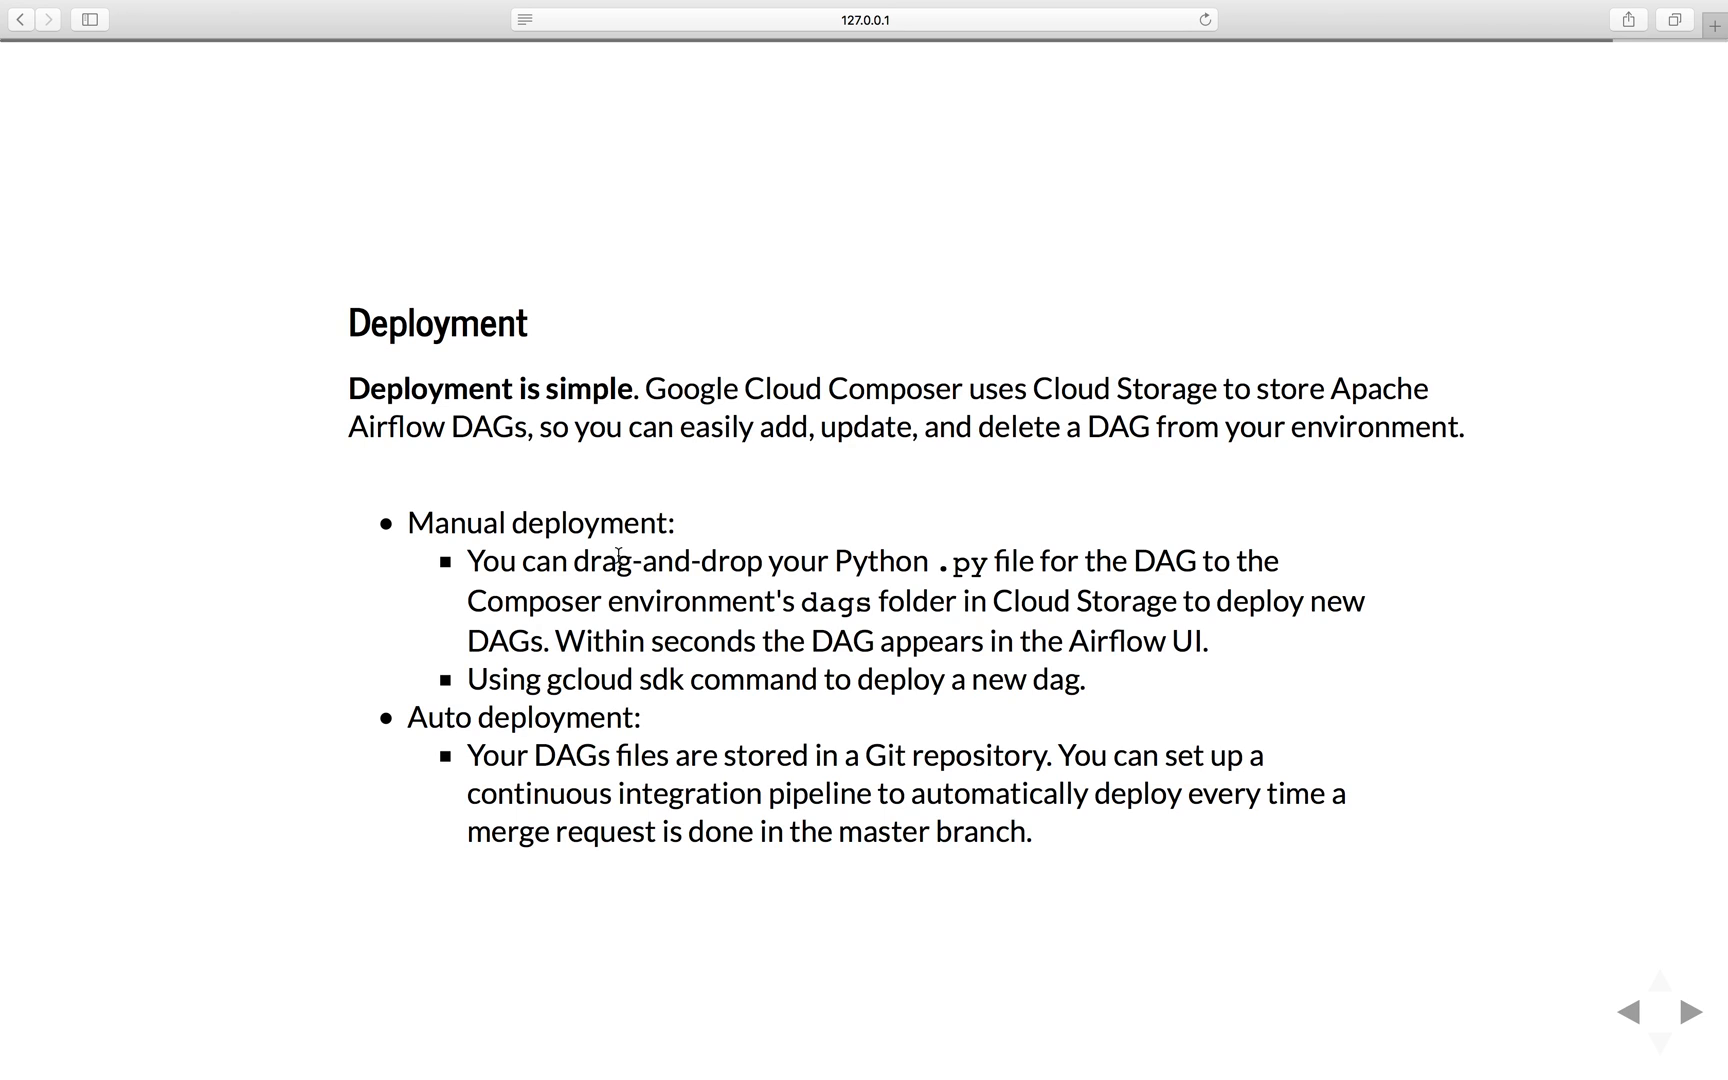
{"action": "mouse_move", "coordinate": [606, 591]}
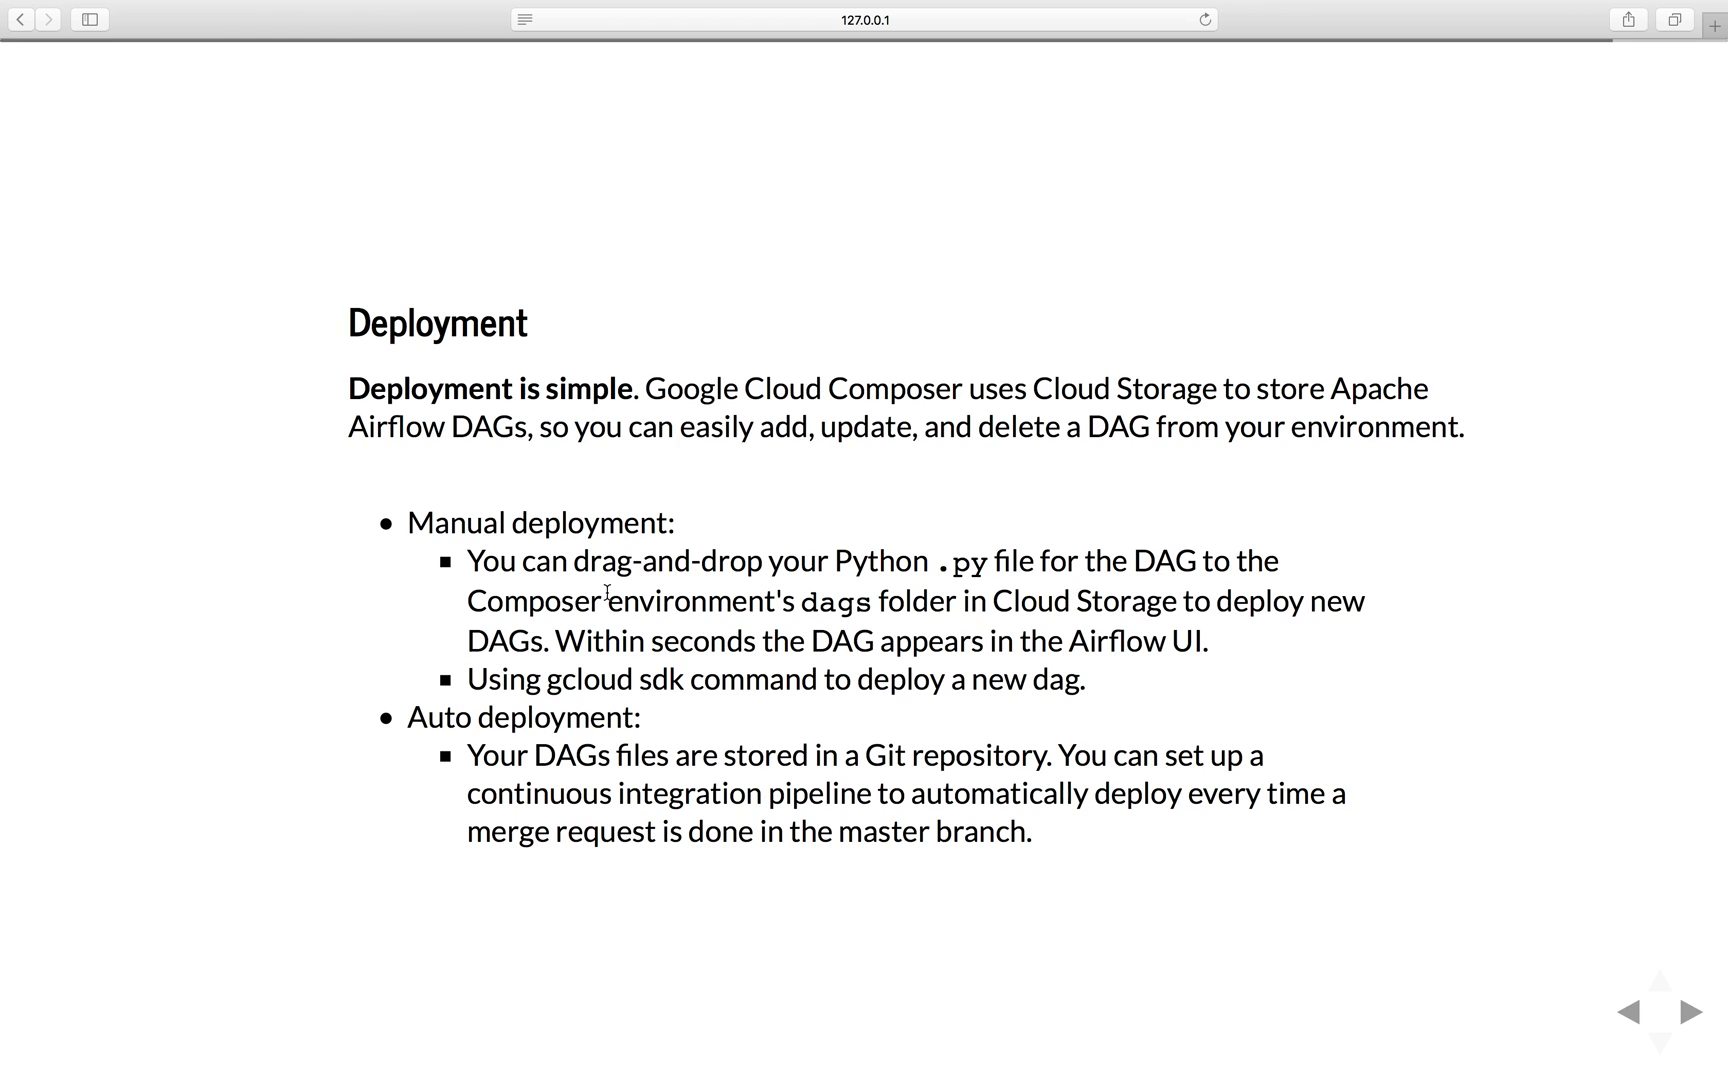
{"action": "mouse_move", "coordinate": [1050, 736]}
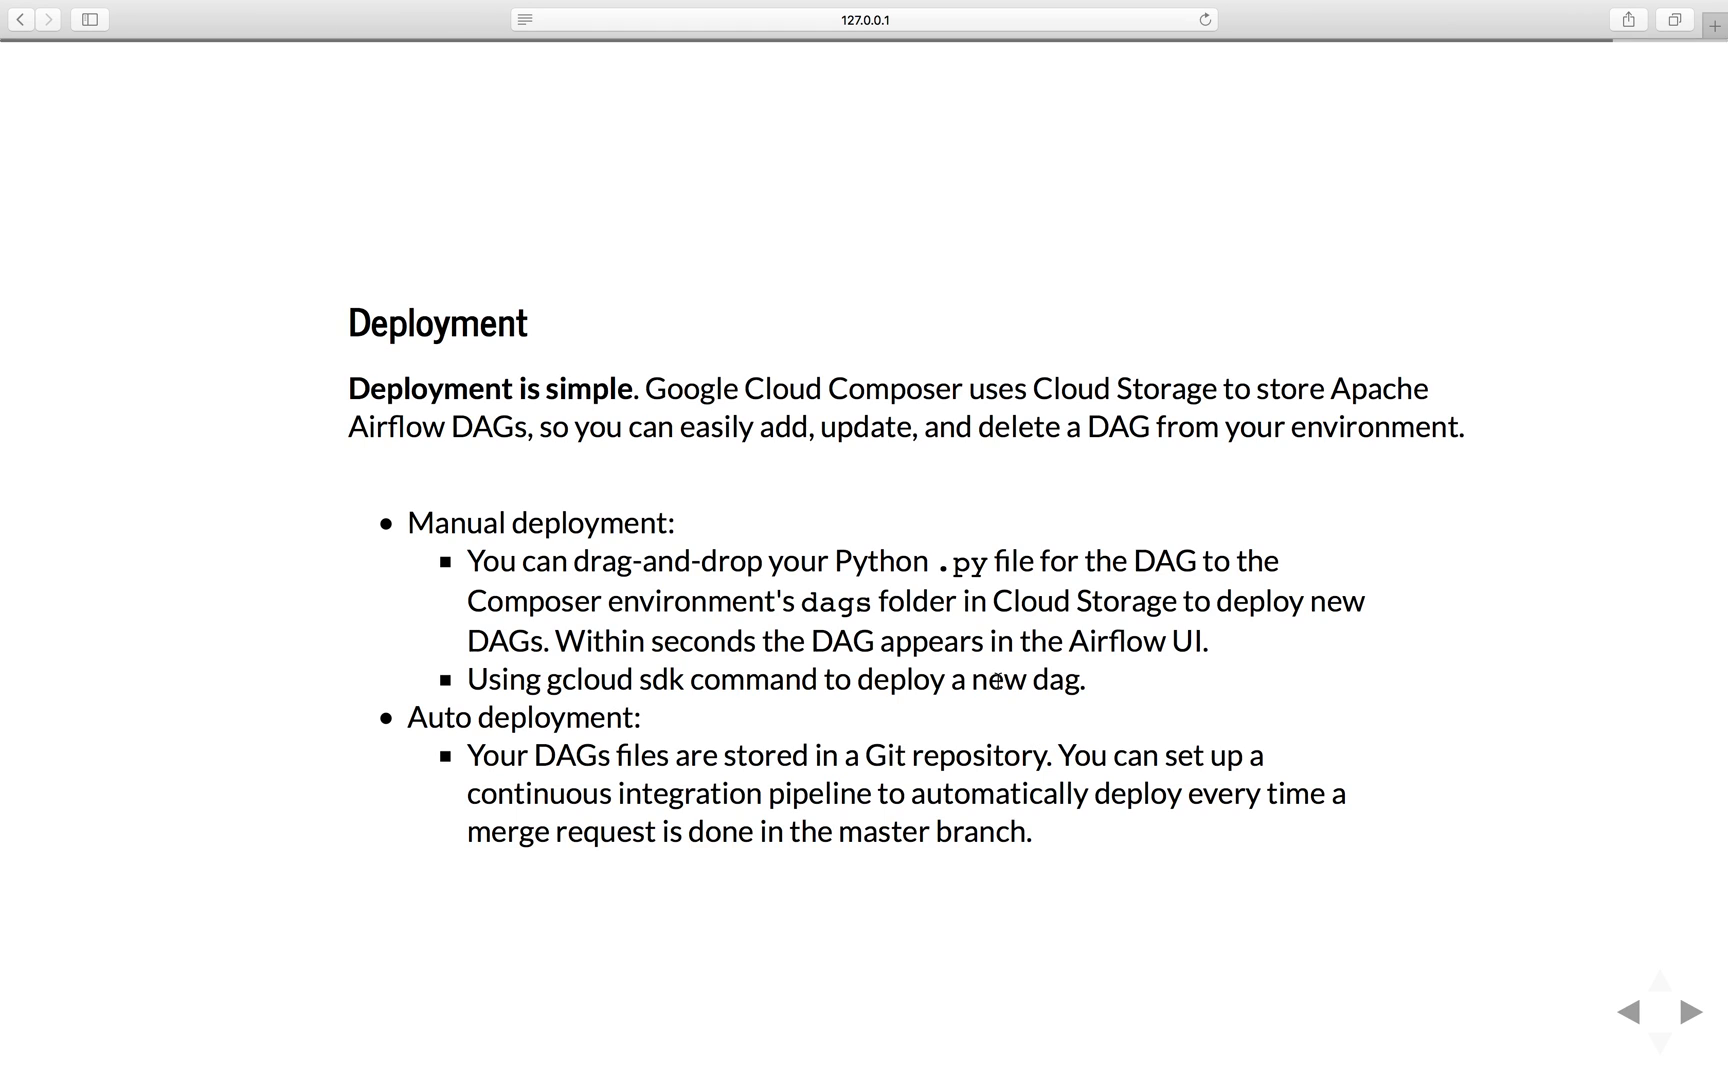
{"action": "mouse_move", "coordinate": [1054, 711]}
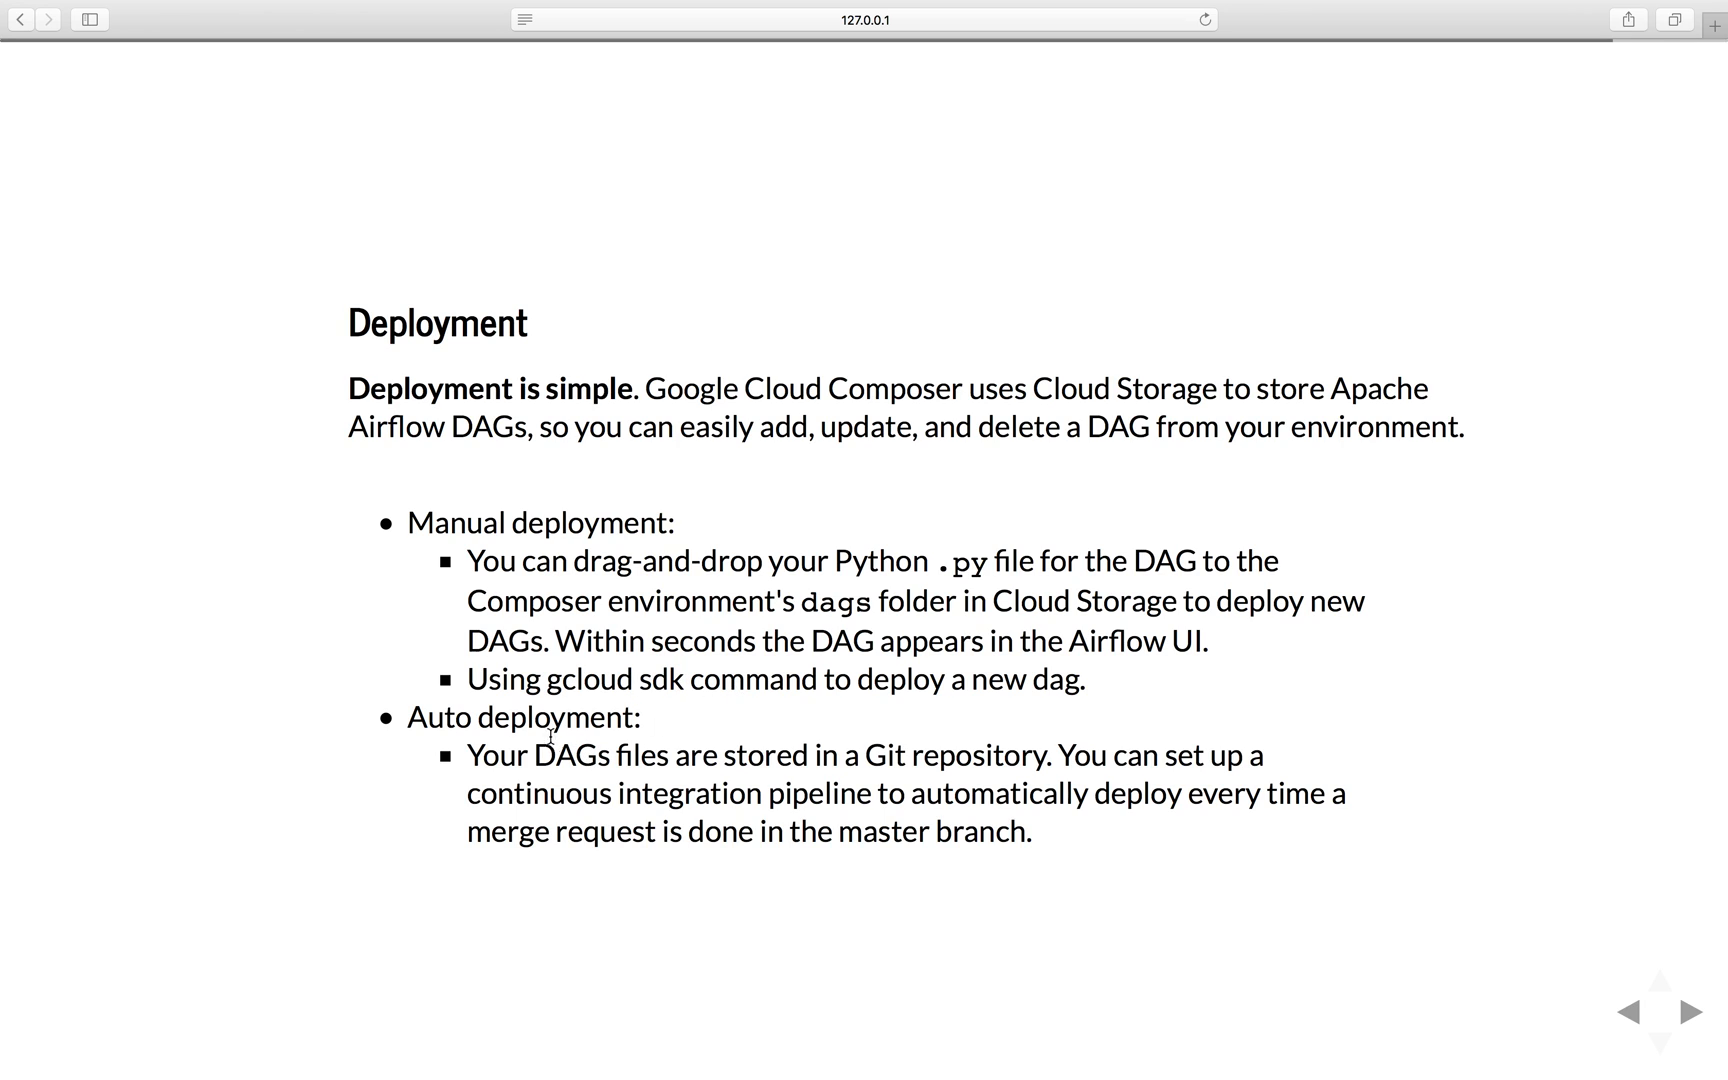
{"action": "mouse_move", "coordinate": [538, 725]}
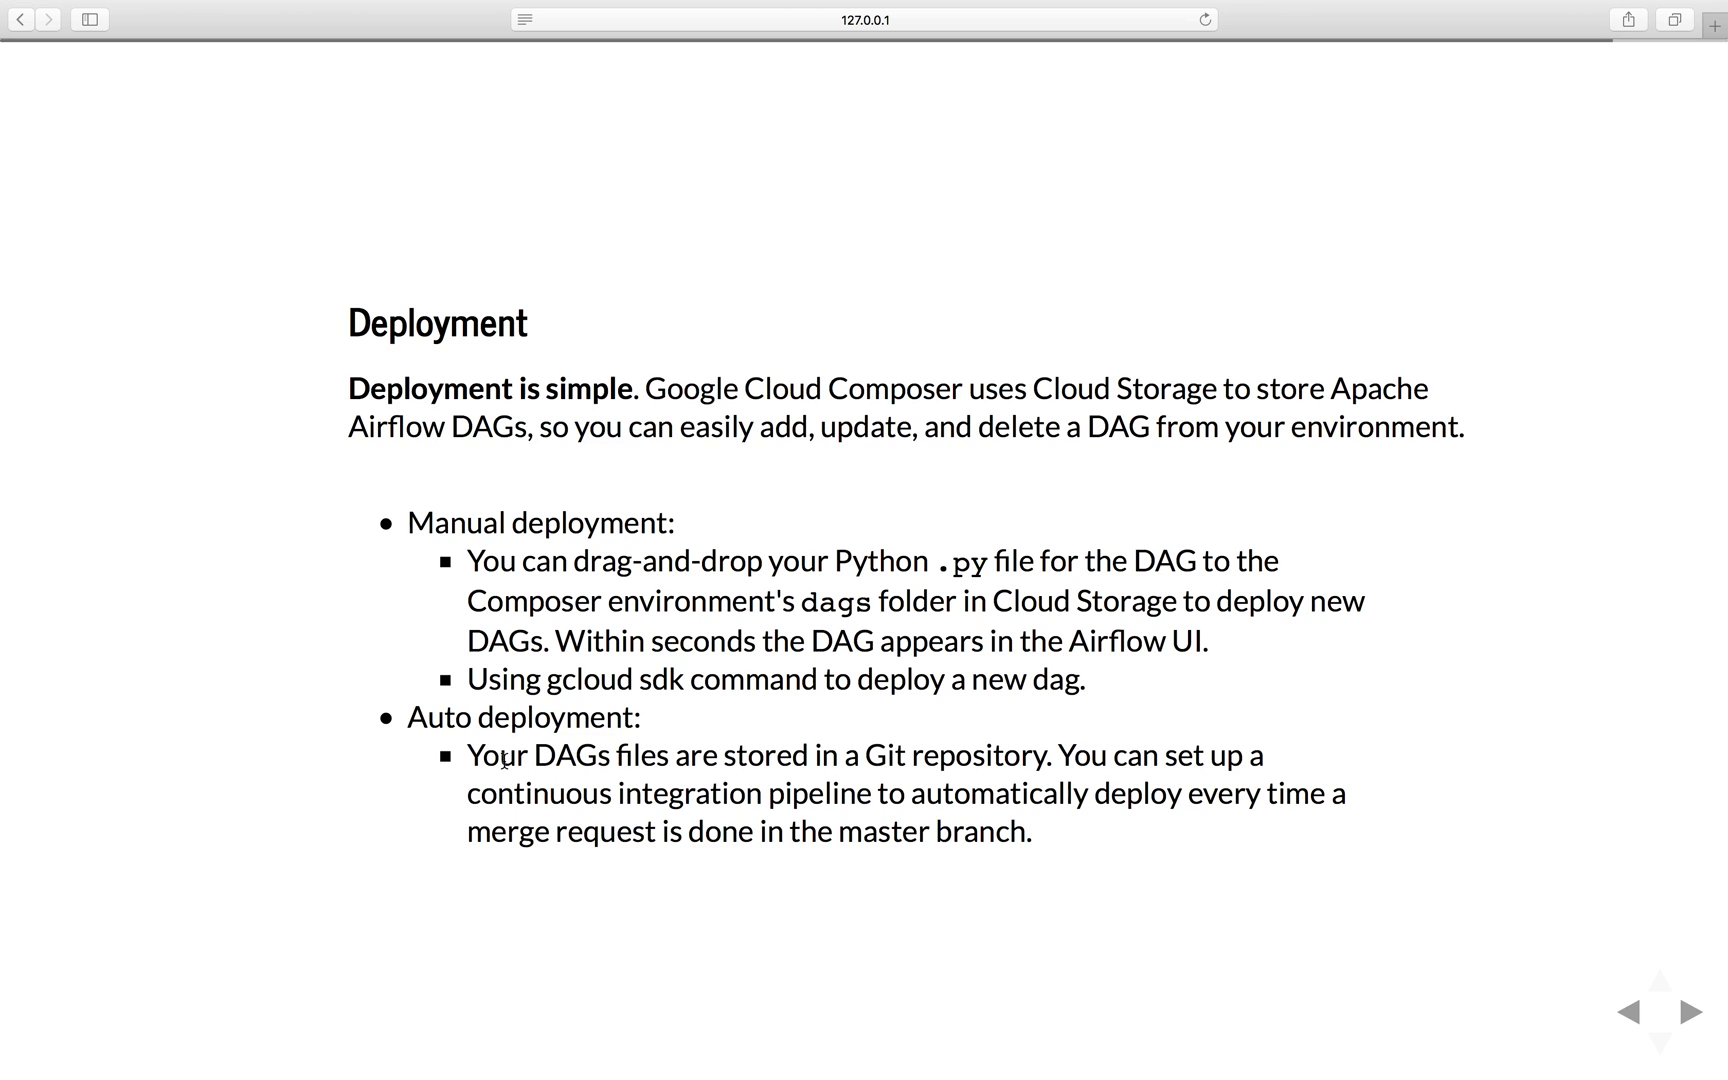
{"action": "mouse_move", "coordinate": [696, 766]}
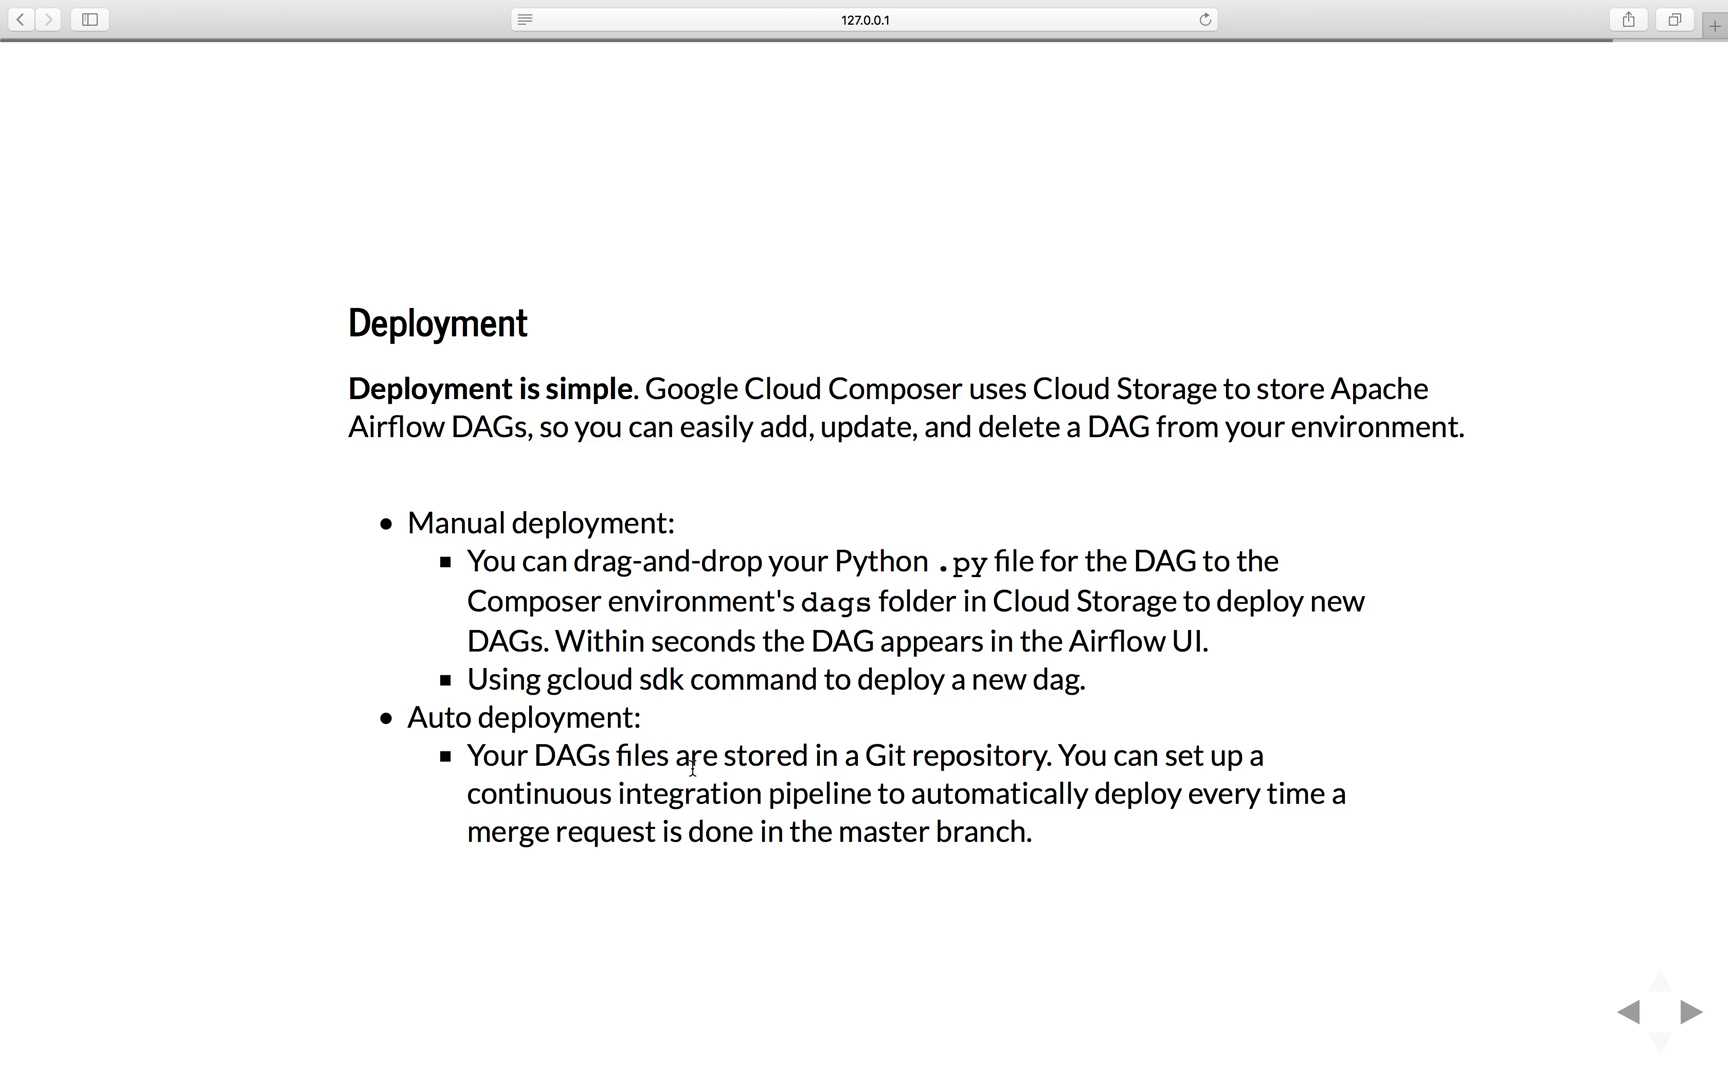
{"action": "mouse_move", "coordinate": [990, 745]}
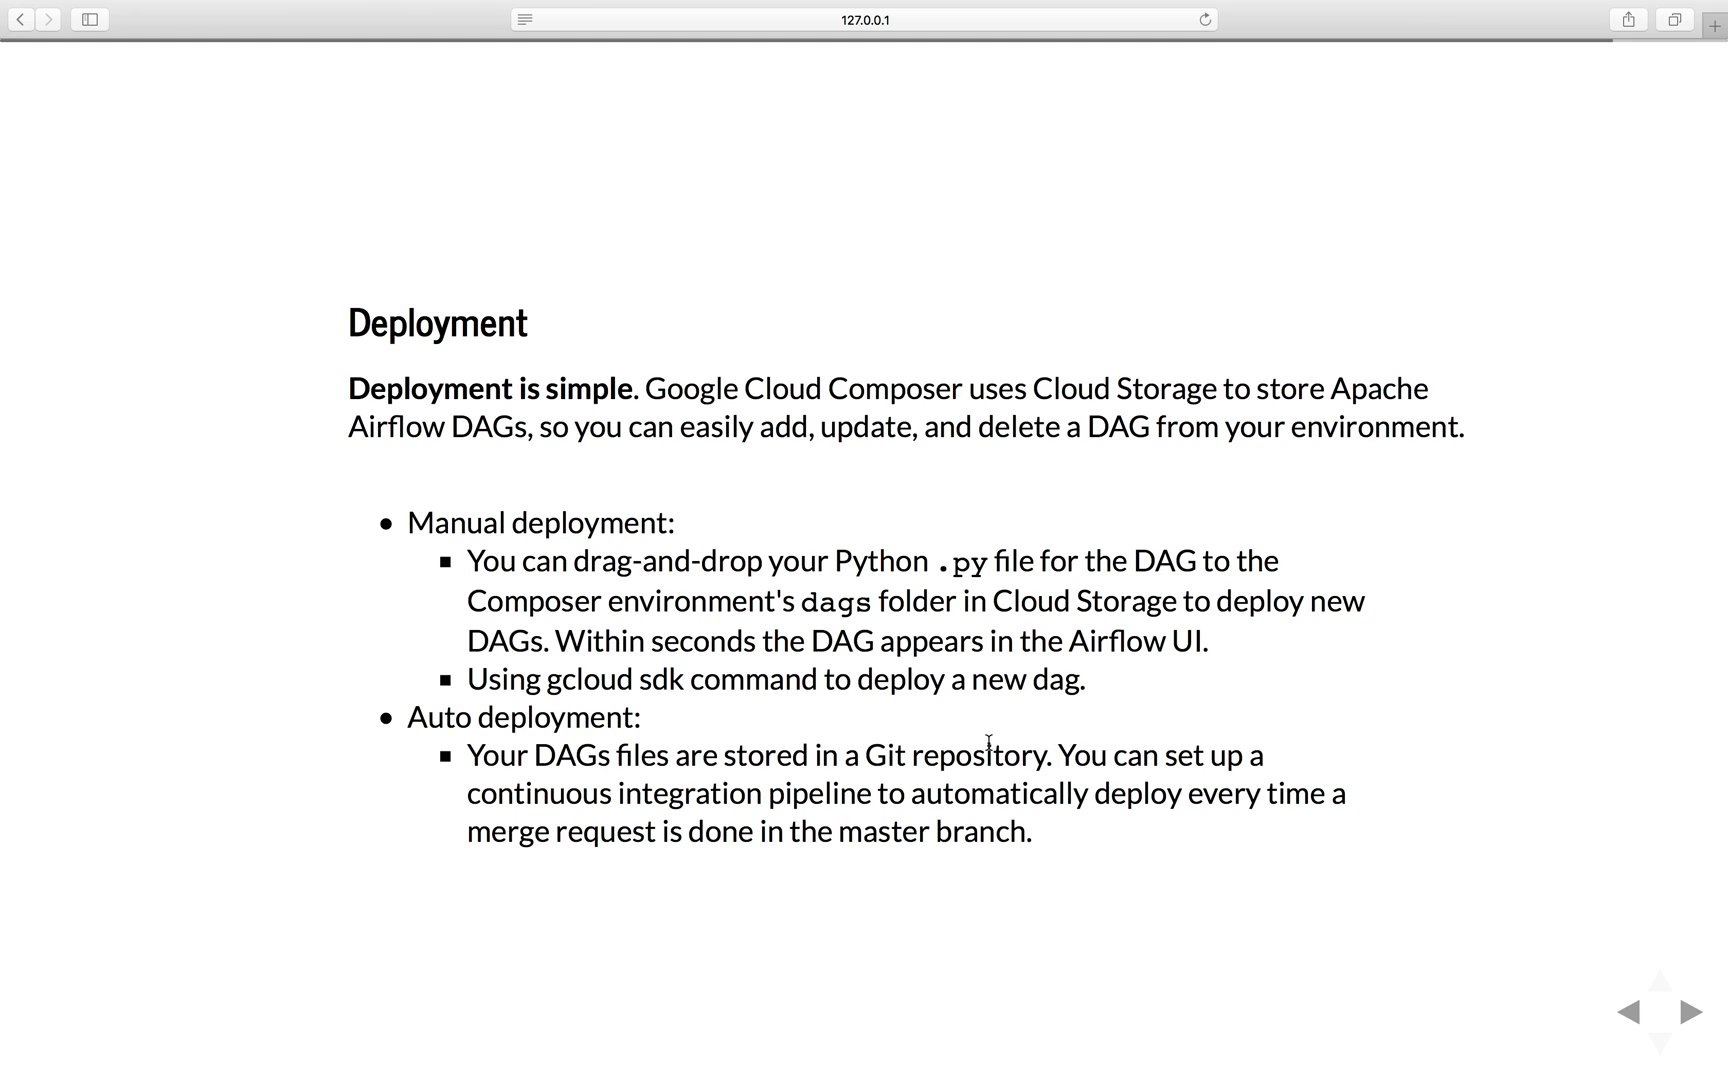
{"action": "mouse_move", "coordinate": [1087, 837]}
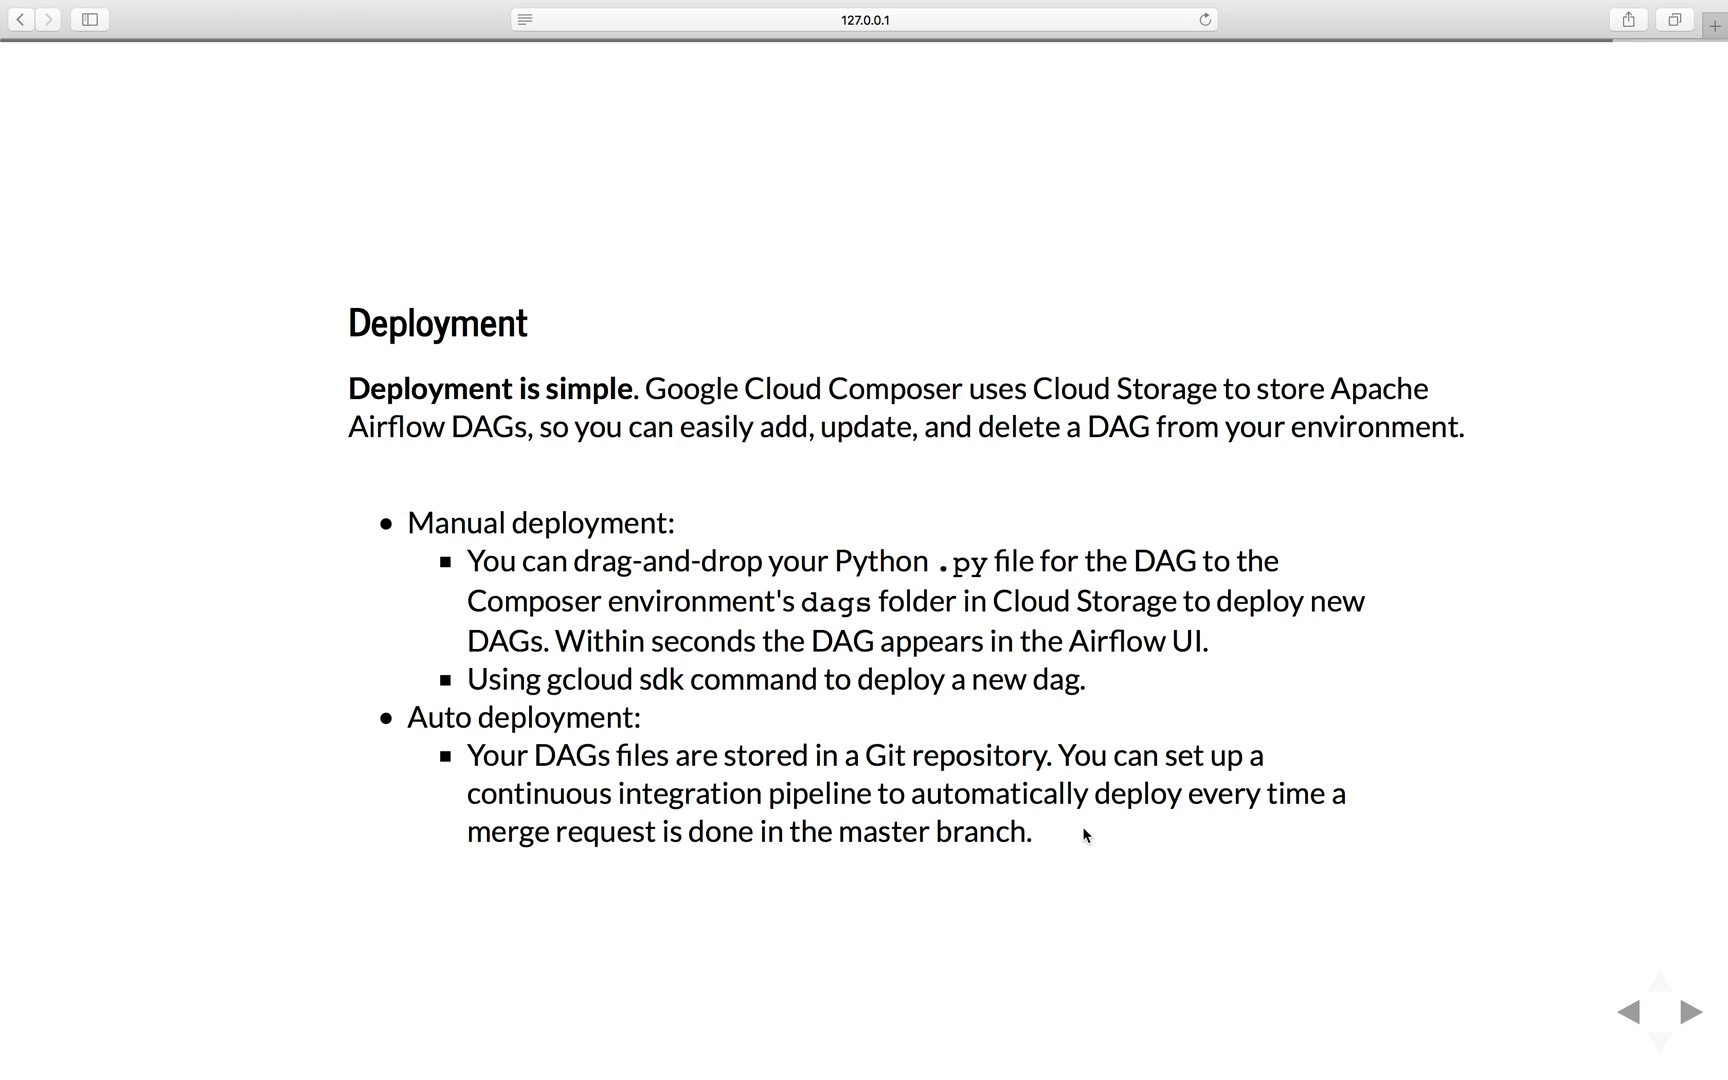
Advance from the Deployment slide to the final More info slide
{"action": "left_click", "coordinate": [1691, 1012]}
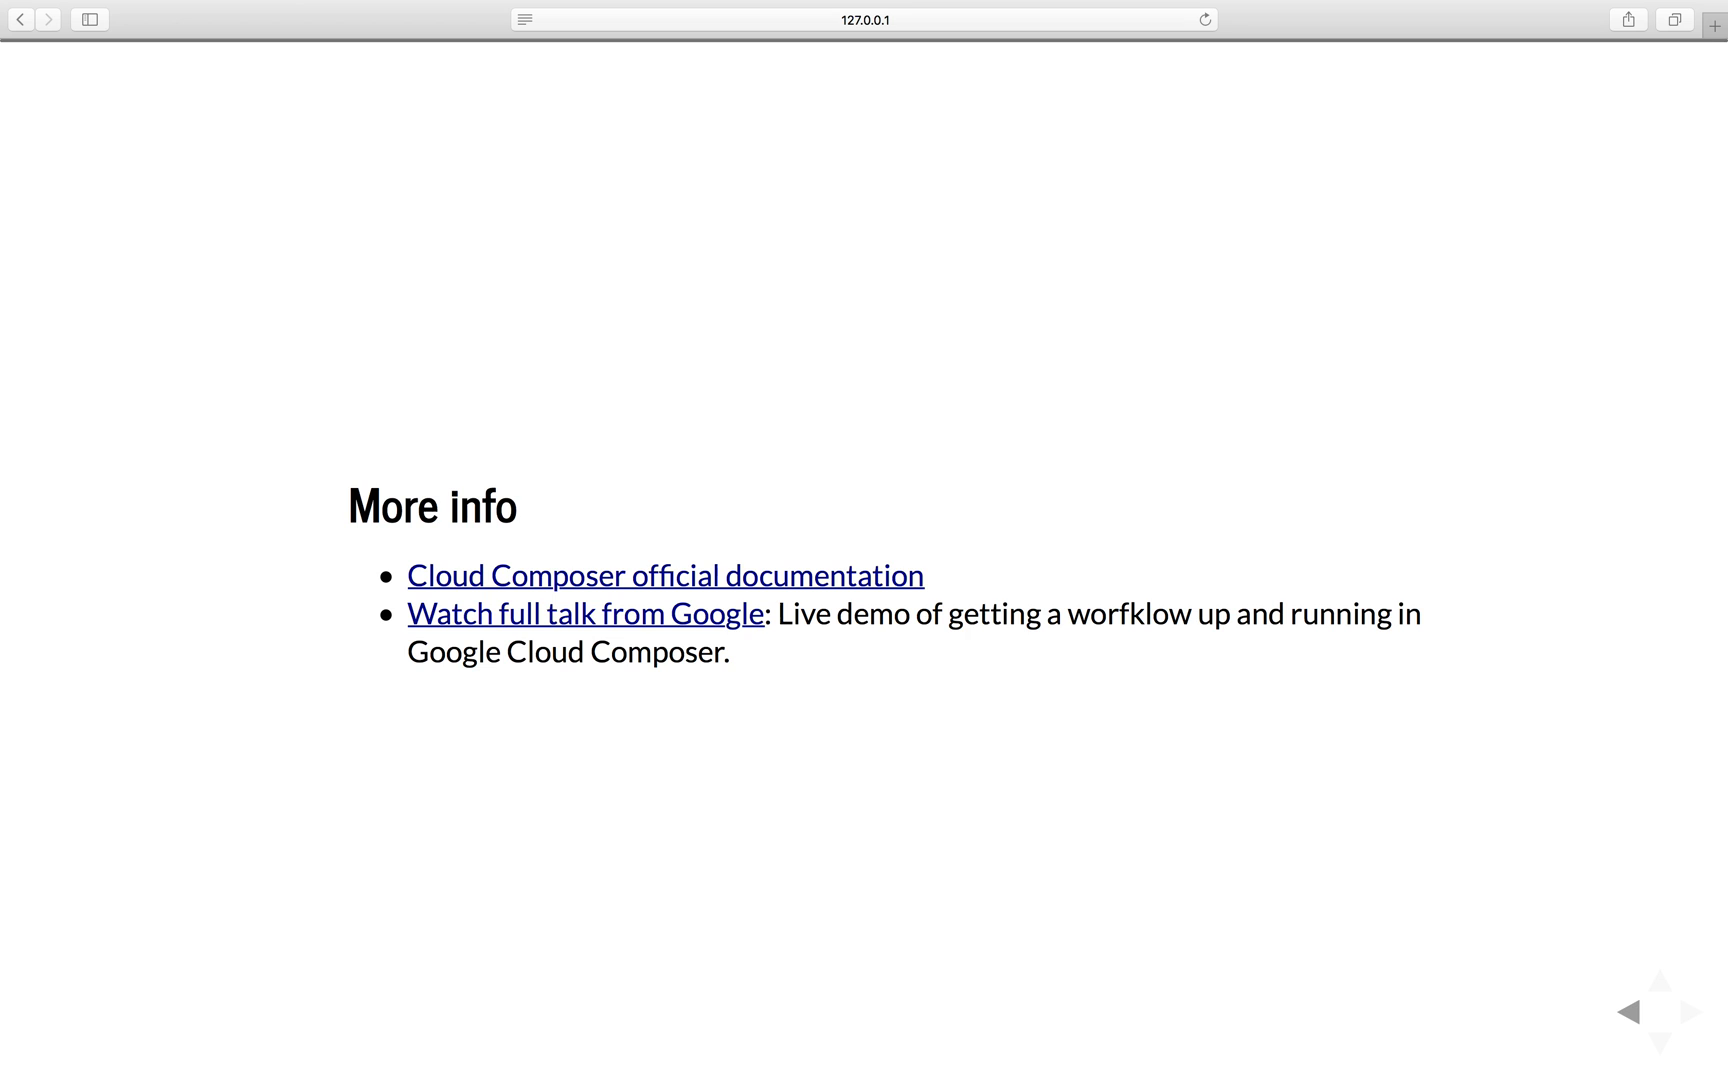
{"action": "mouse_move", "coordinate": [220, 806]}
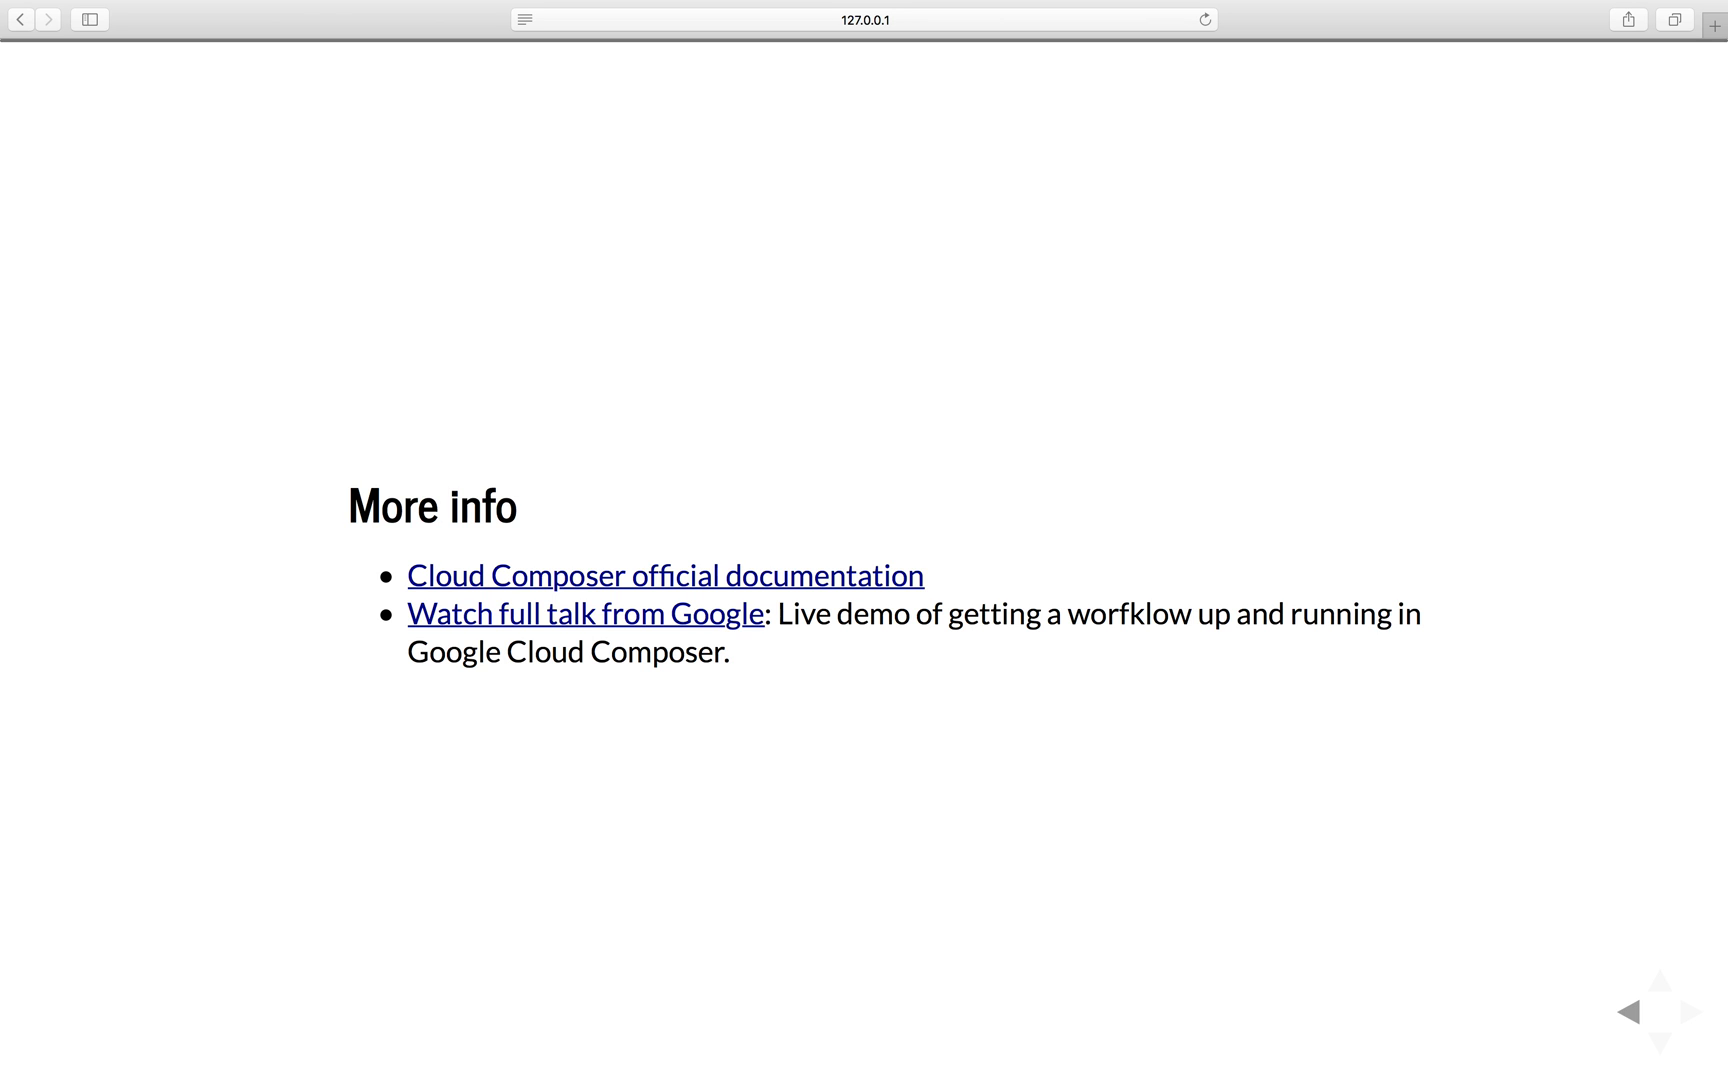
{"action": "mouse_move", "coordinate": [545, 925]}
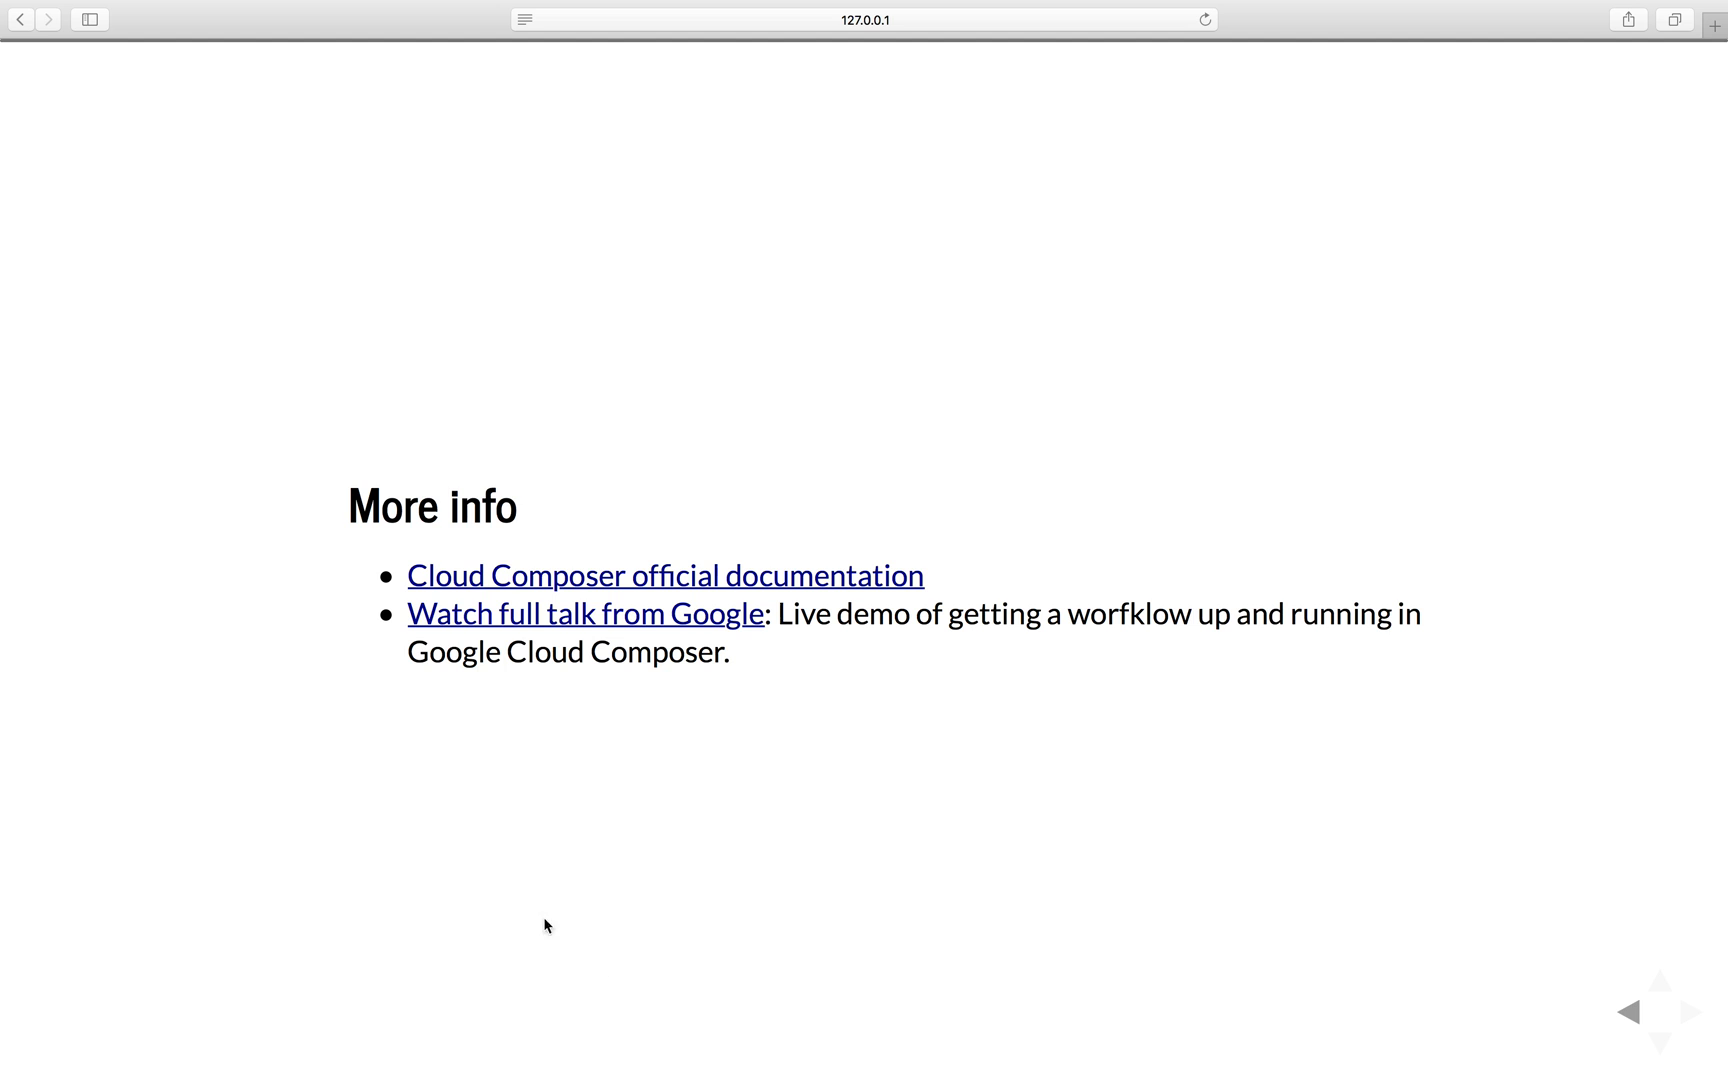
{"action": "mouse_move", "coordinate": [816, 1061]}
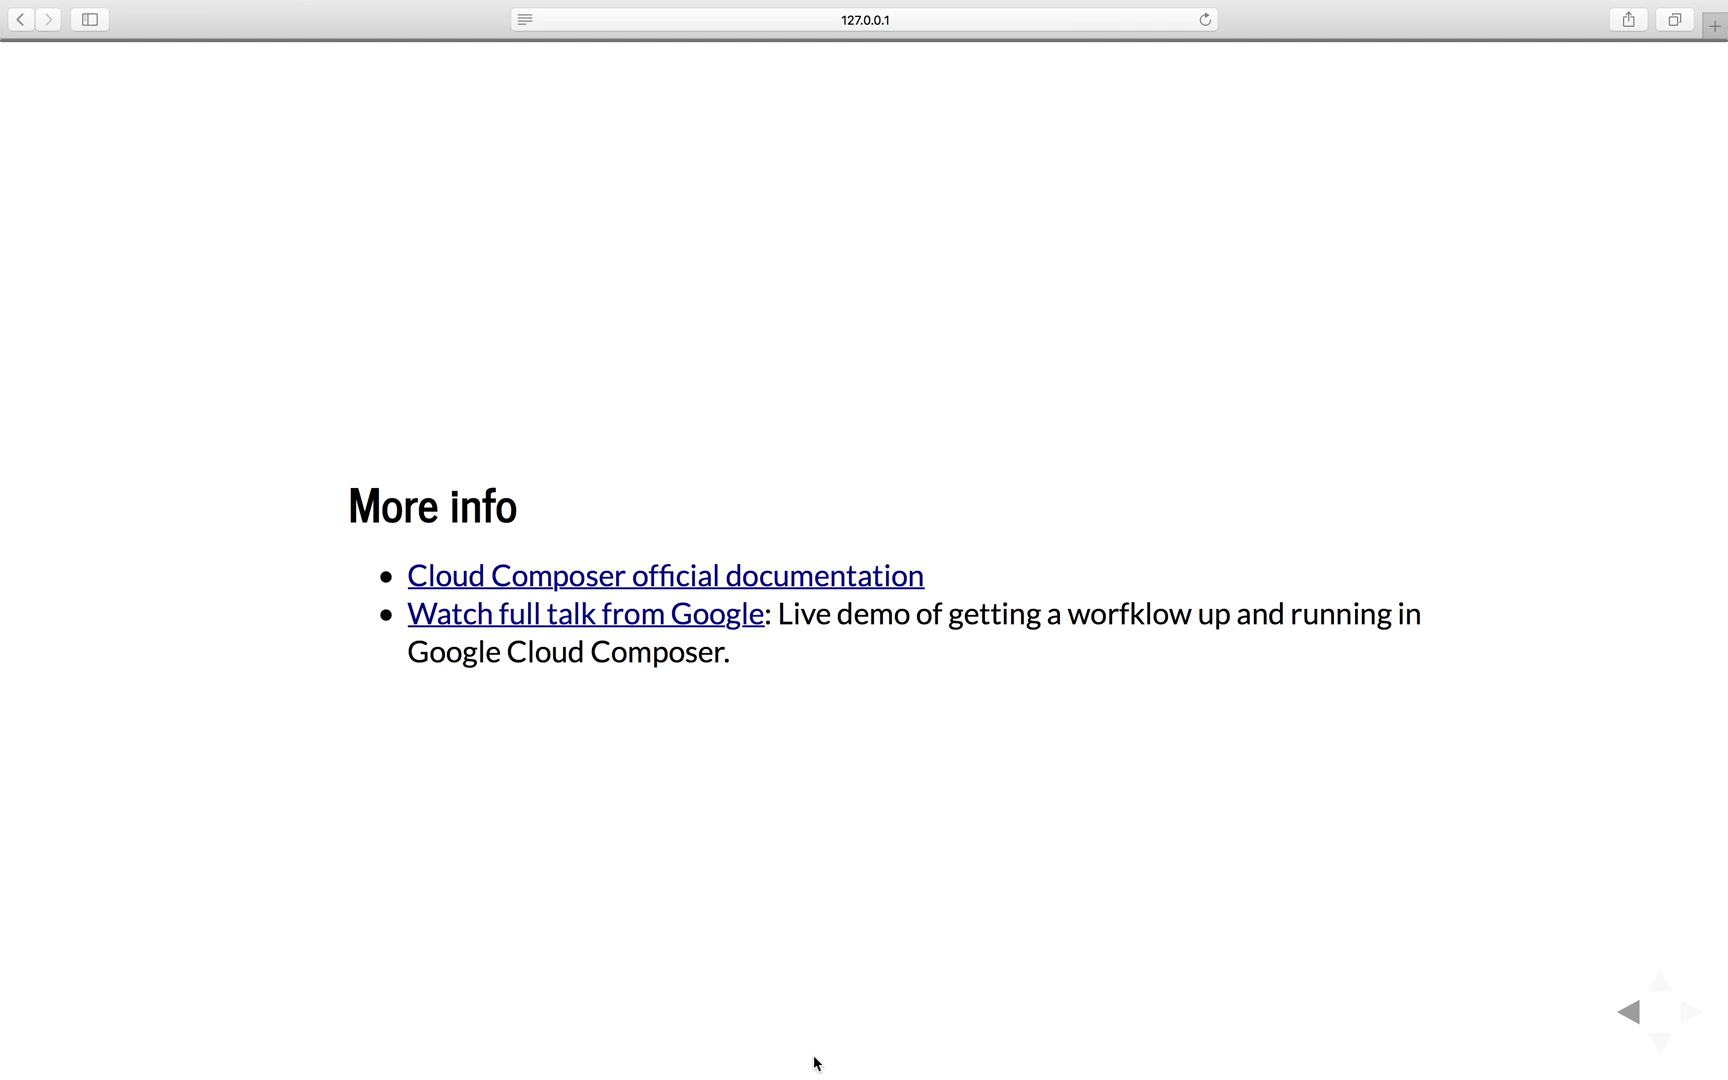